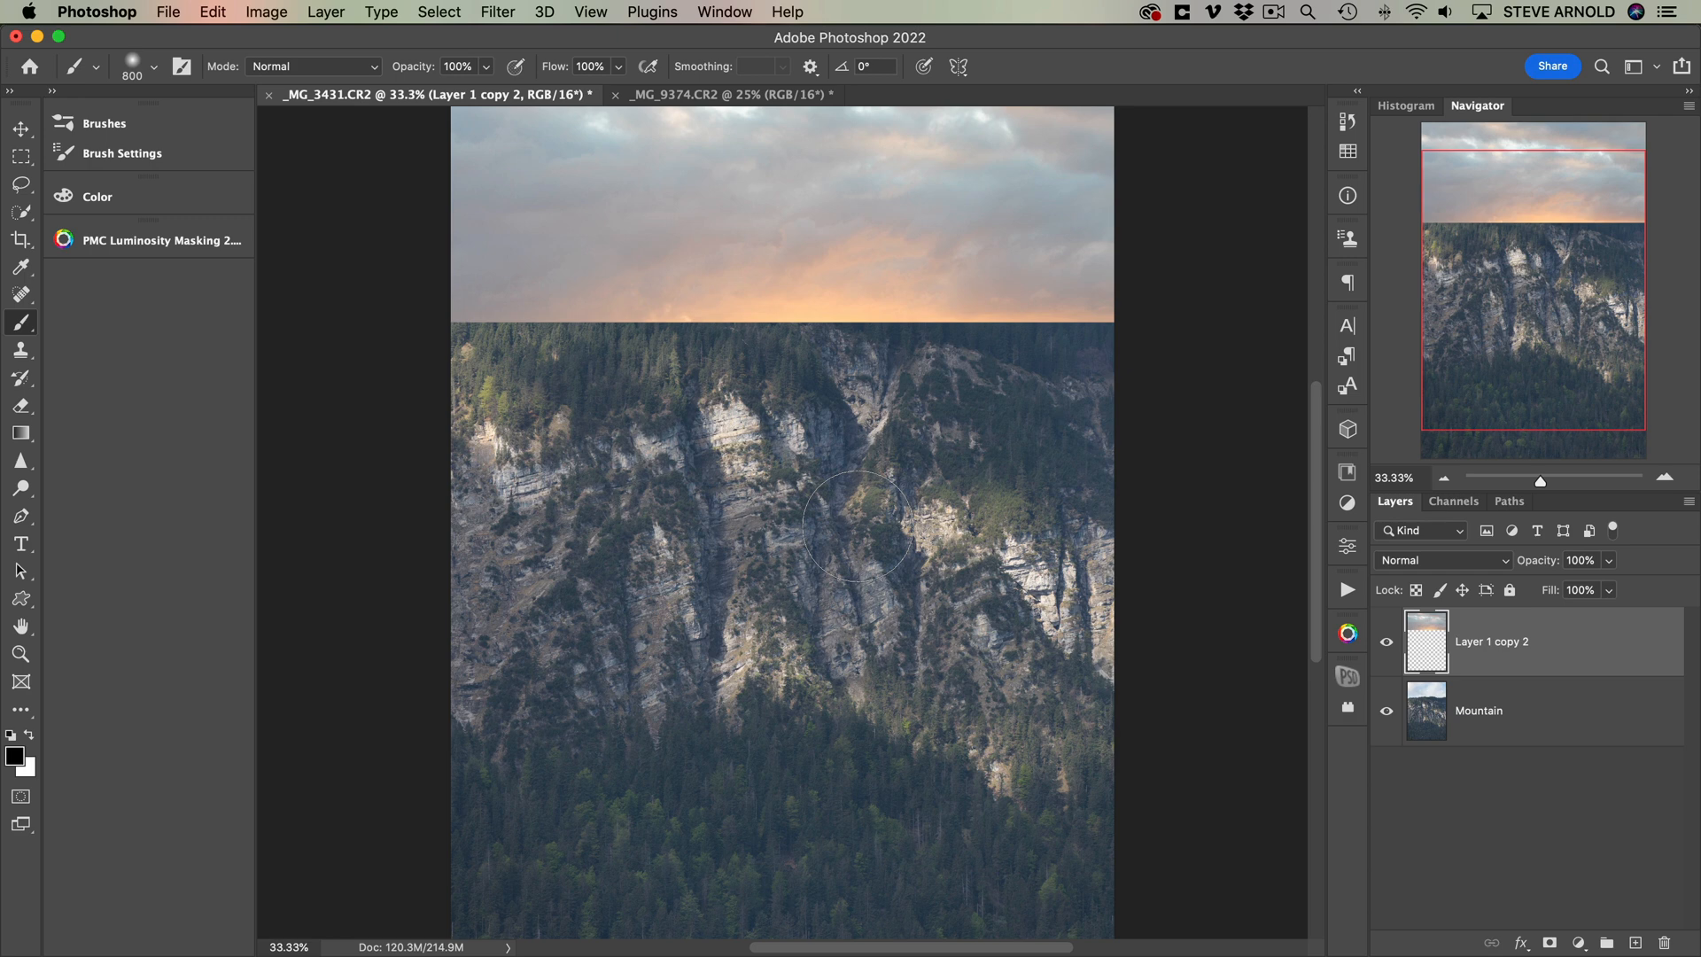
mouse_move(1416, 638)
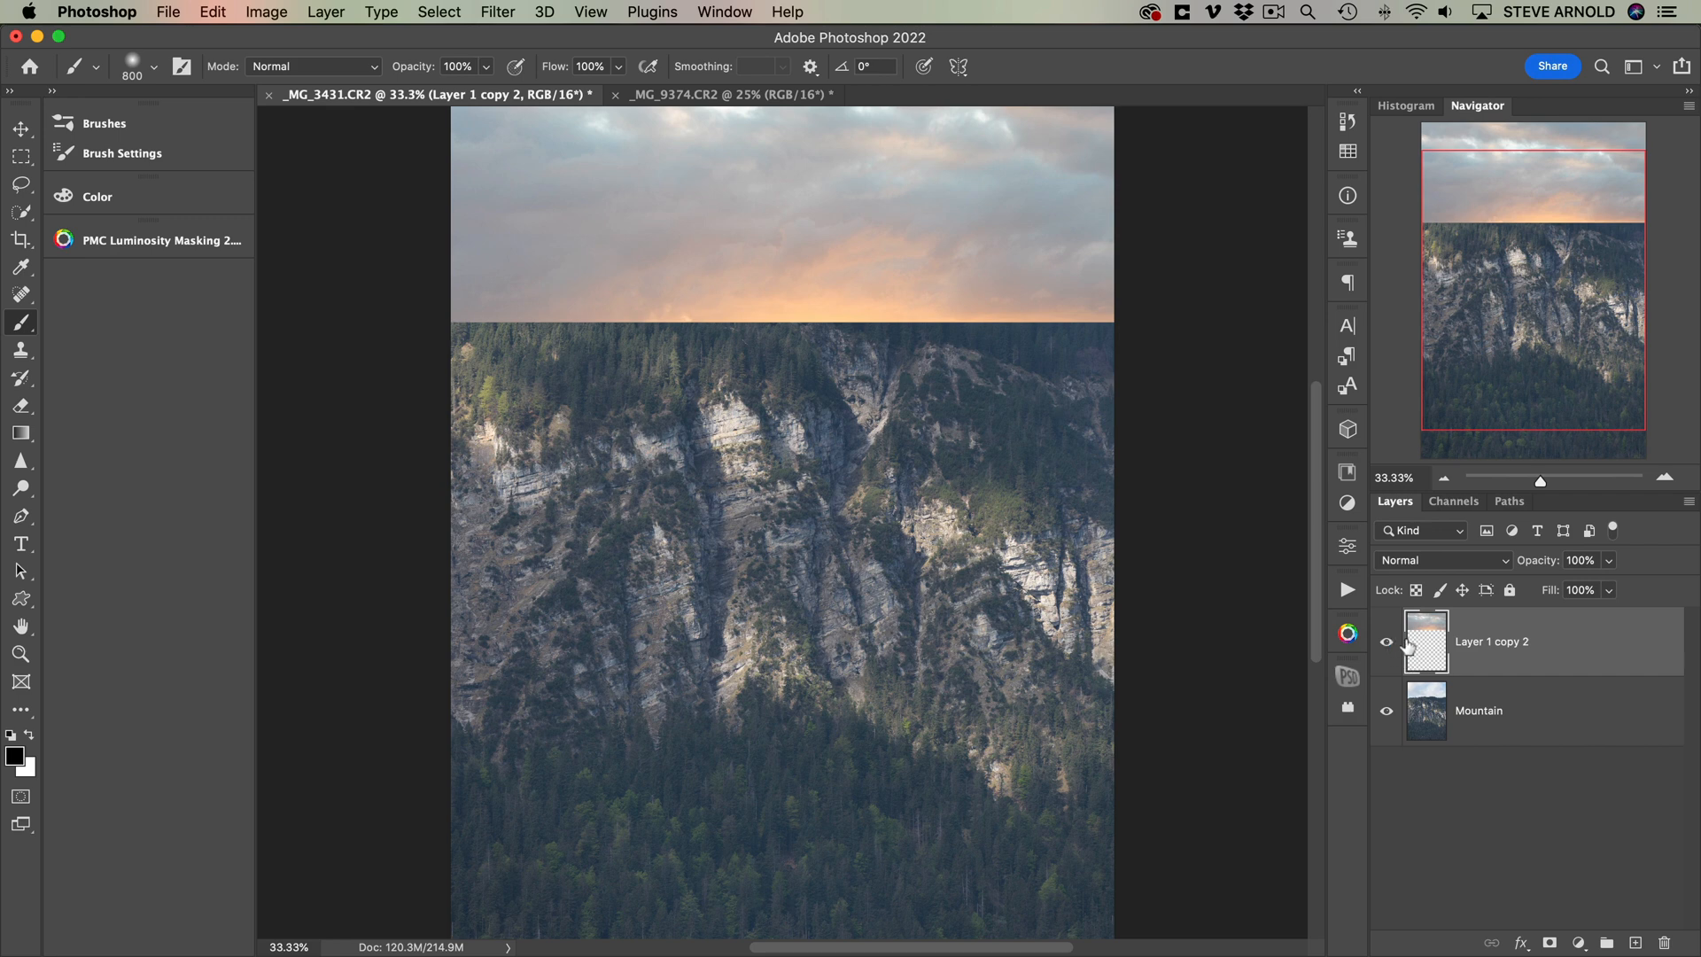
- Hide the sunset-sky layer and zoom closer on the treeline, readying the Lasso
click(1386, 641)
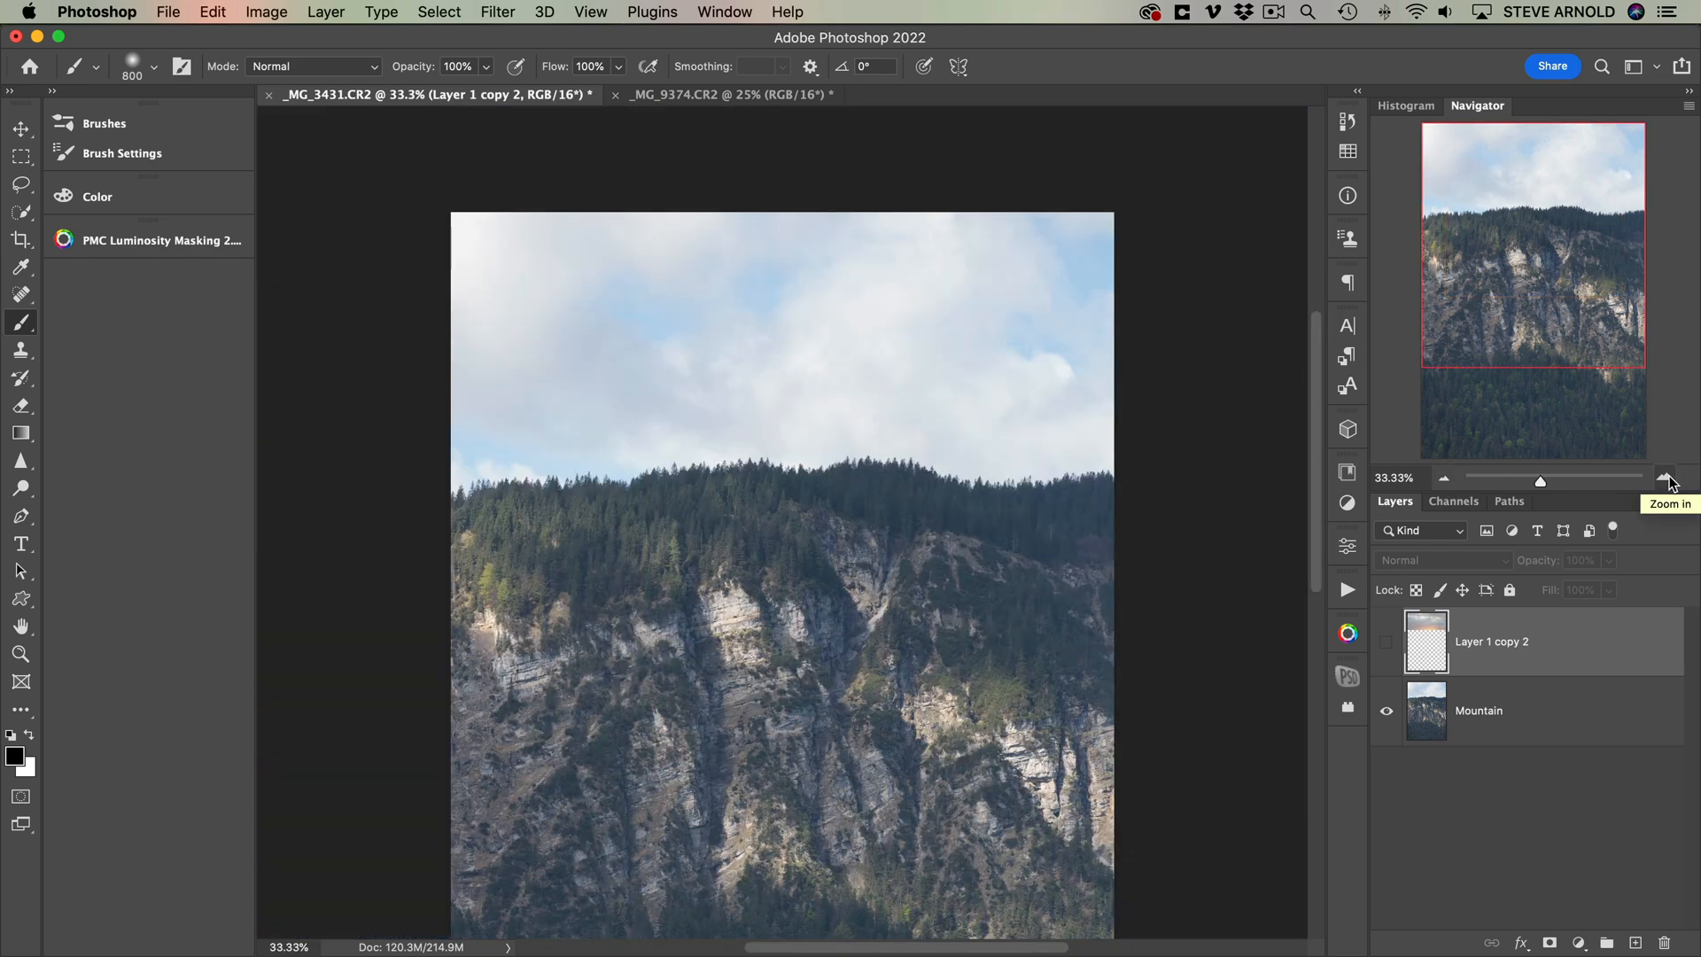
click(1671, 477)
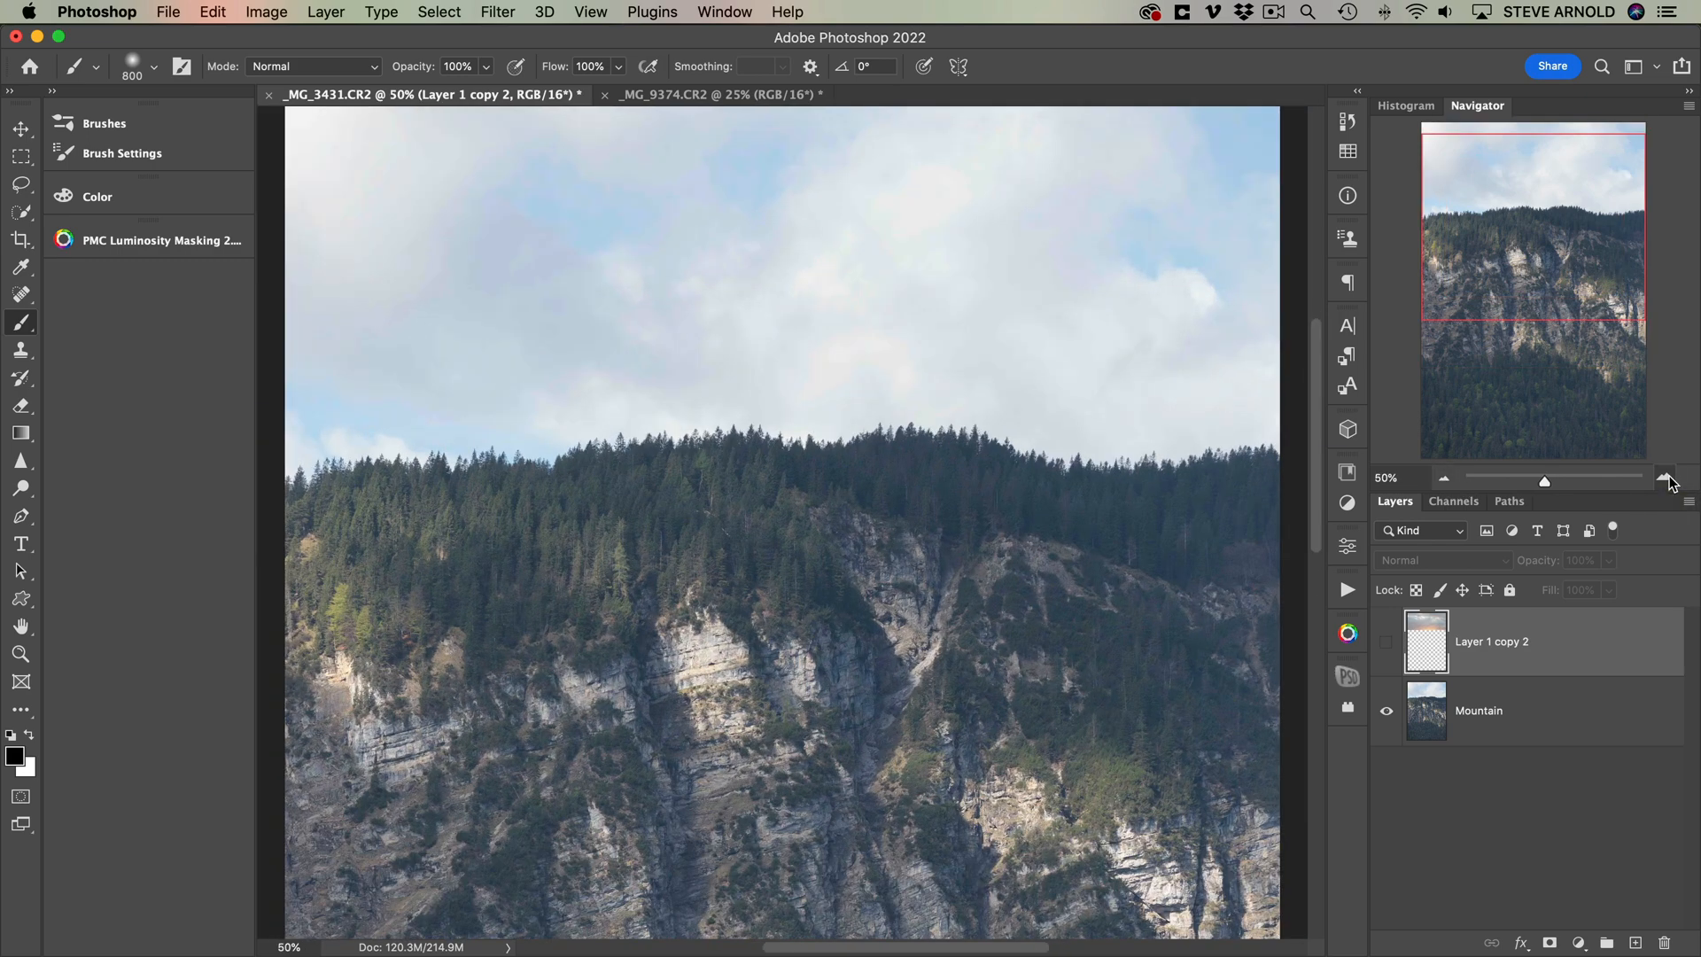
click(20, 184)
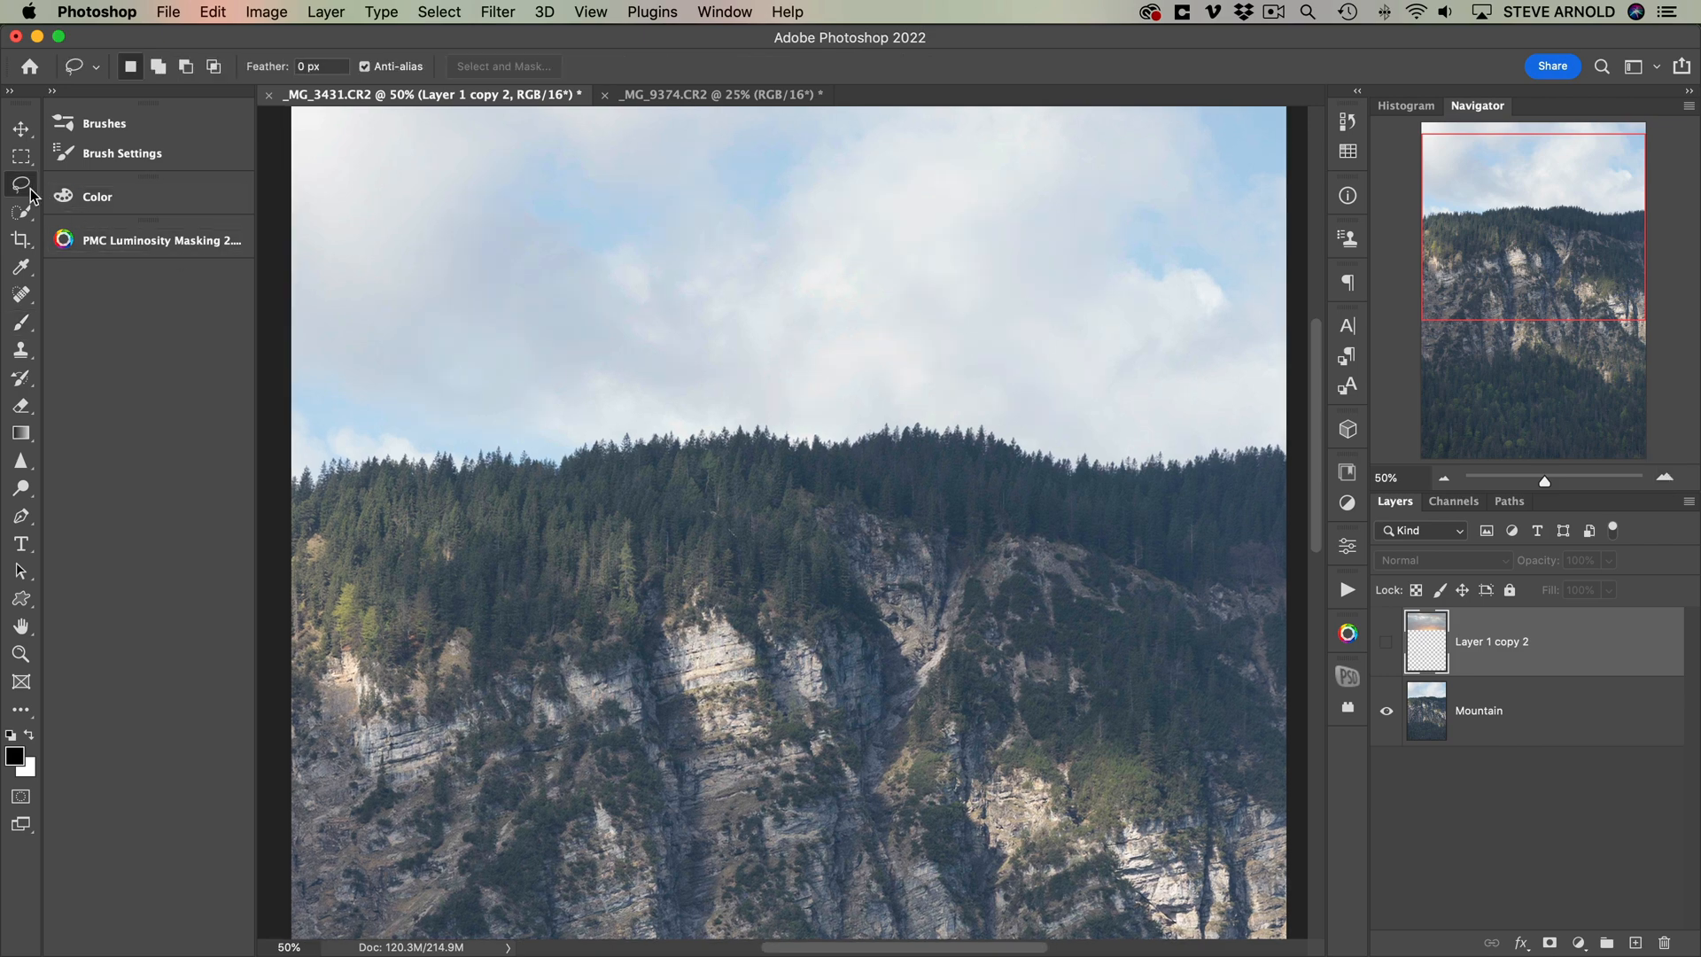
mouse_move(485, 367)
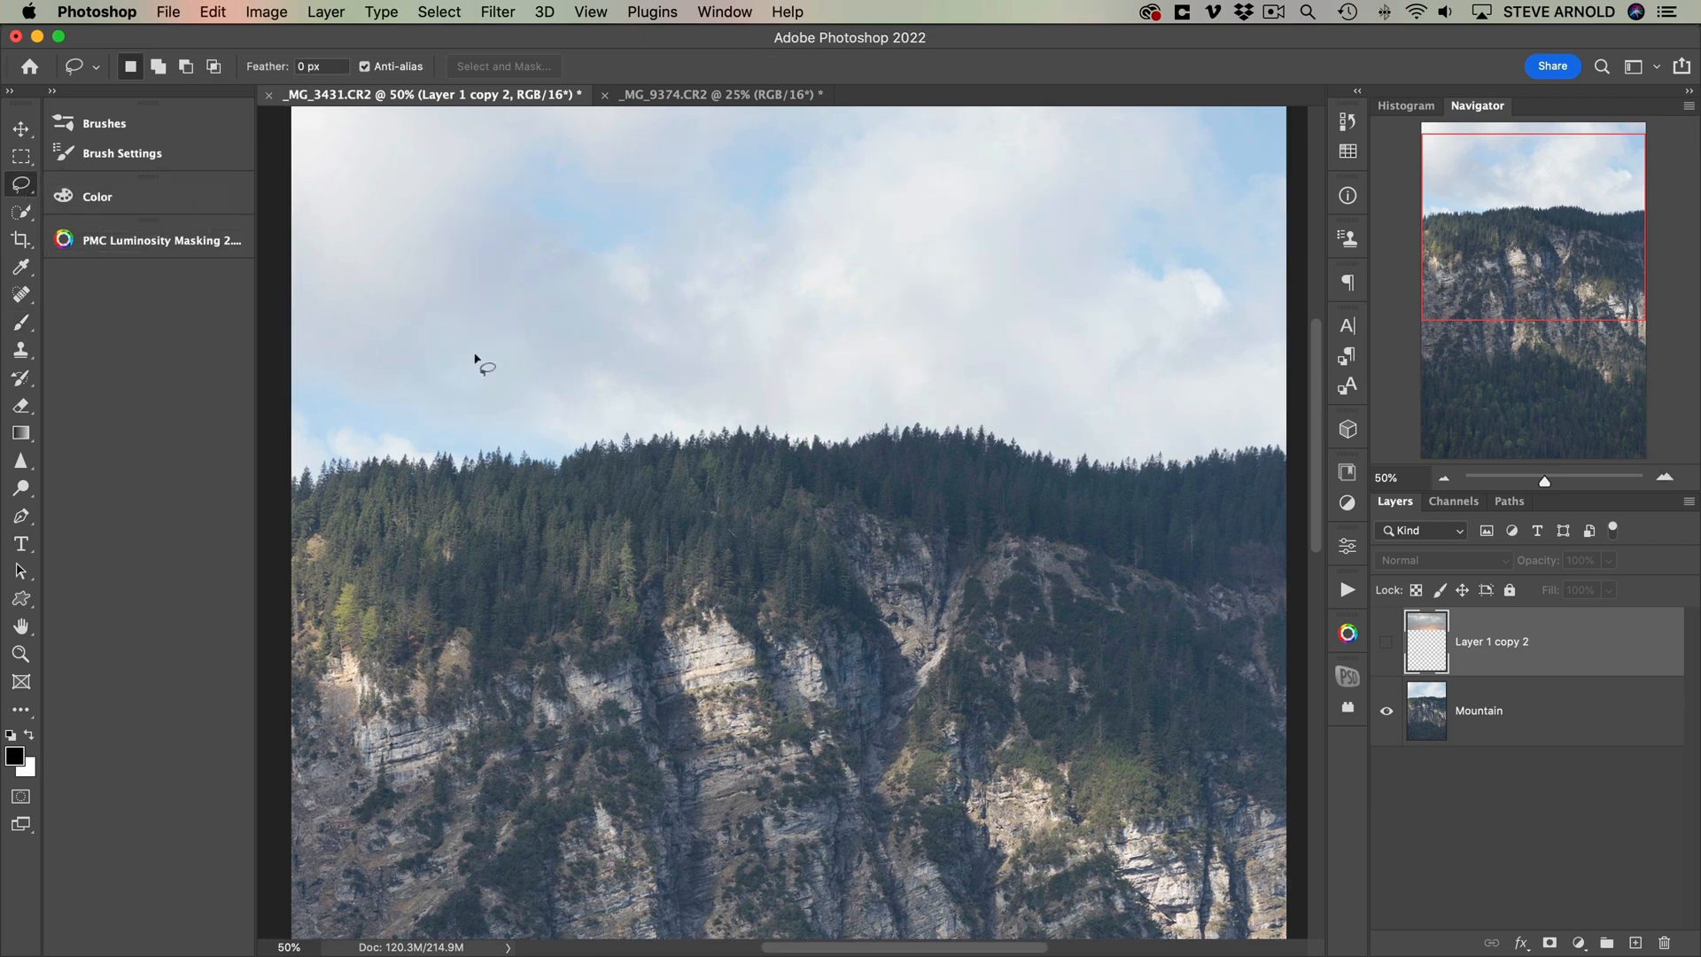
- Lasso a patch of treetops along the ridge and make the Mountain layer active
drag(852, 418, 879, 477)
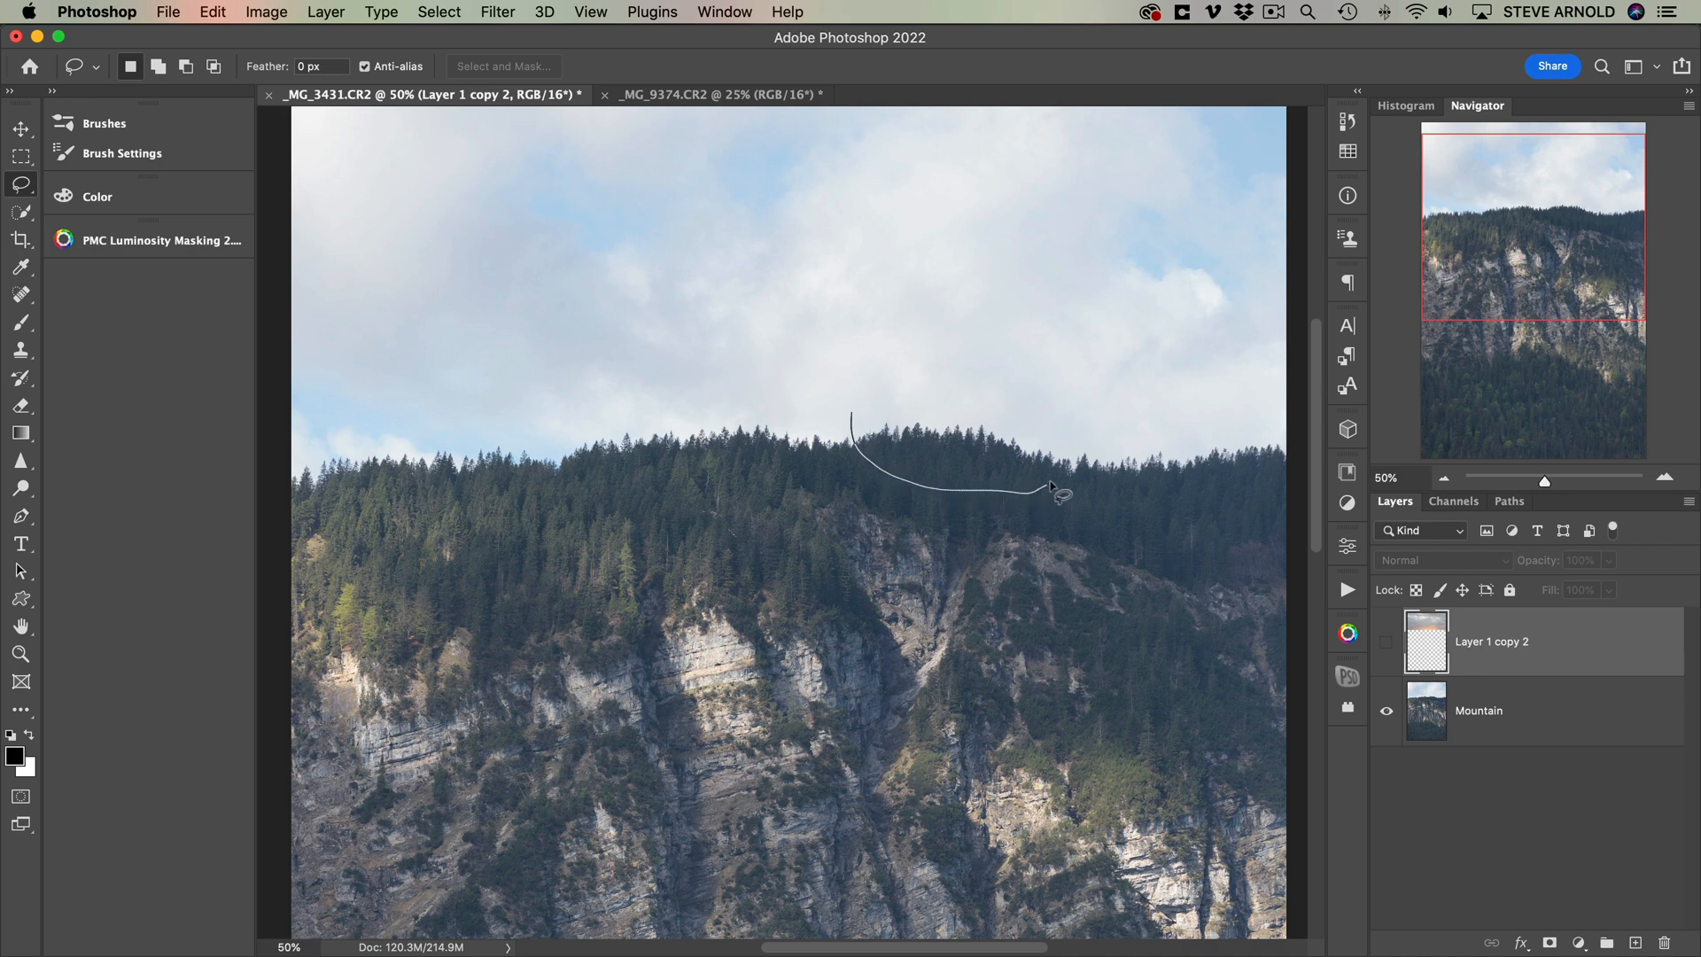
drag(1064, 494, 950, 407)
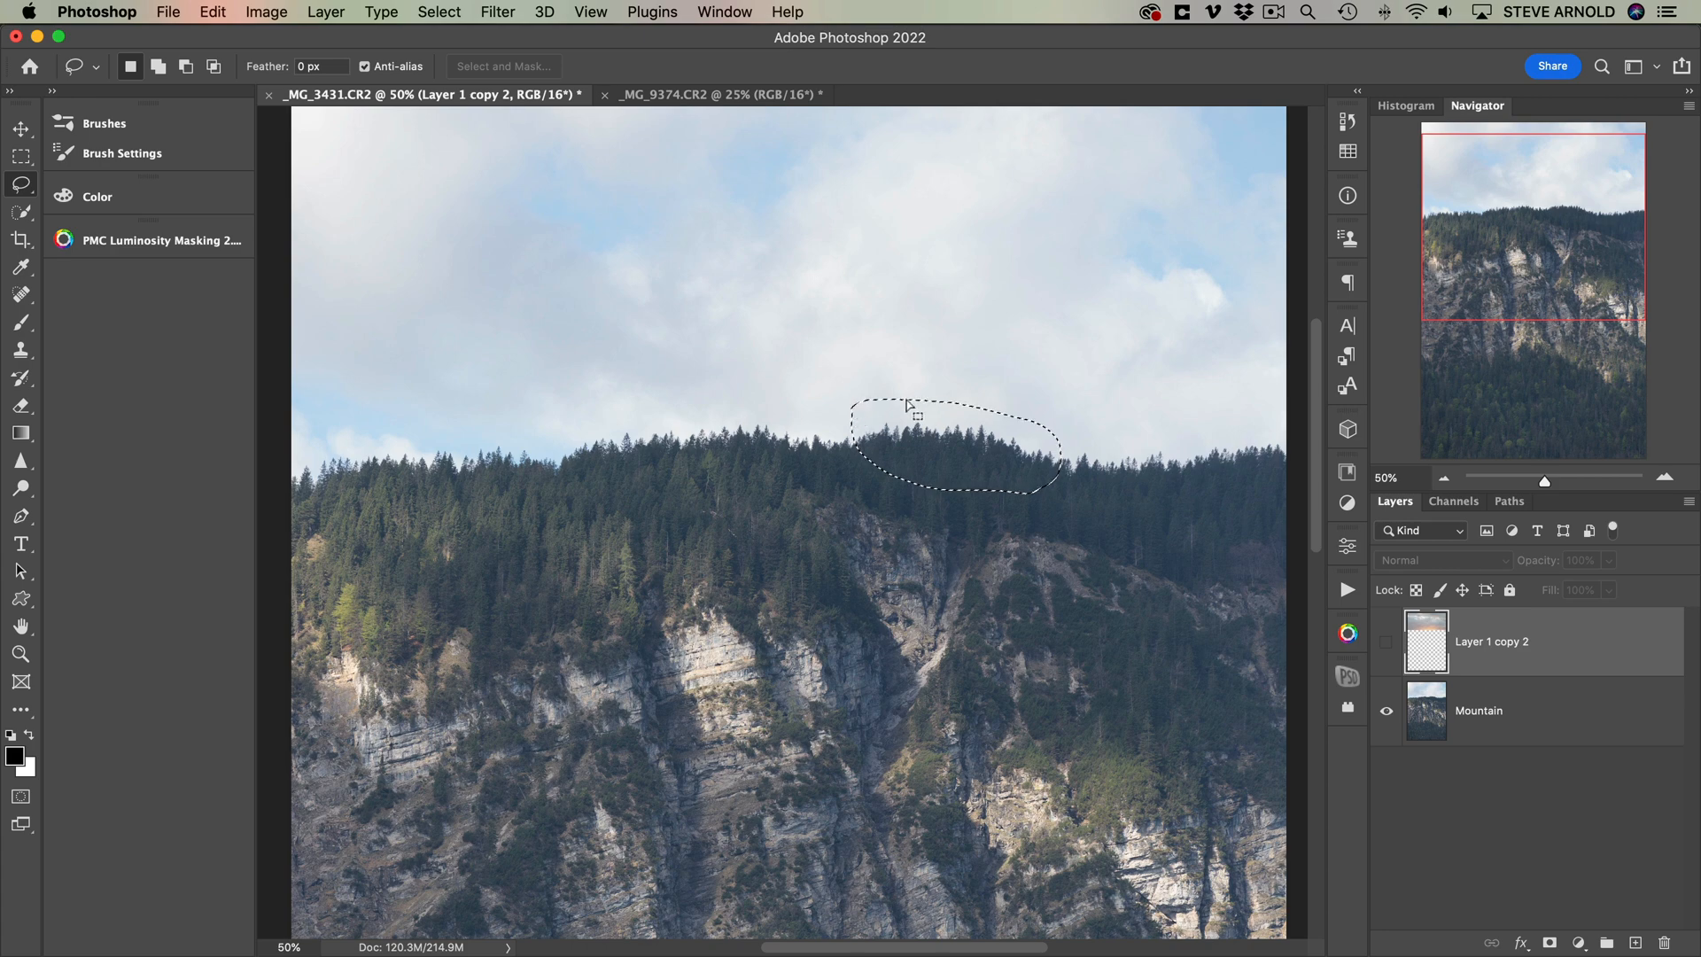
mouse_move(1014, 461)
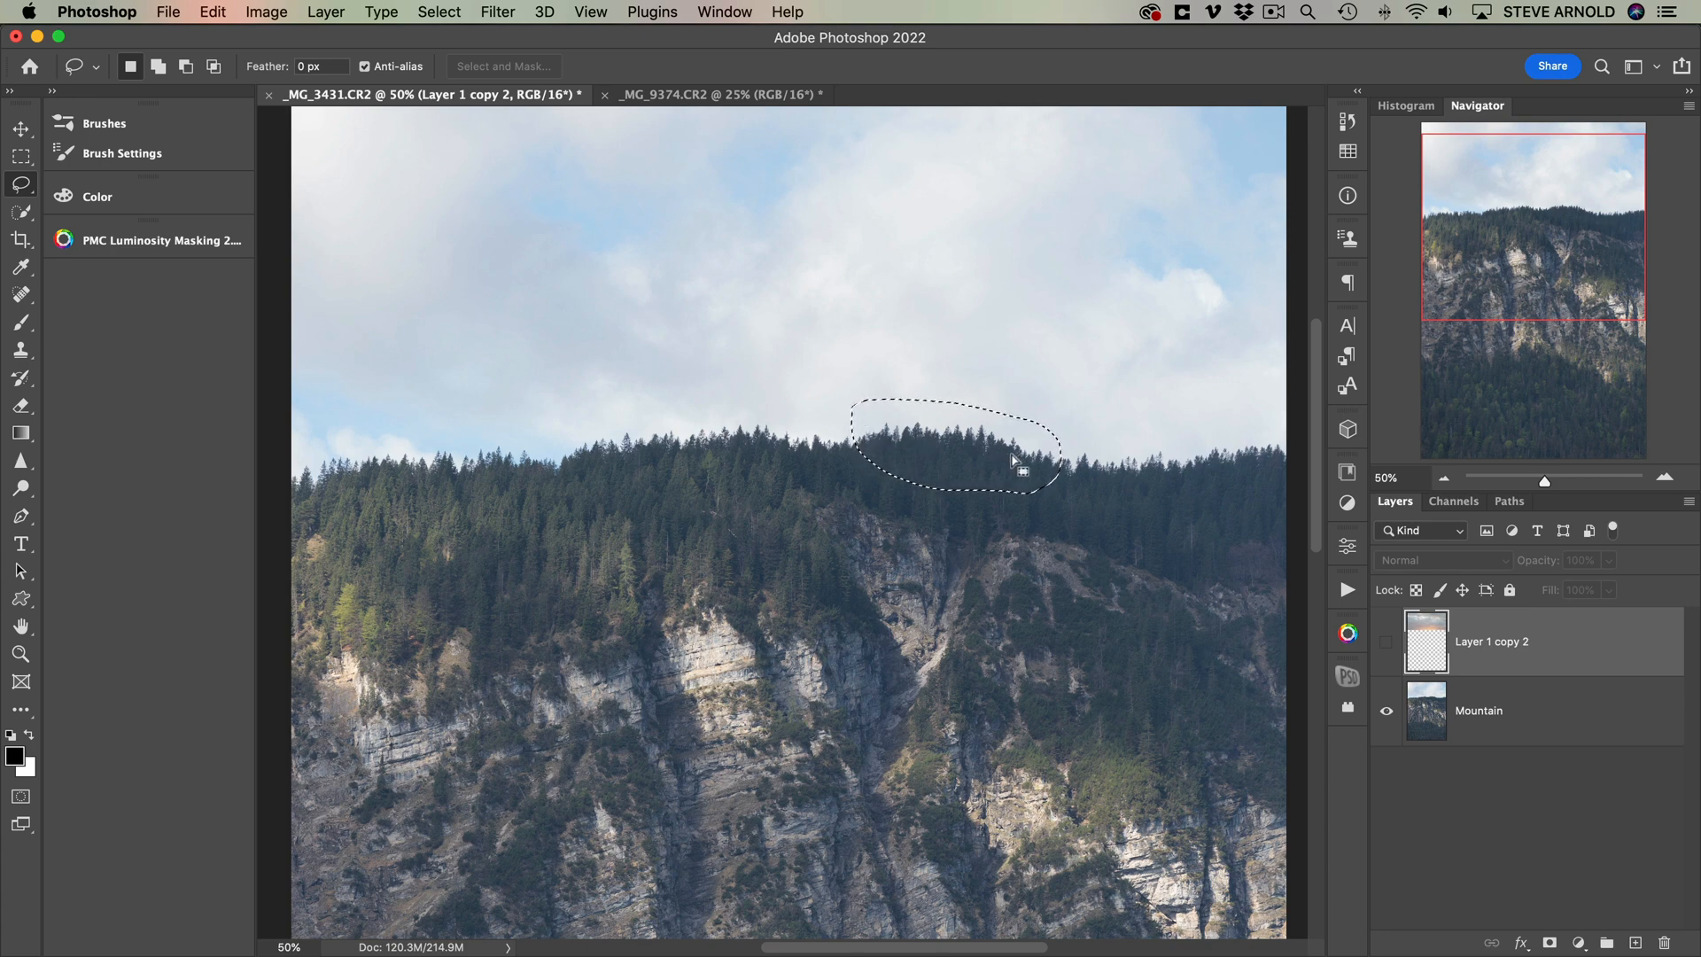
click(1478, 710)
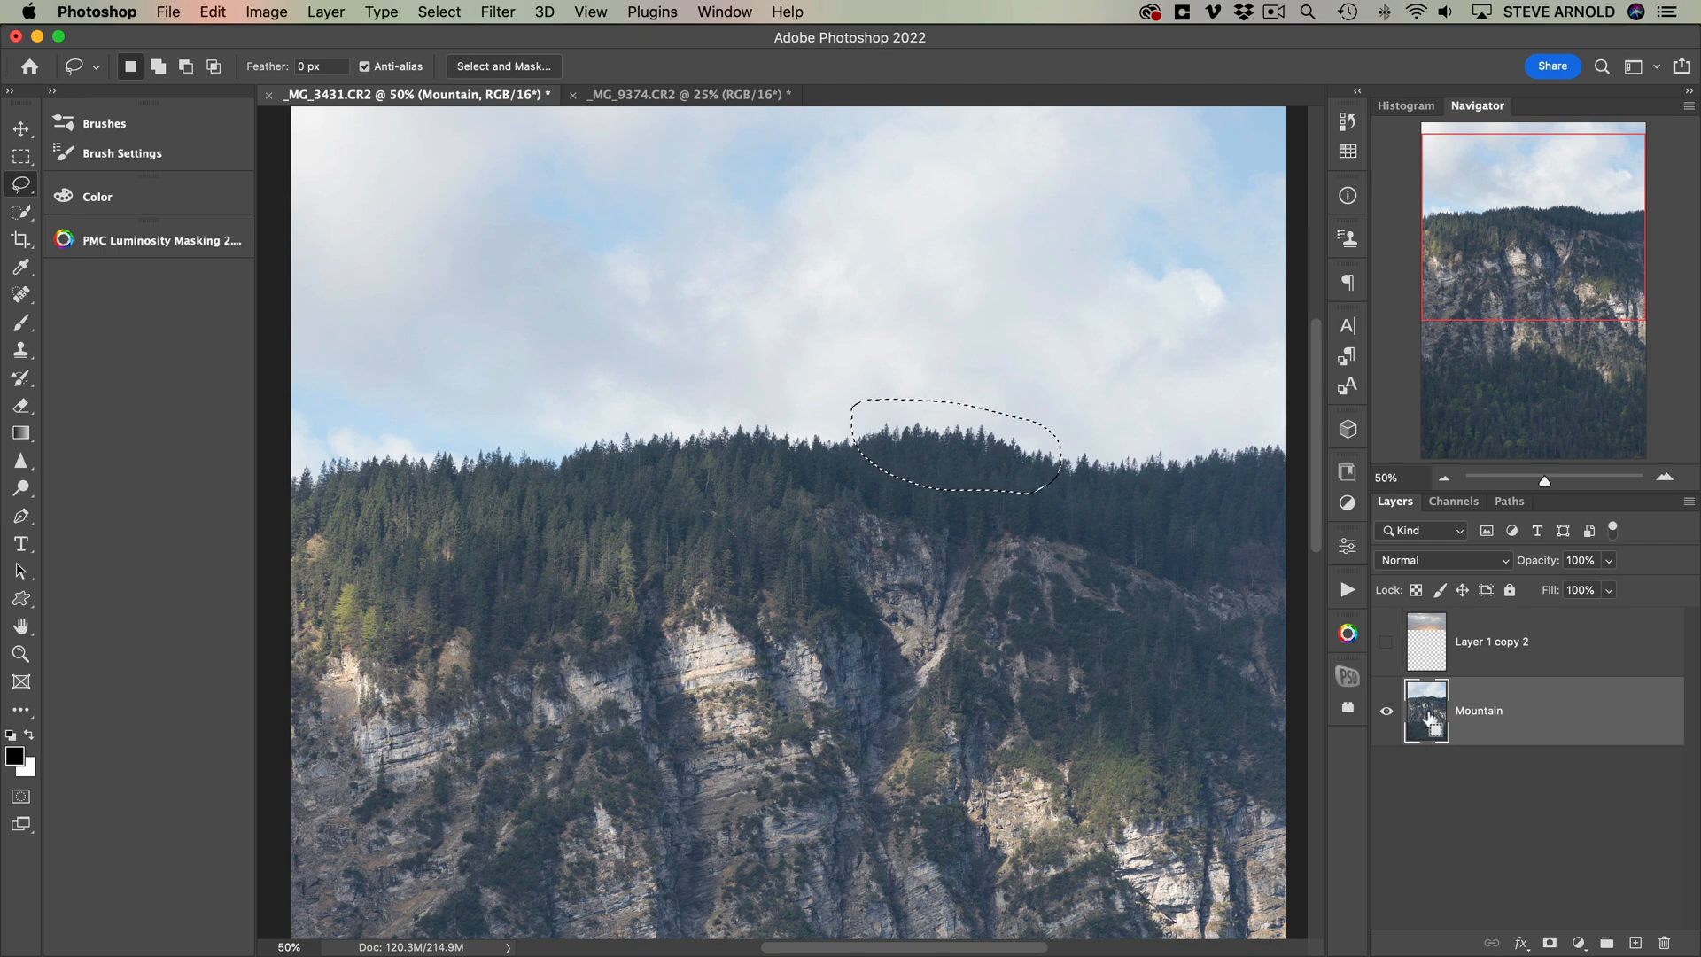
mouse_move(1427, 714)
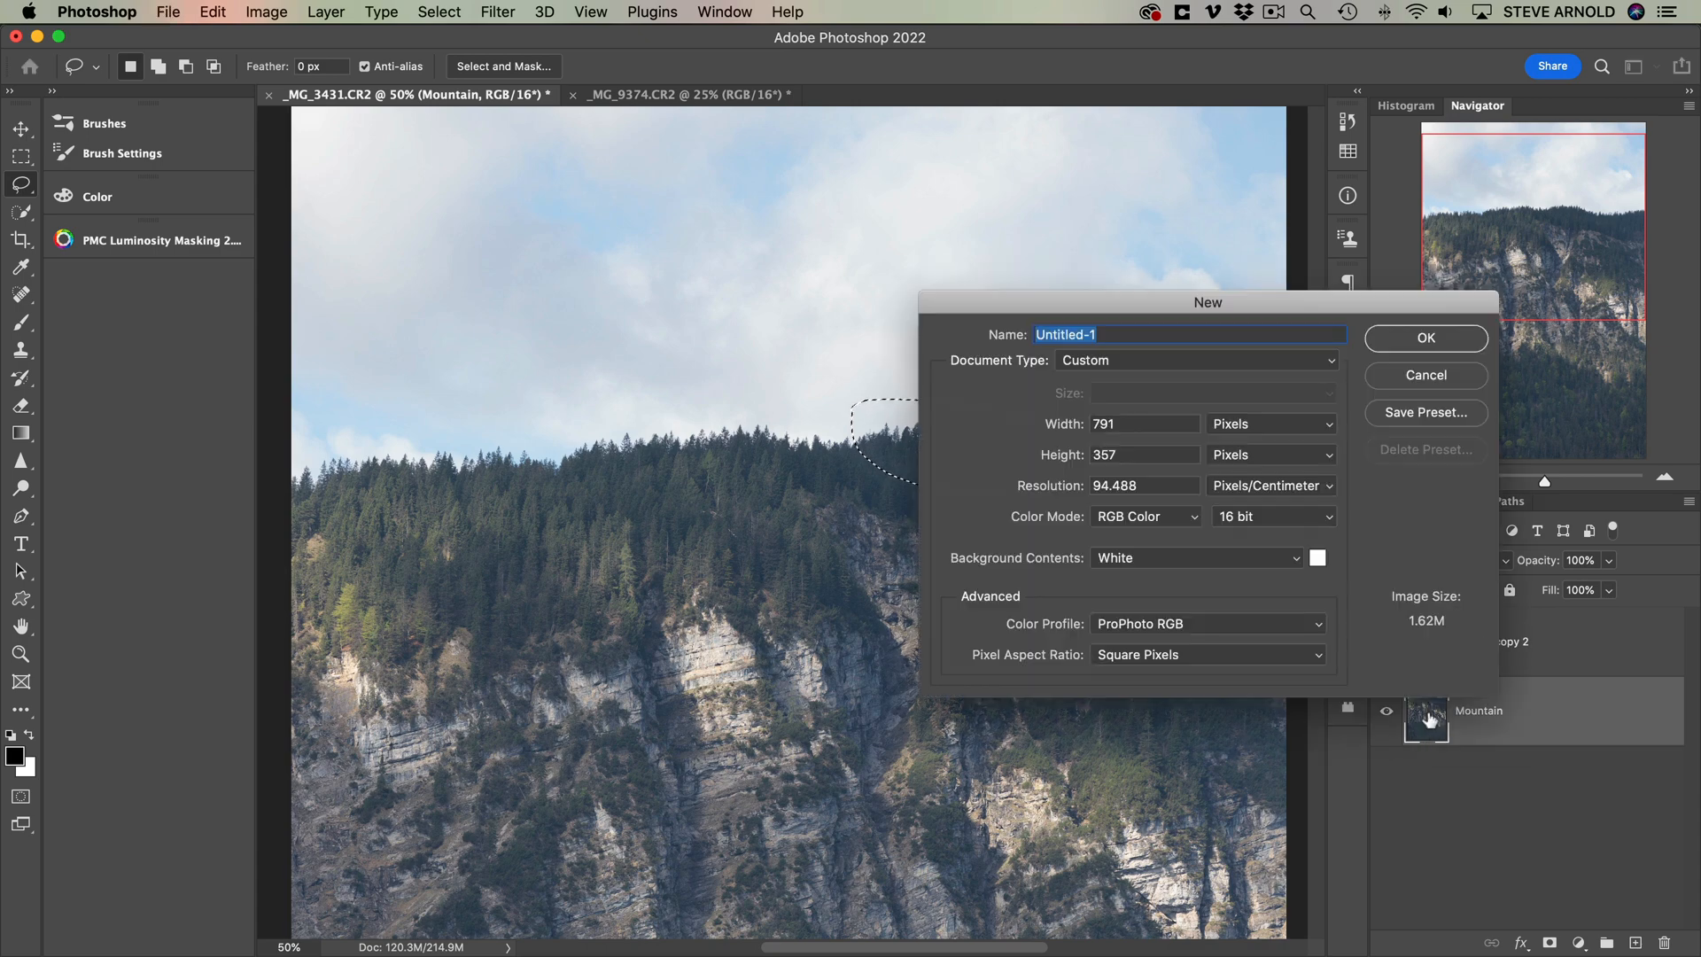
- Confirm the new 791×357 px document for the copied treetop patch
click(1425, 337)
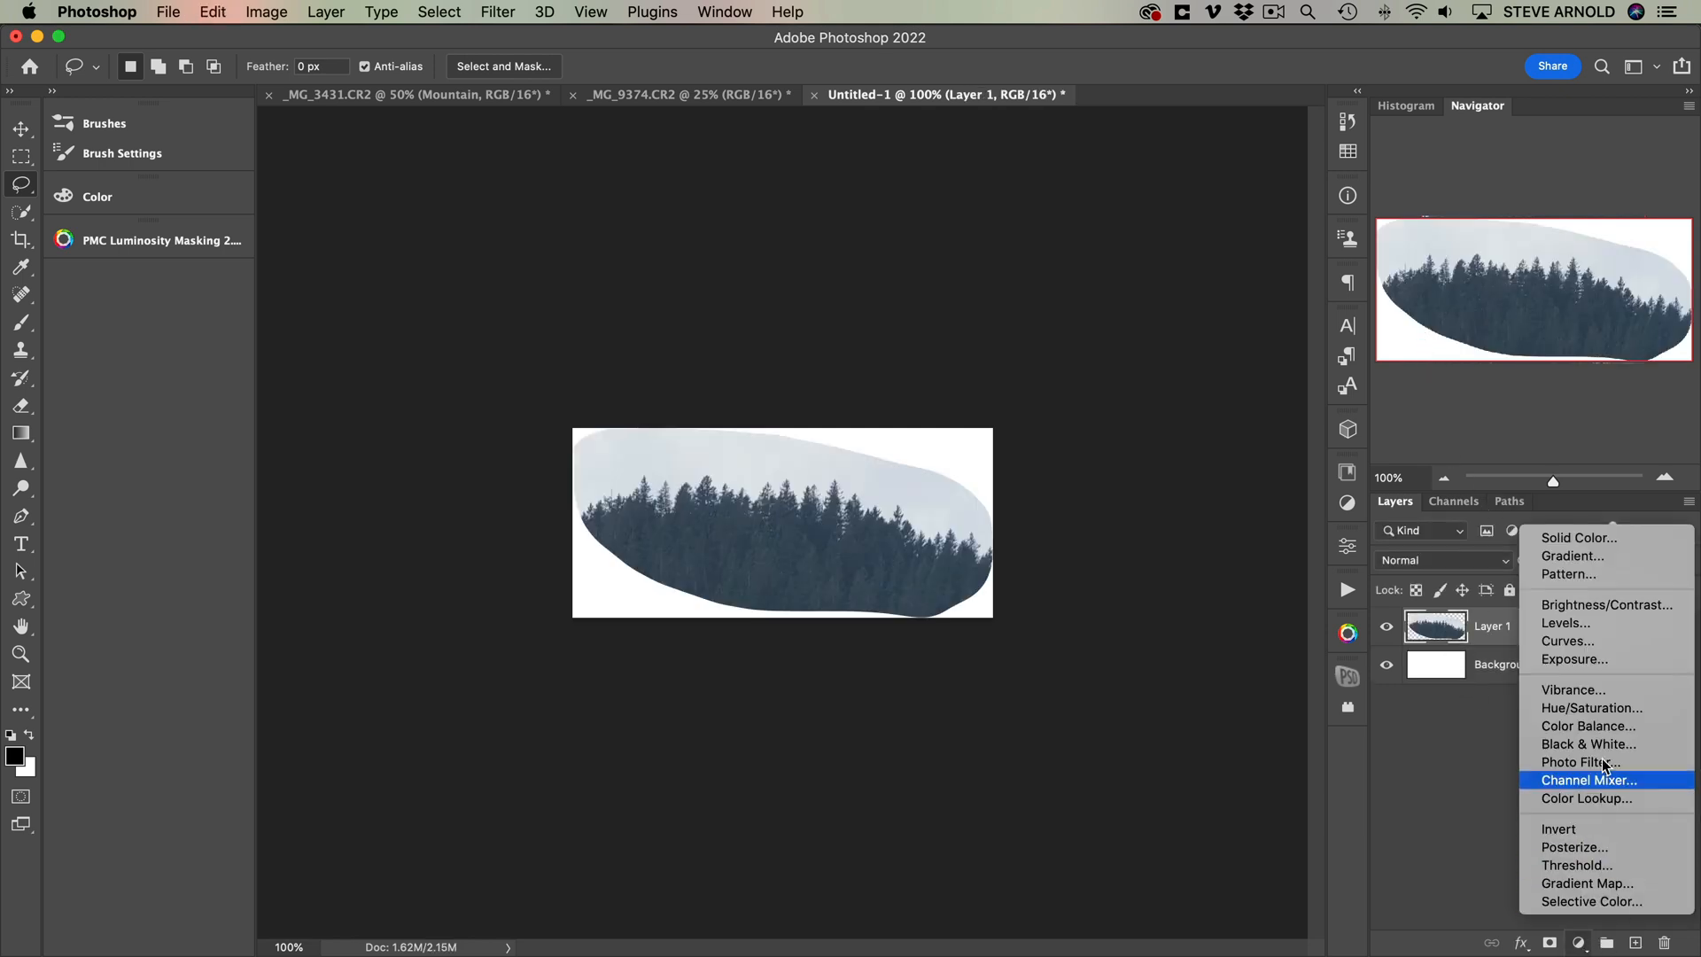
mouse_move(1611, 622)
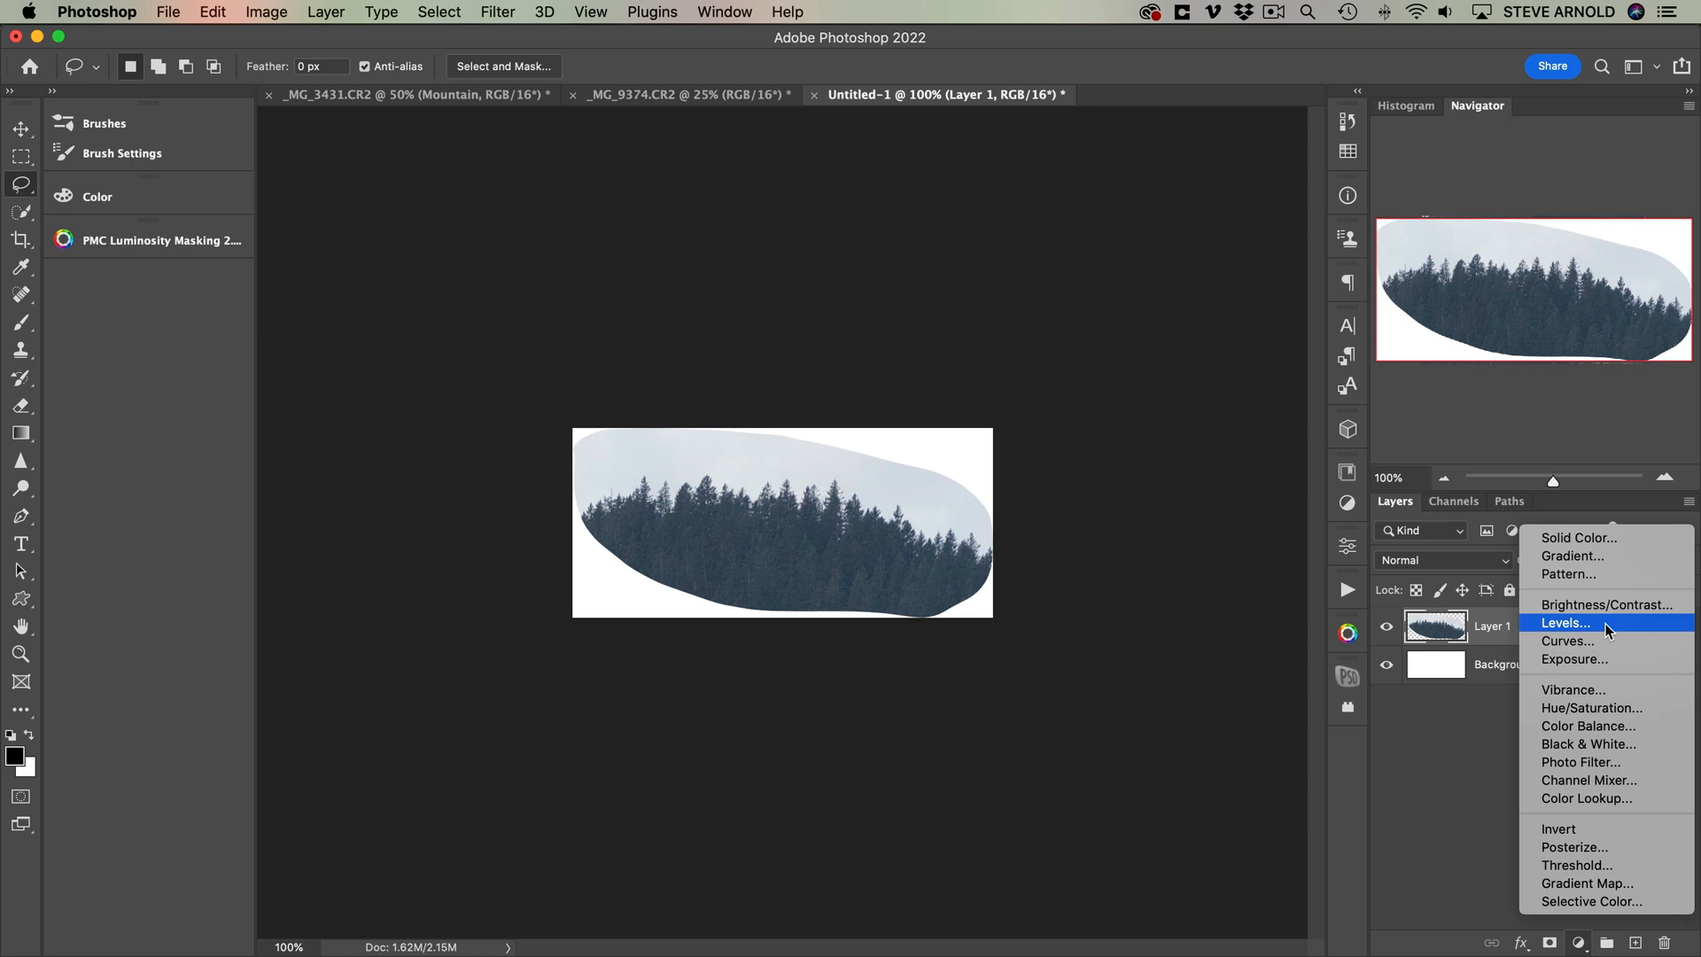
mouse_move(1586, 742)
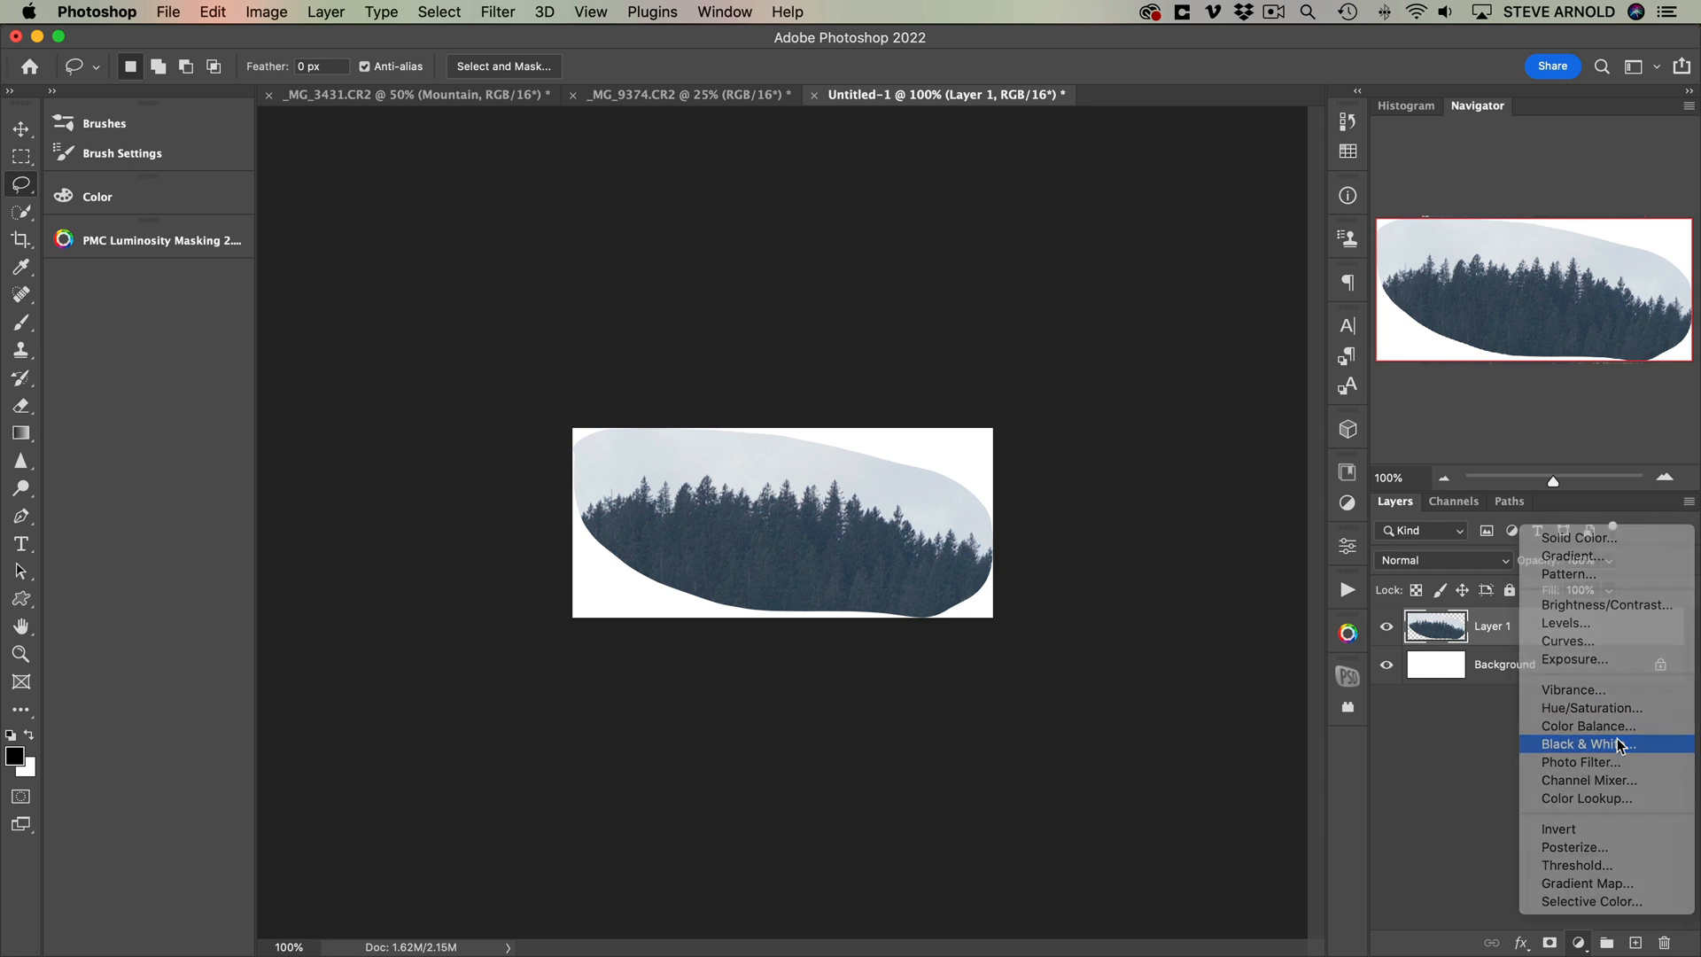
- Add Black & White and Levels adjustments, pulling the sliders inward for a solid black silhouette on white
click(1587, 743)
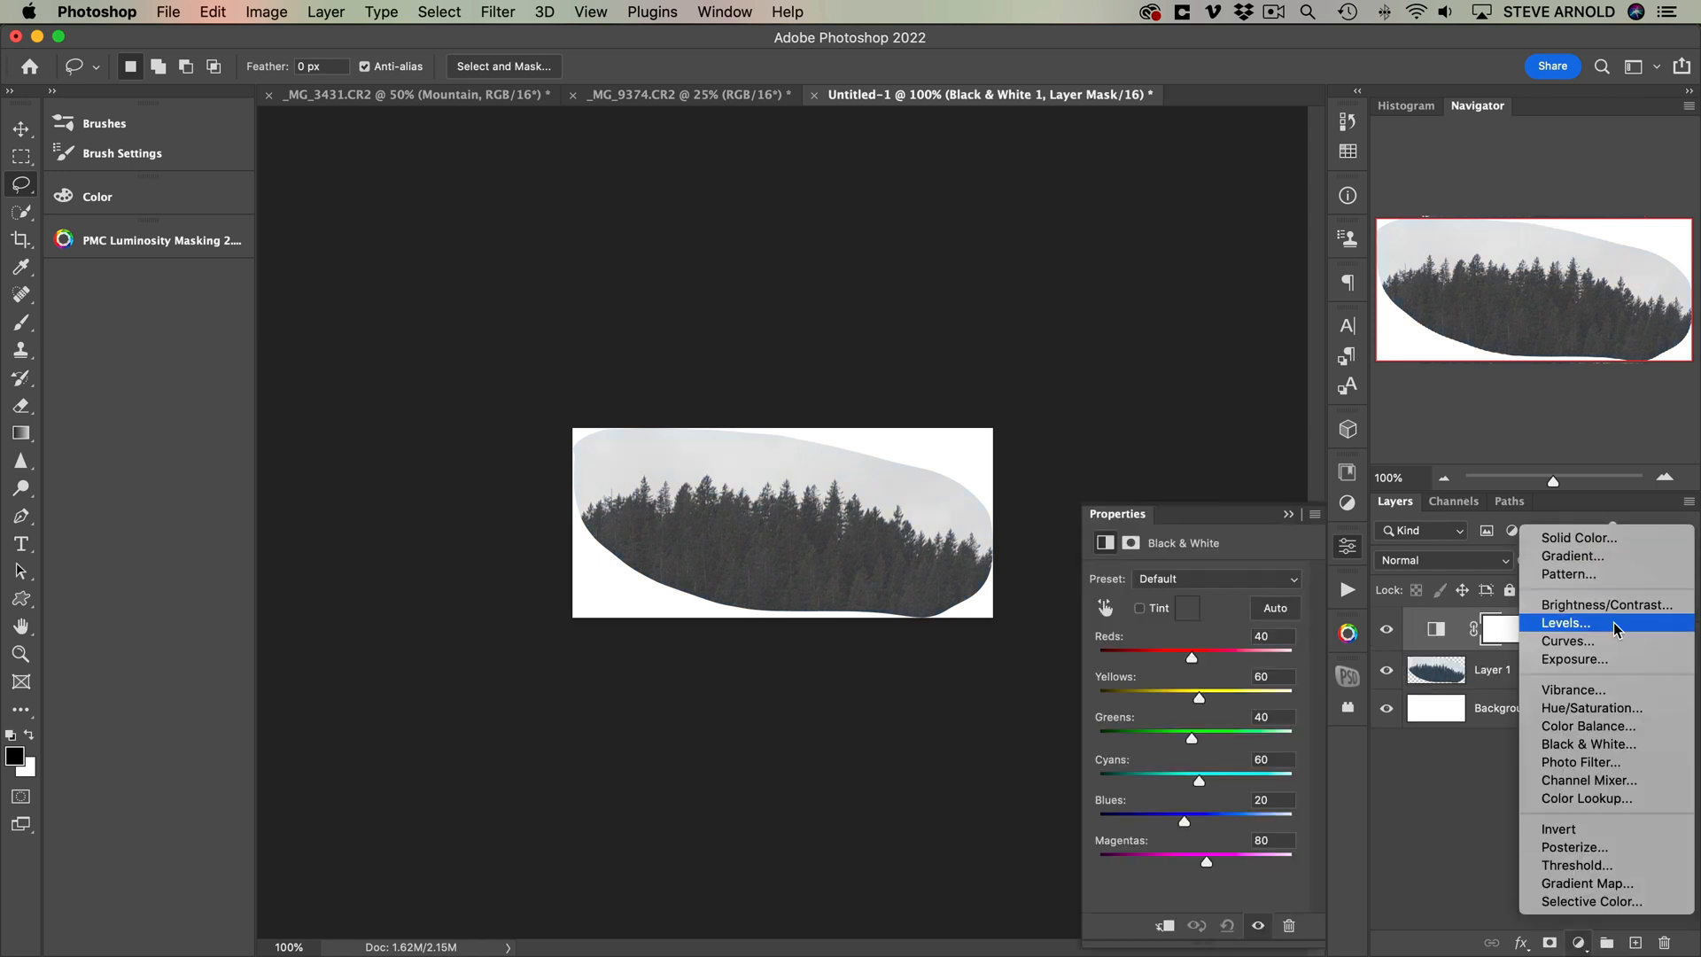
click(1565, 622)
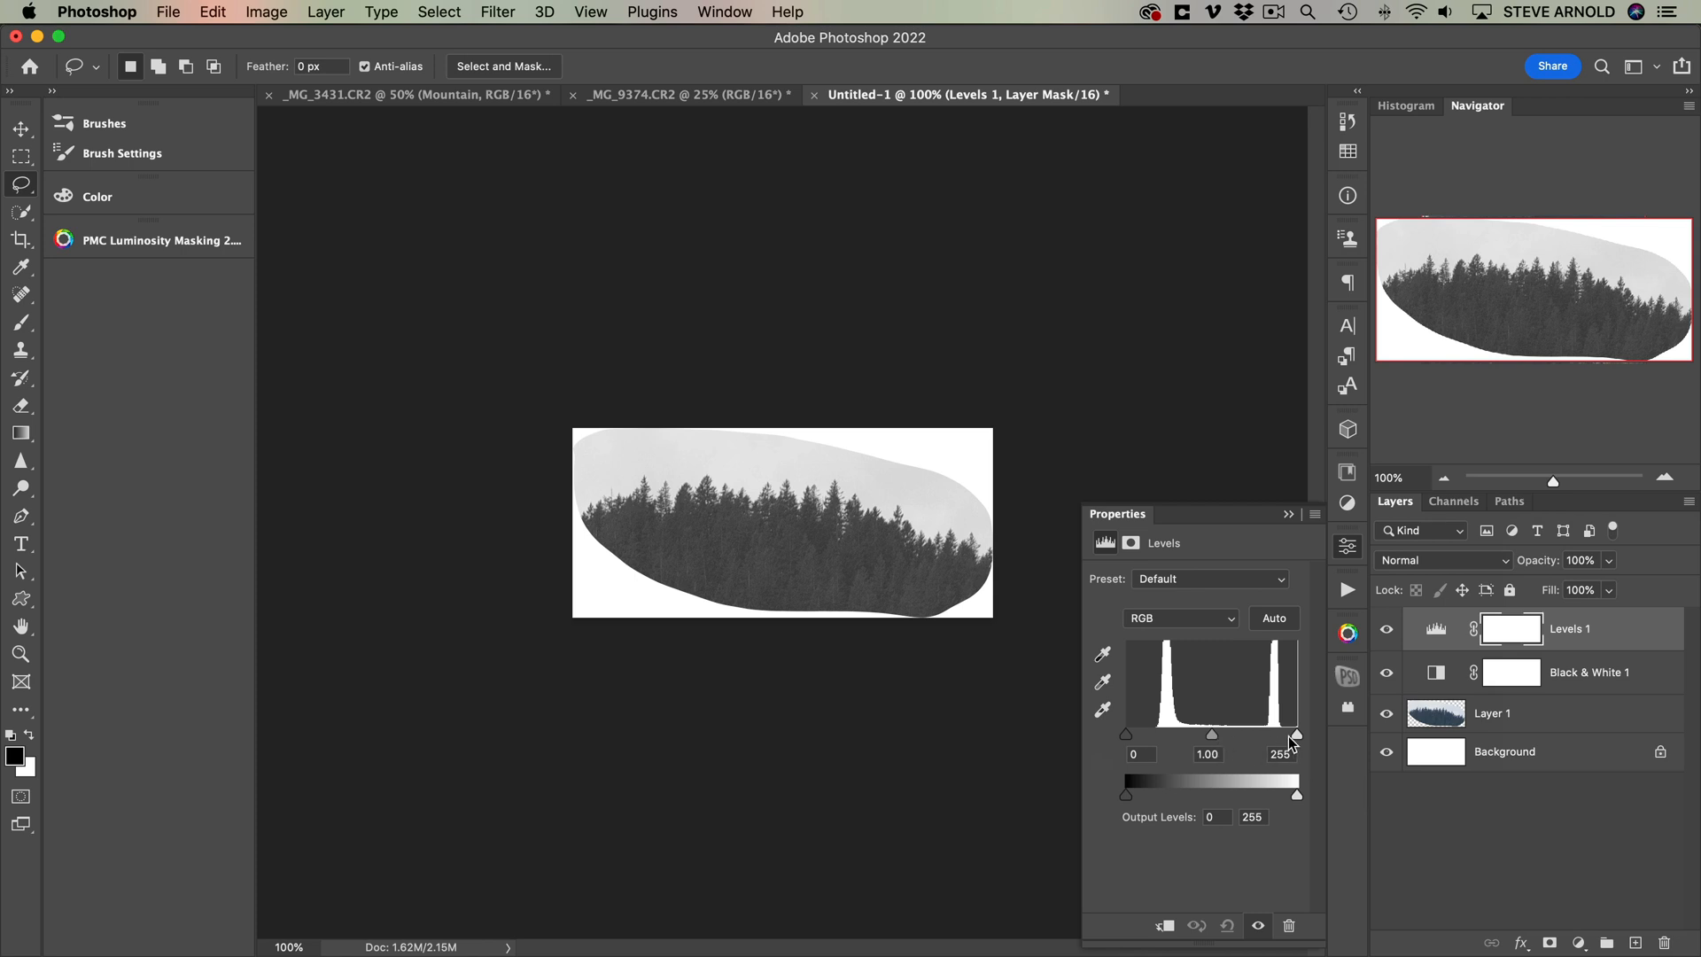
drag(1296, 733, 1260, 733)
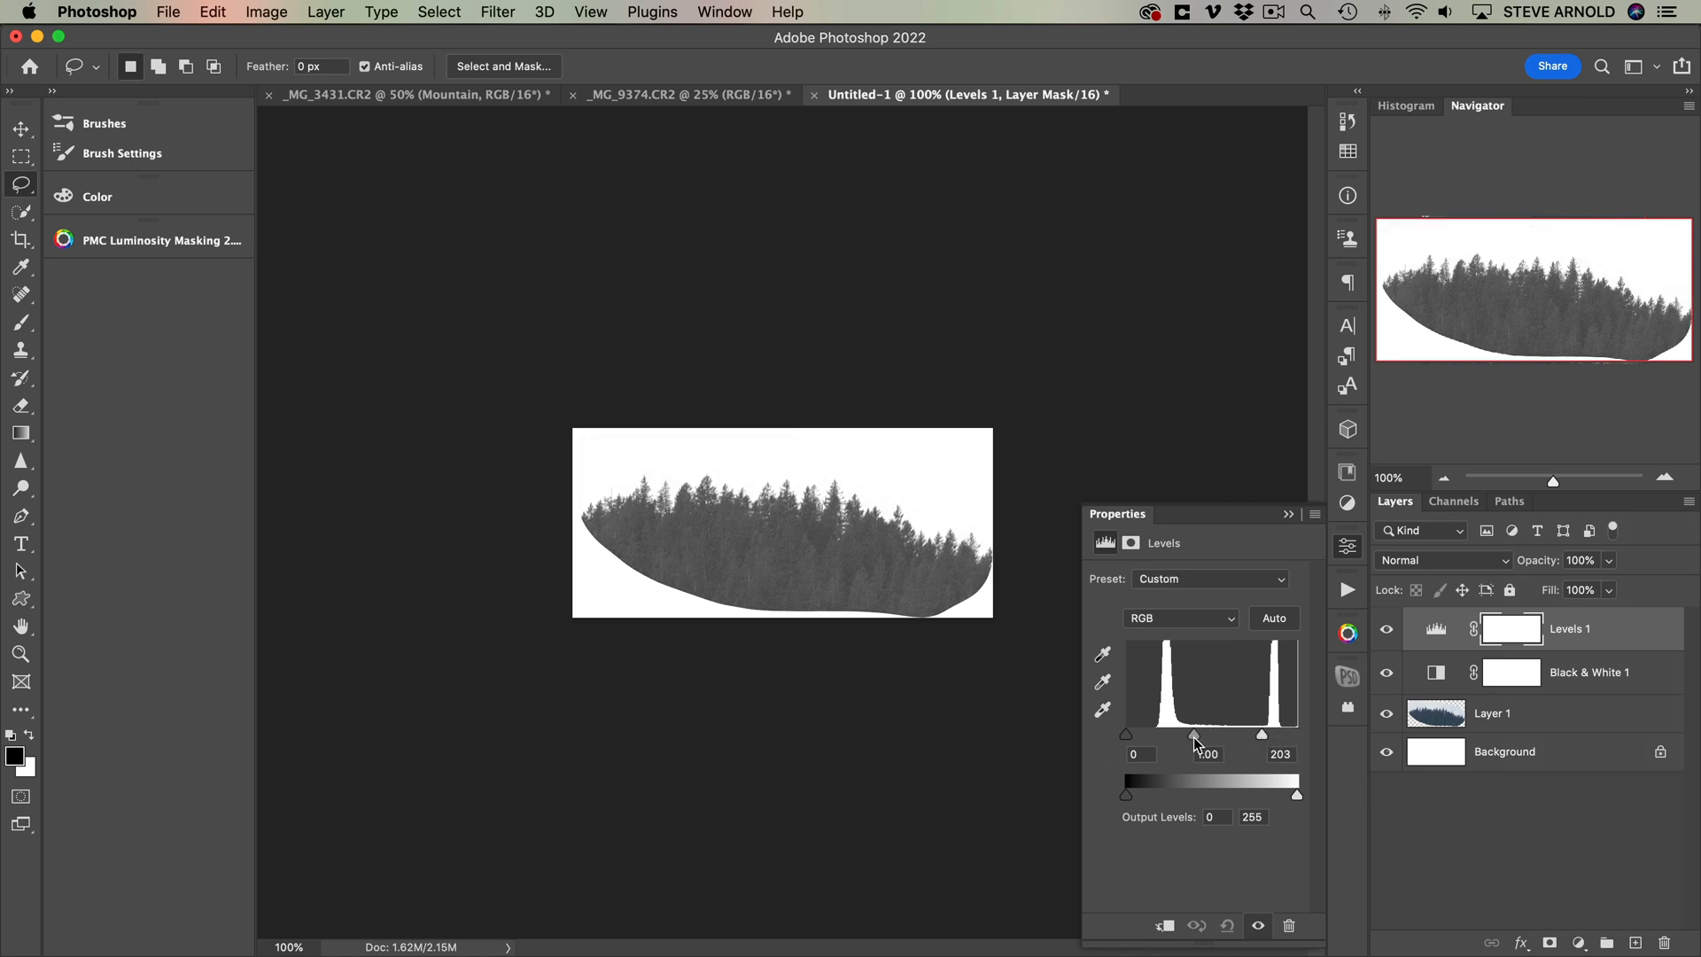
drag(1125, 734, 1140, 734)
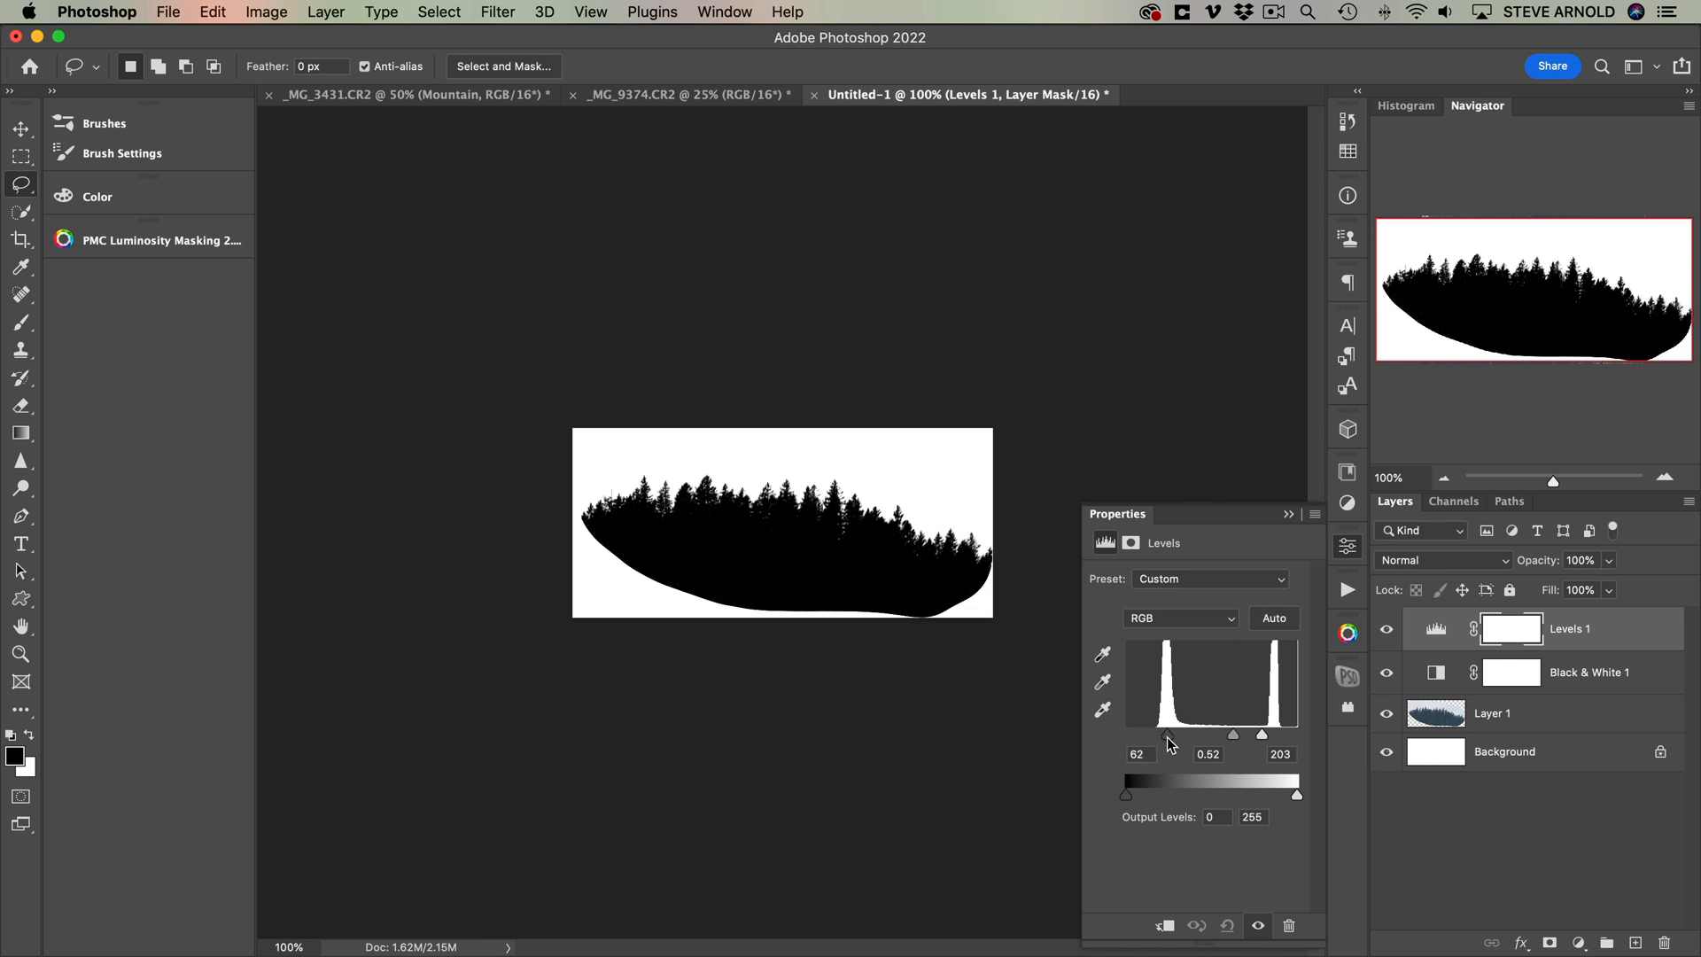
drag(1234, 736, 1226, 735)
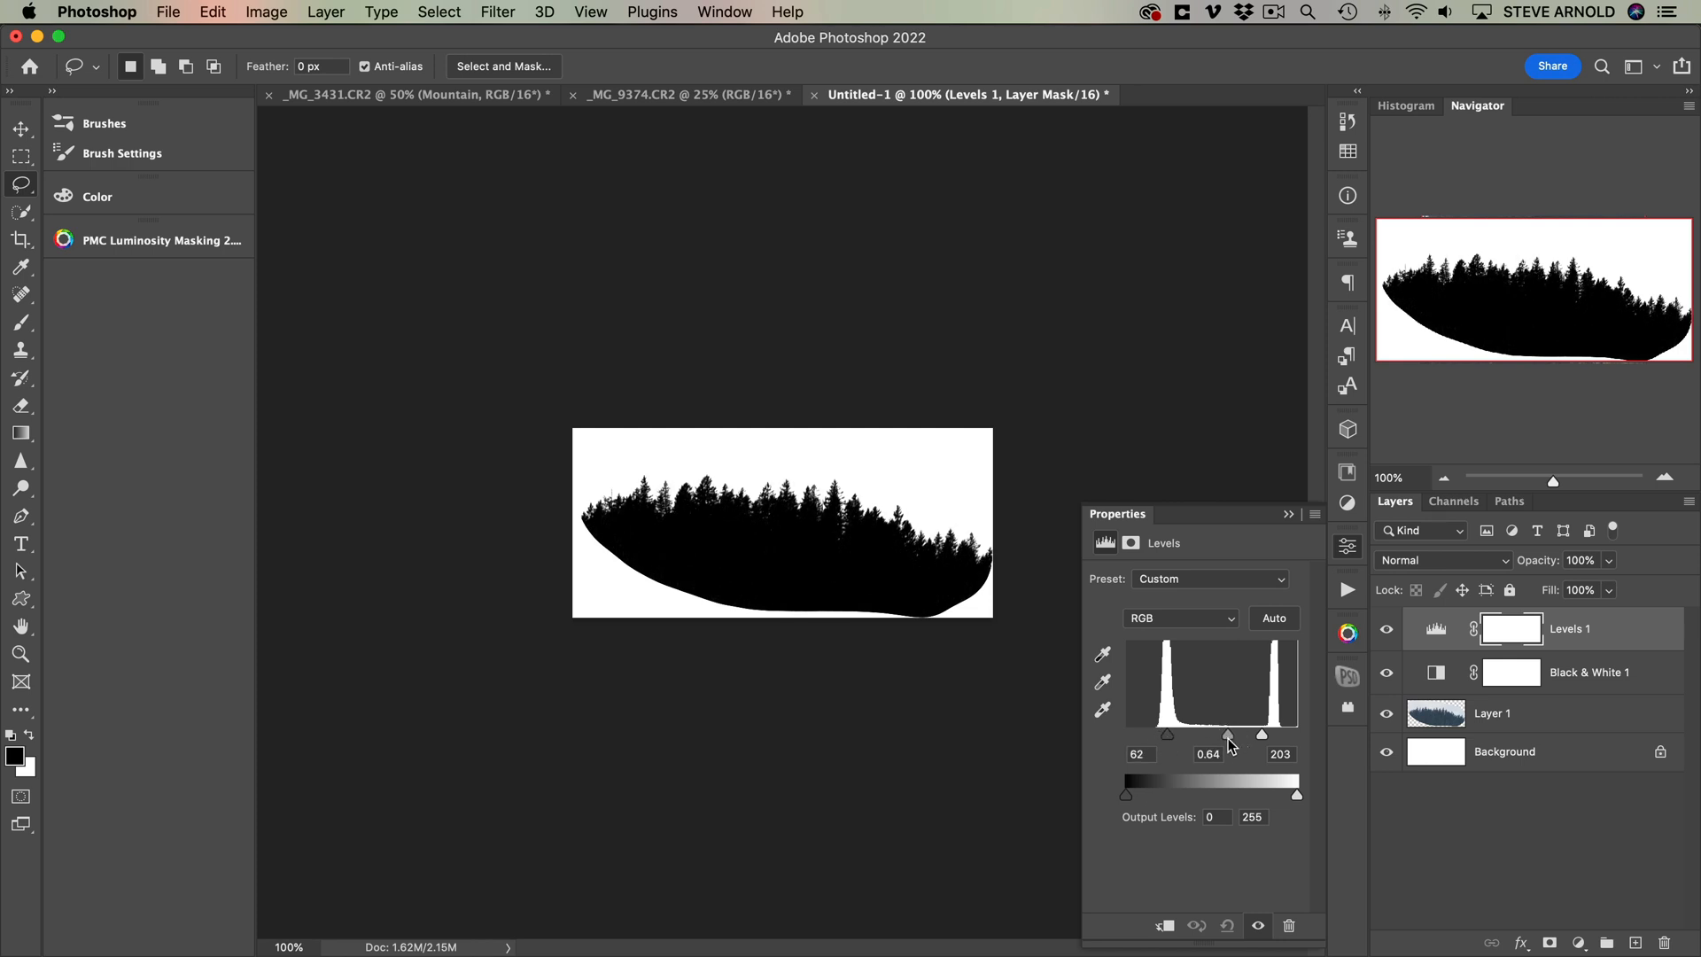
drag(1226, 735, 1235, 736)
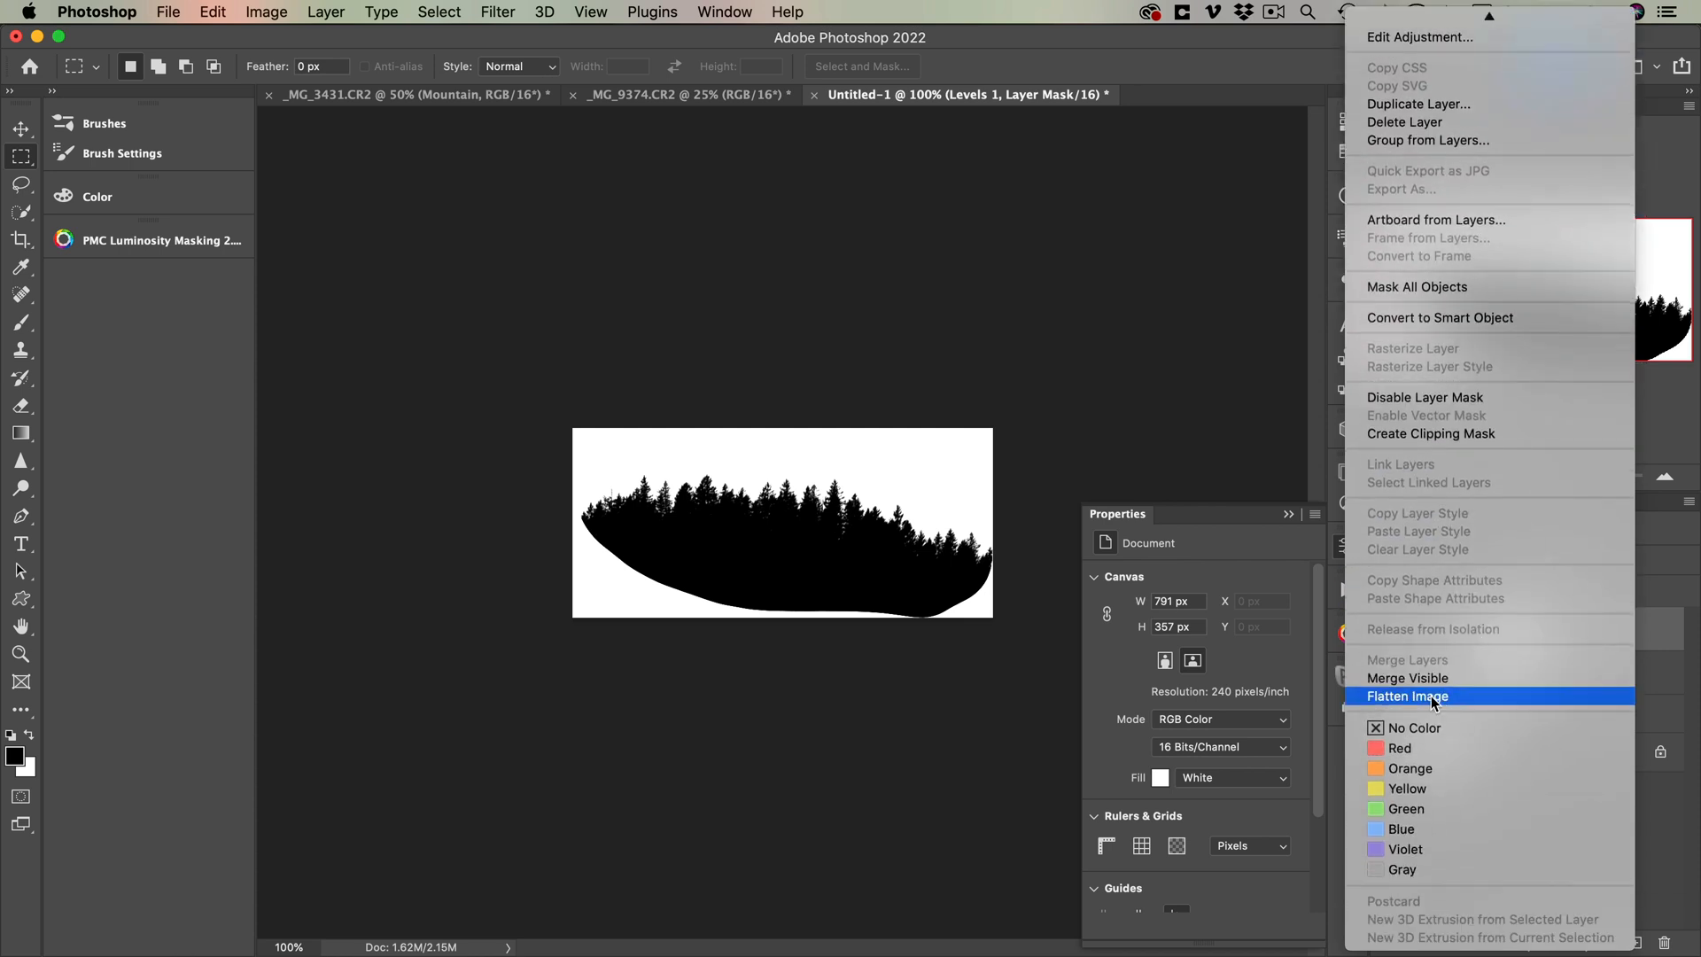
- Flatten the silhouette and define it as a brush preset named 'Tr'
click(1409, 694)
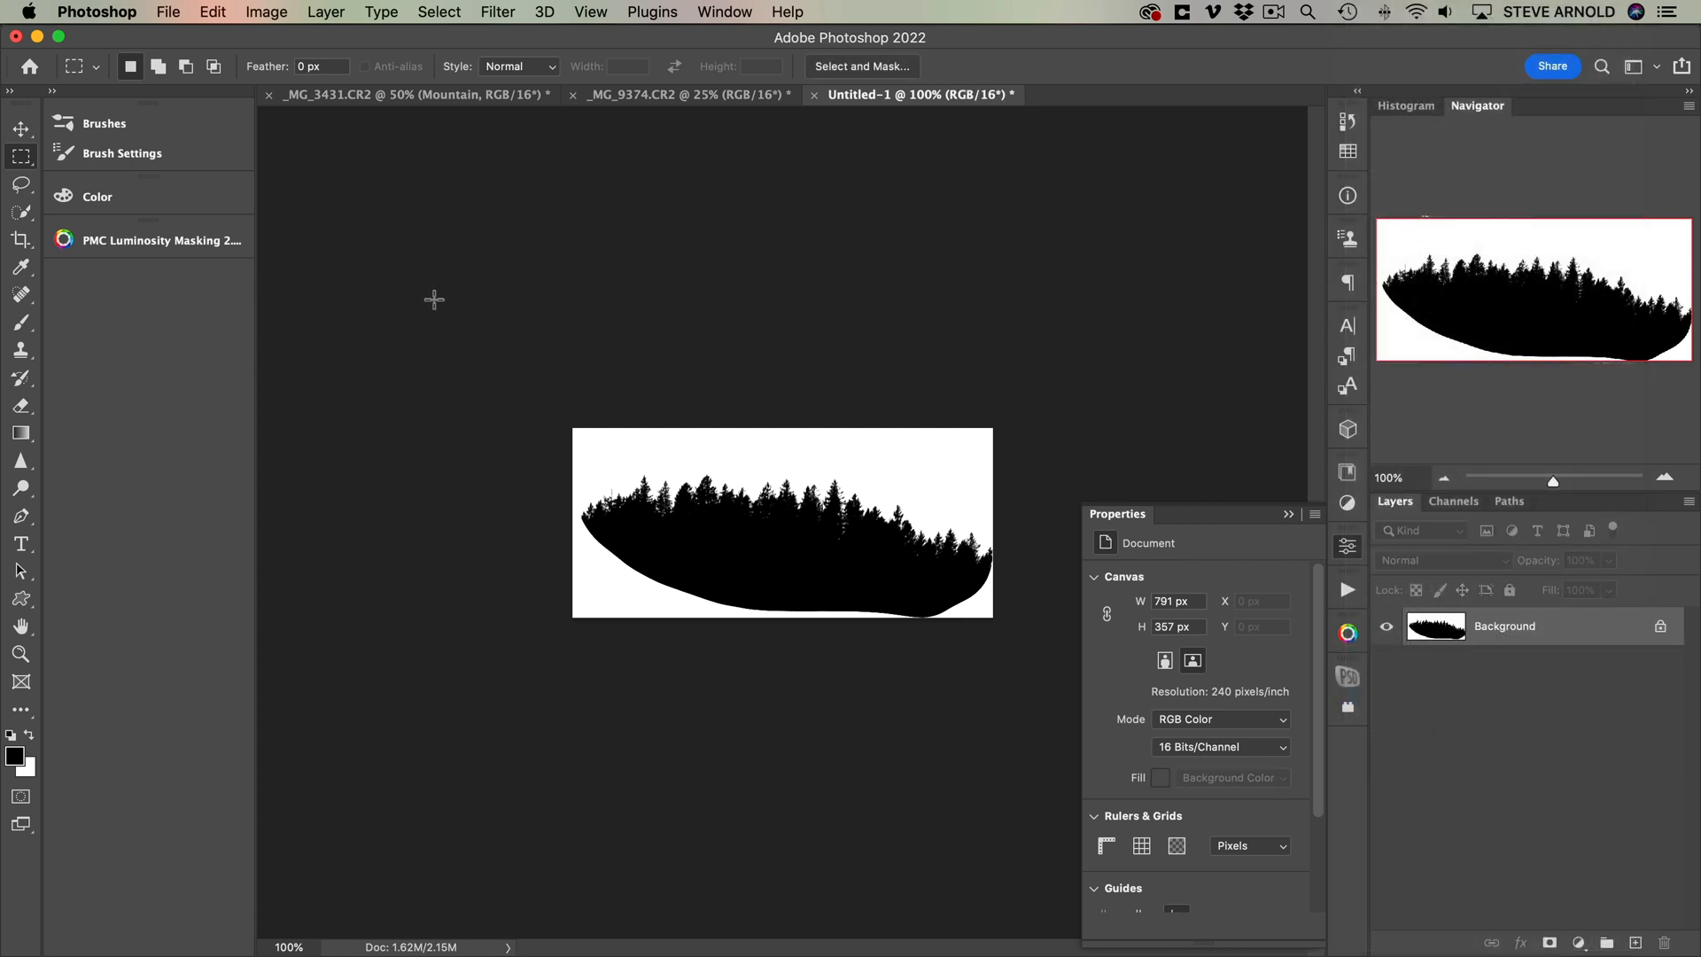
mouse_move(603, 394)
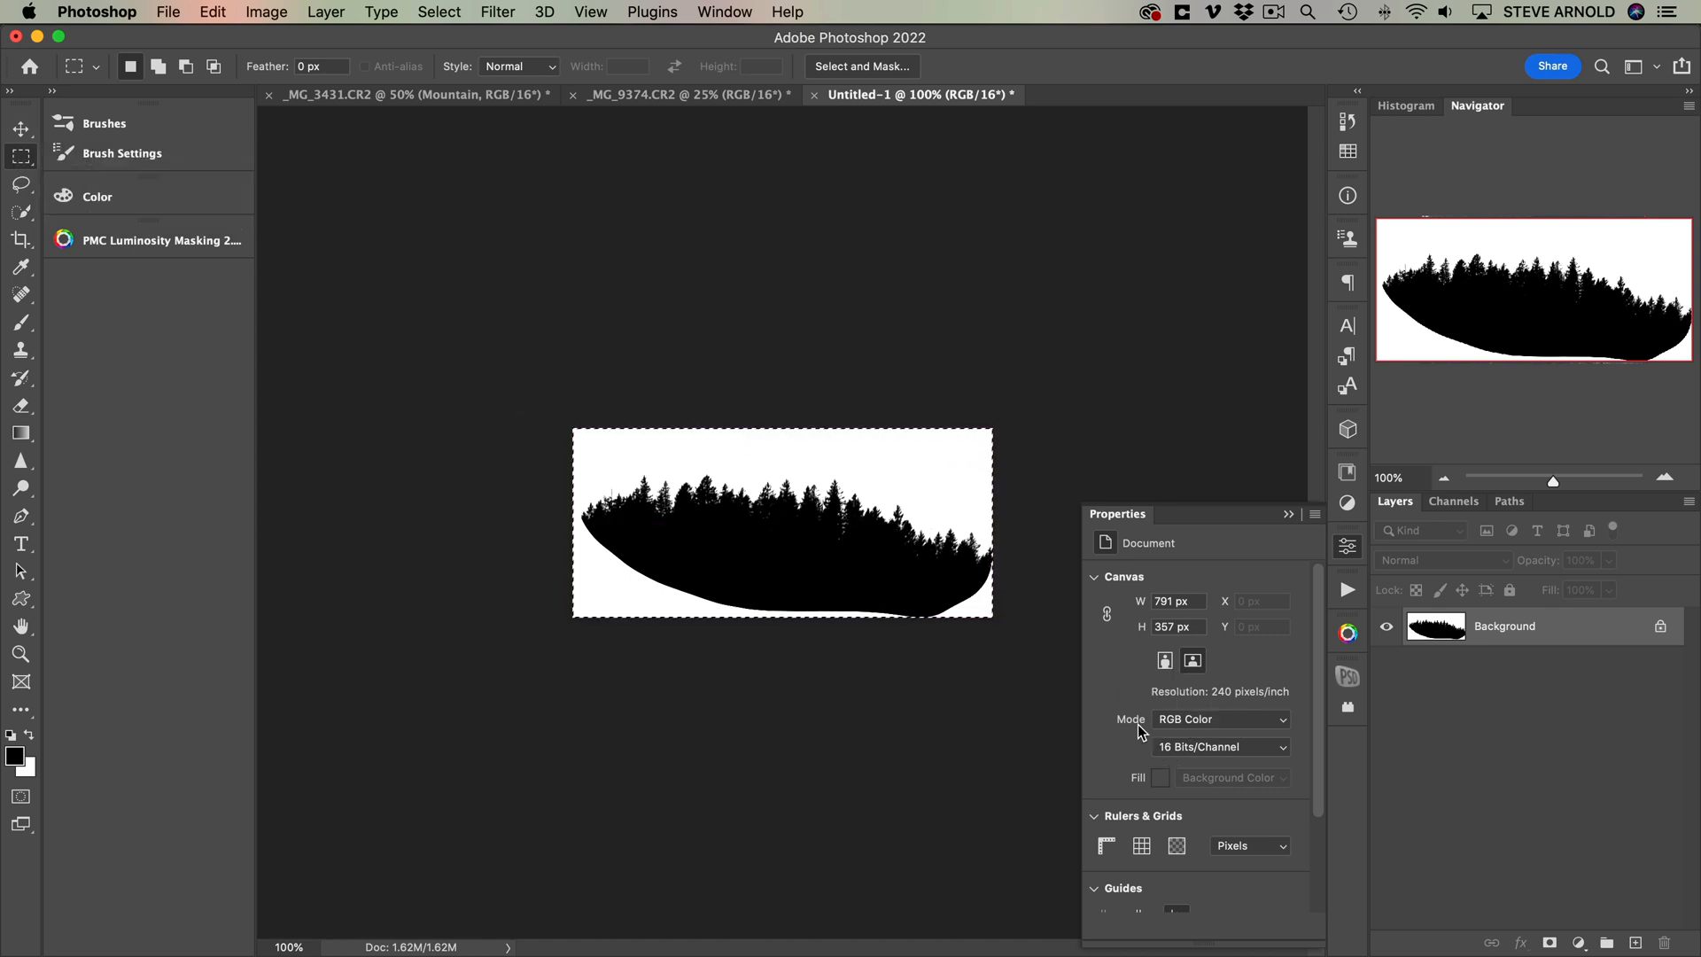
click(213, 13)
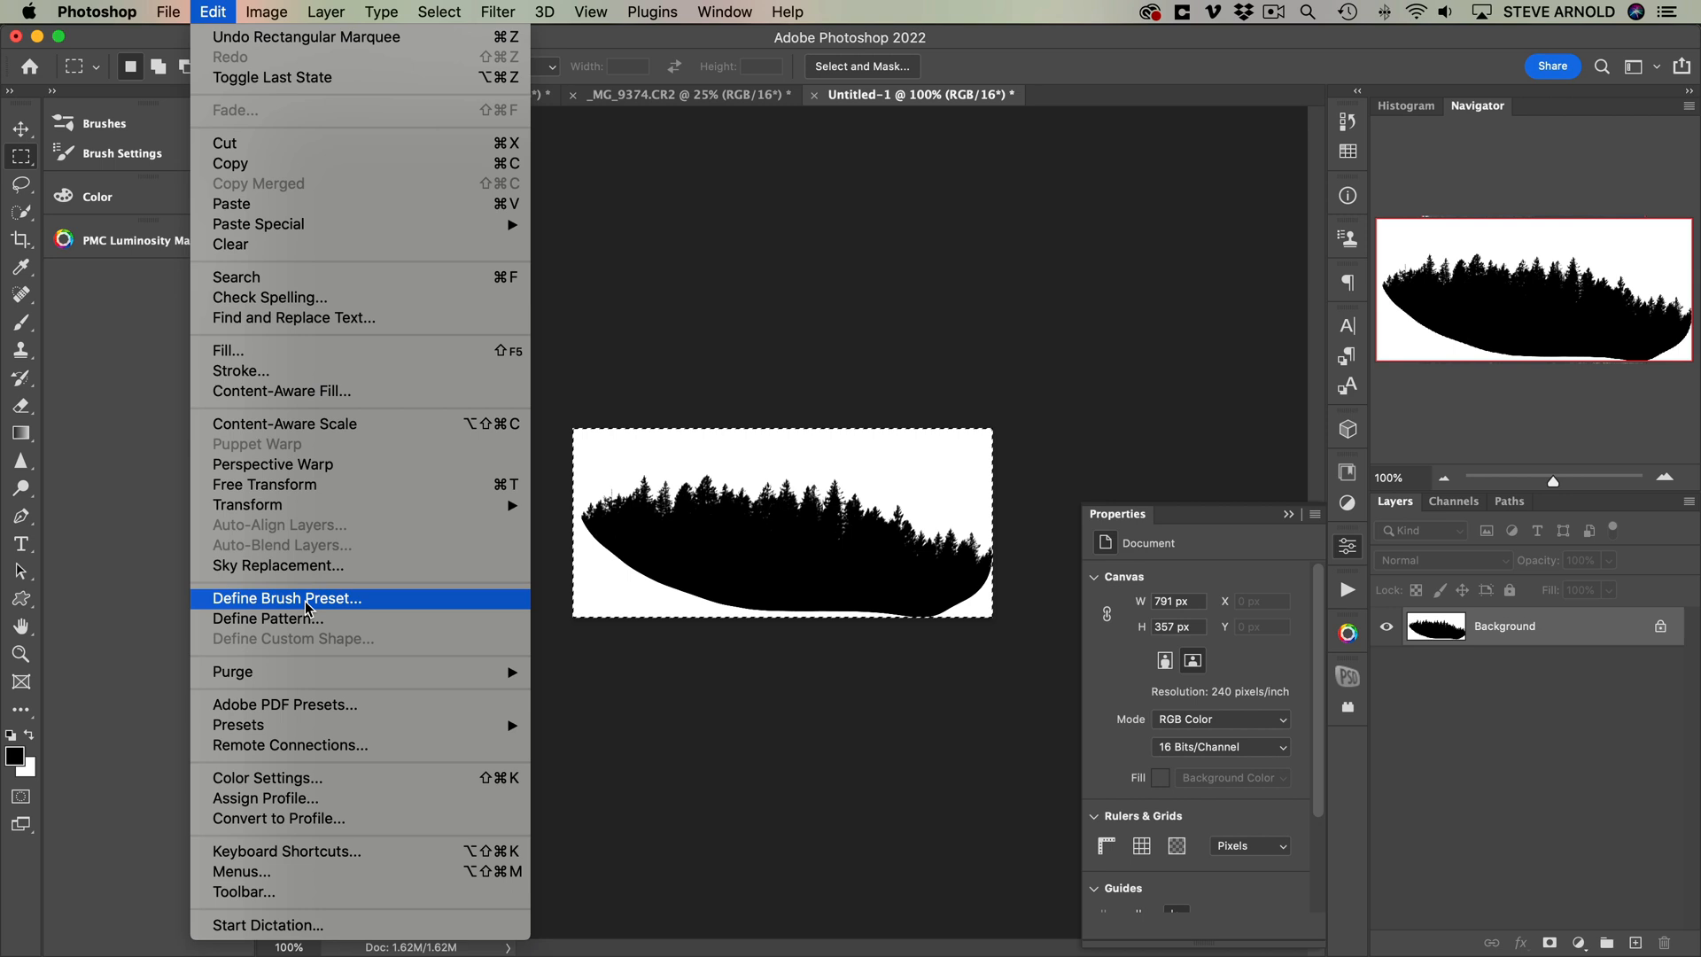
click(287, 597)
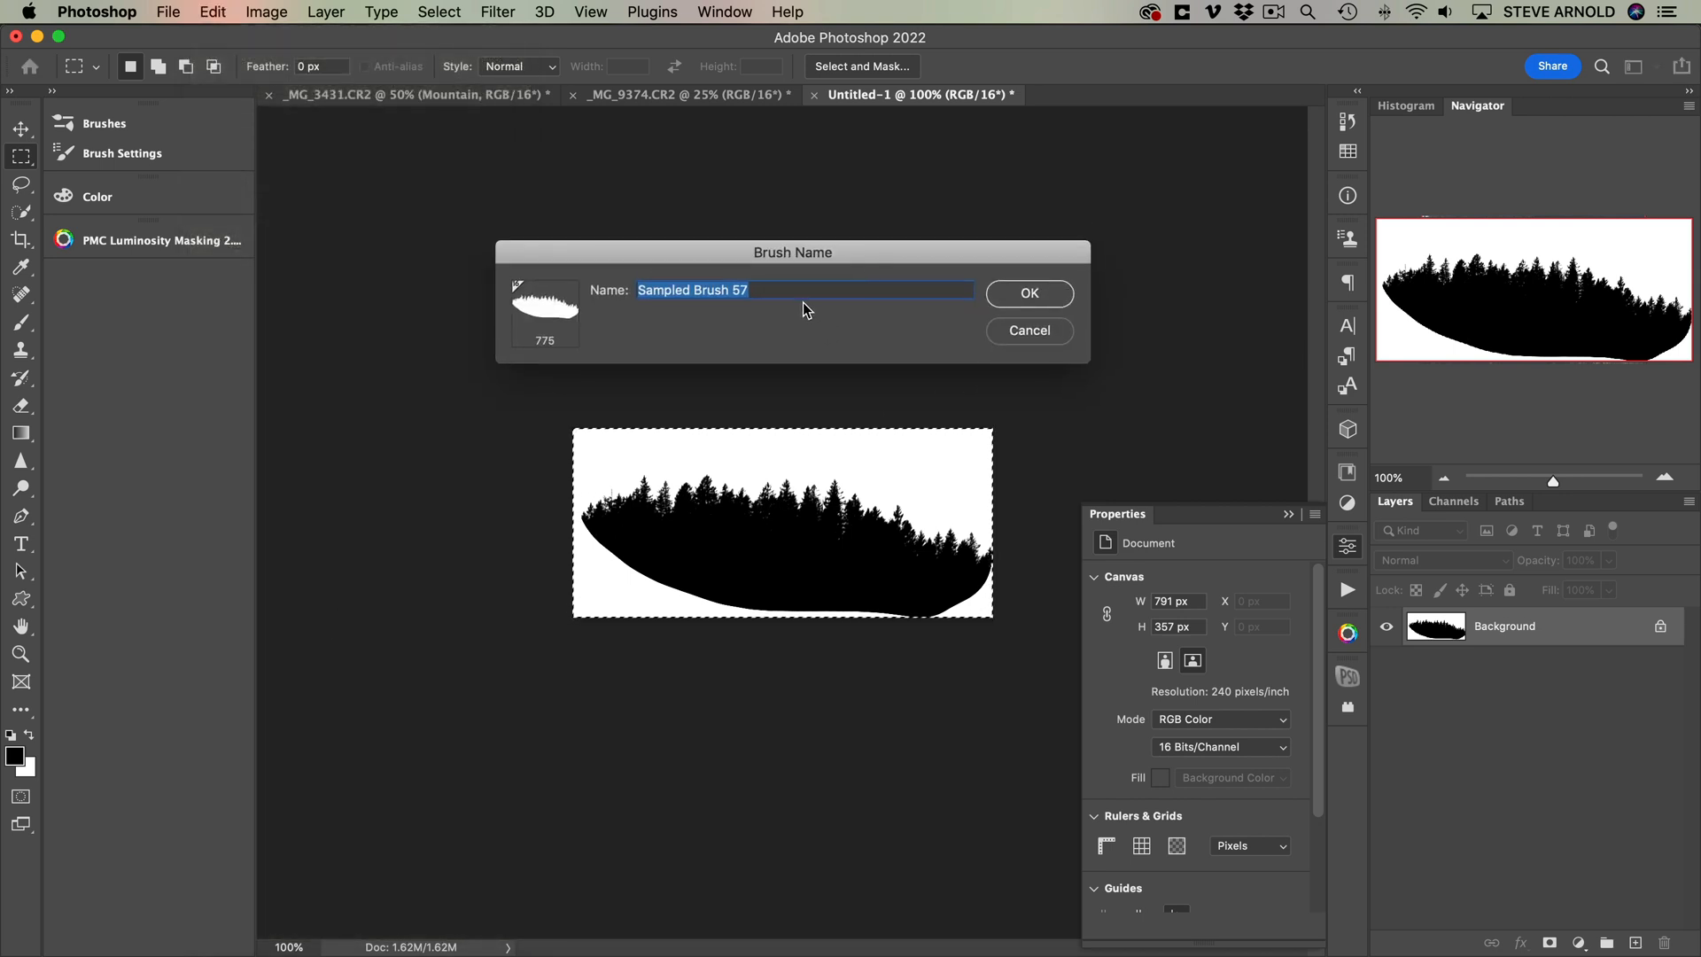
text(Tree Horizon You)
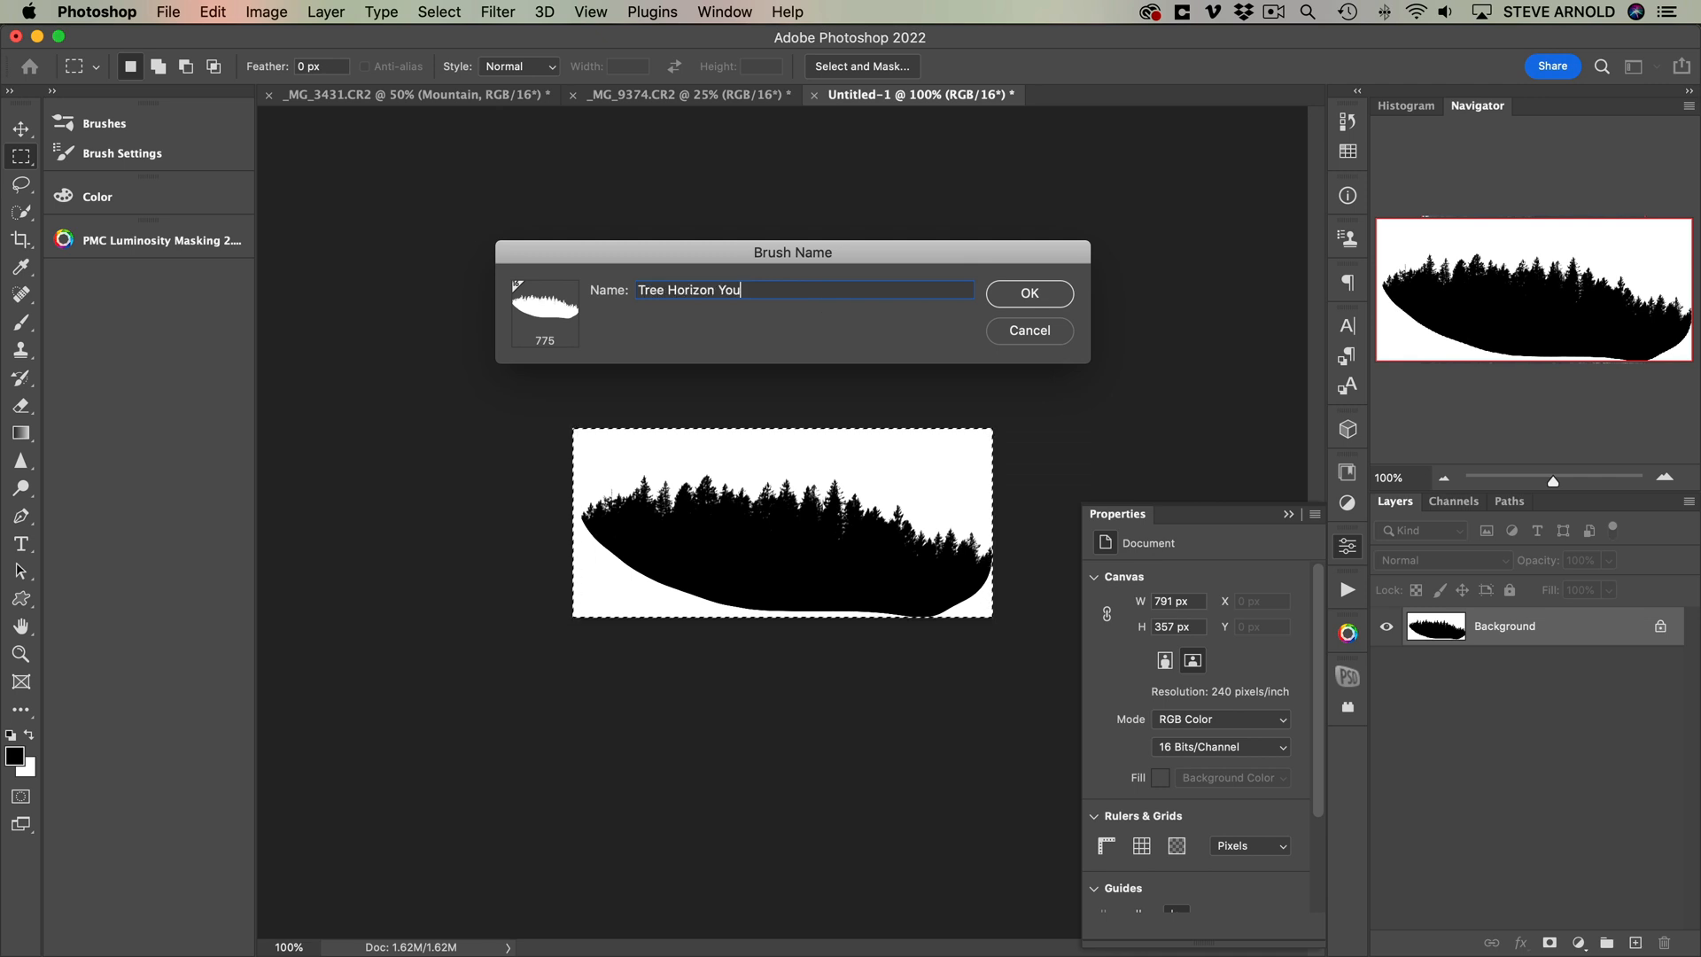
click(1026, 292)
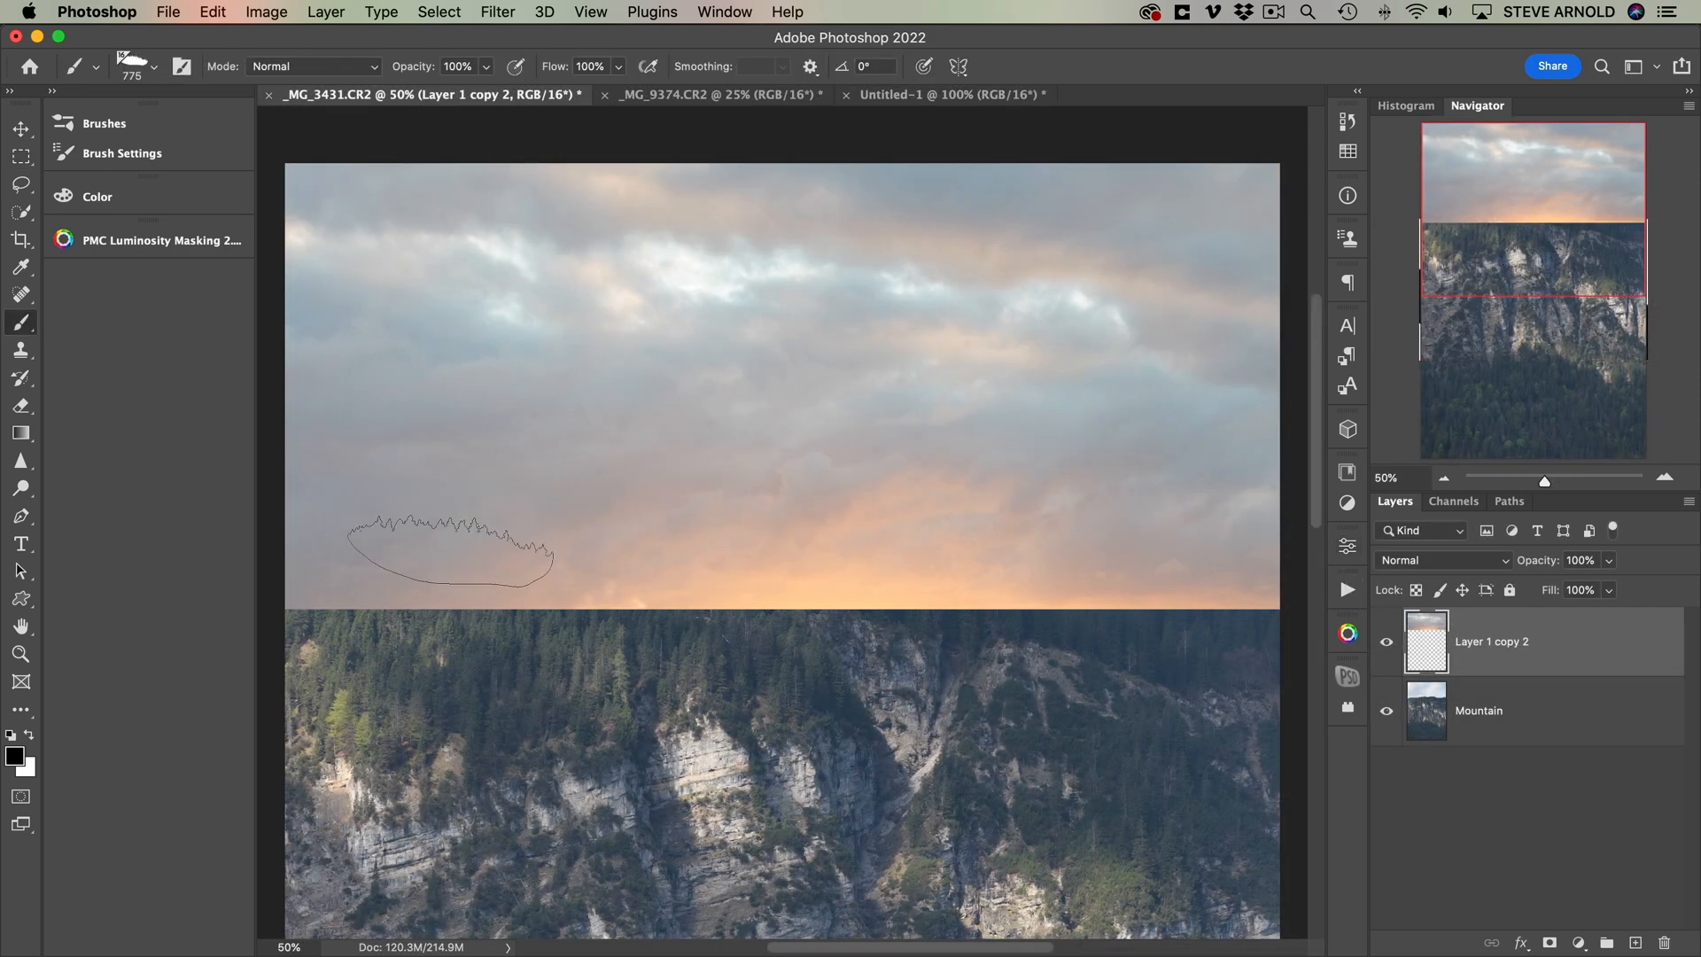
- Position the treeline brush at the horizon edge and make the sunset-sky layer visible
drag(451, 547, 705, 582)
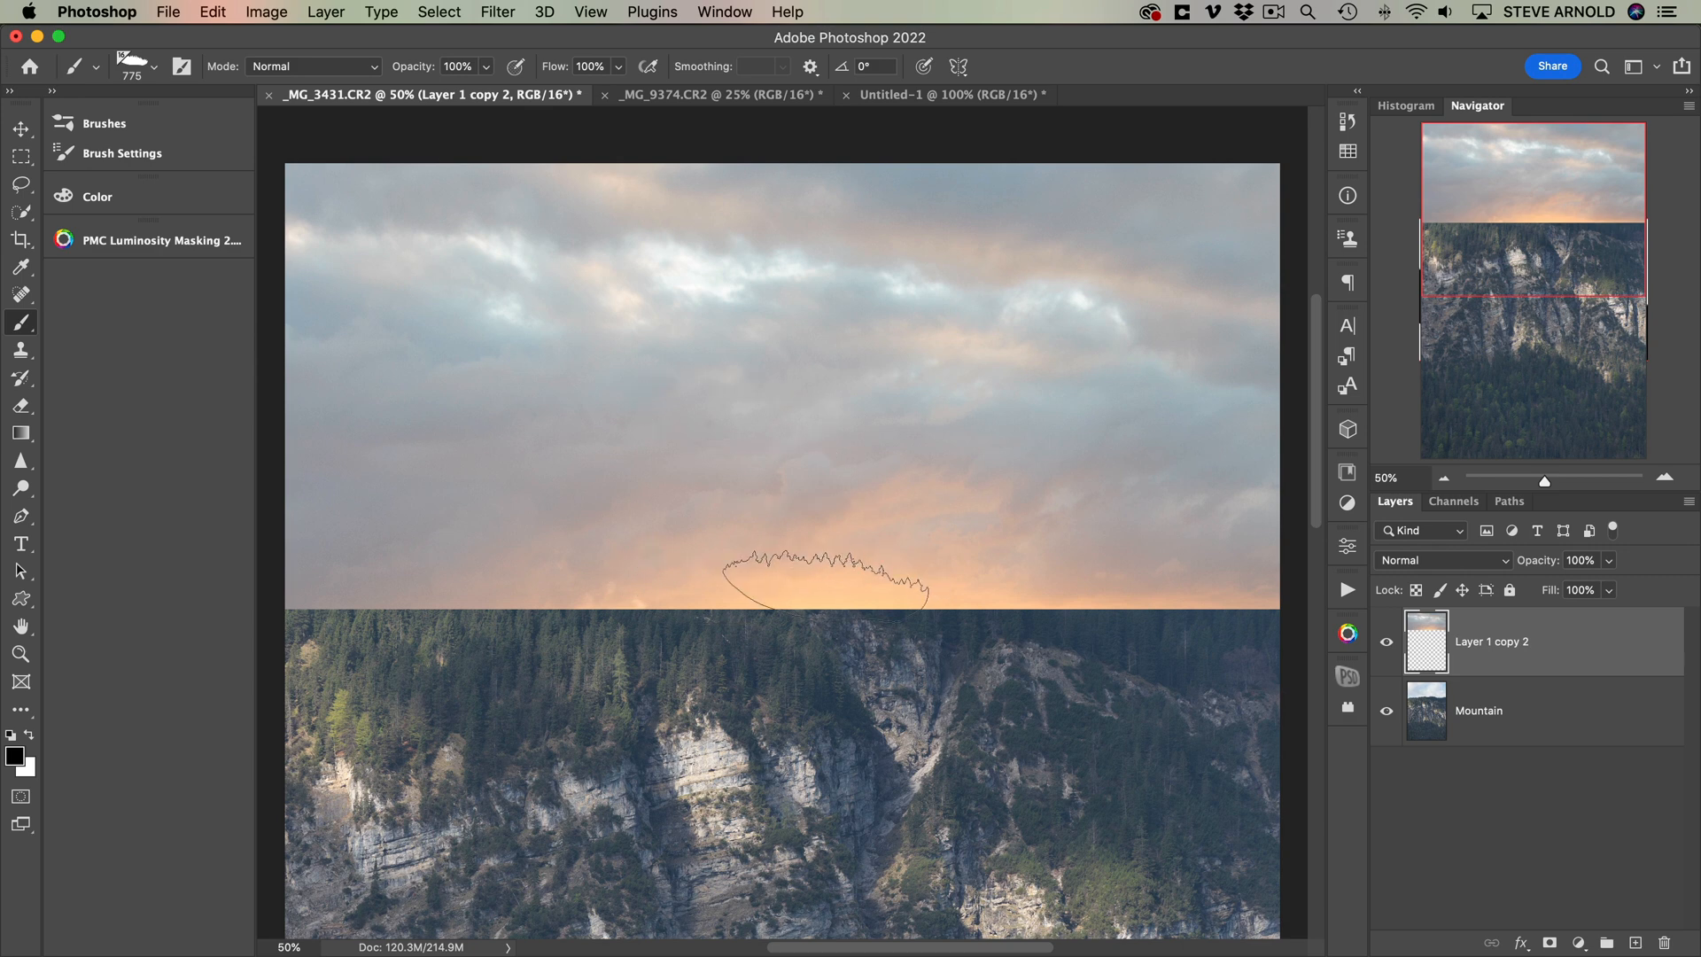
drag(825, 574, 803, 500)
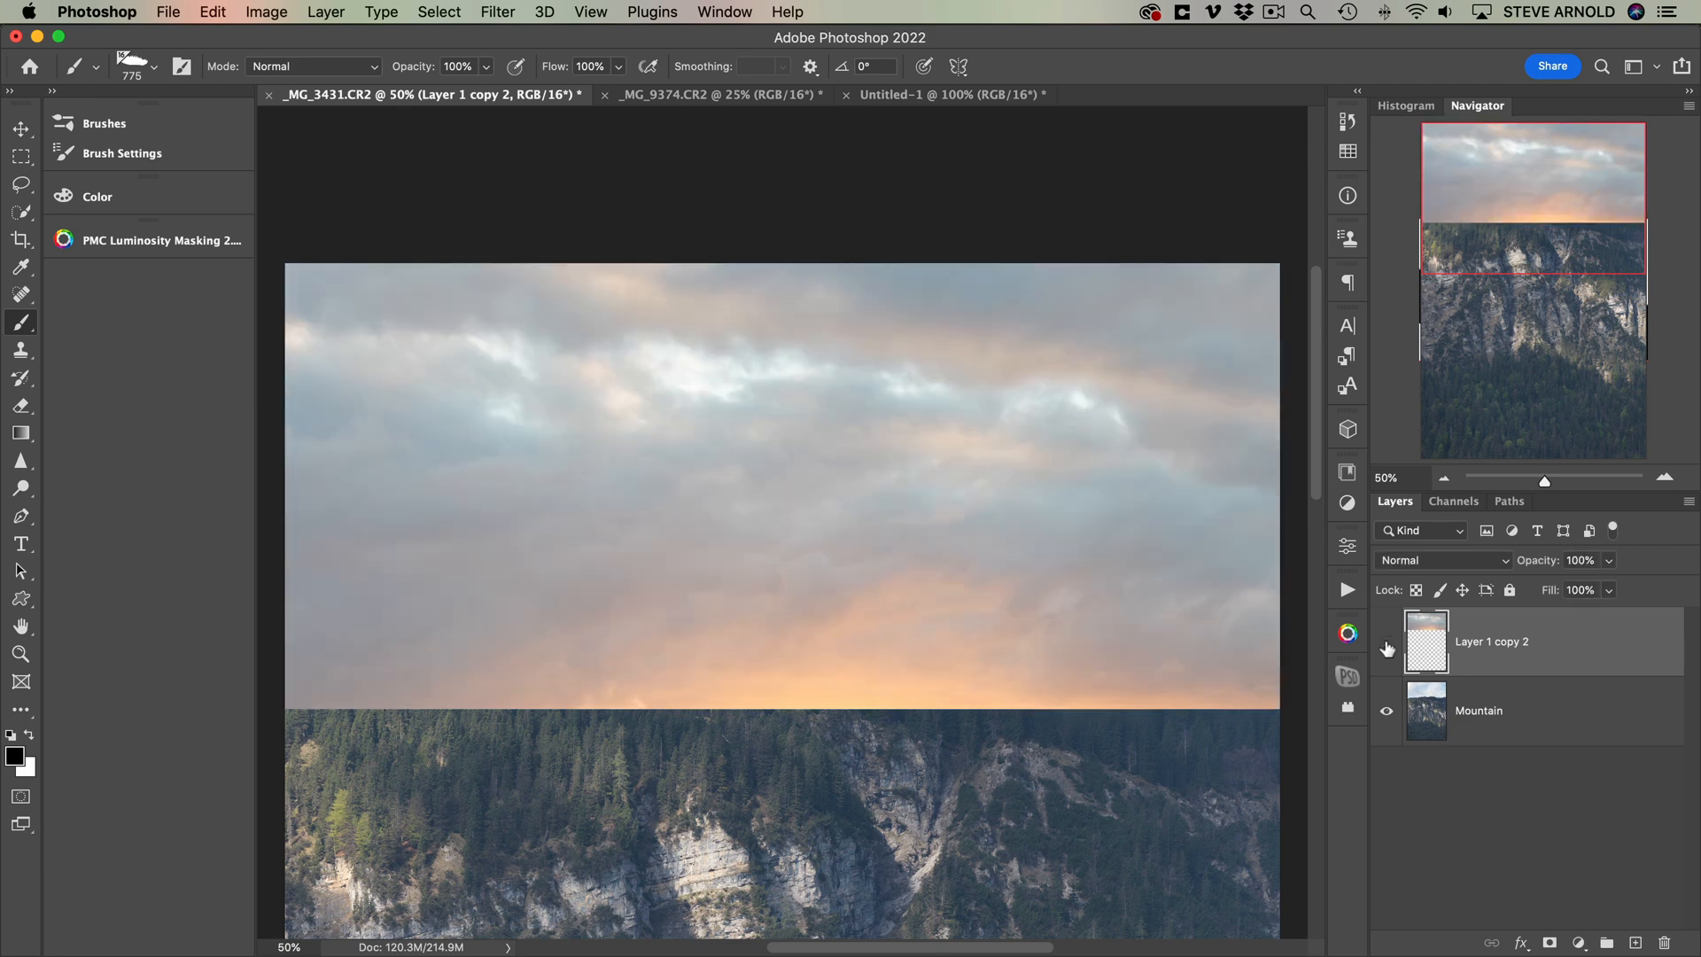
click(1386, 641)
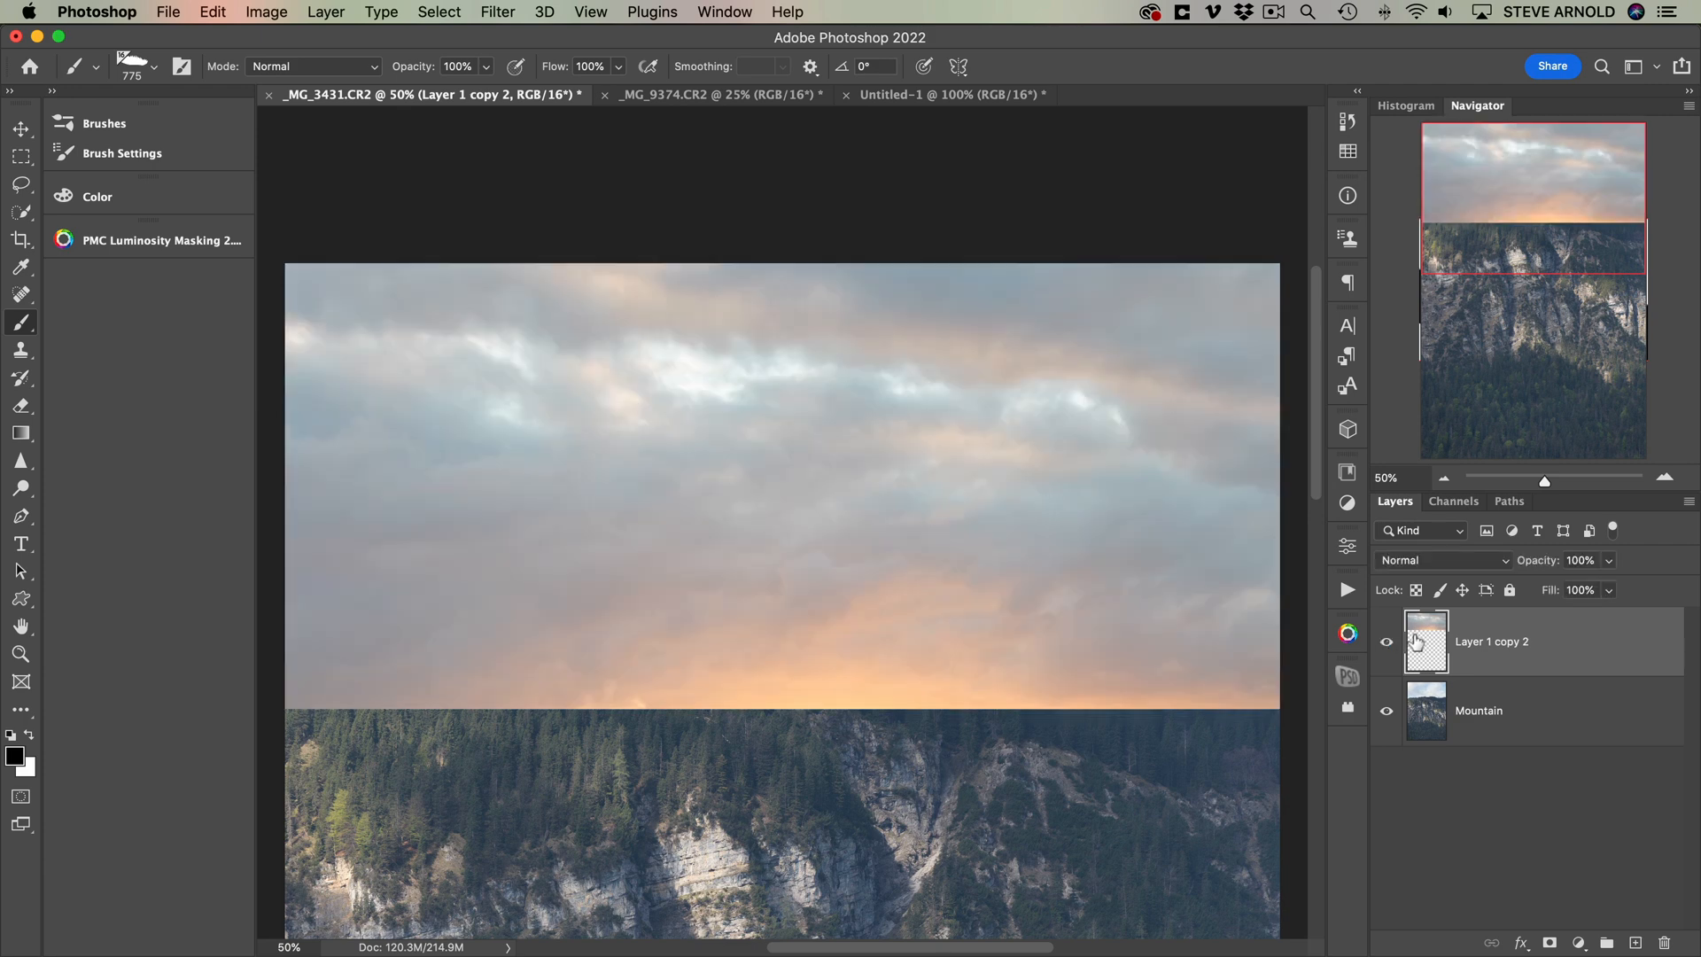
drag(563, 711, 771, 727)
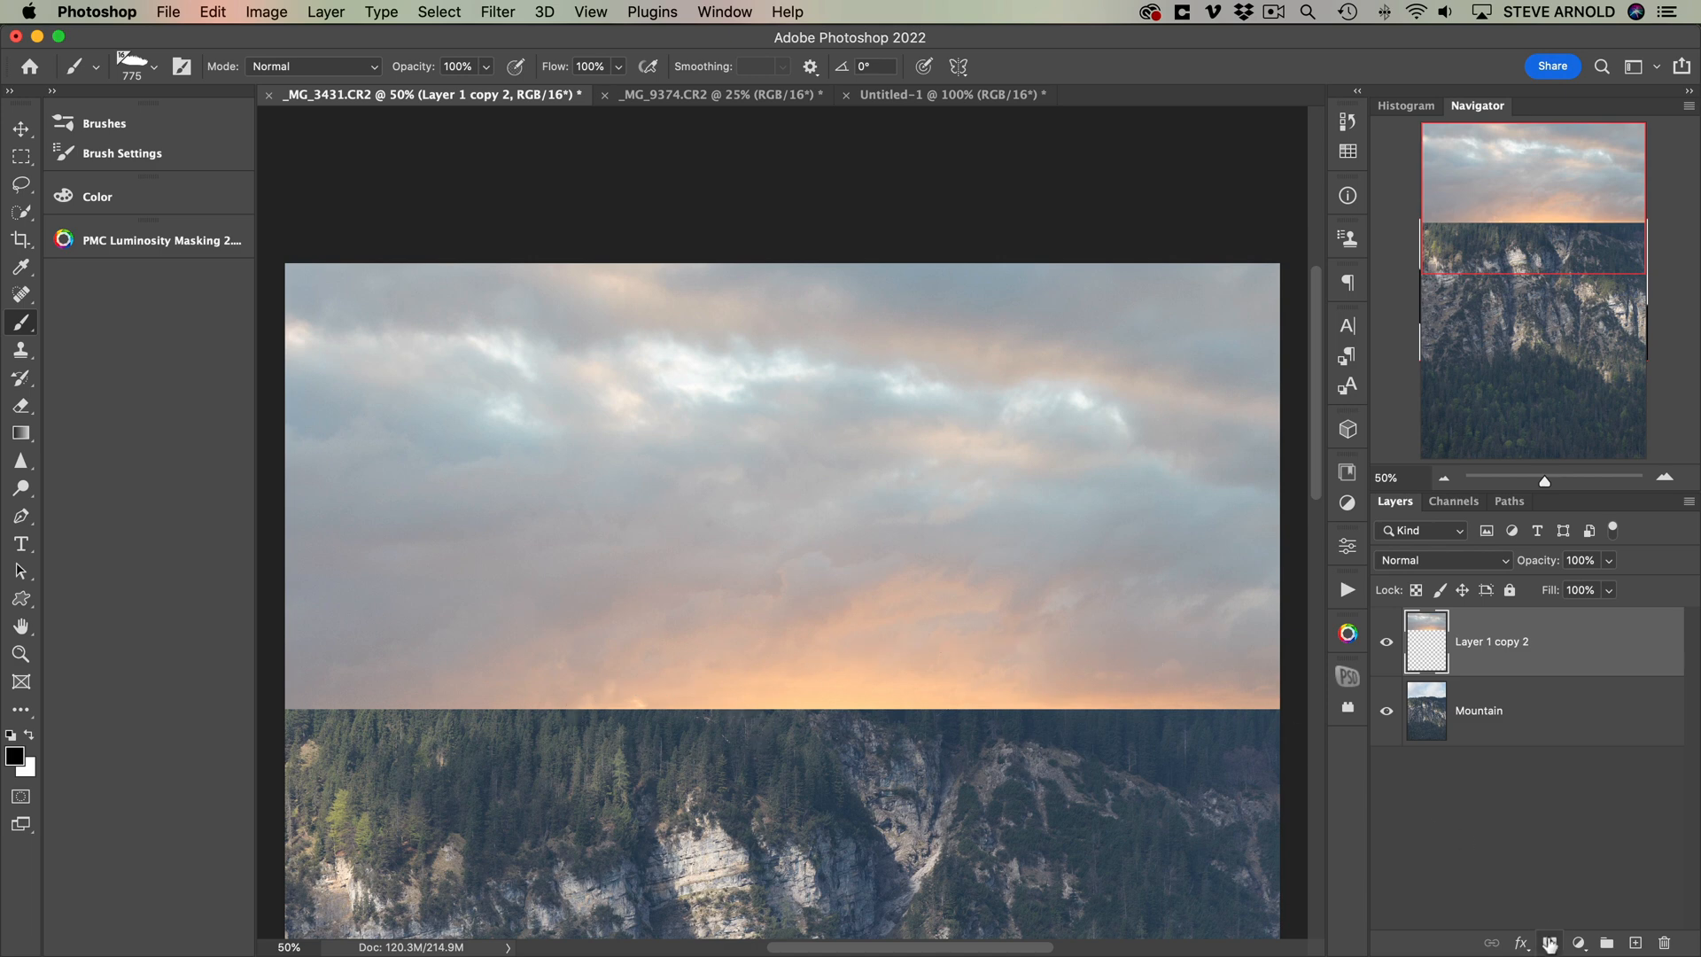
- Add a layer mask to the sunset-sky layer
click(1551, 941)
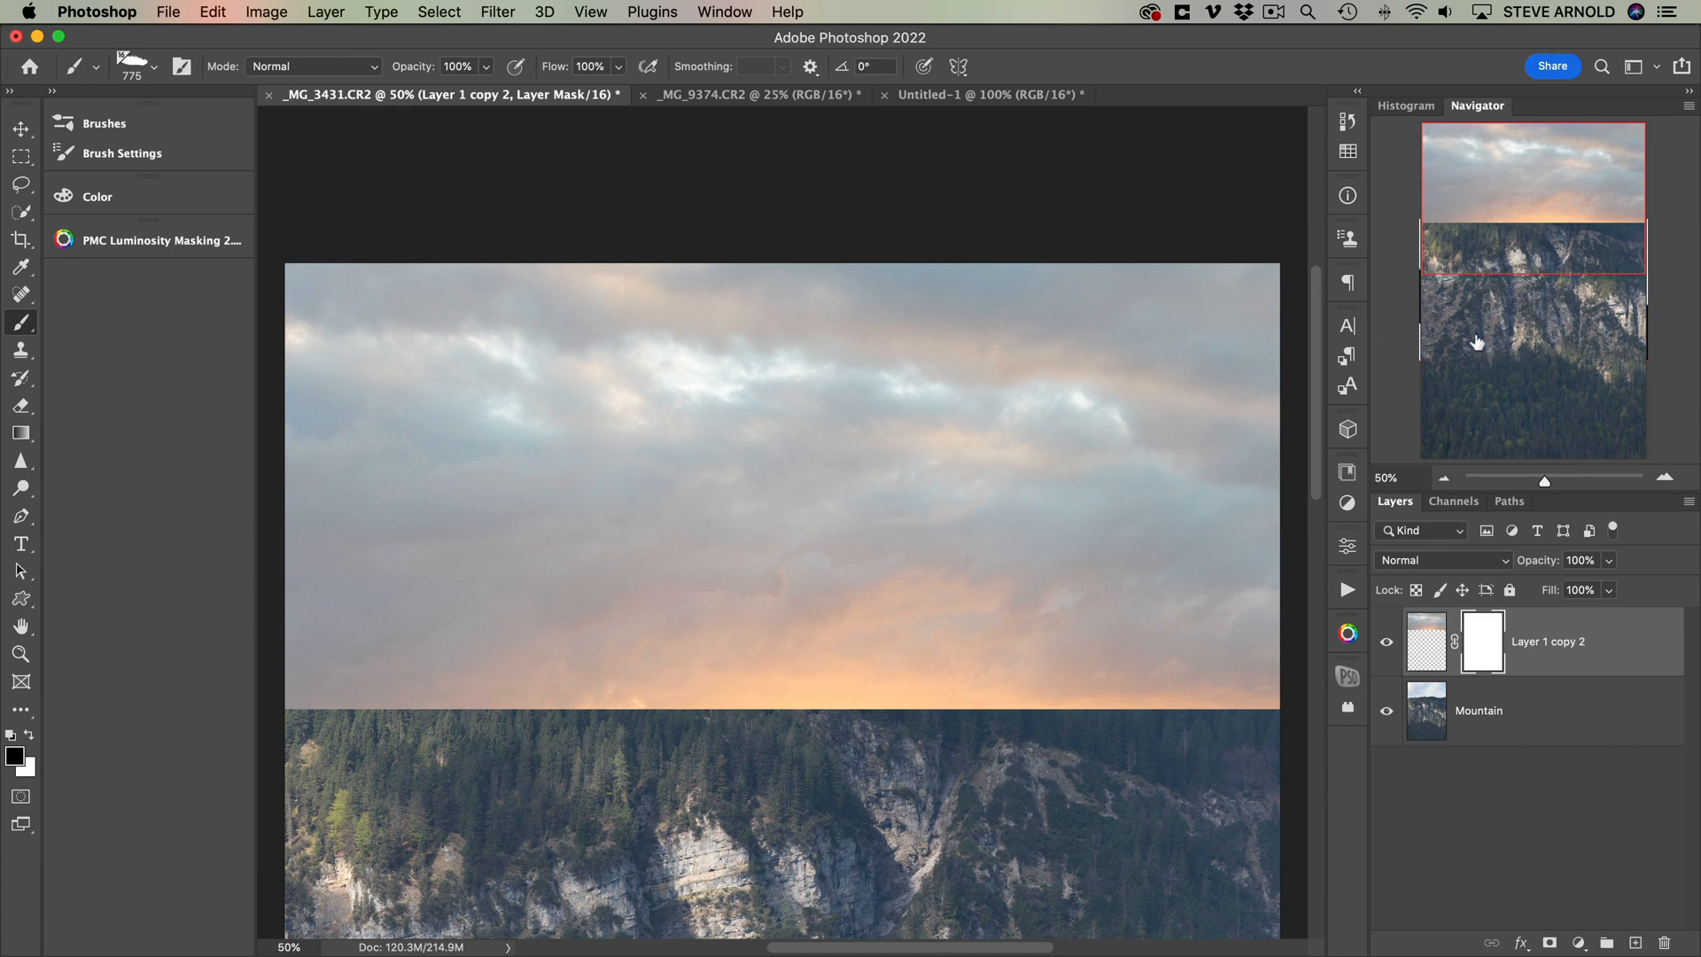
mouse_move(1458, 445)
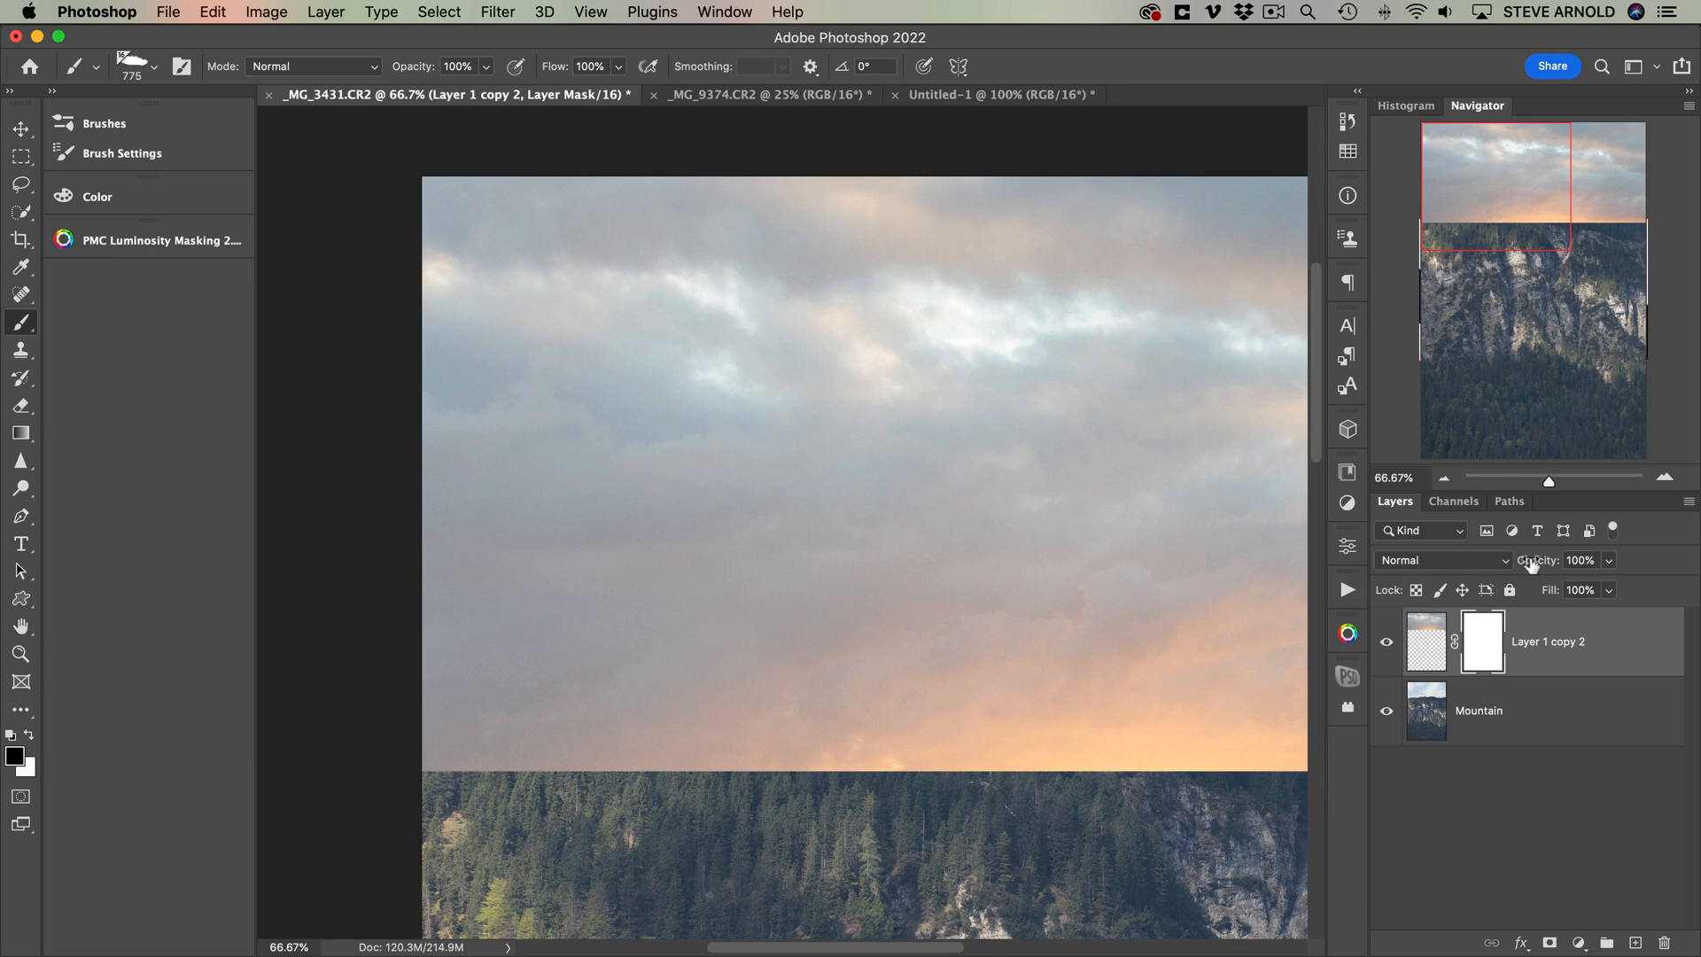
mouse_move(1573, 635)
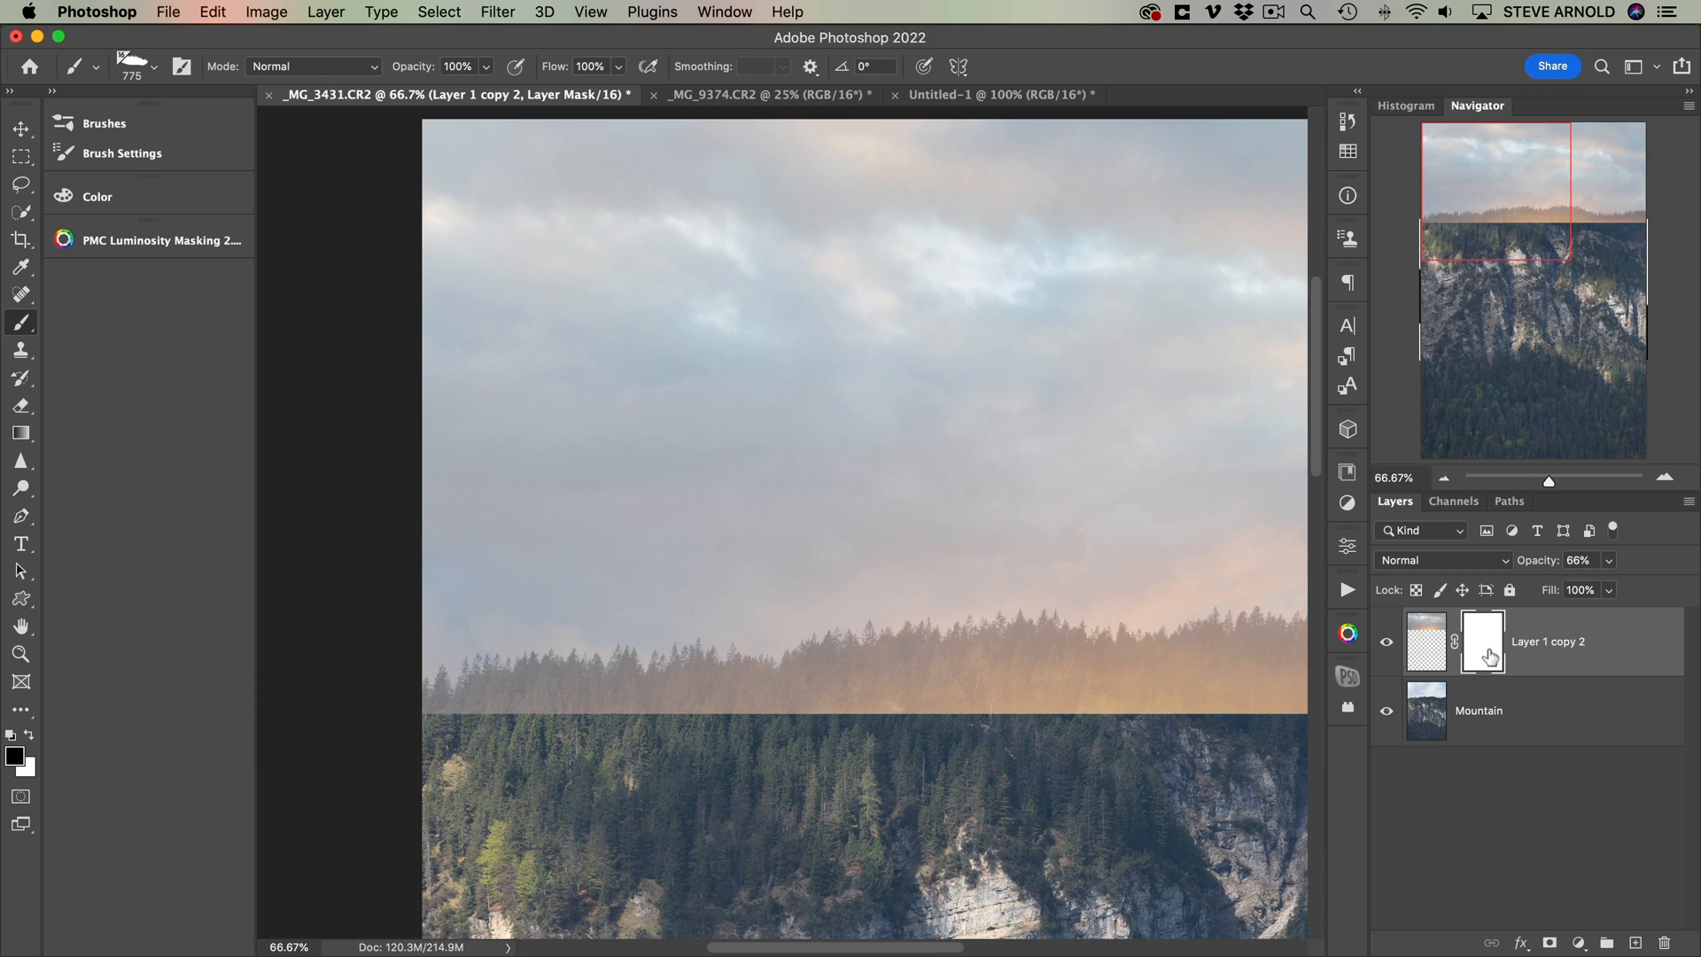
mouse_move(1487, 654)
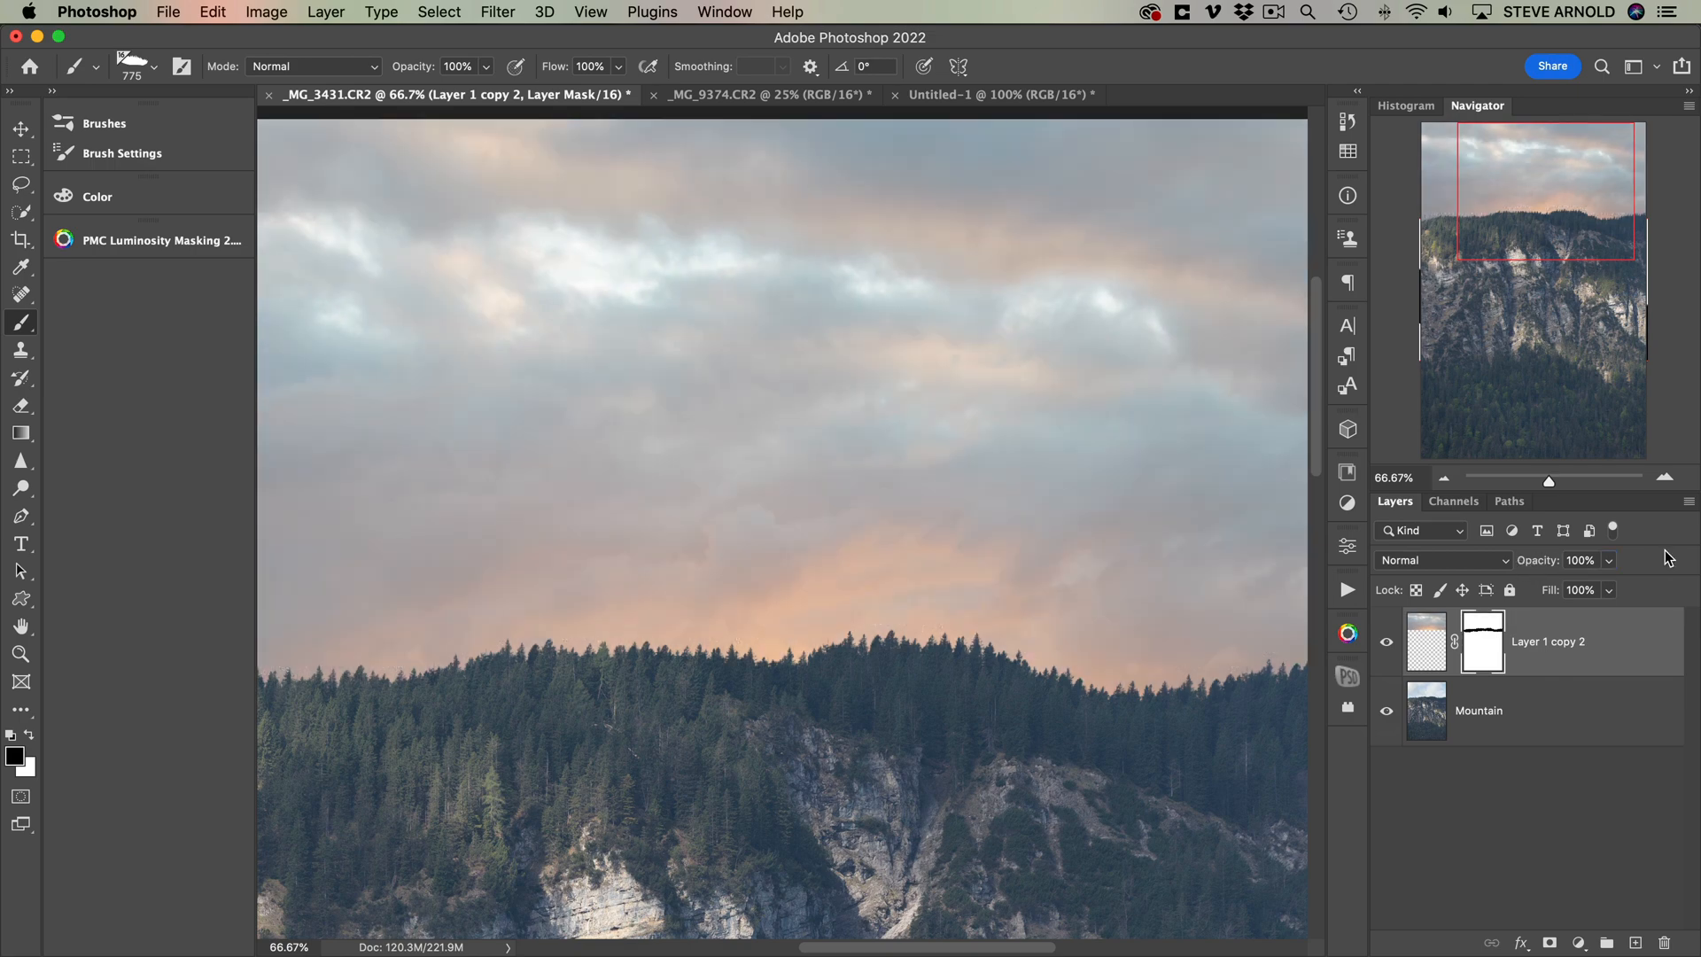
- Zoom in to refine the treeline mask edge, then zoom back out to the whole mountain photo
click(1666, 476)
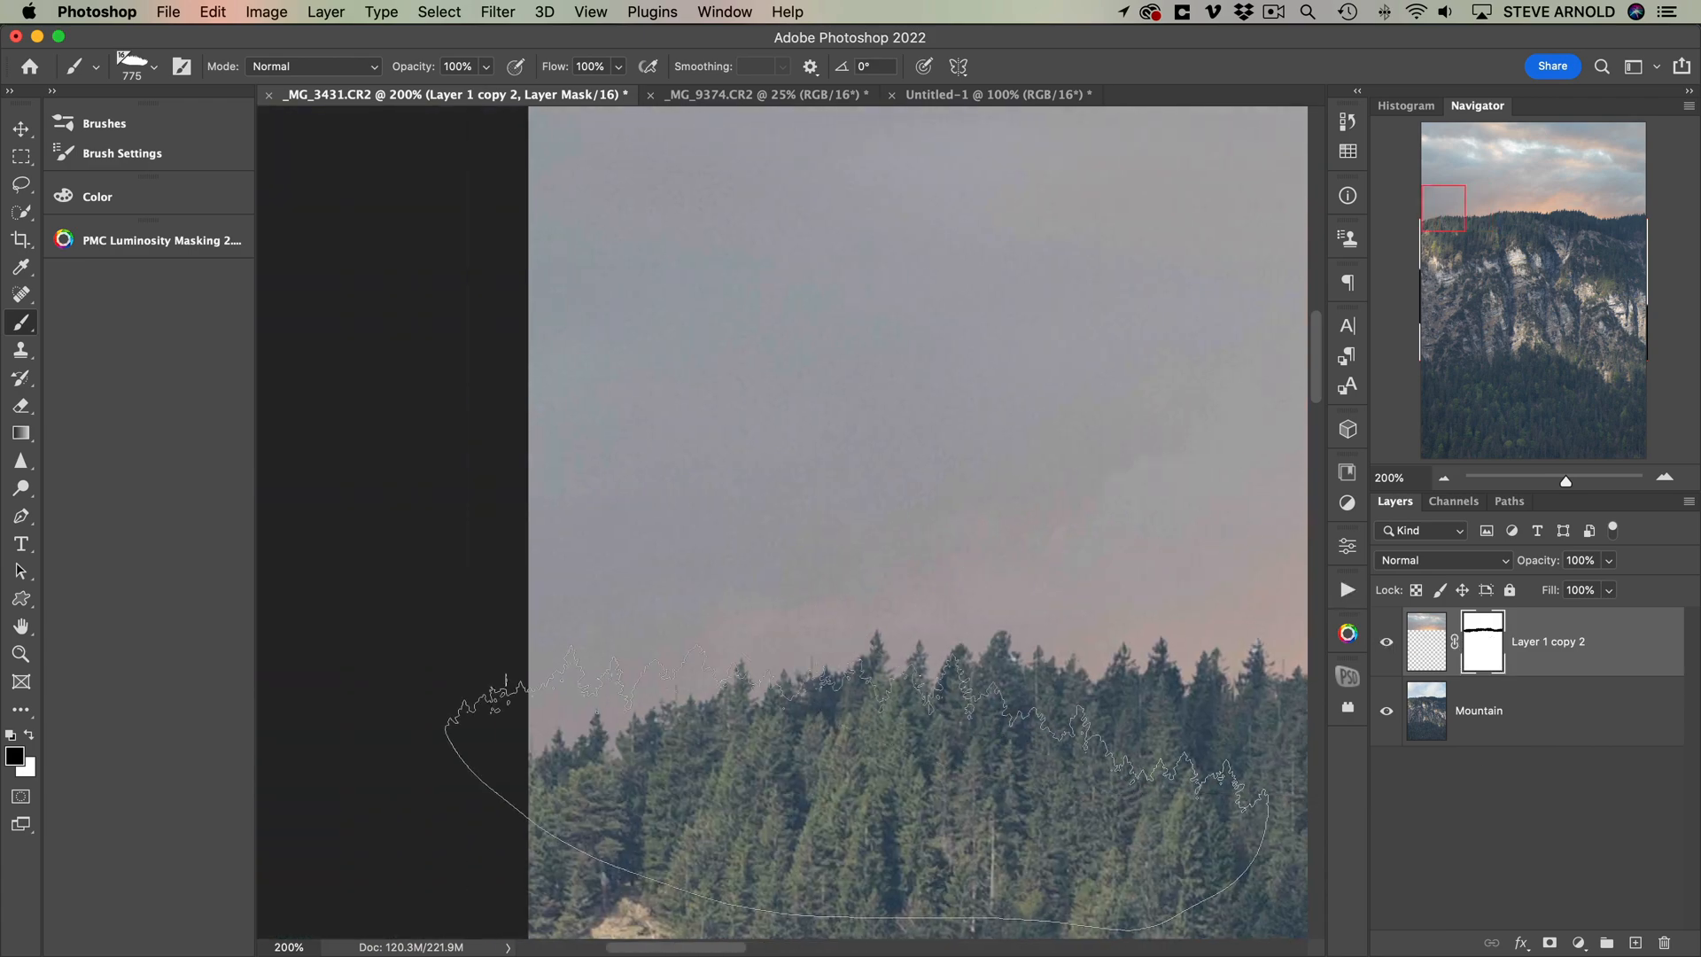
click(1446, 480)
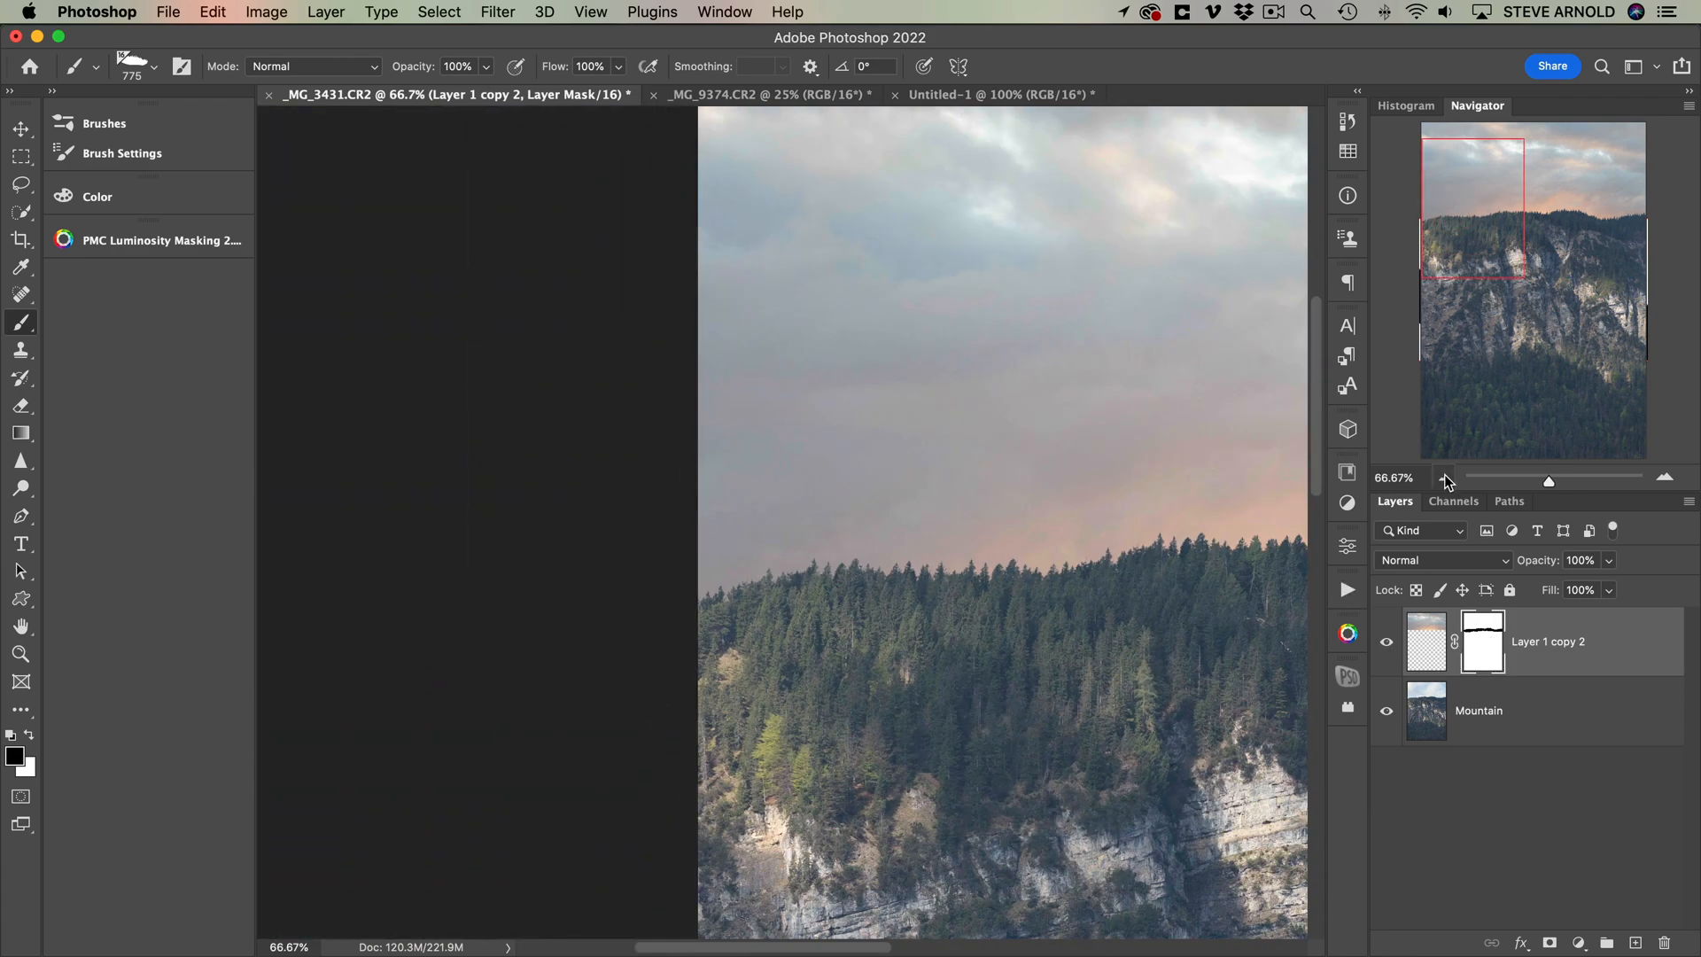
click(1446, 481)
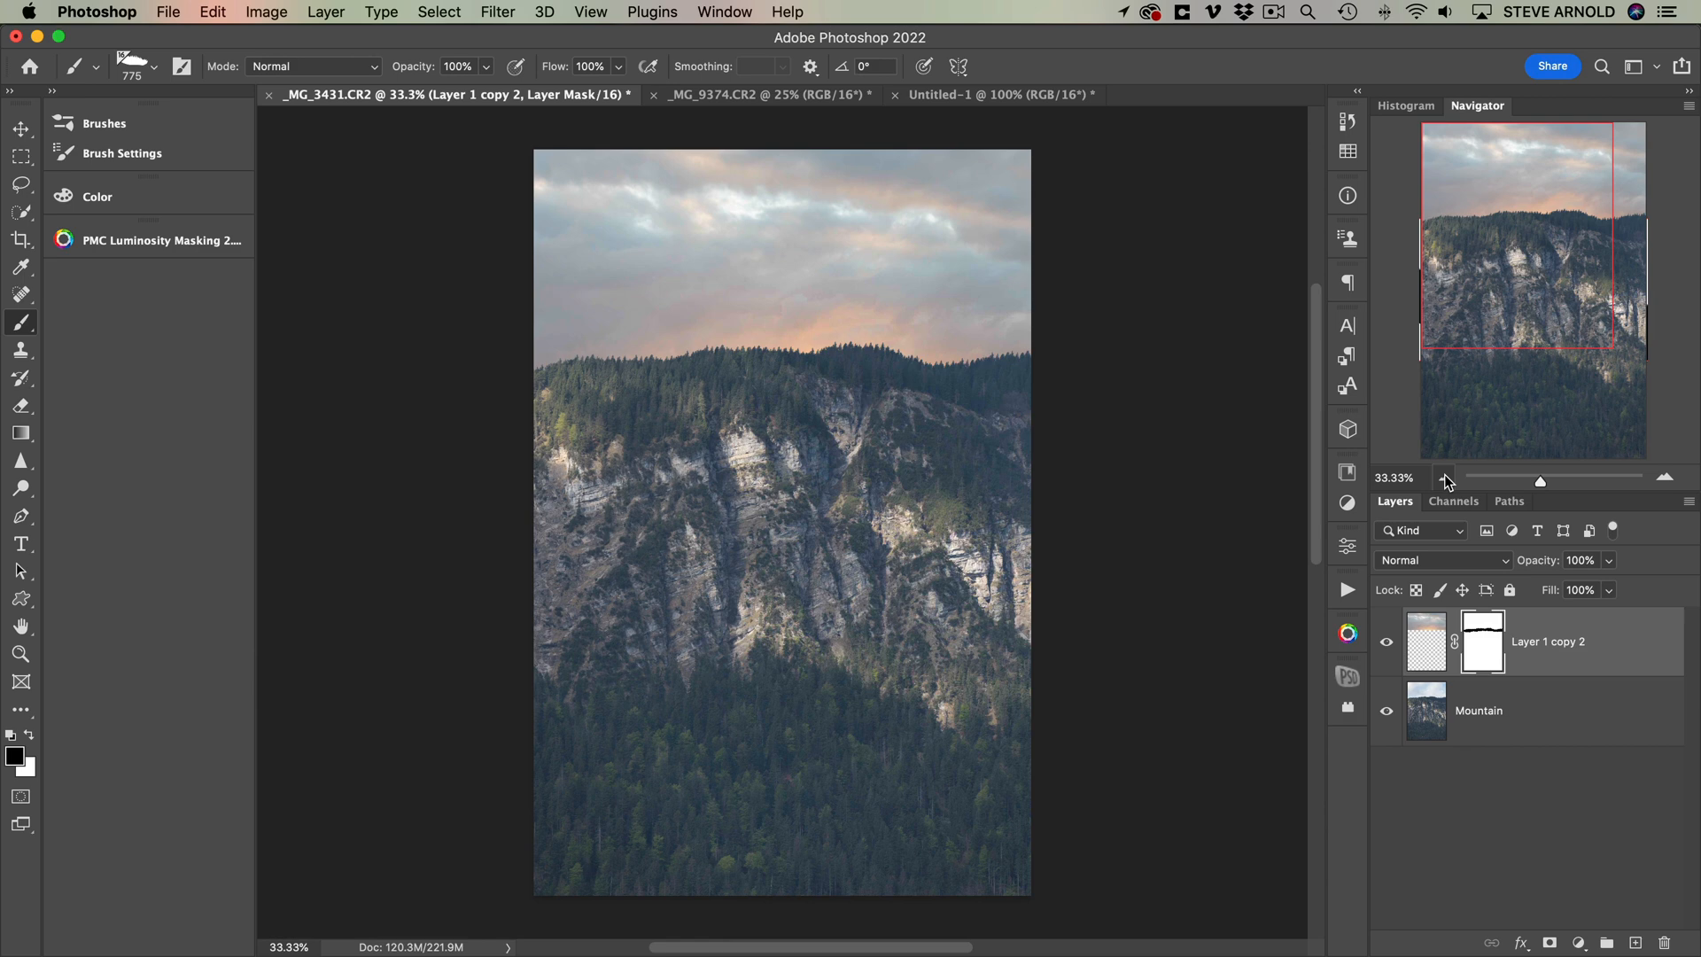
click(1443, 478)
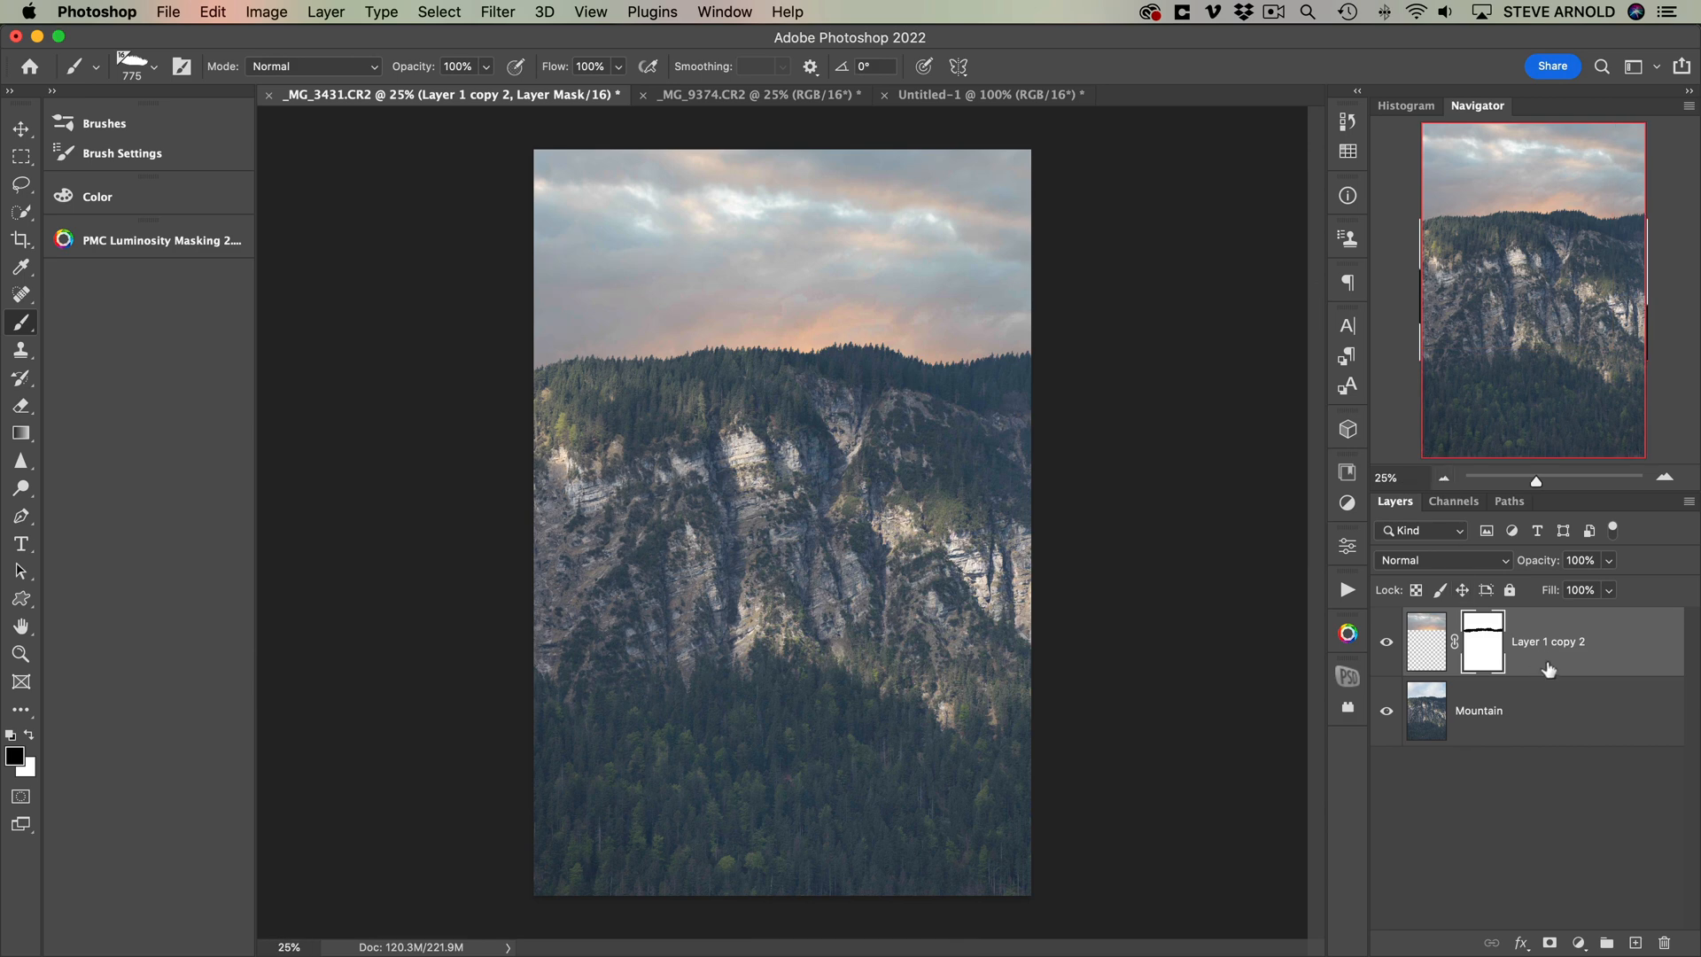
mouse_move(1496, 640)
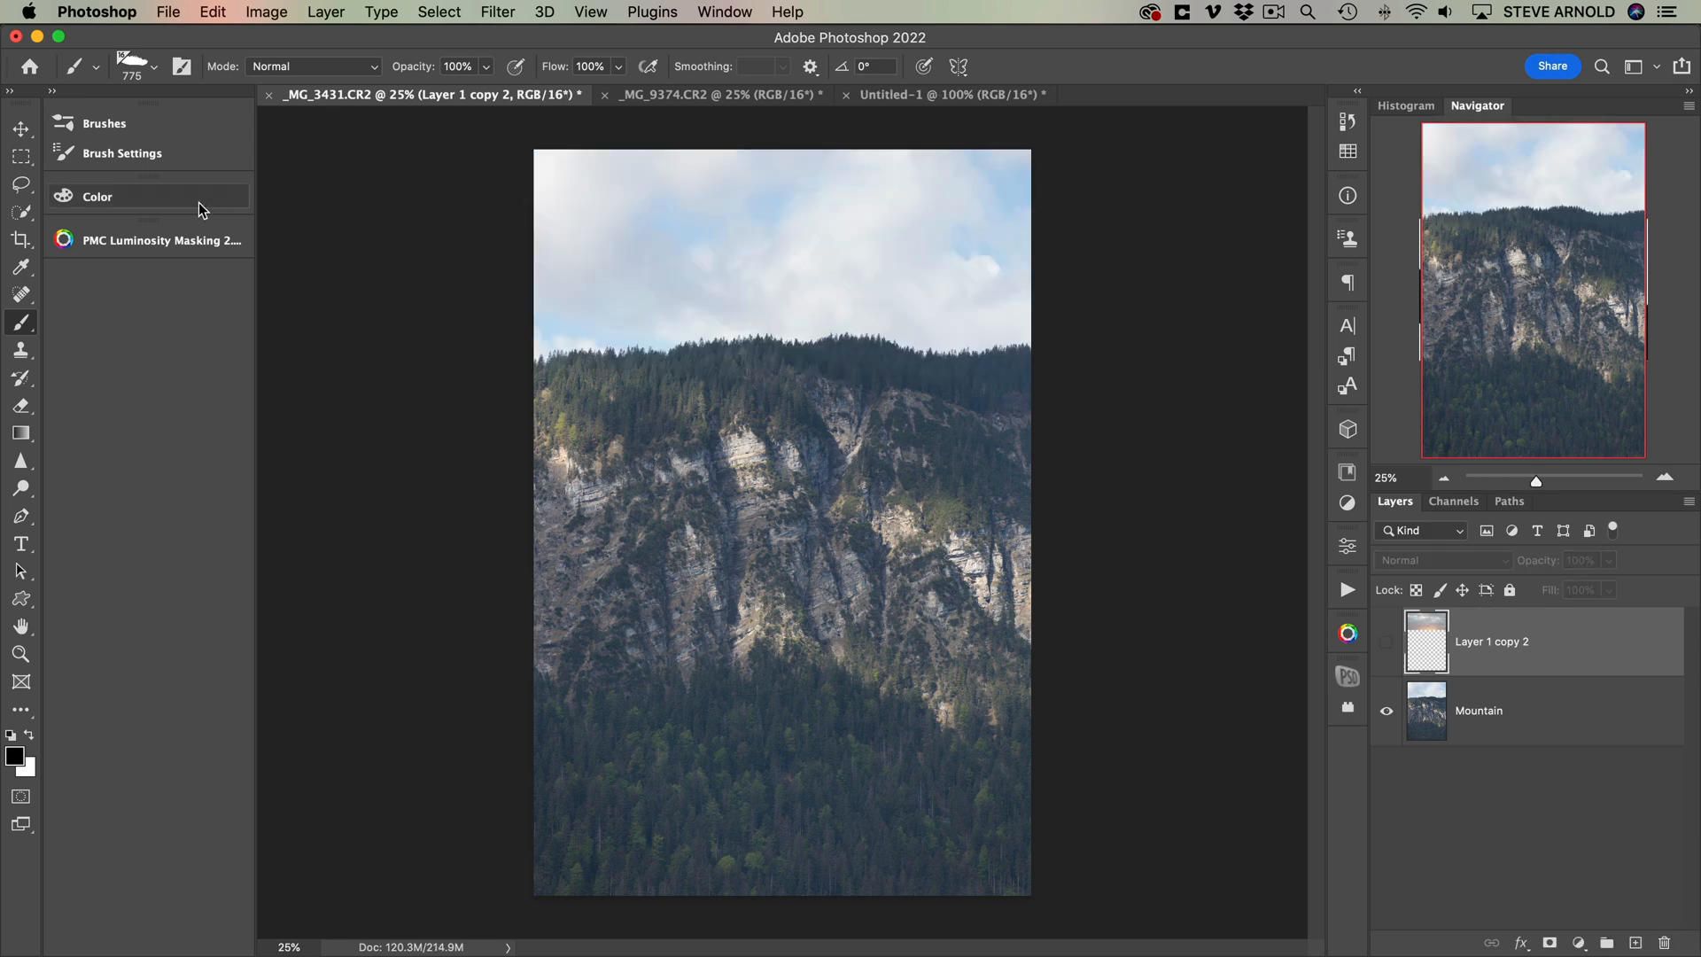
- Lasso a band along the tree-lined ridge from the Mountain layer and create the new 3744×547 px document
click(19, 185)
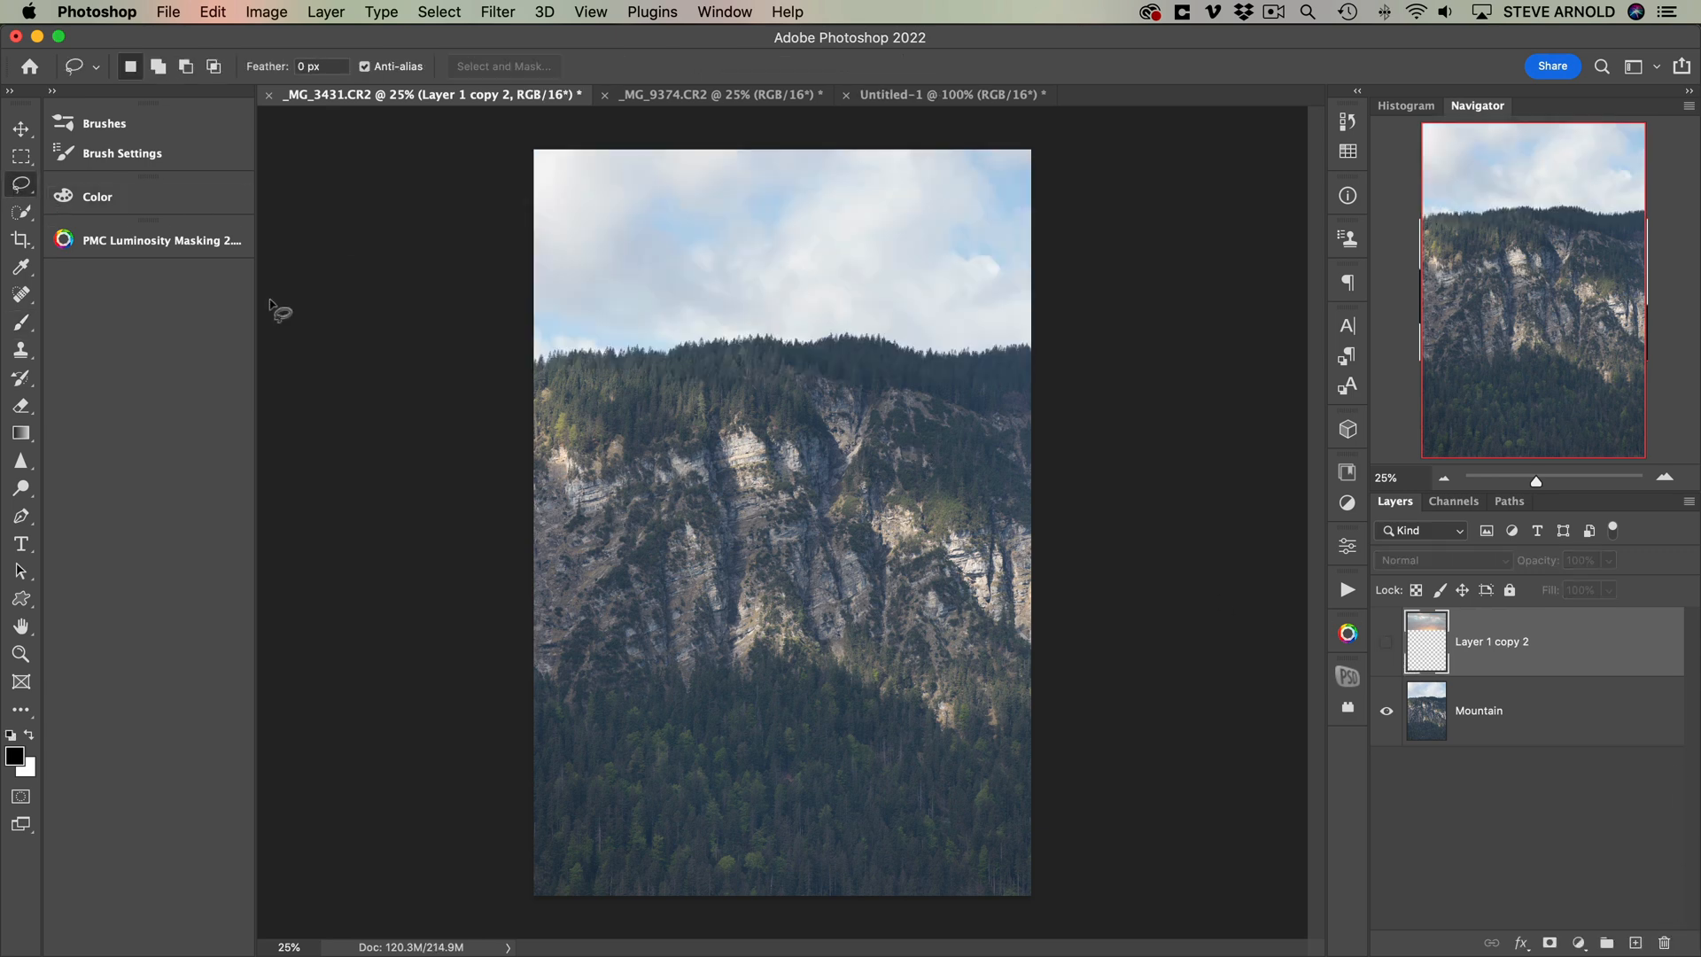
drag(533, 346, 814, 322)
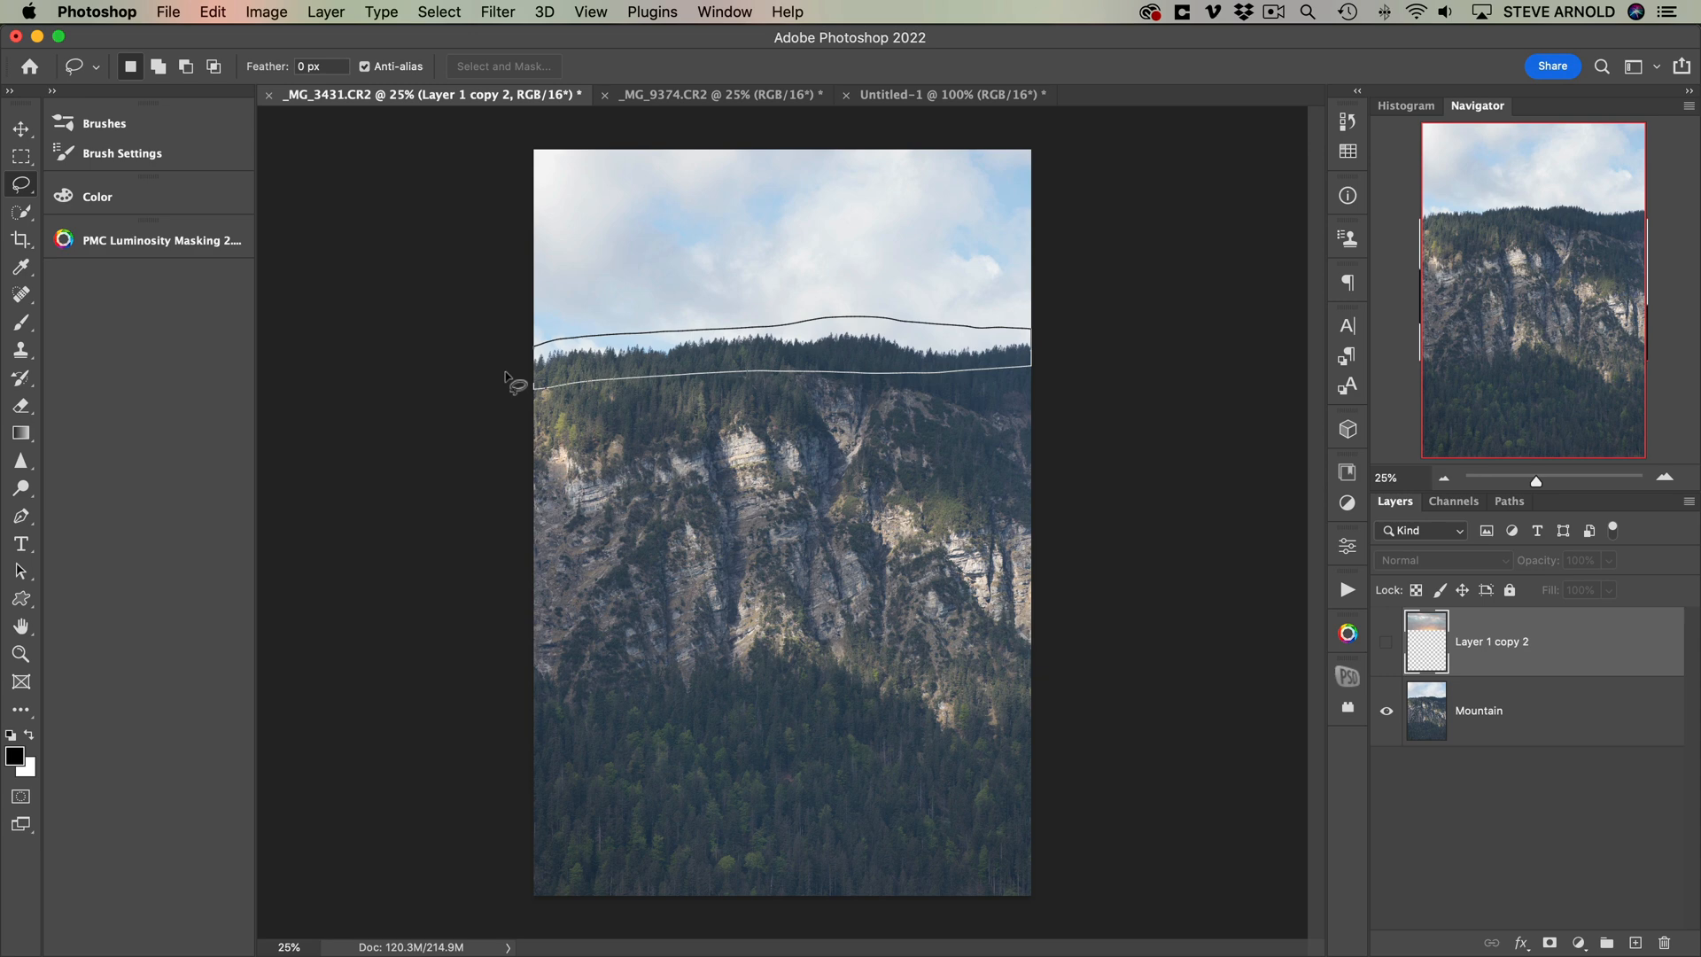
click(1478, 710)
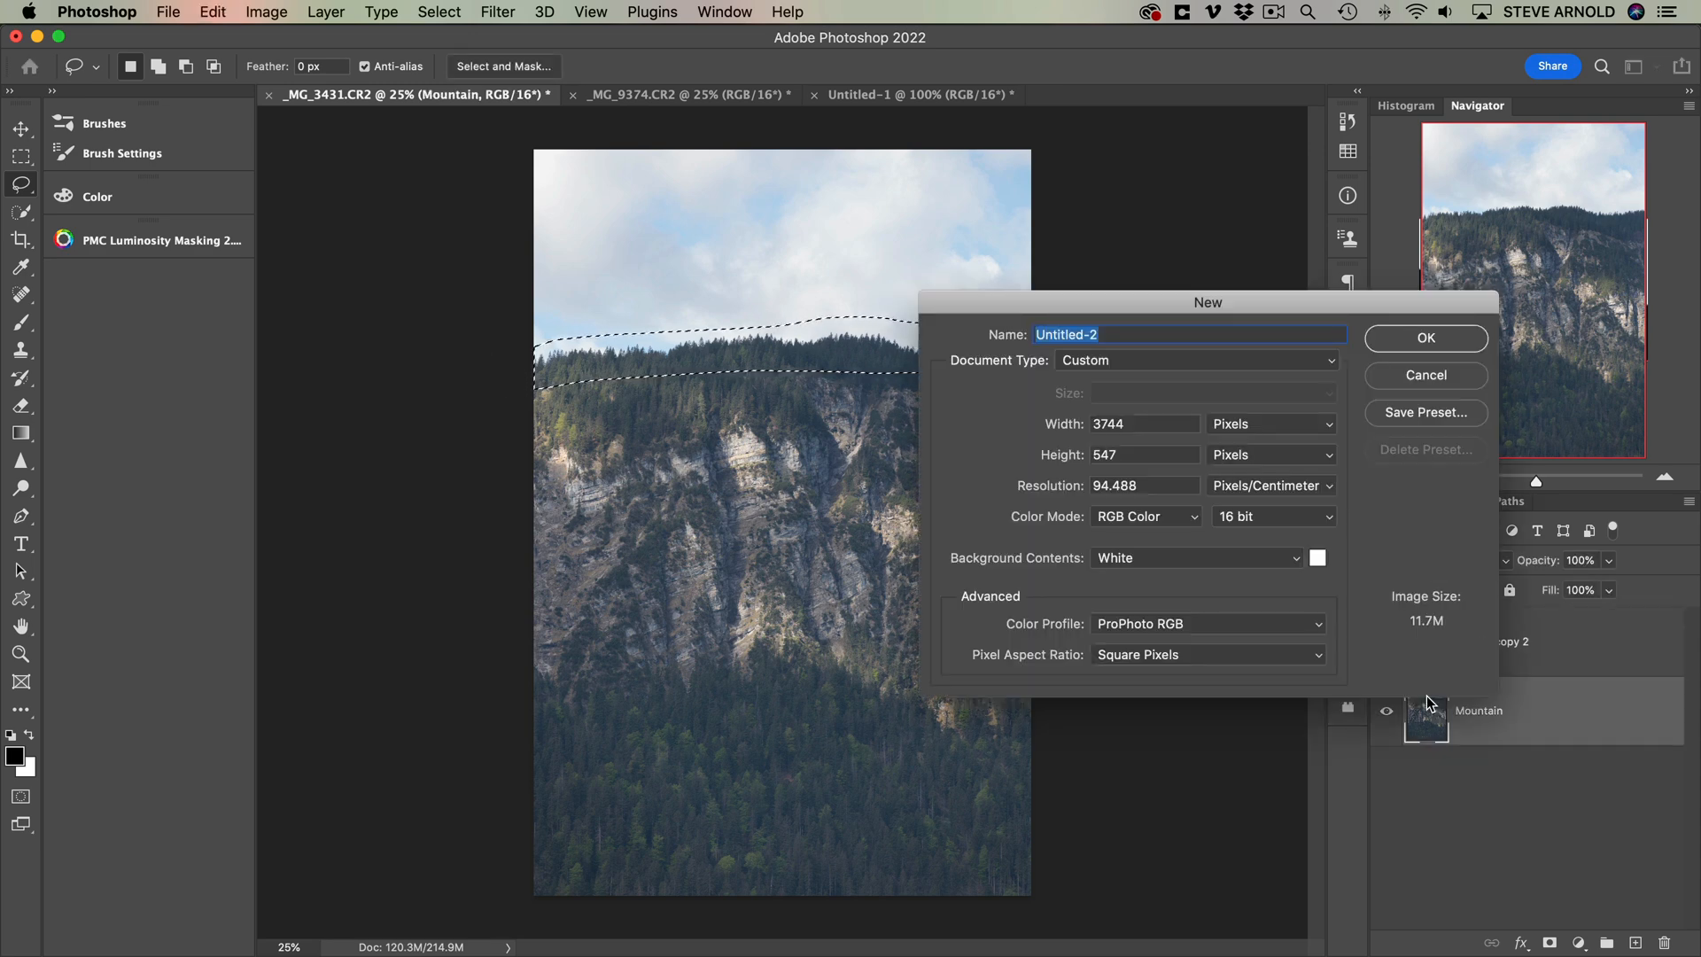
click(1425, 336)
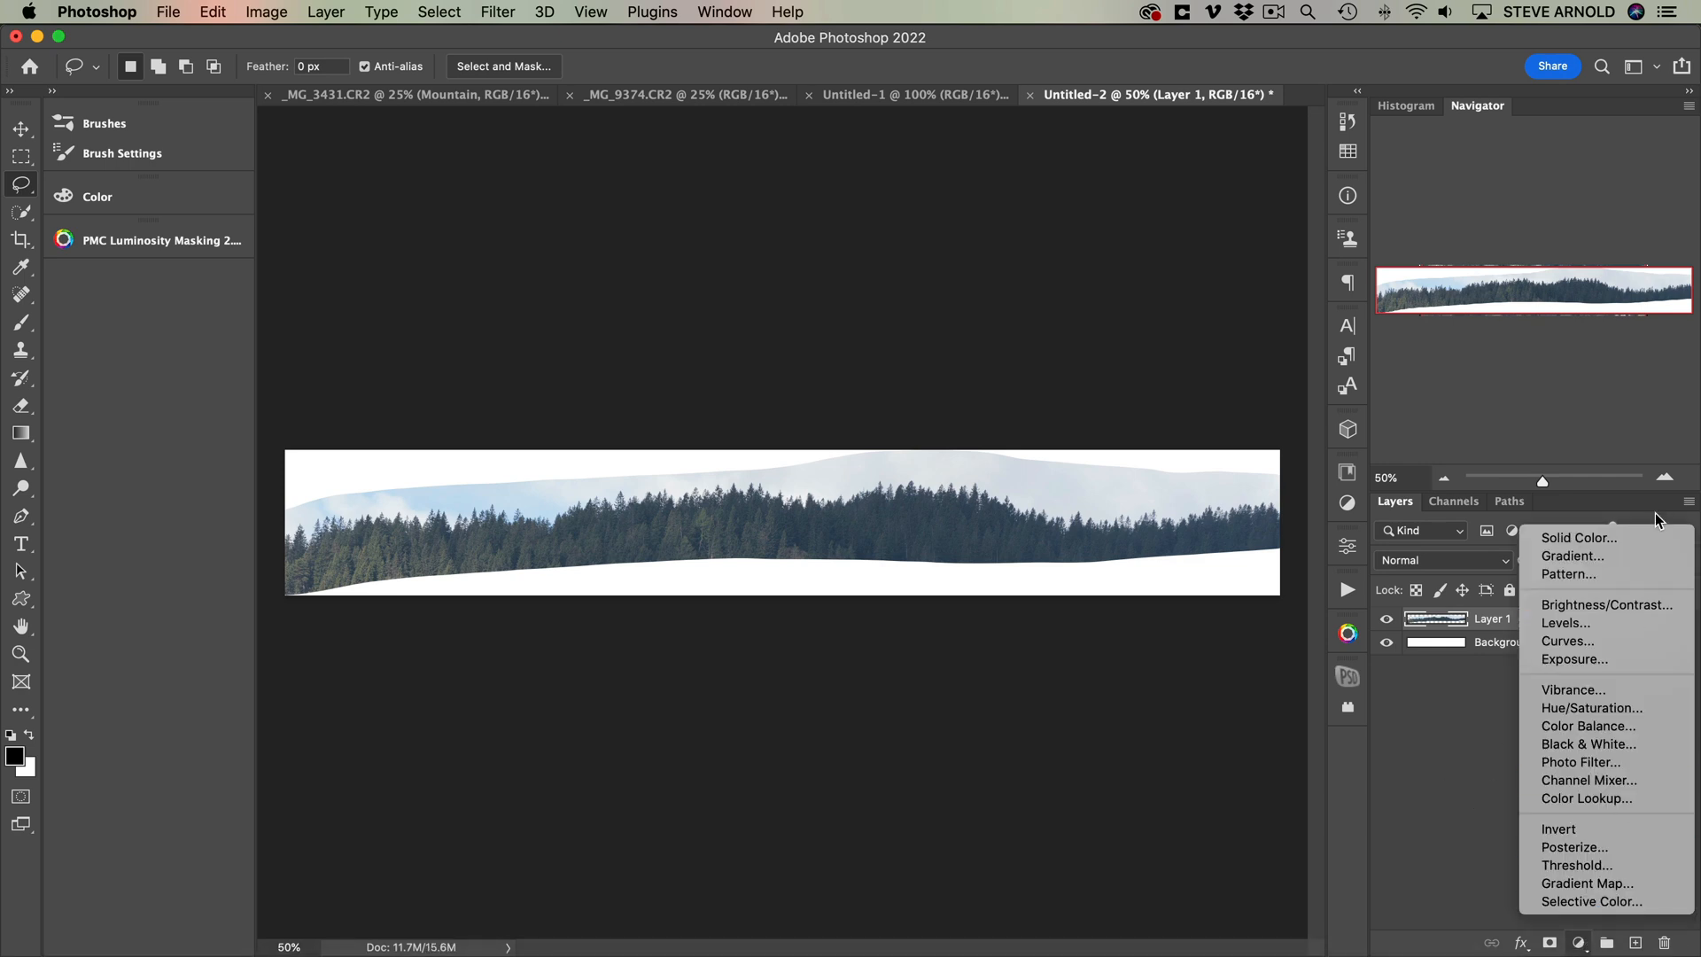
mouse_move(1588, 744)
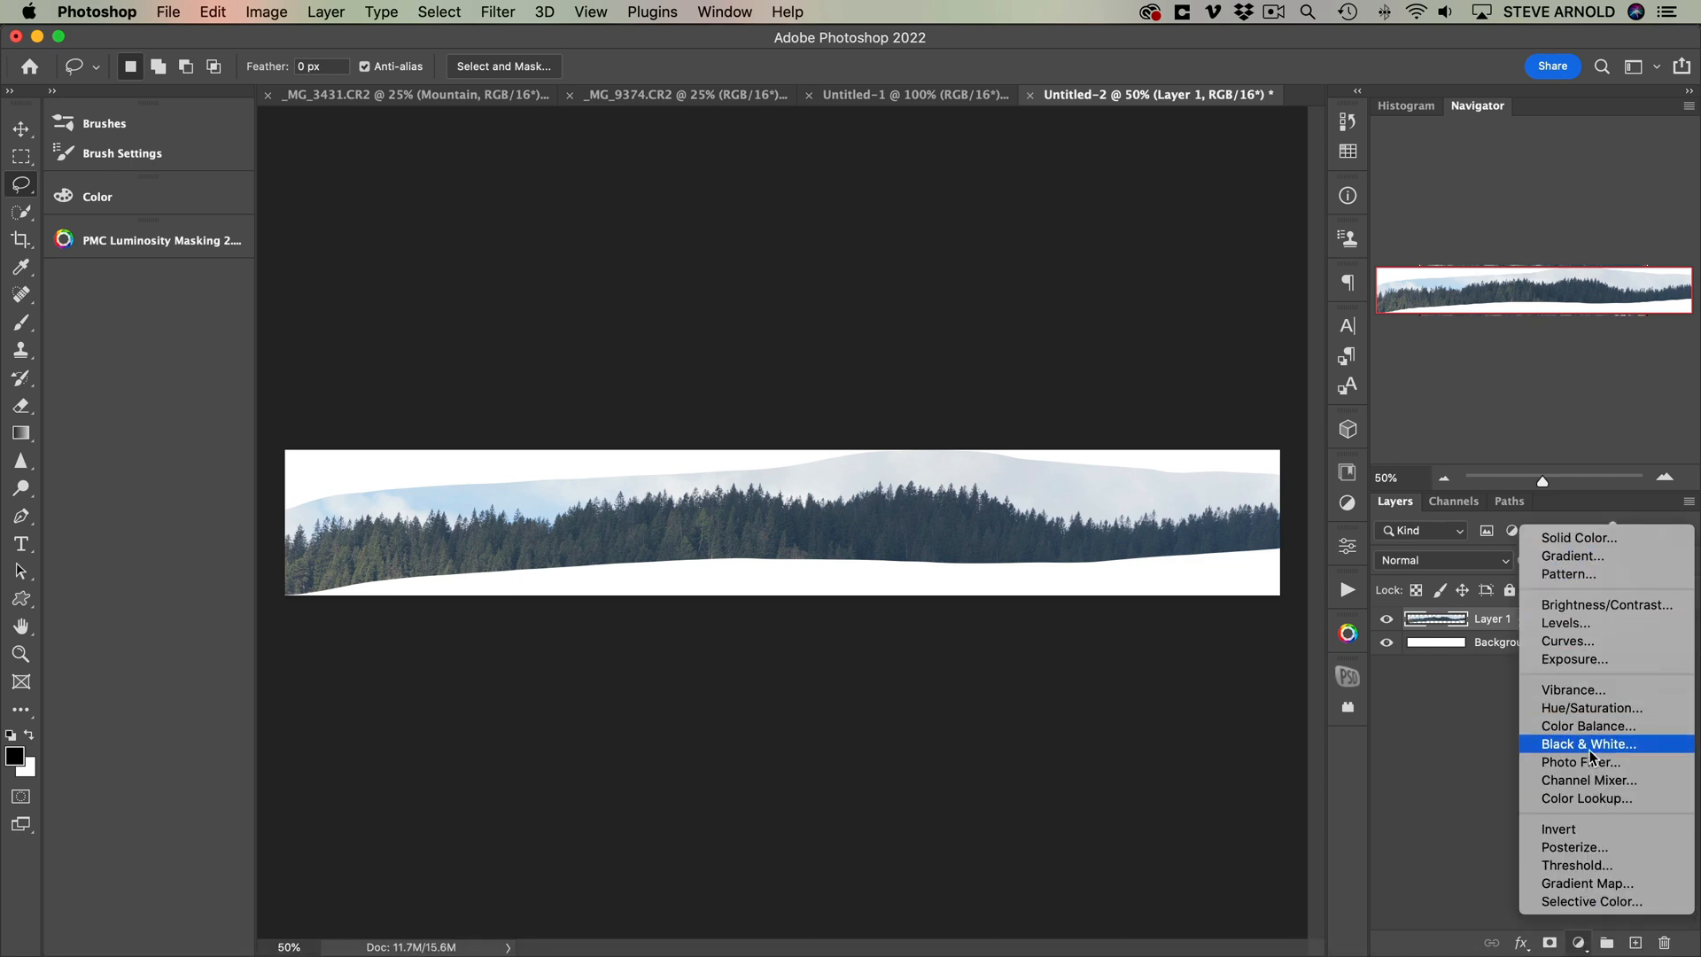
- Add Black & White and Levels (black point 68, white point 223) to turn the strip into a black silhouette on white
click(1588, 743)
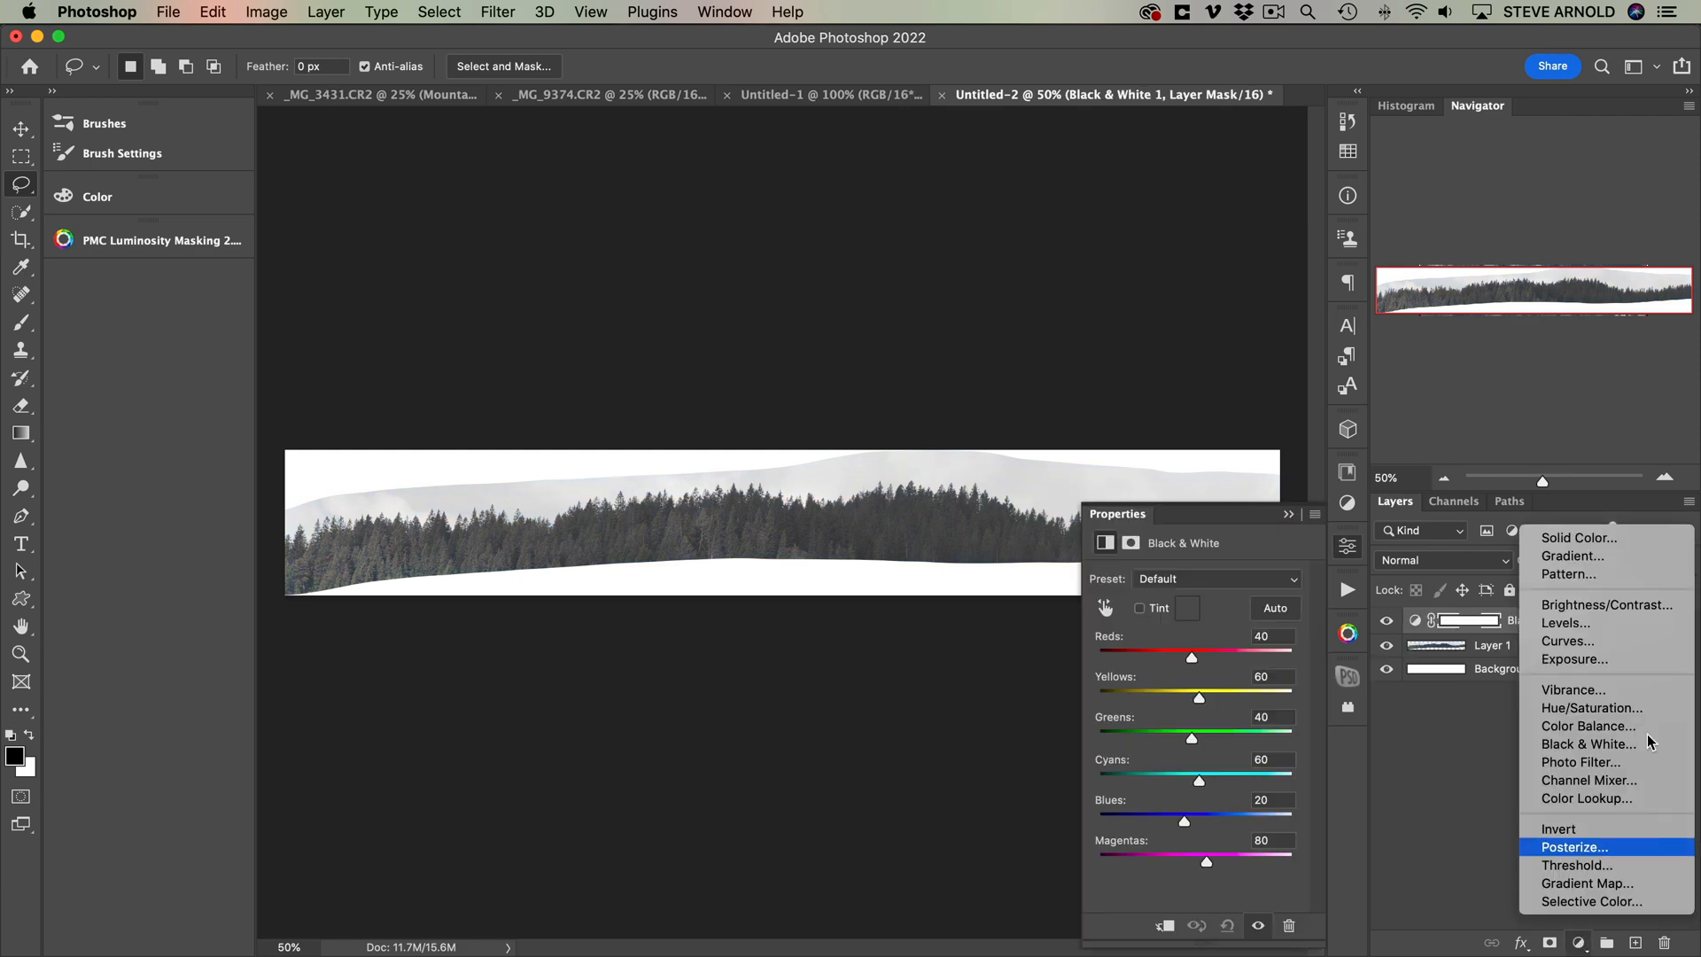
click(1565, 622)
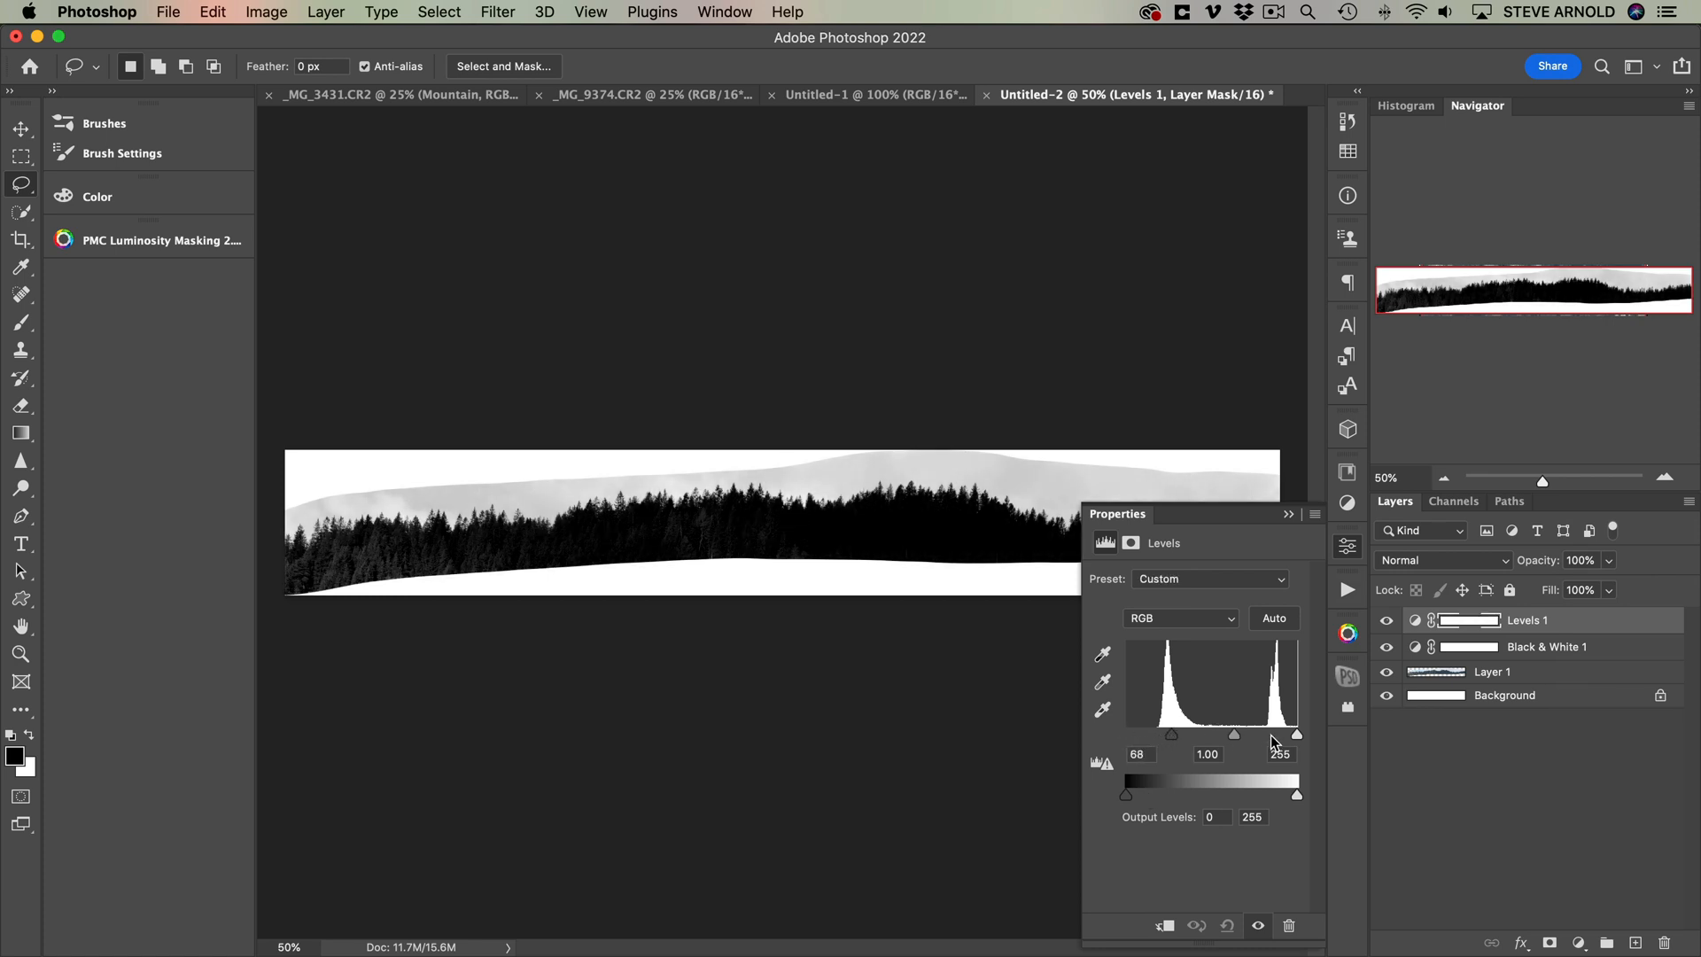
drag(1295, 734, 1278, 733)
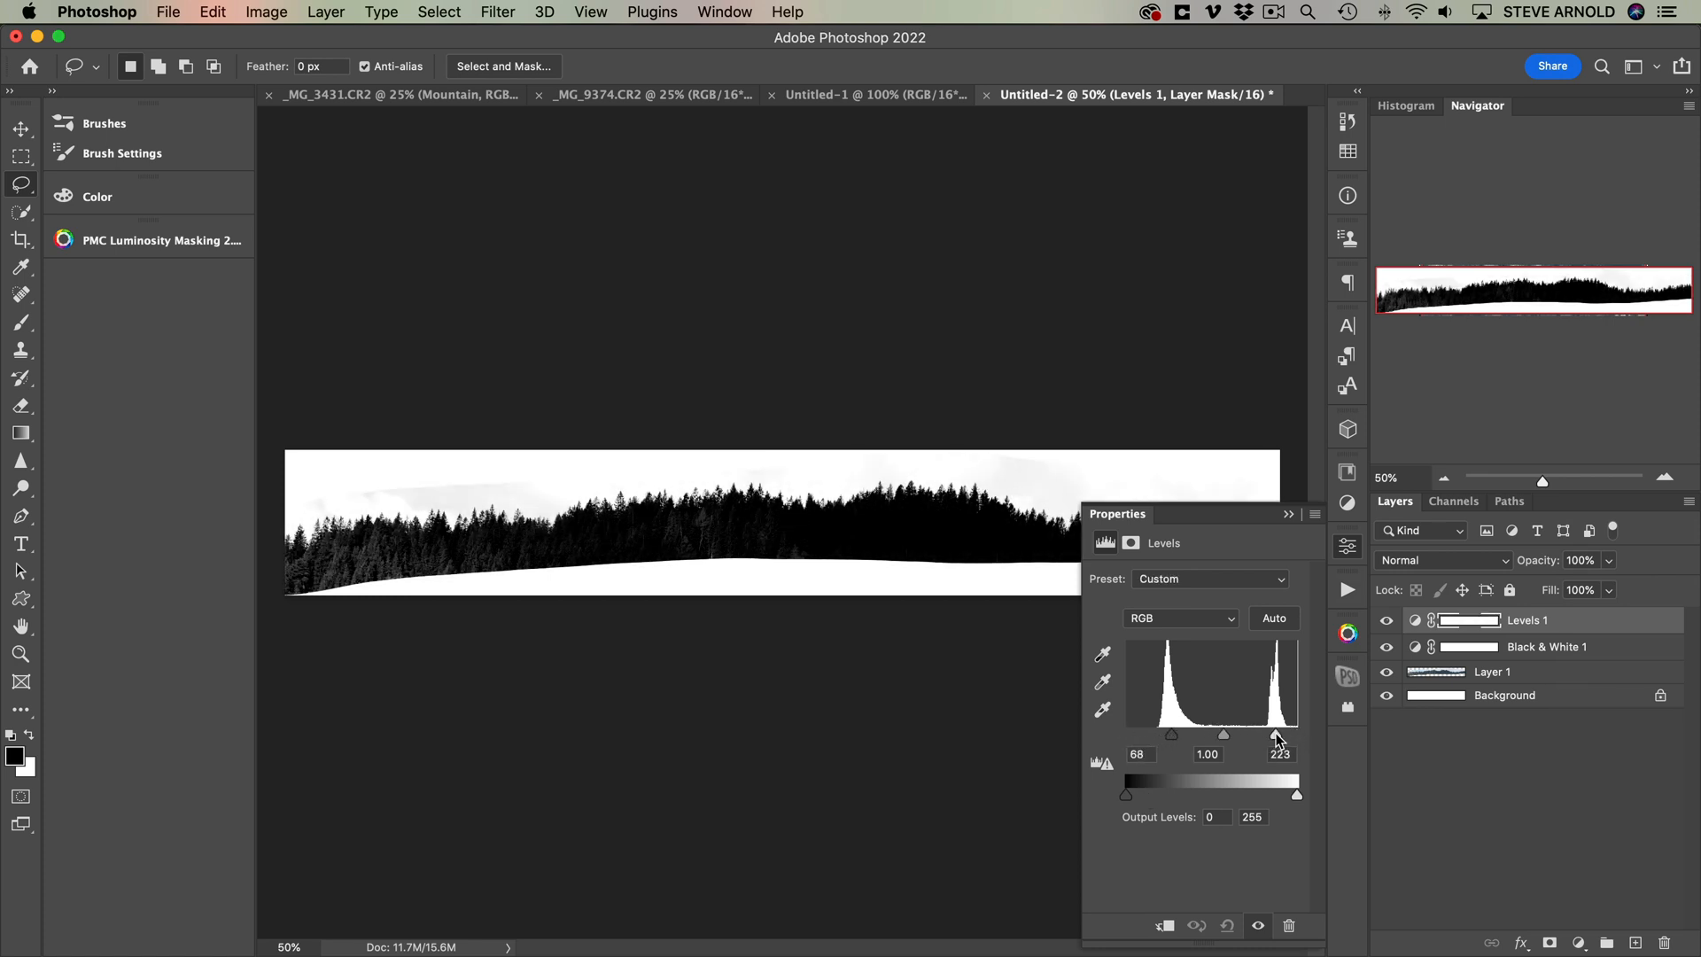
drag(1225, 735, 1240, 735)
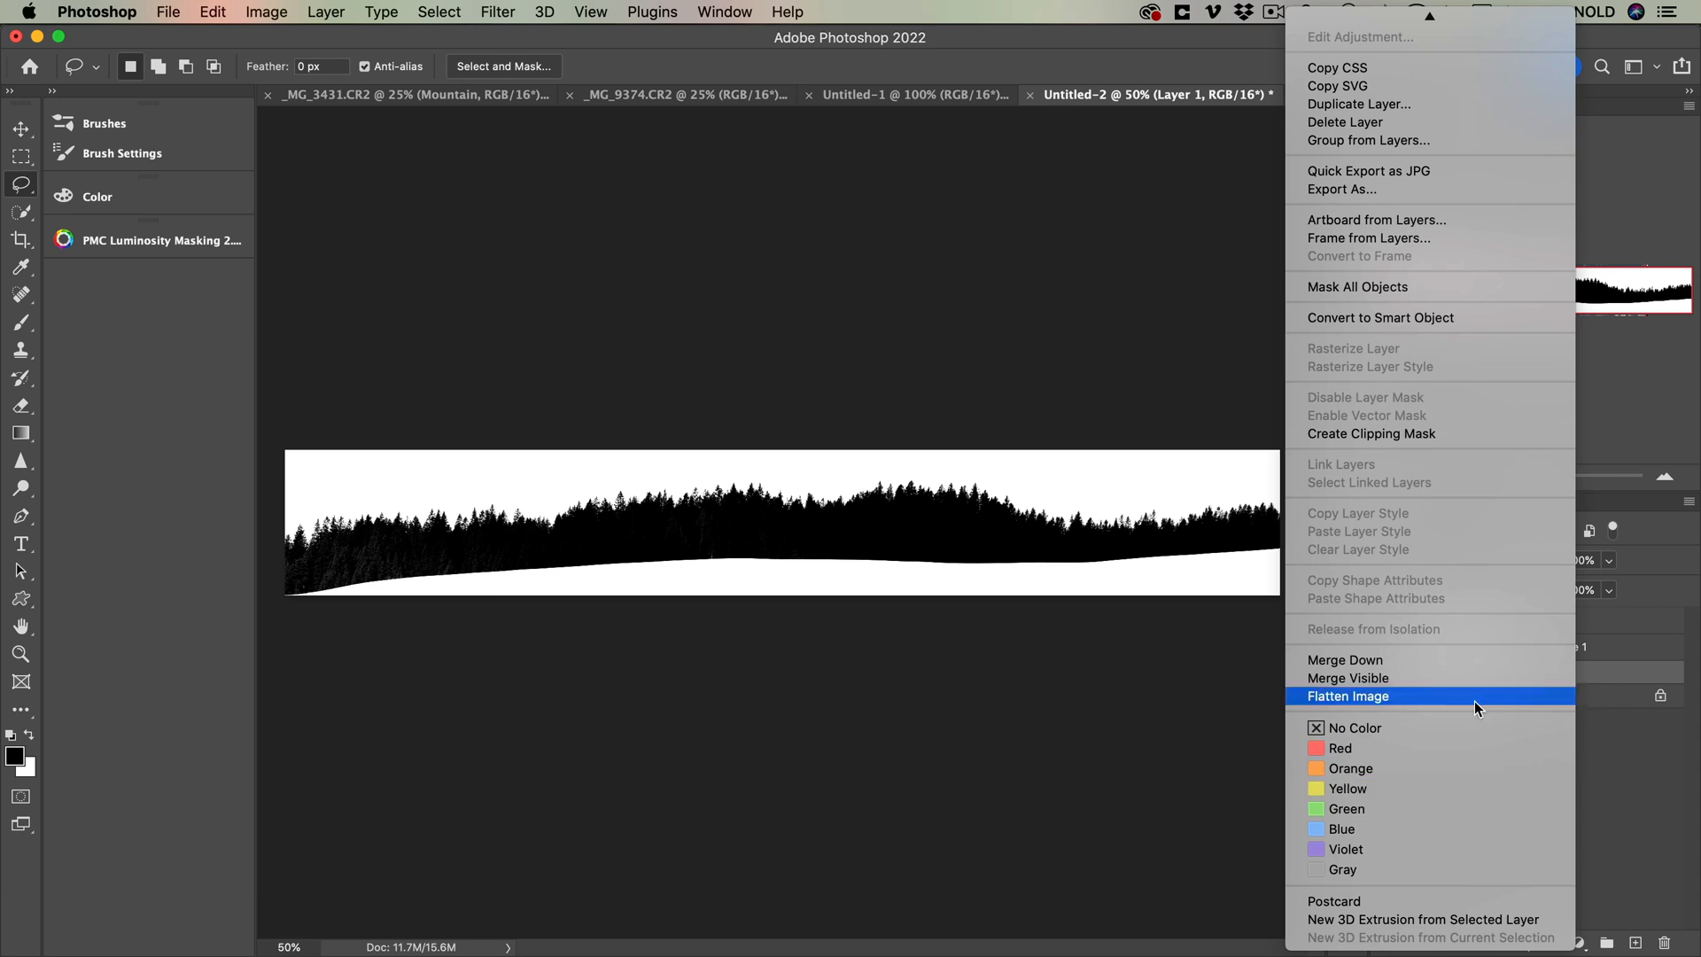
- Flatten the silhouette, paint the white strip under the trees black, and select the whole image
click(1349, 695)
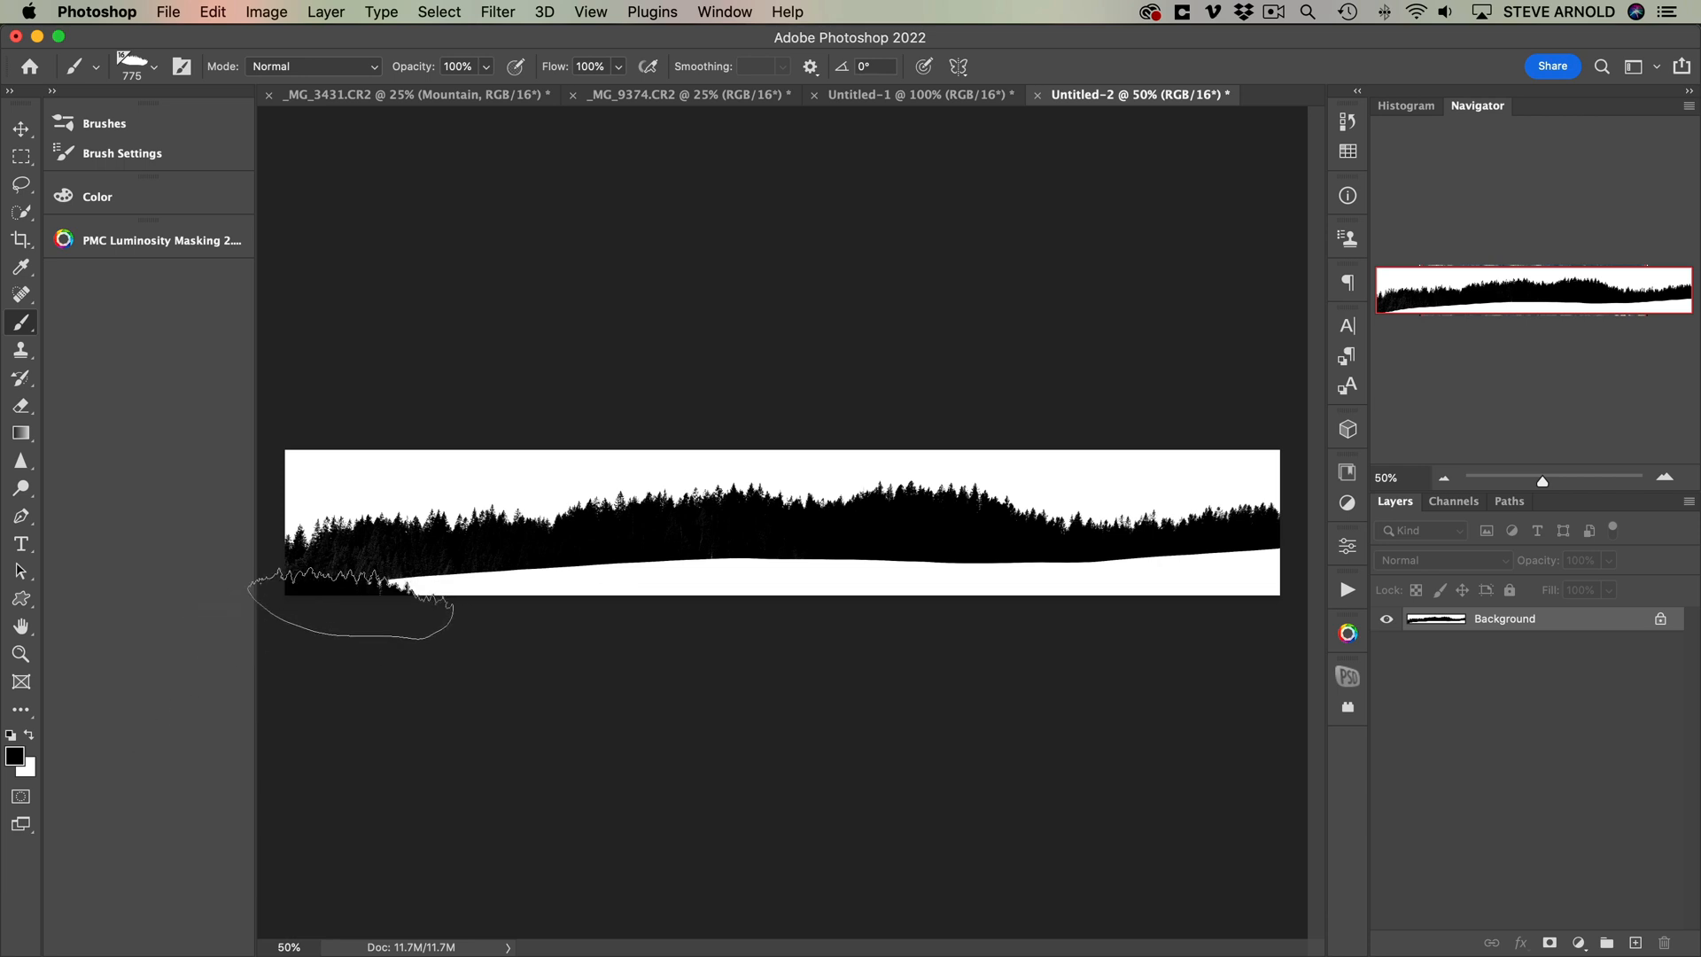
drag(353, 608, 1258, 569)
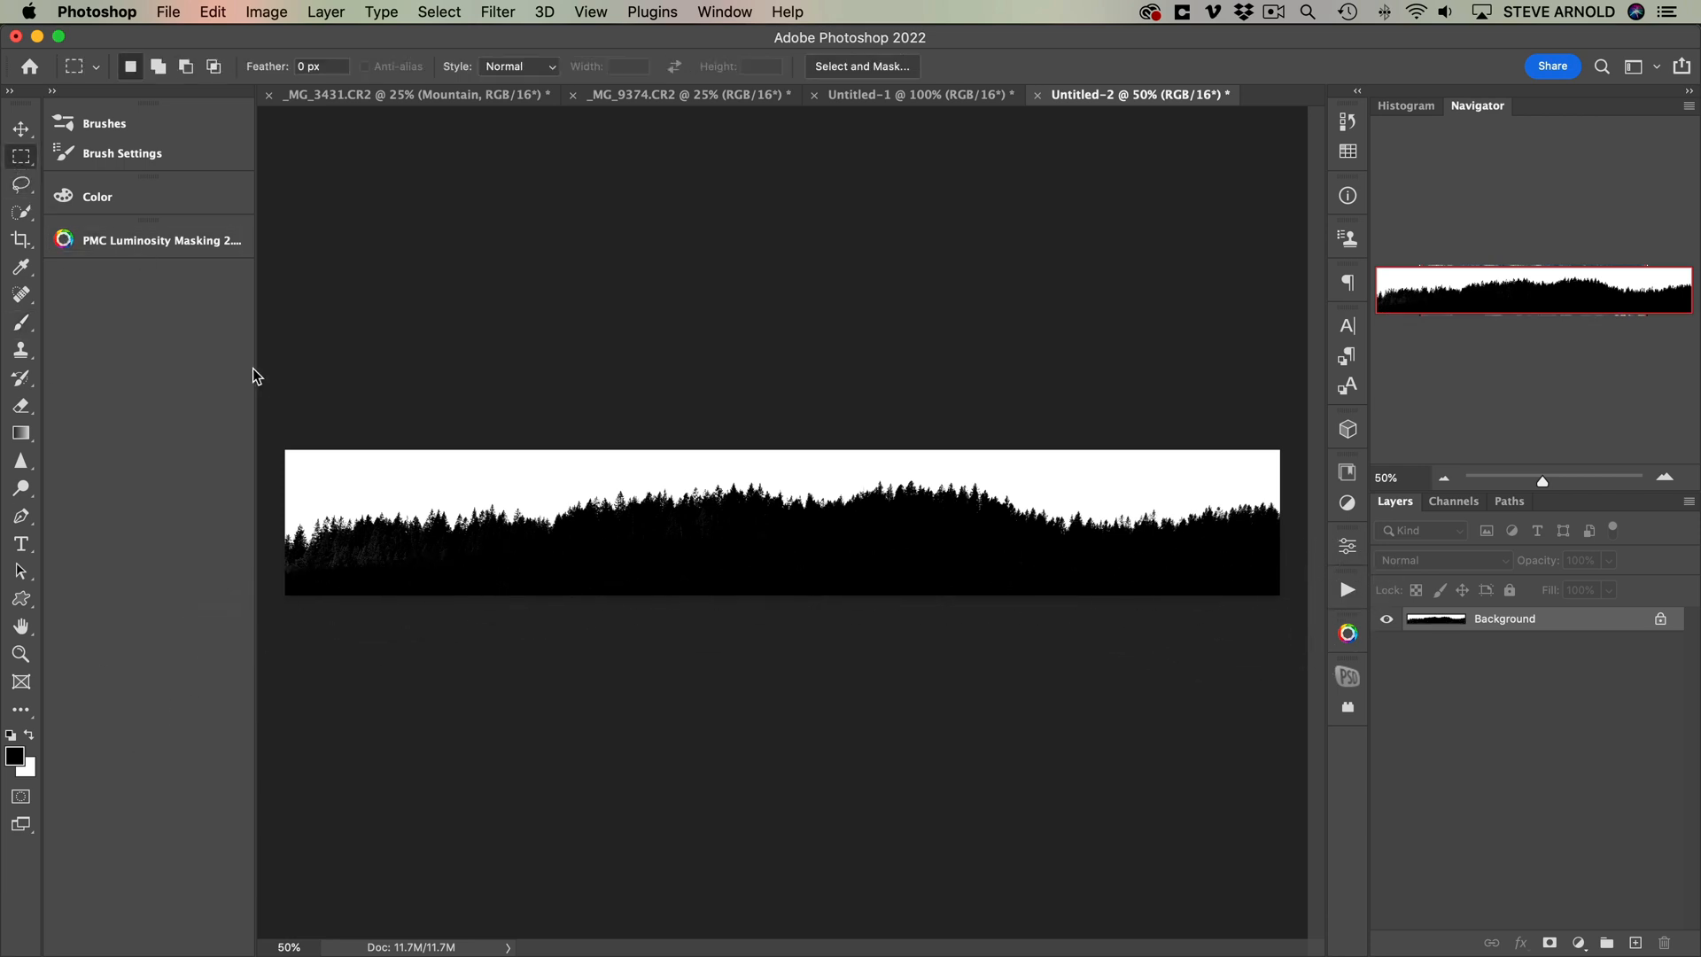
key(cmd+a)
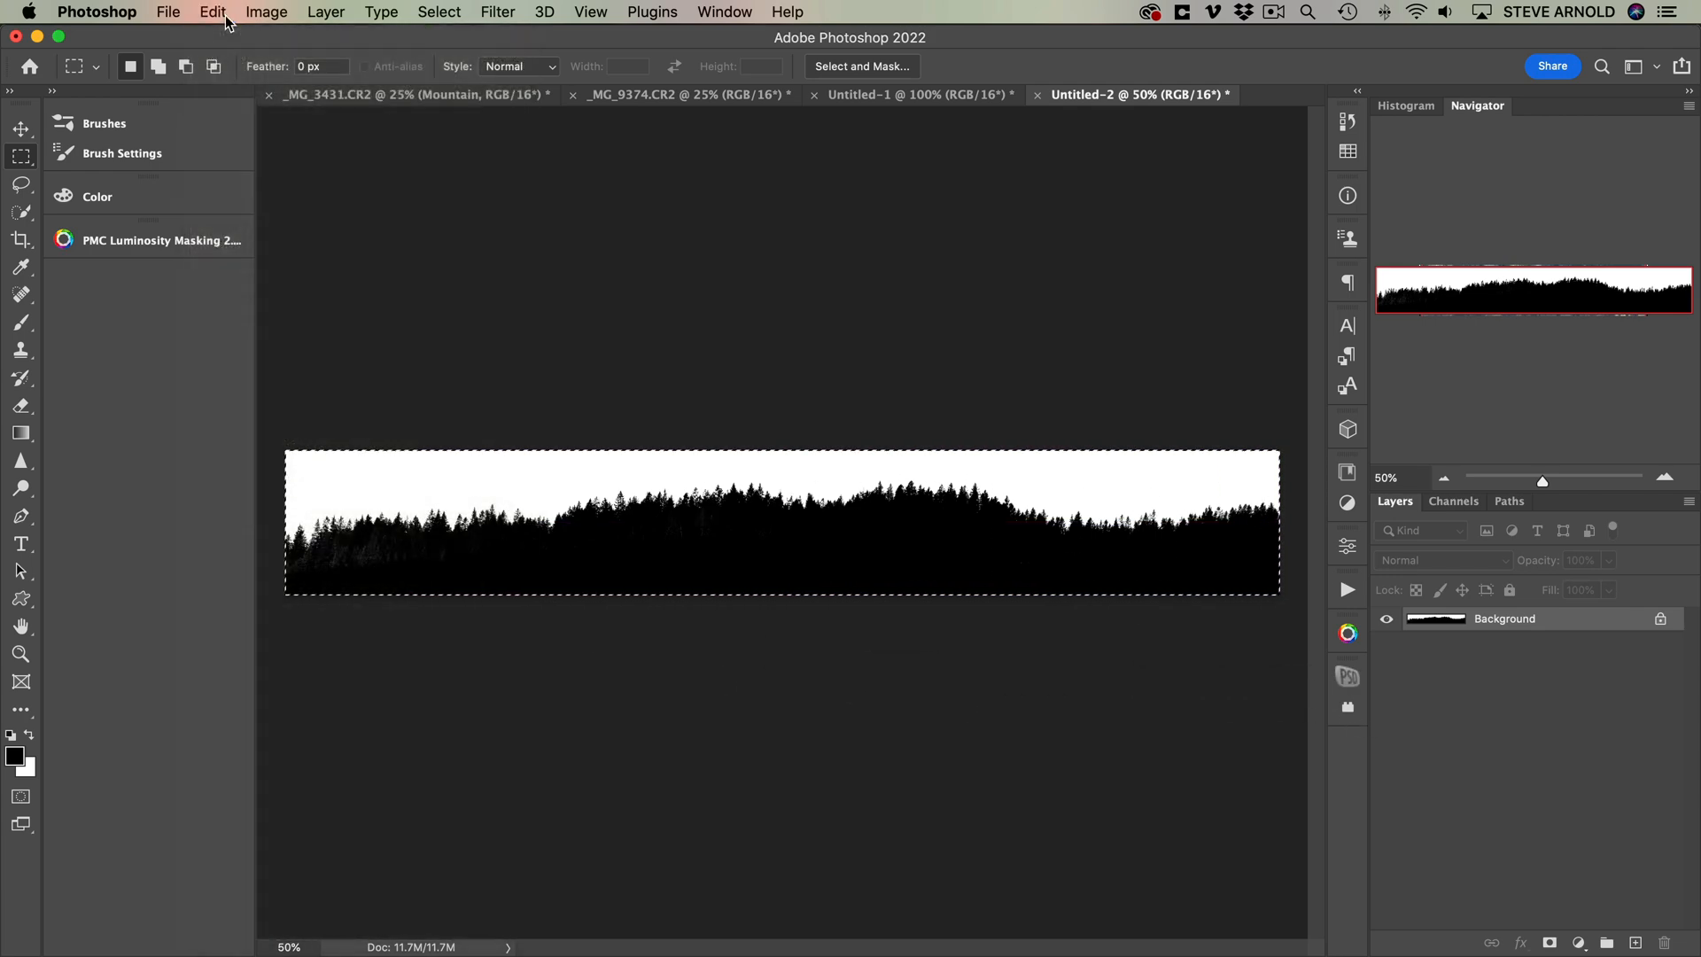
- Define the silhouette as a brush preset named 'Full Width Horizon Tree' and return to the silhouette document
click(211, 13)
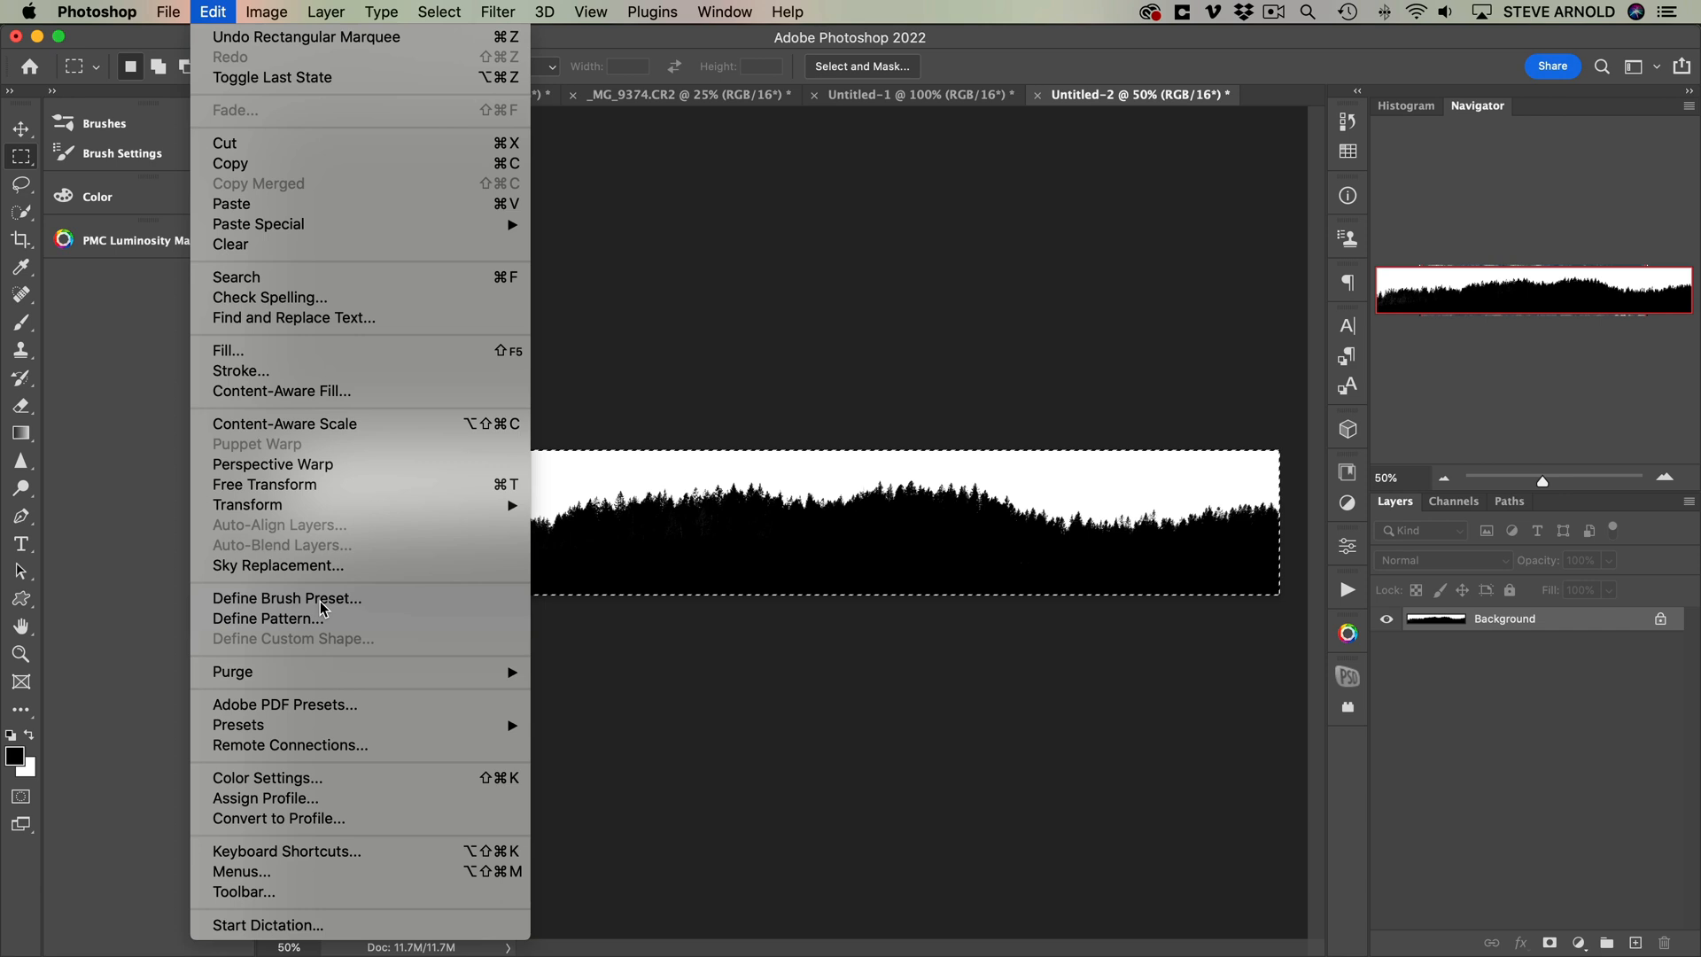
click(288, 597)
text(Full Width)
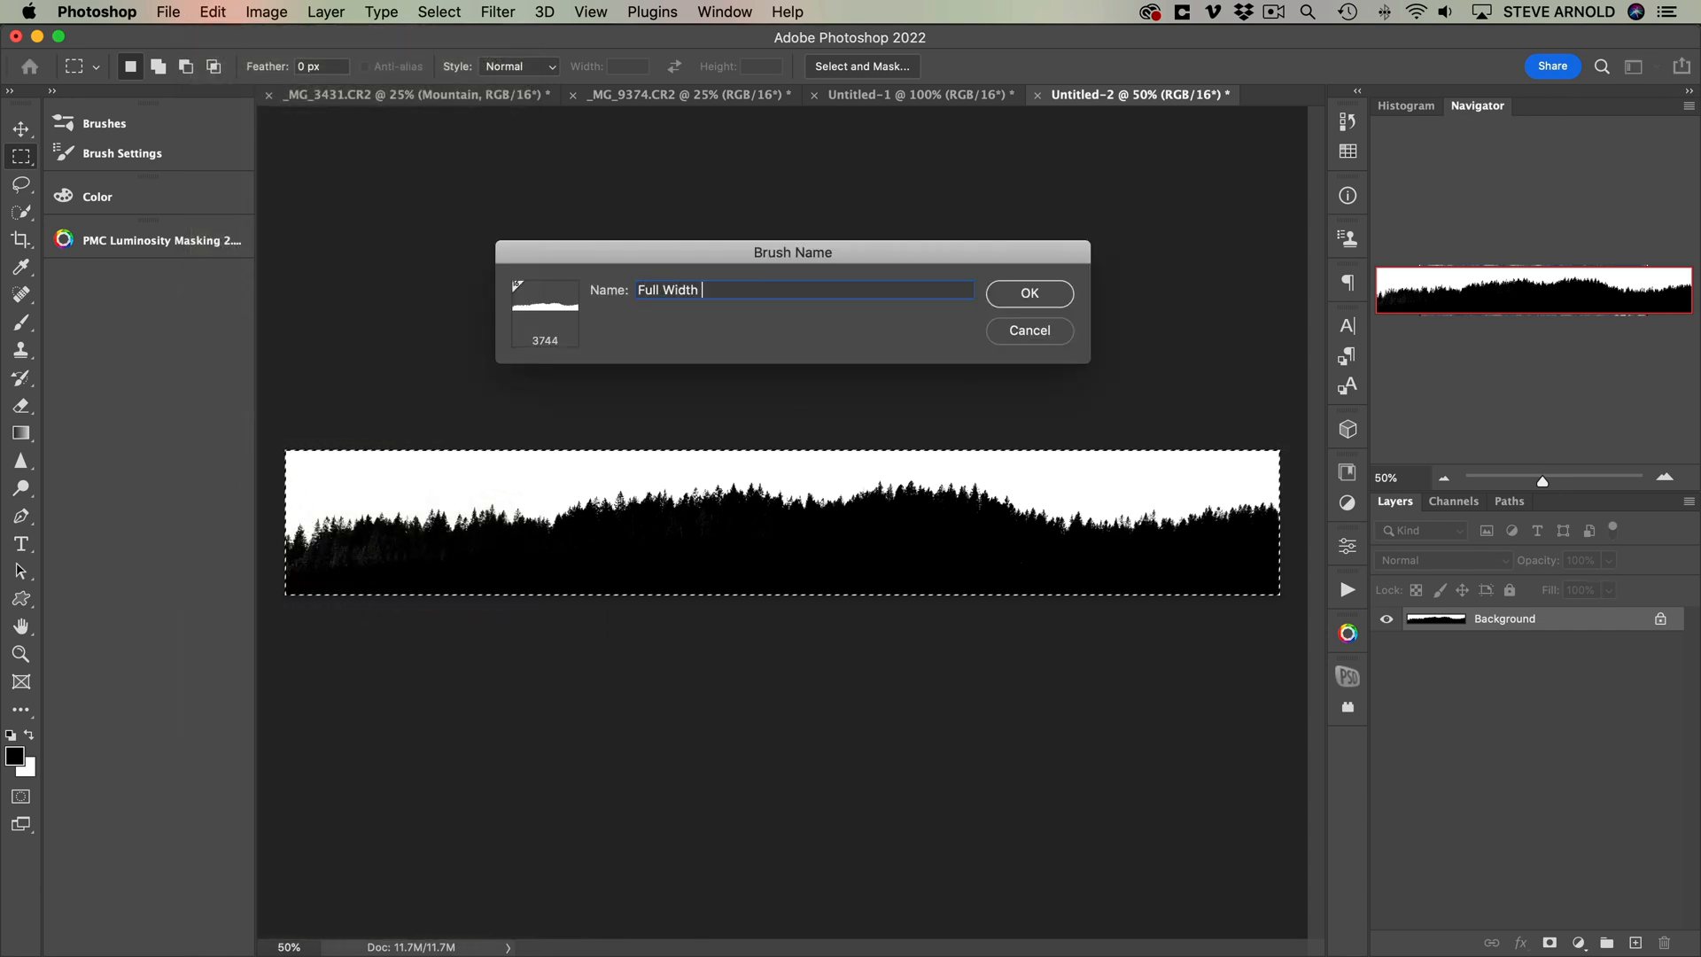
text(Horizon Tree)
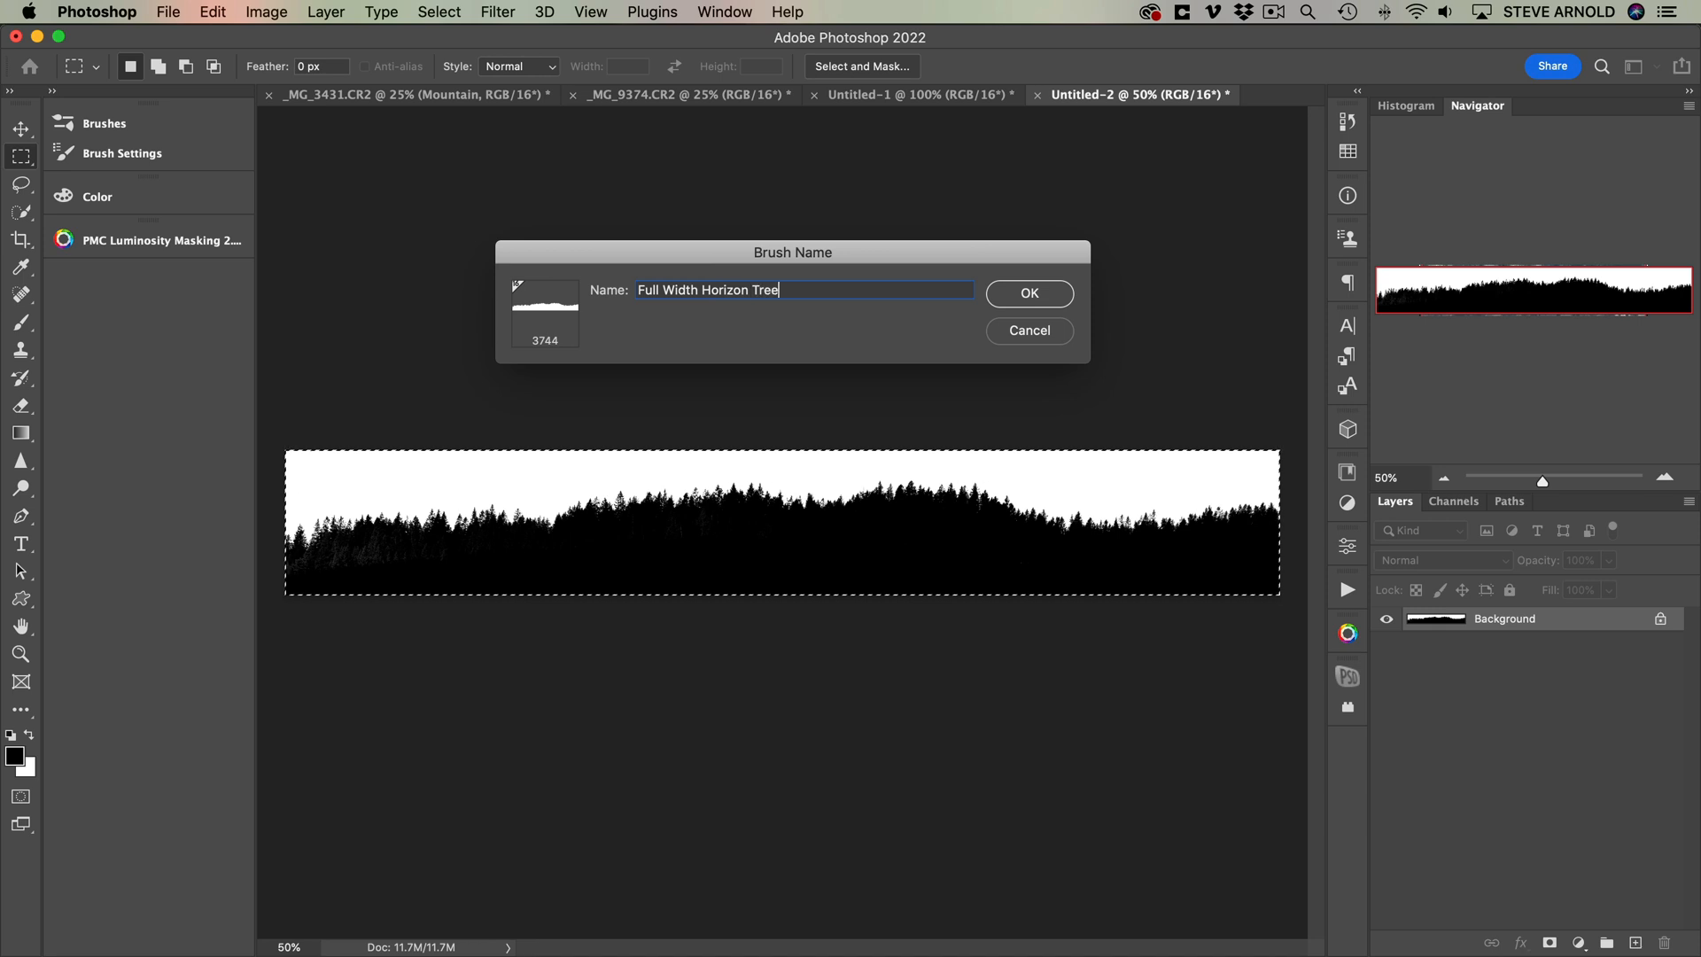
click(1028, 292)
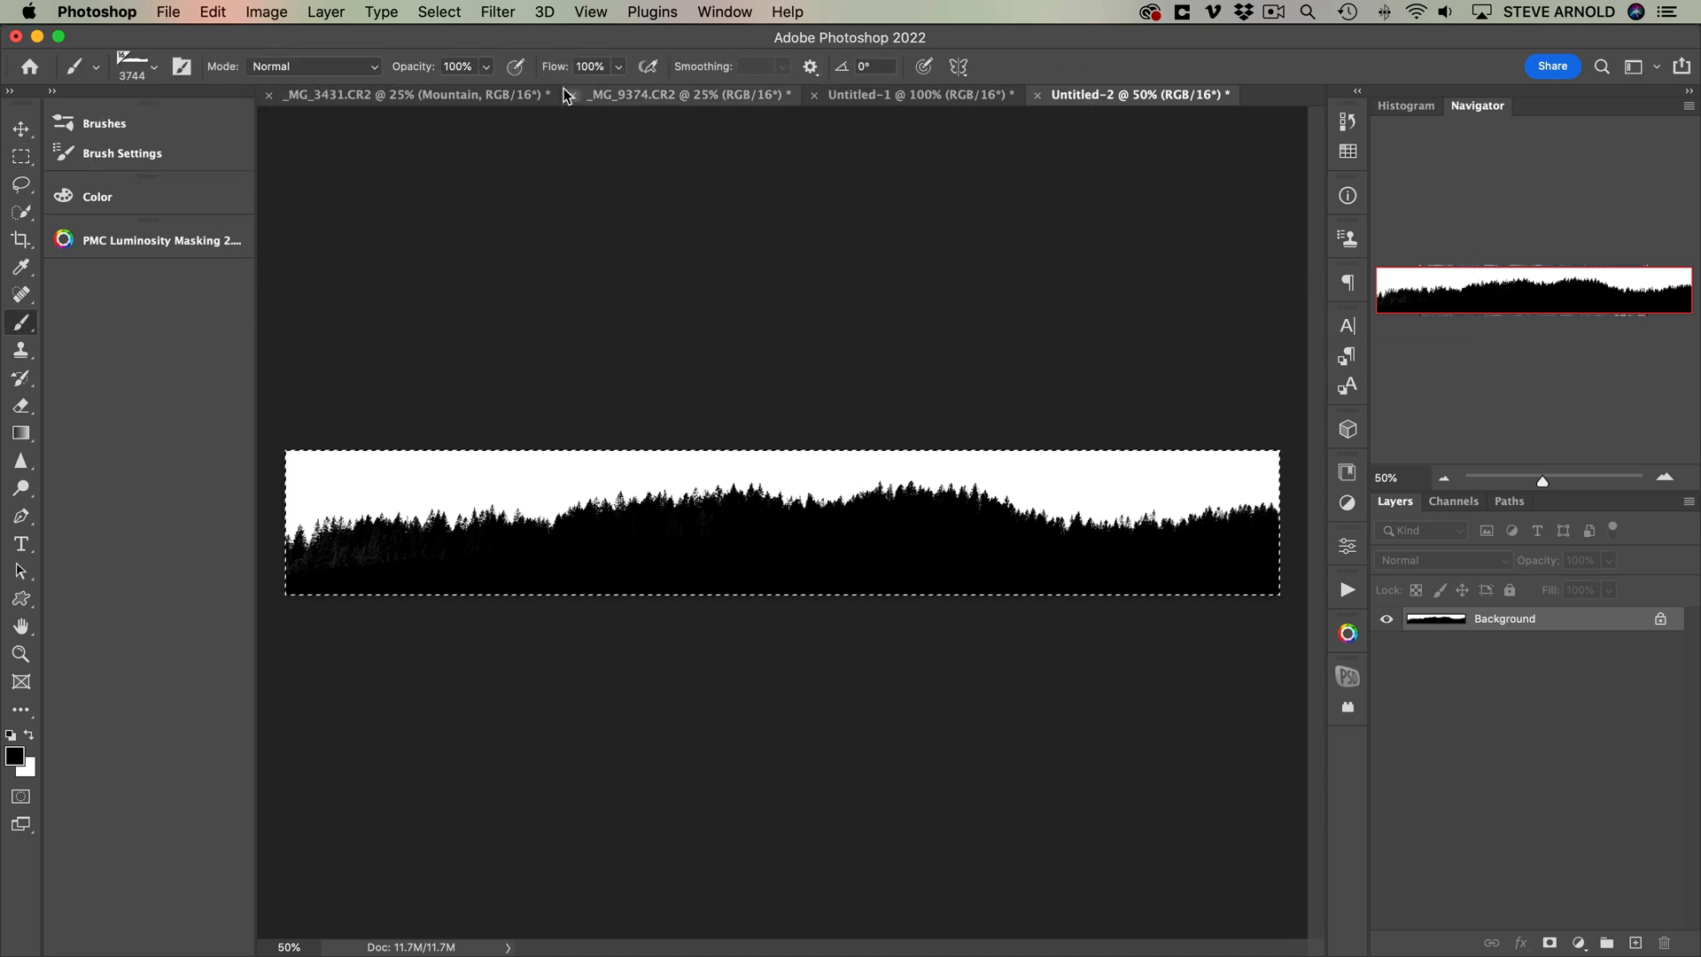
- In the mountain photo, show the hidden sunset sky layer and add a layer mask to it
click(408, 94)
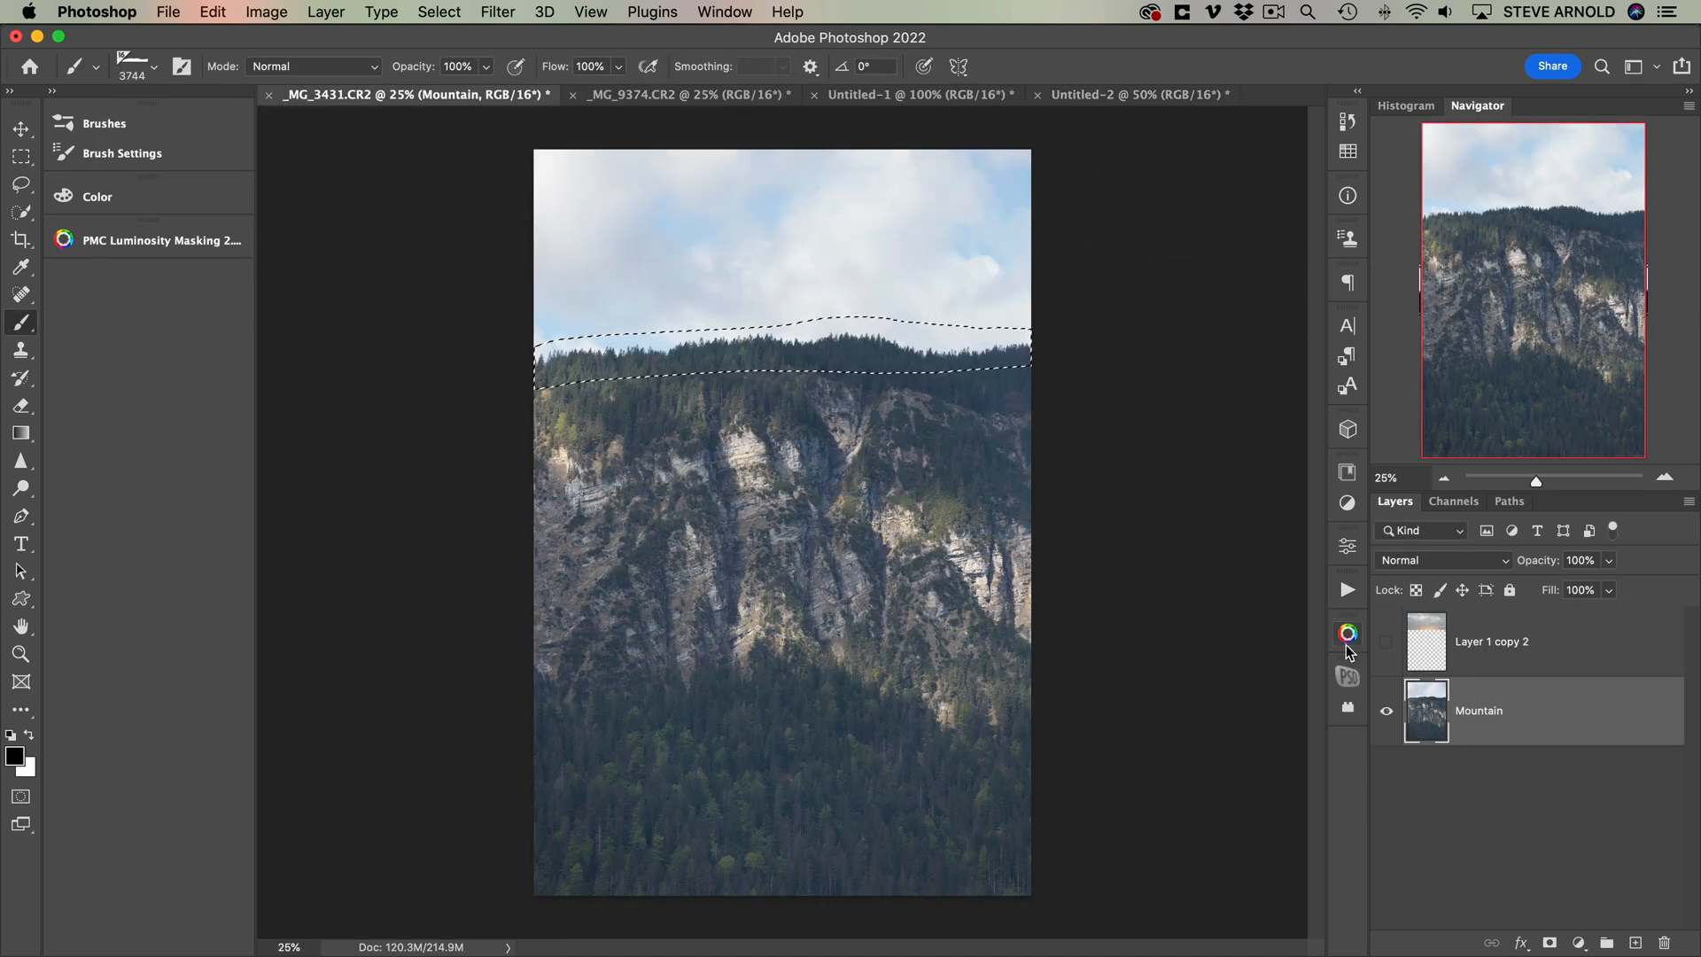
click(1491, 642)
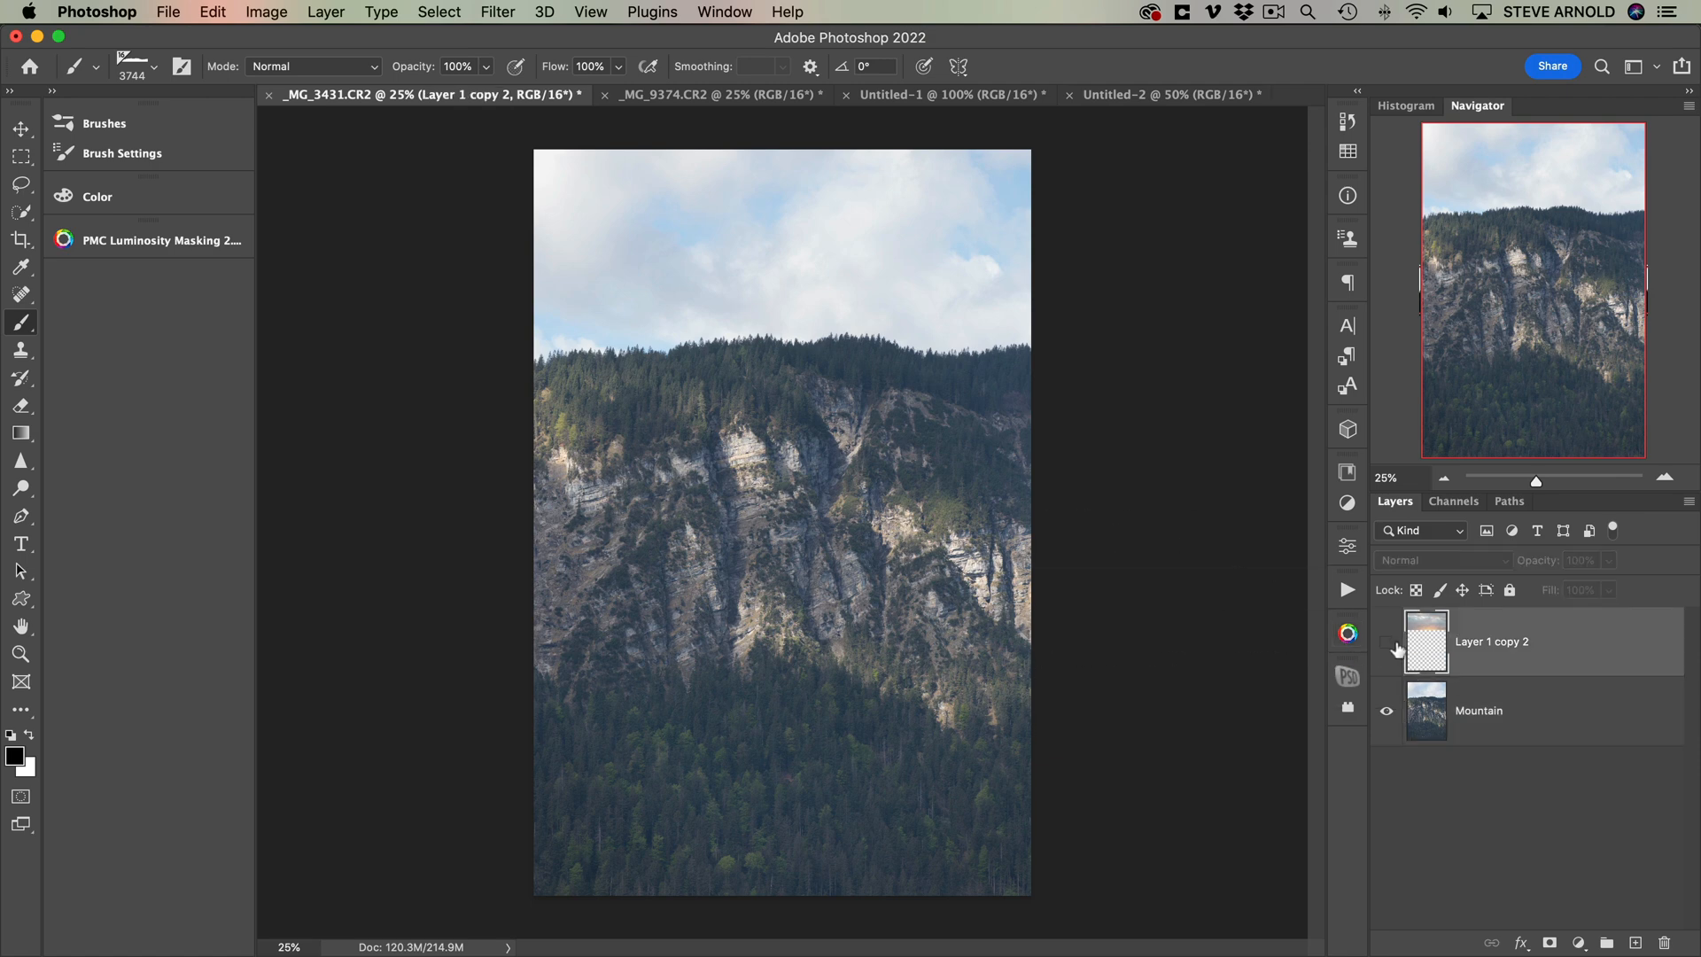
click(1385, 642)
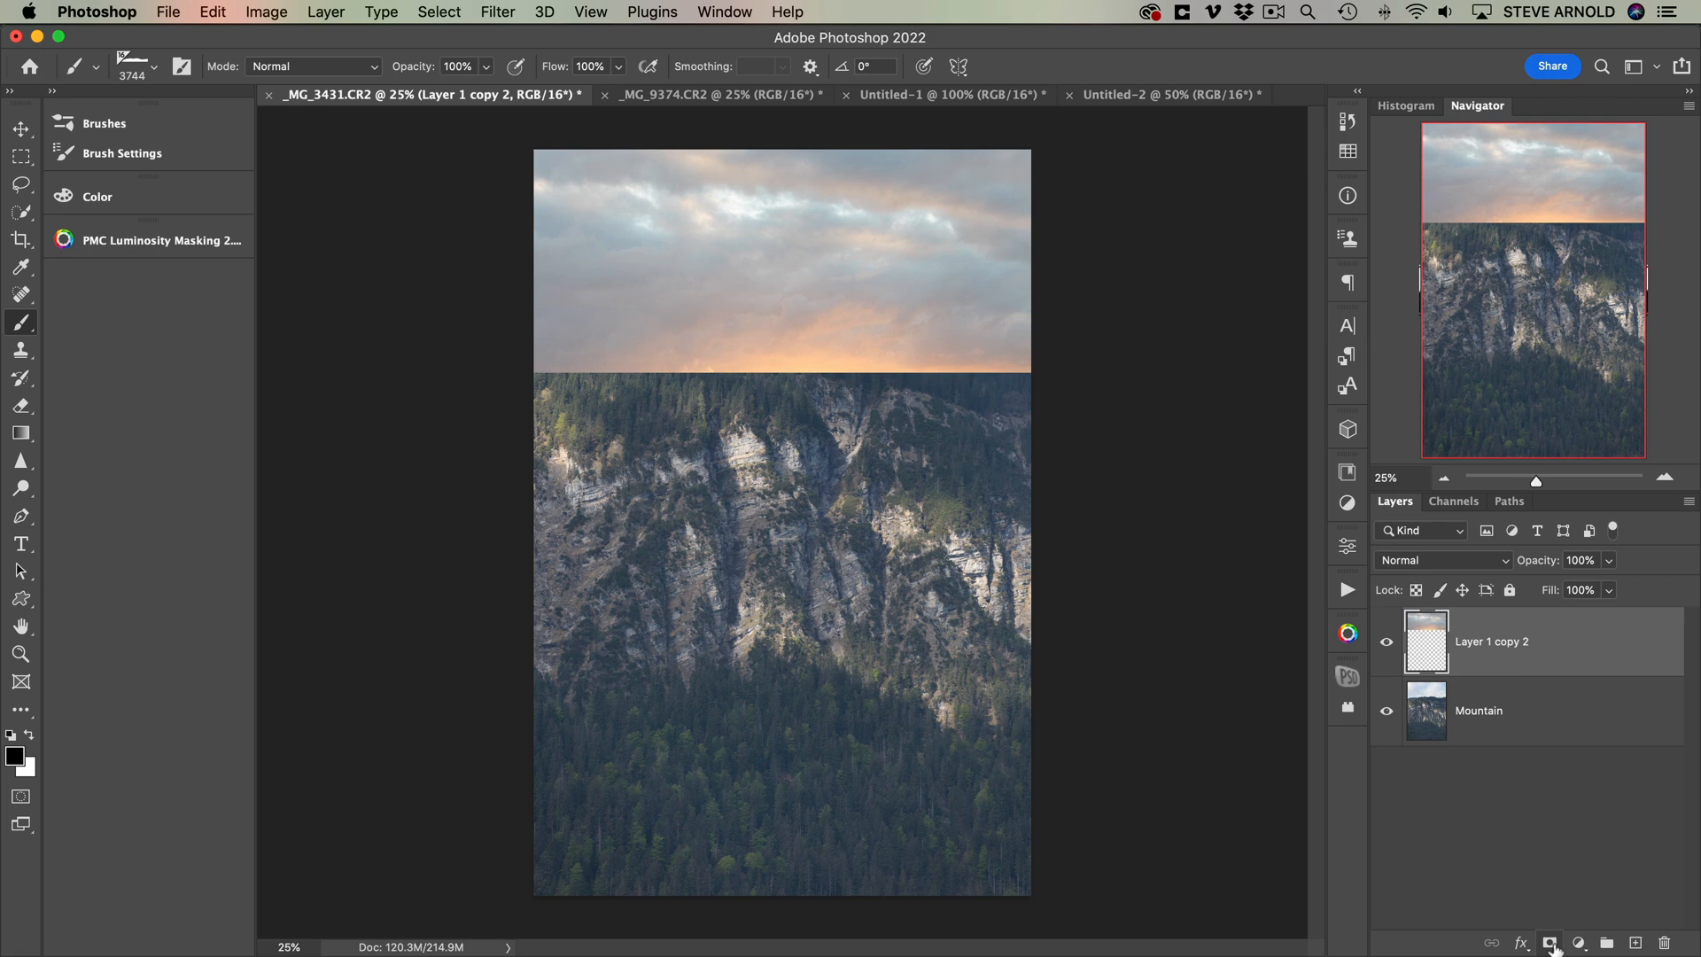
click(1551, 941)
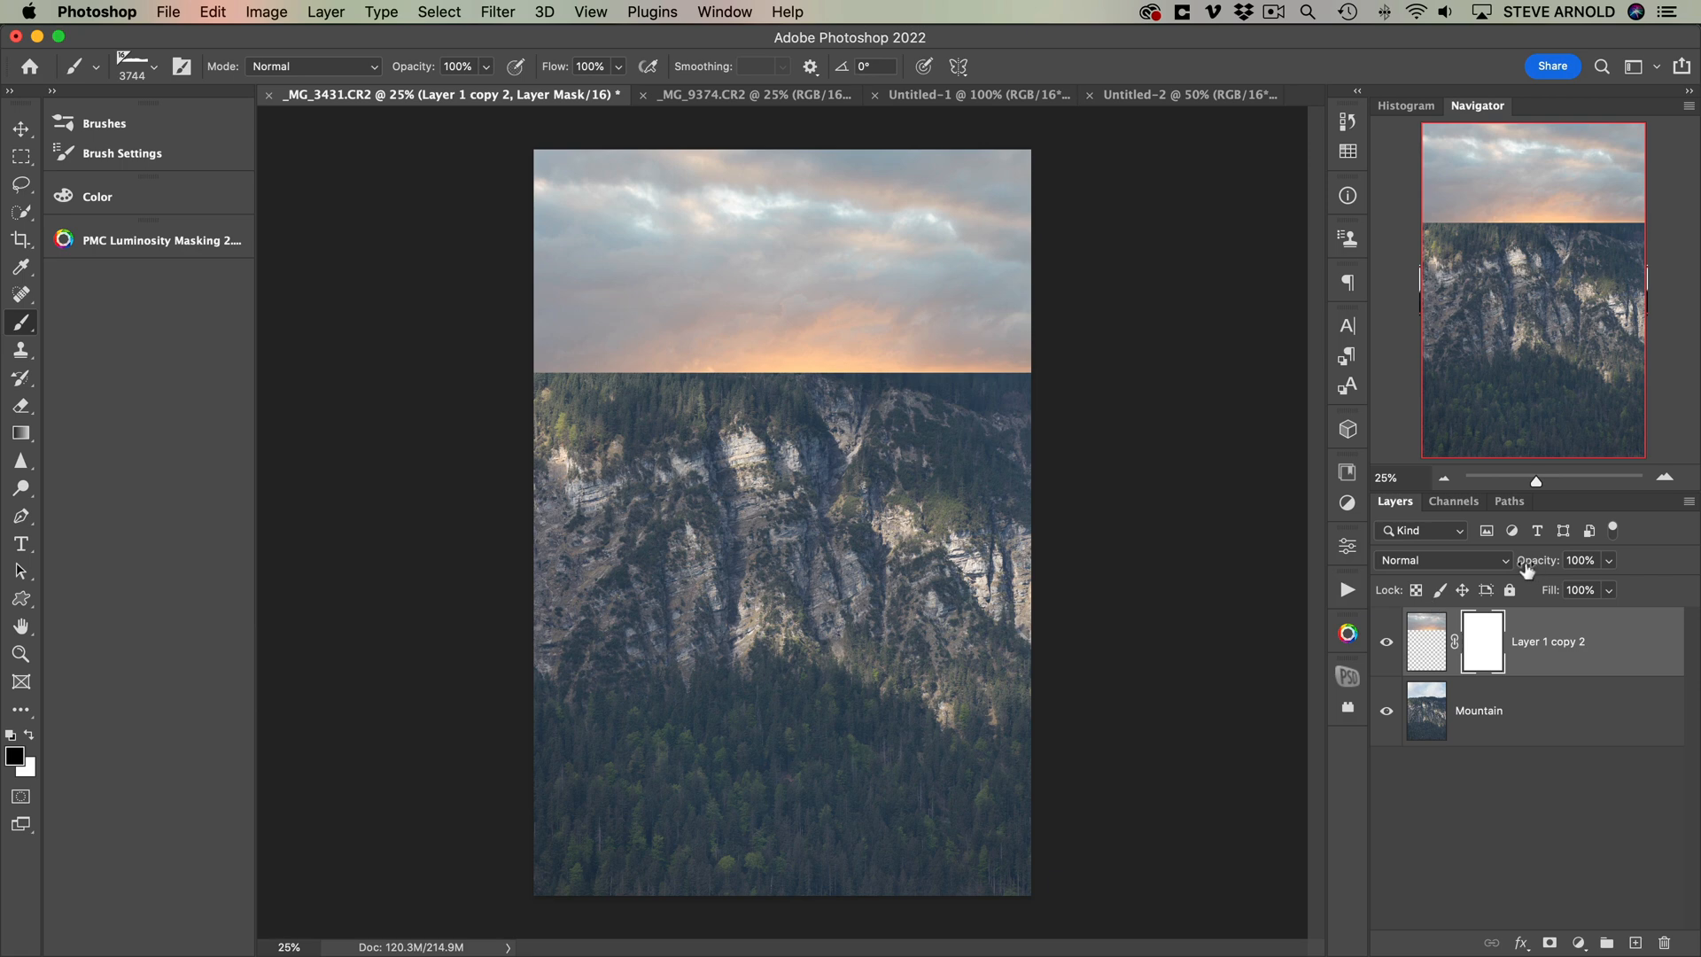
- Fill the mask along the ridge and toggle the sky layer to compare the blend
click(1579, 560)
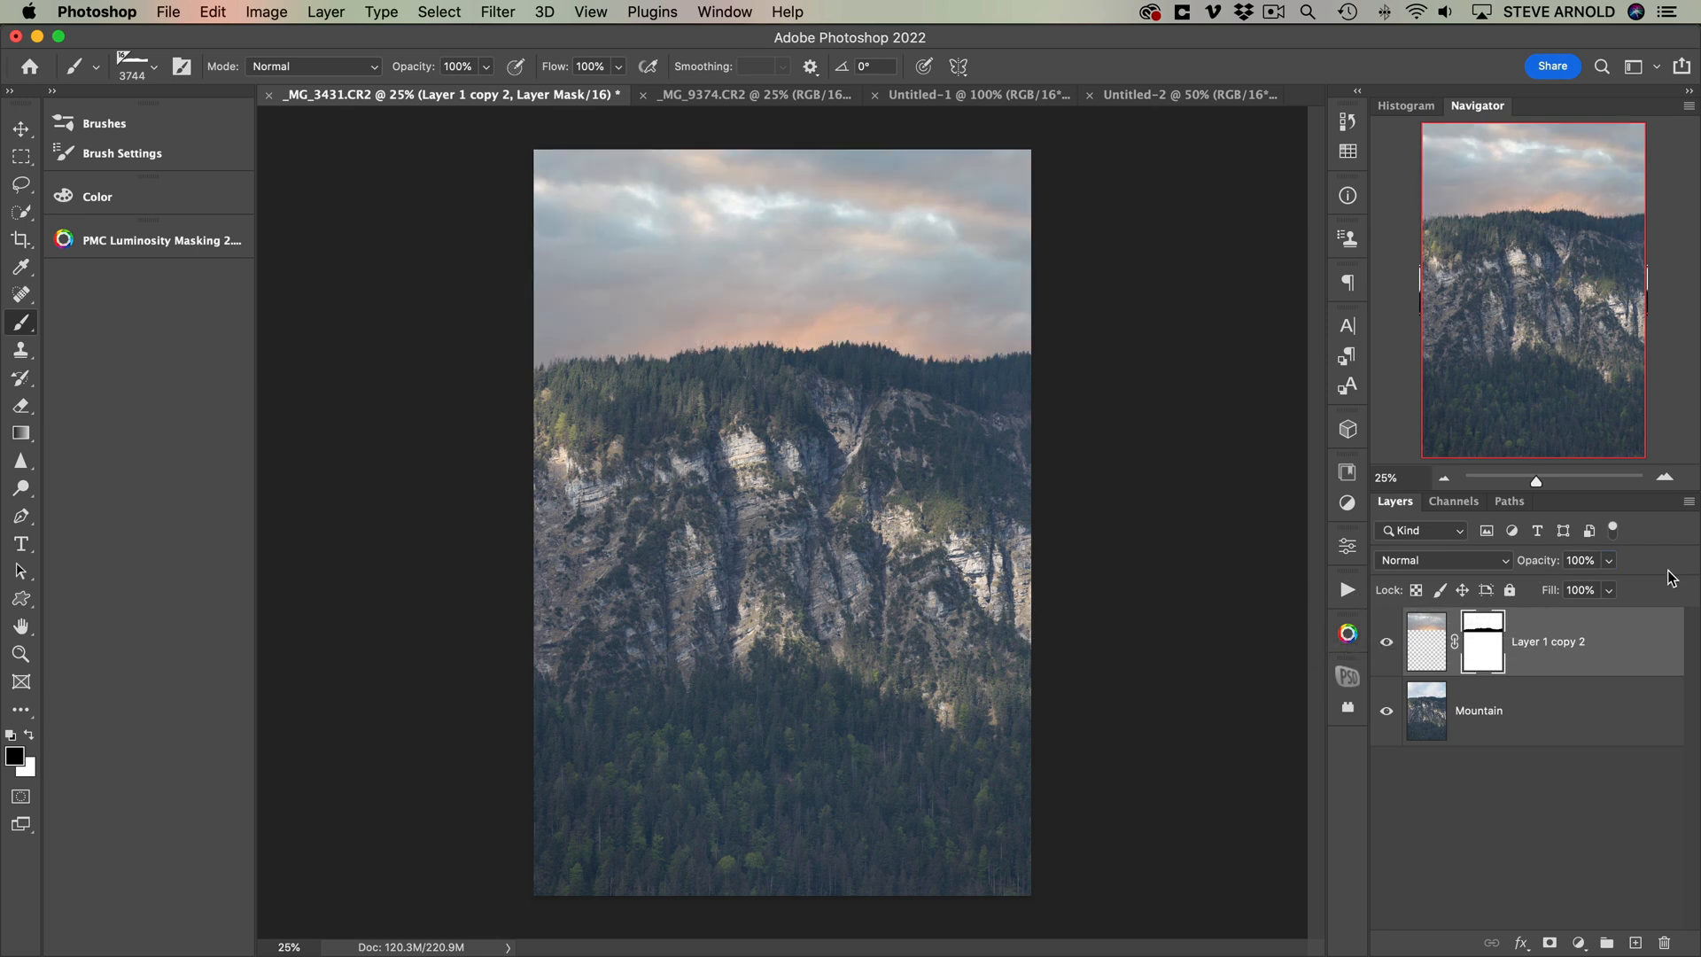
click(1665, 477)
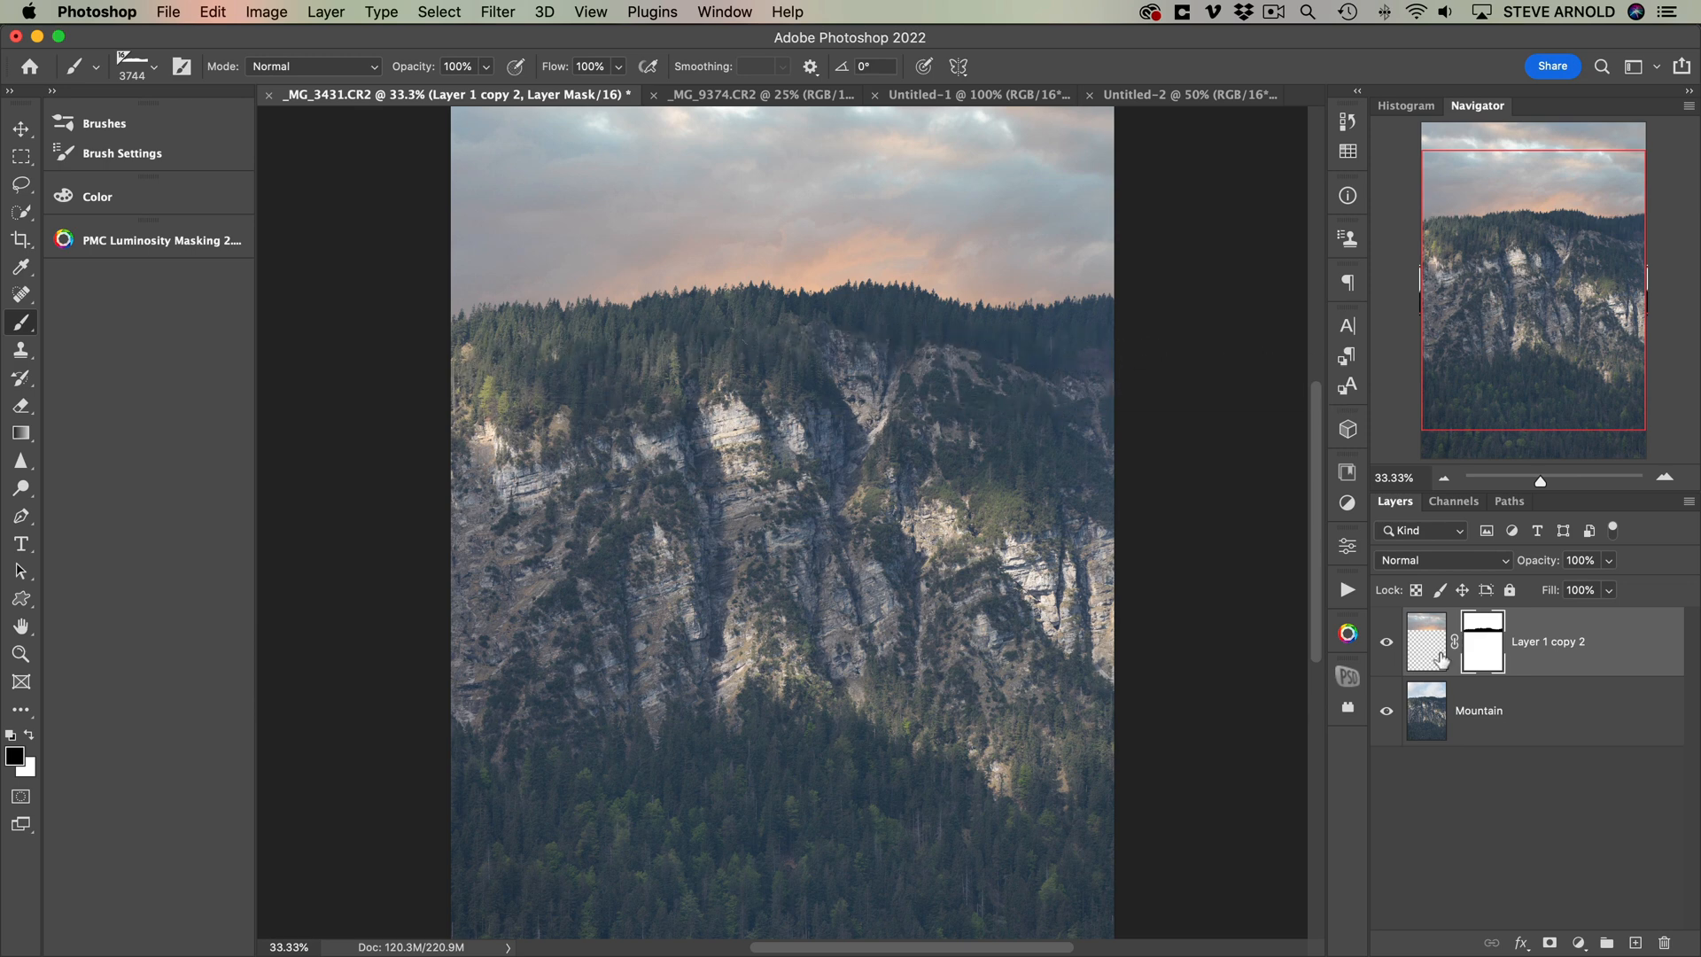
click(1386, 642)
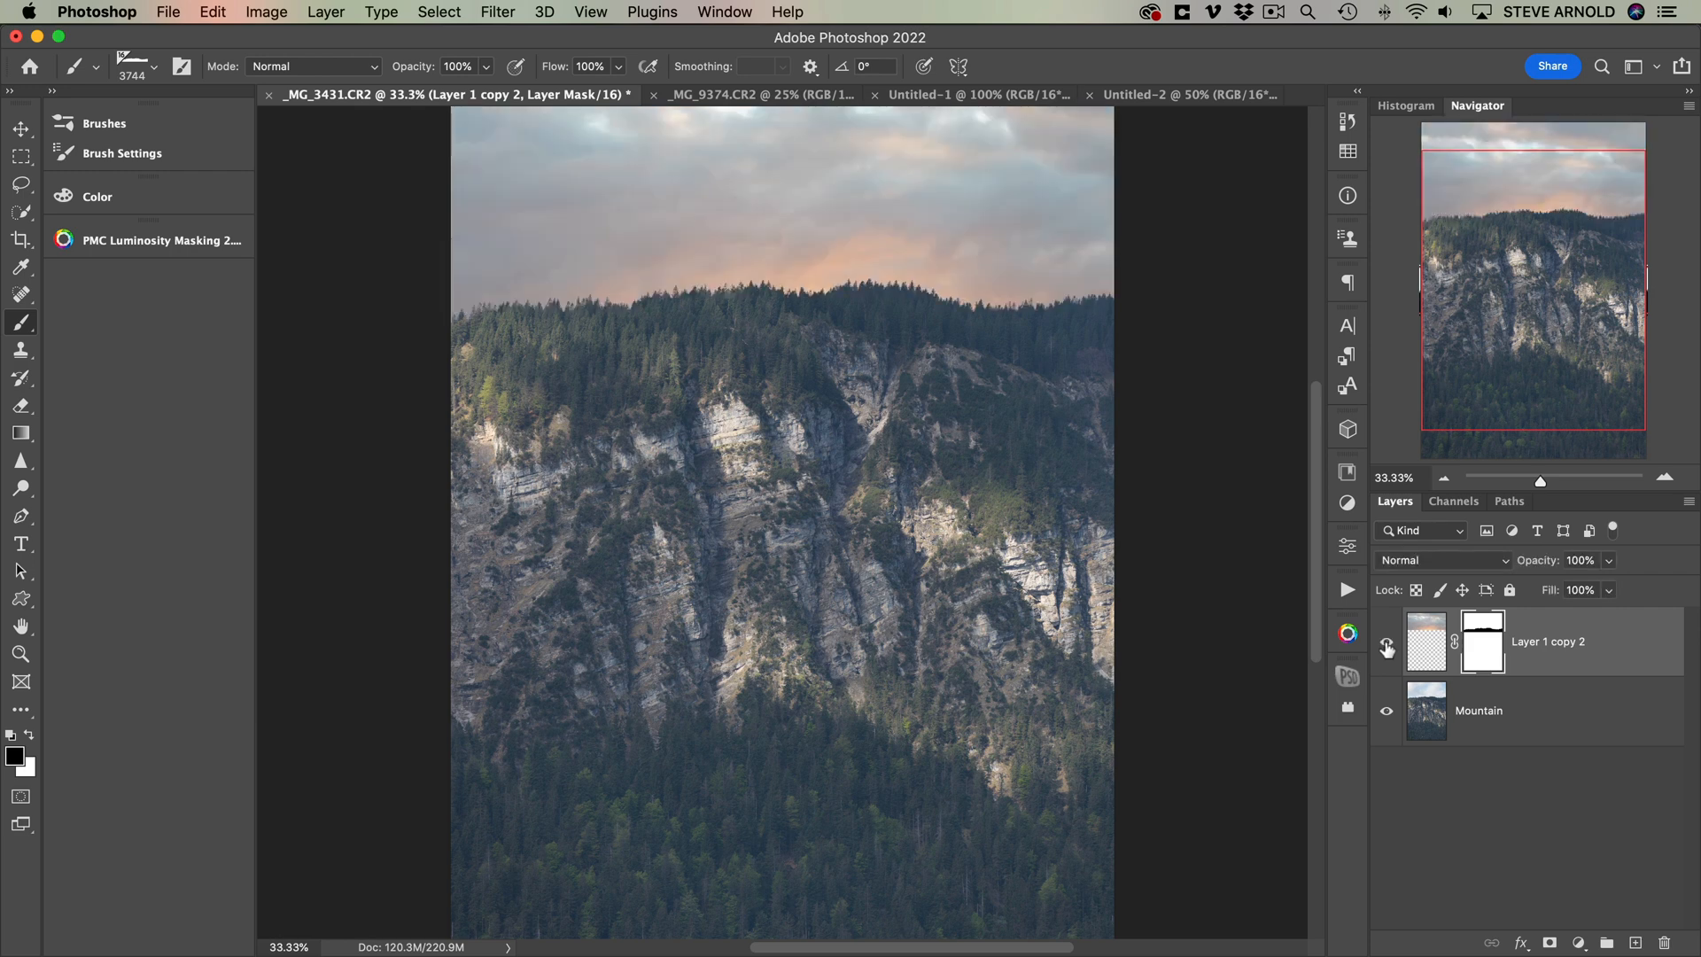
click(1385, 649)
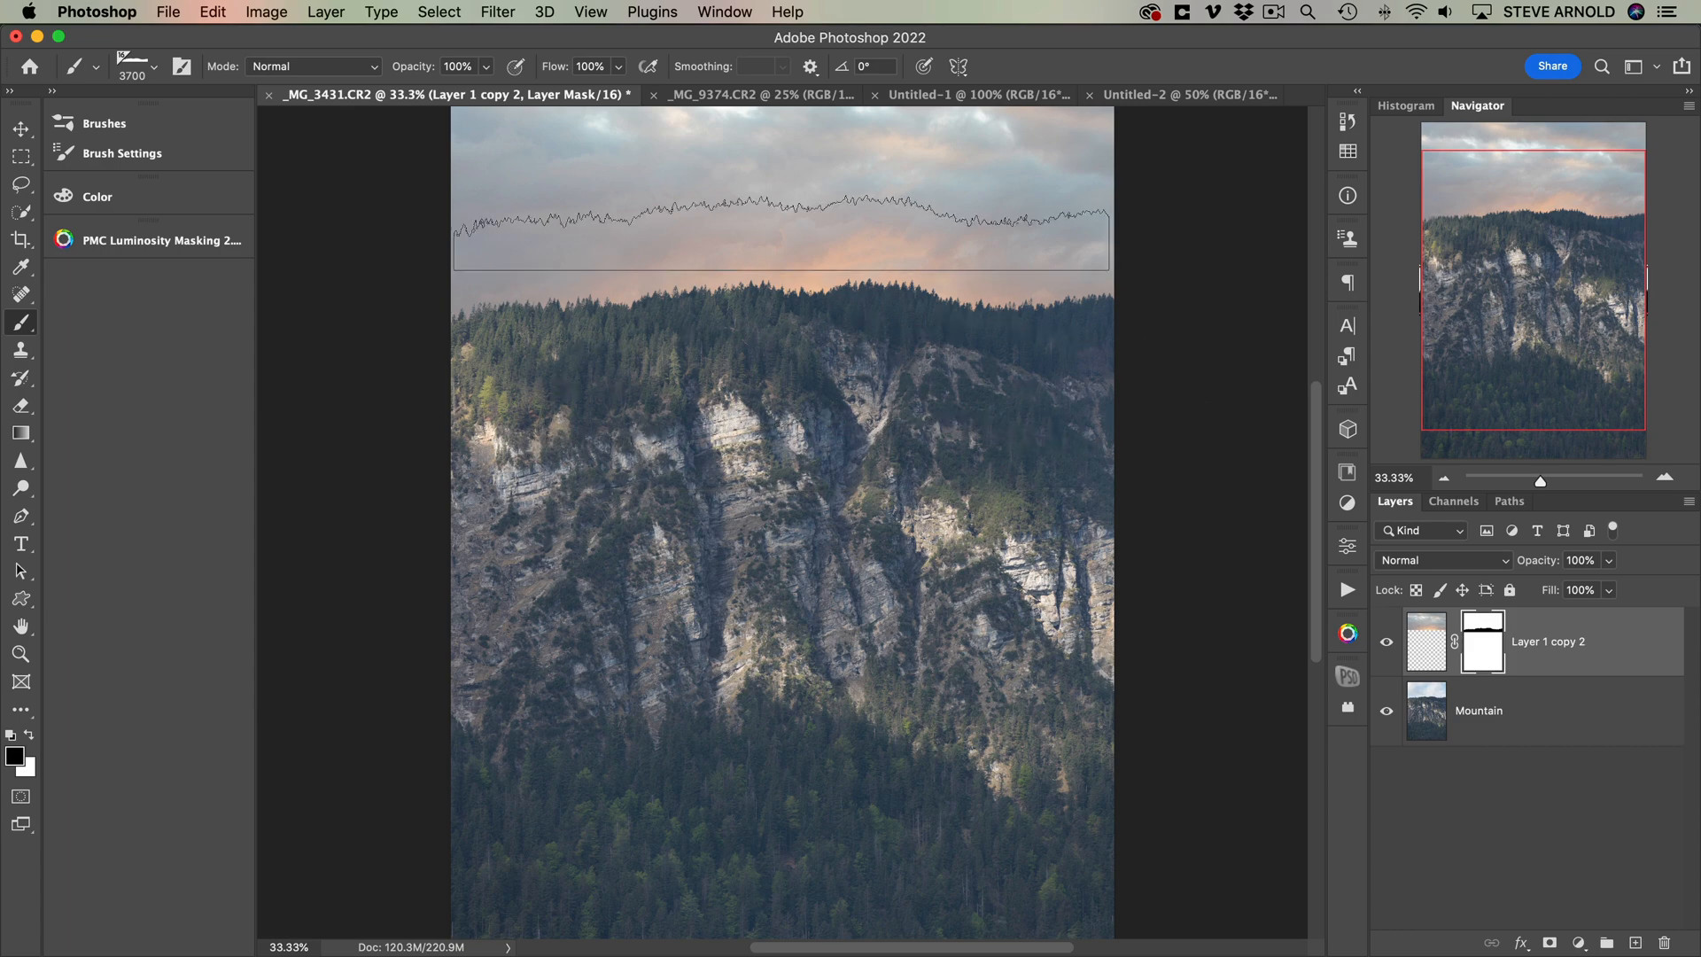
- Switch to the _MG_9374.CR2 canola field photo
click(748, 94)
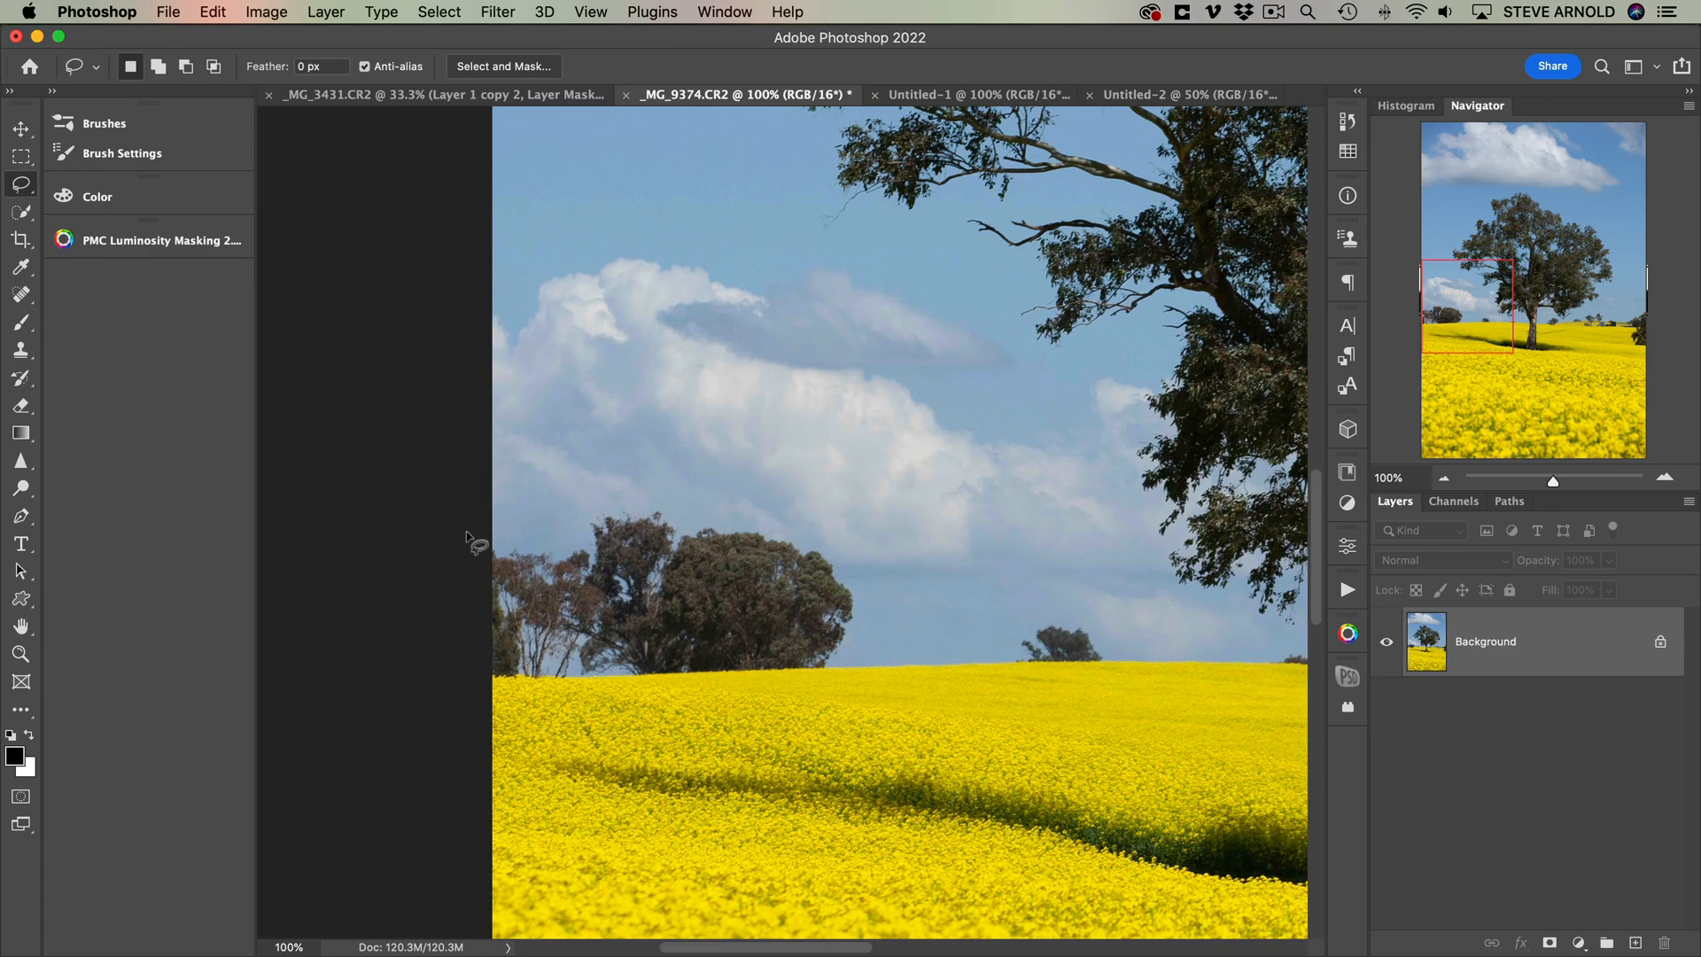
mouse_move(650, 700)
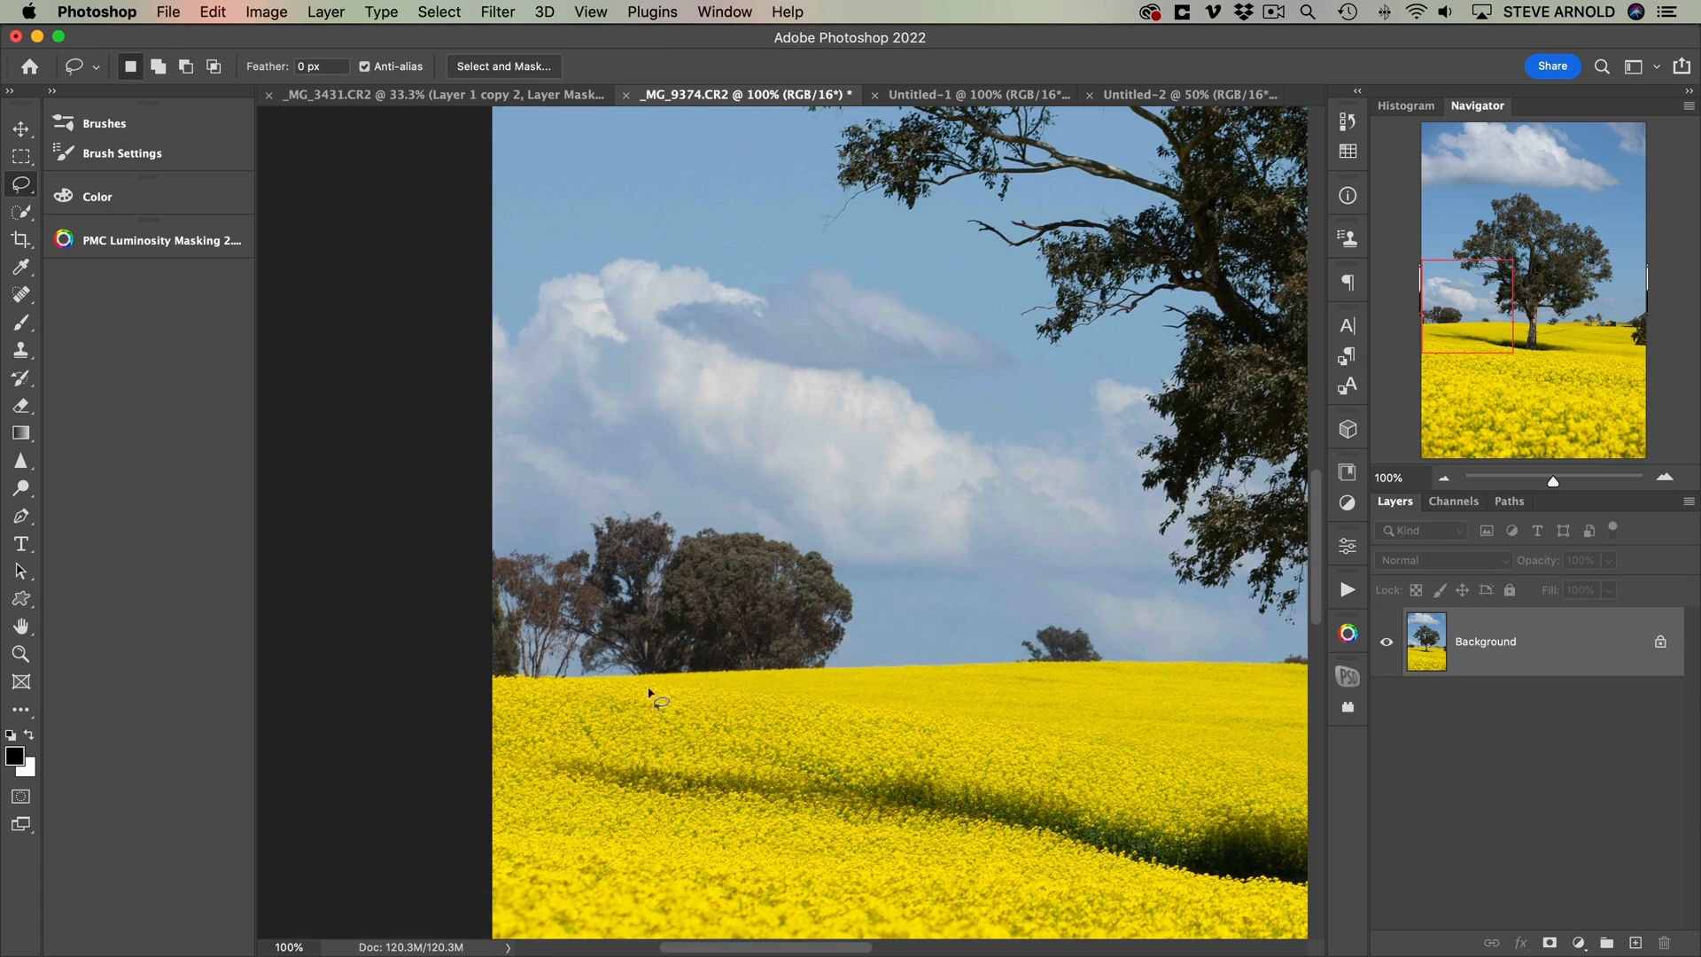
mouse_move(798, 695)
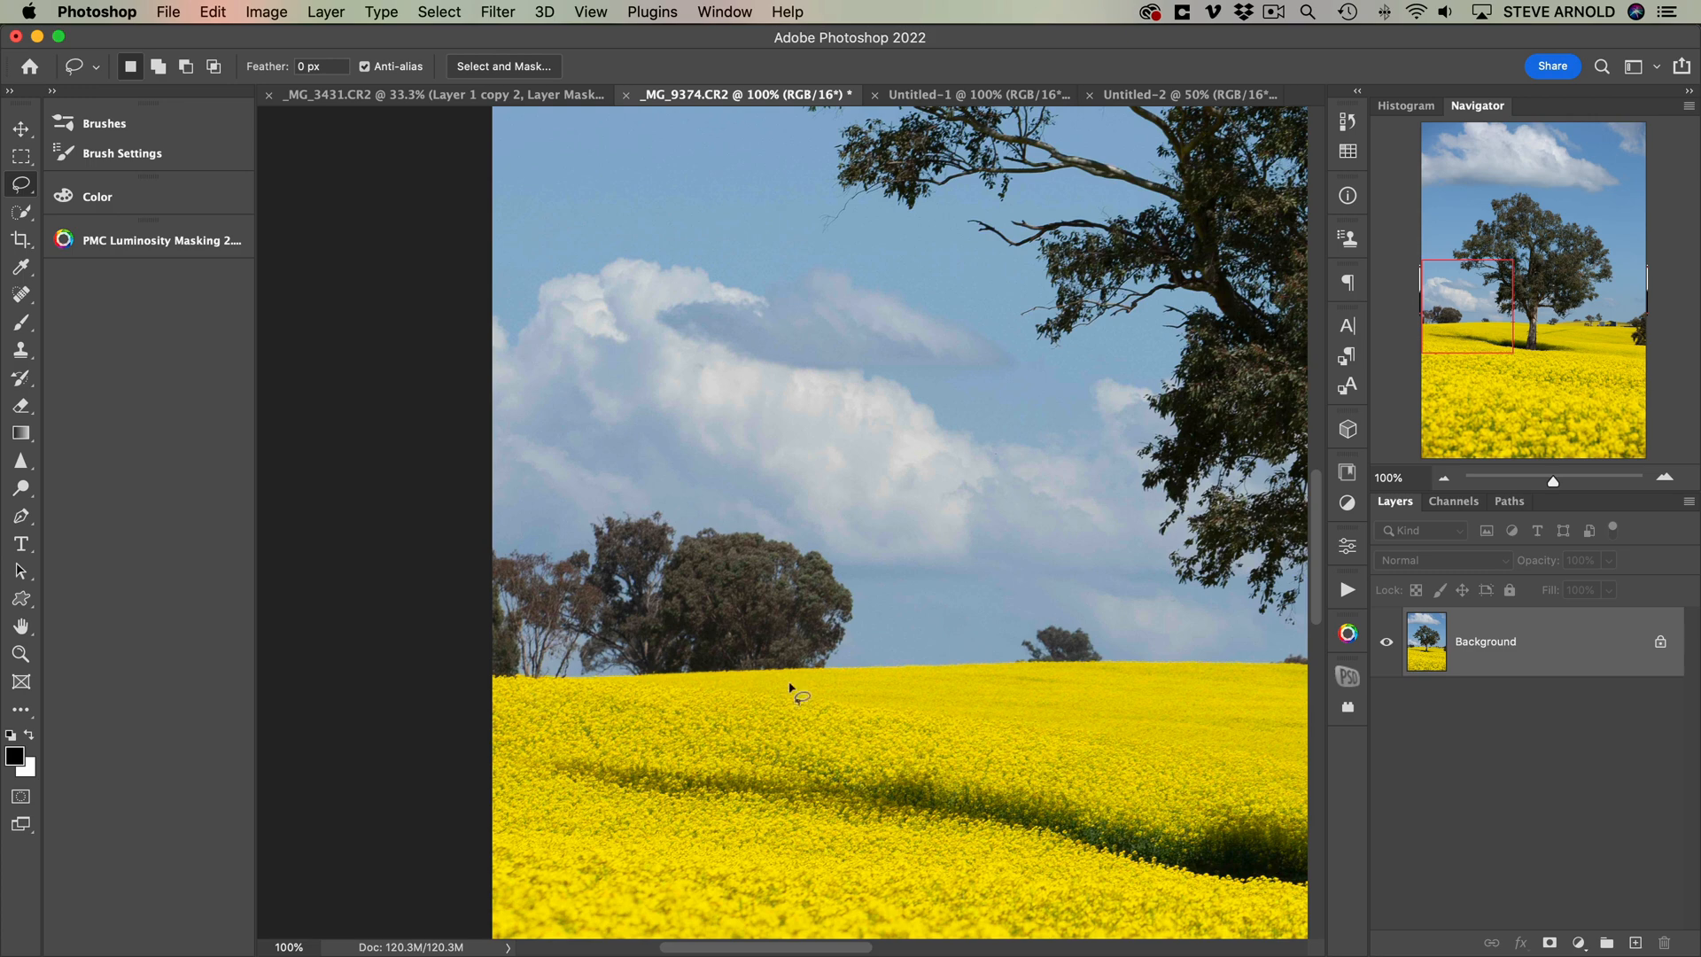
mouse_move(68, 273)
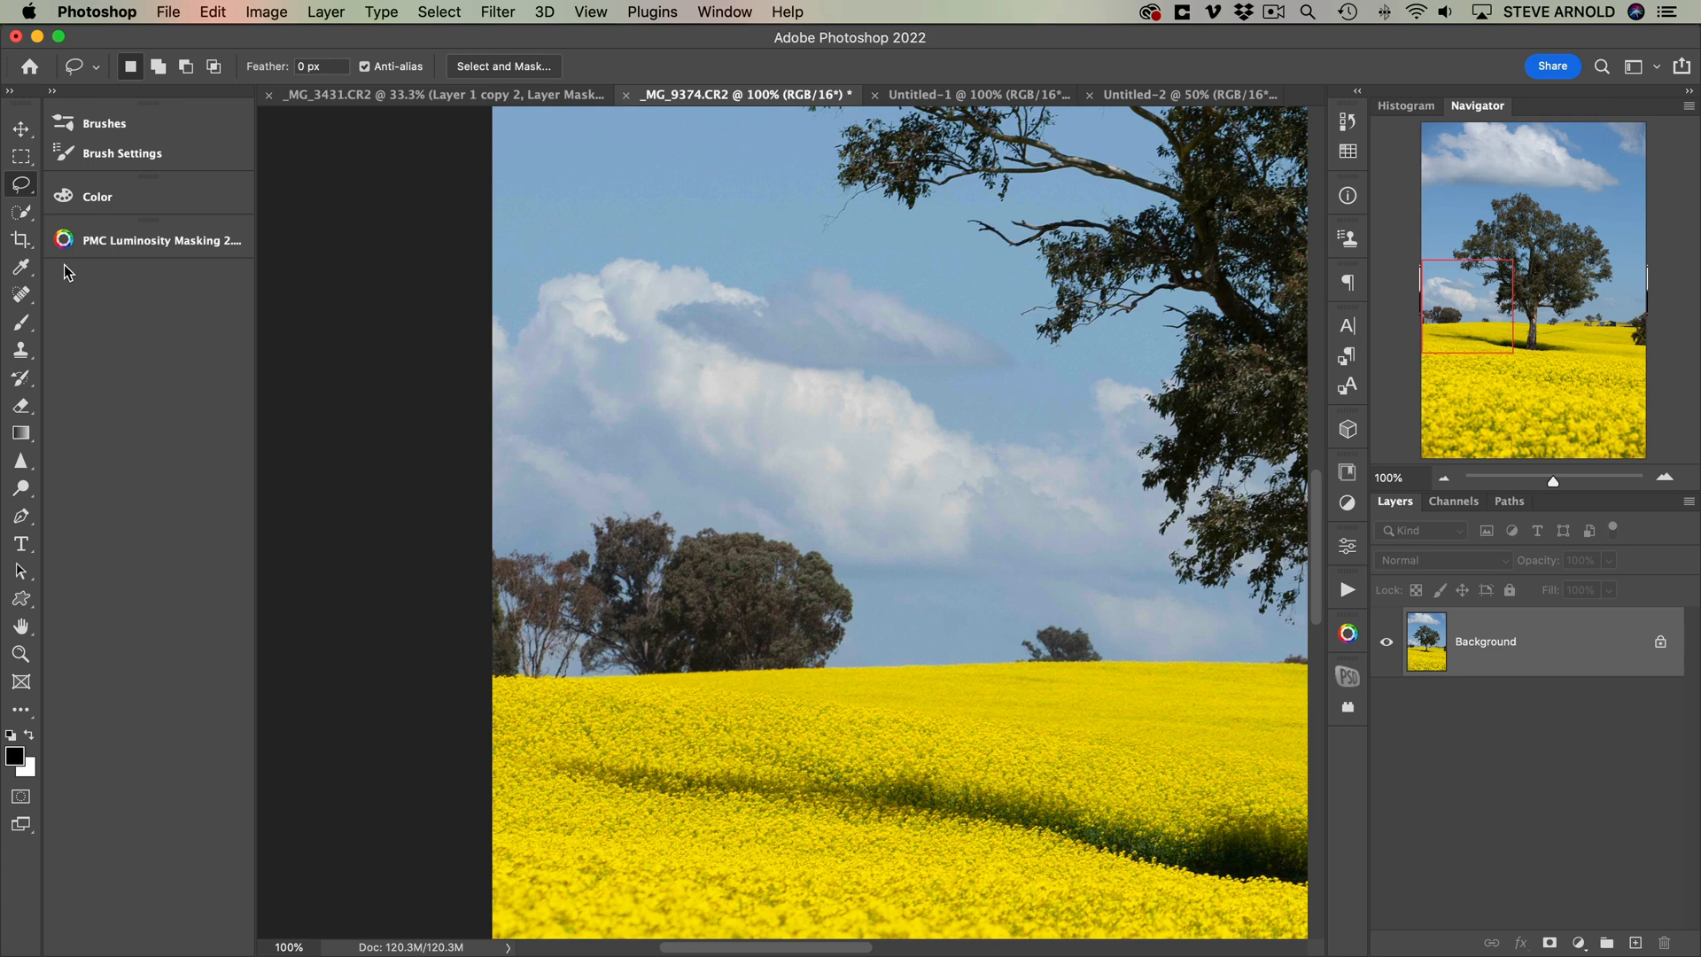
click(19, 294)
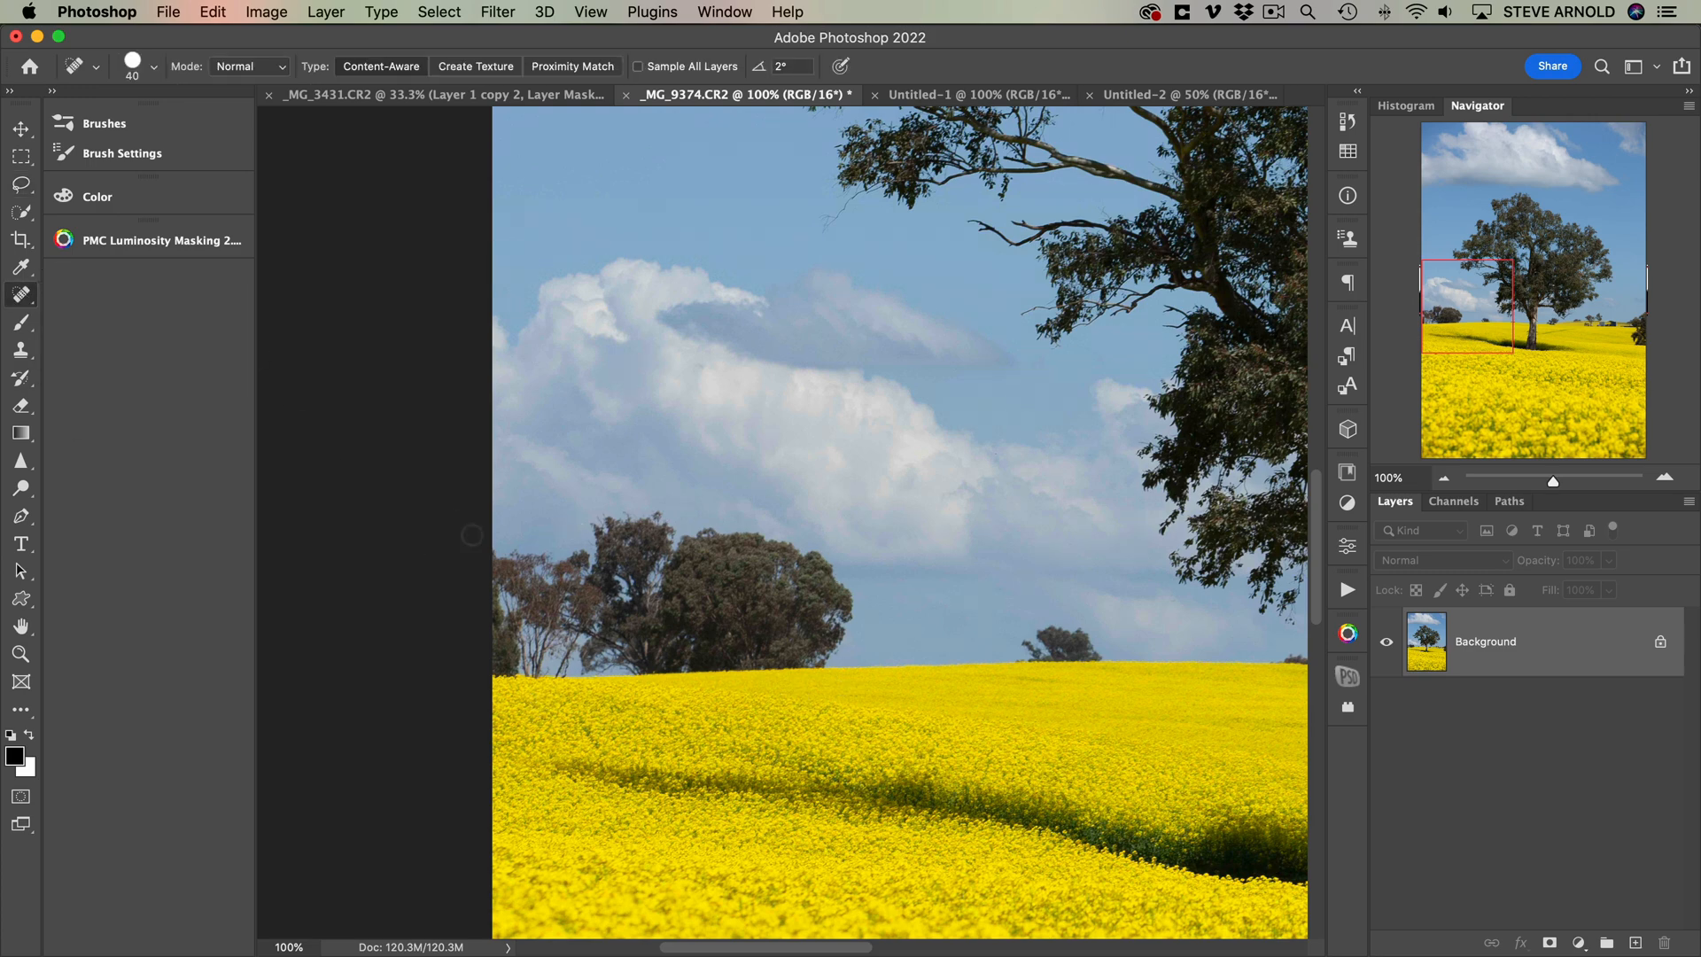
mouse_move(762, 600)
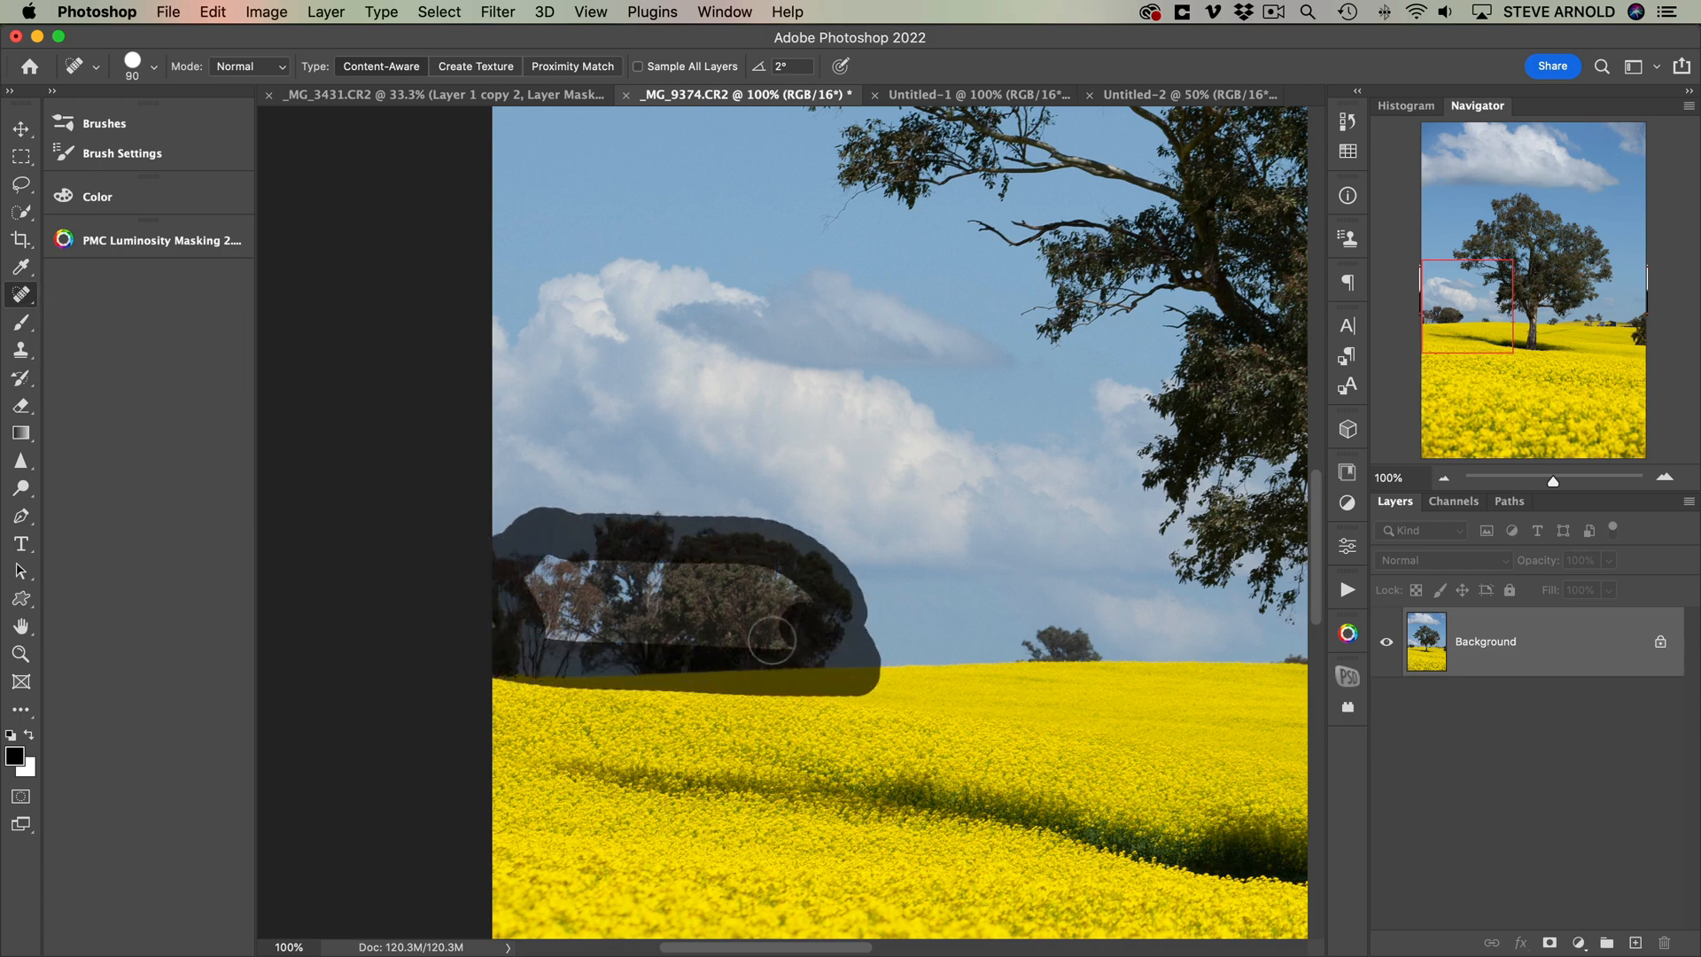
drag(773, 639, 524, 594)
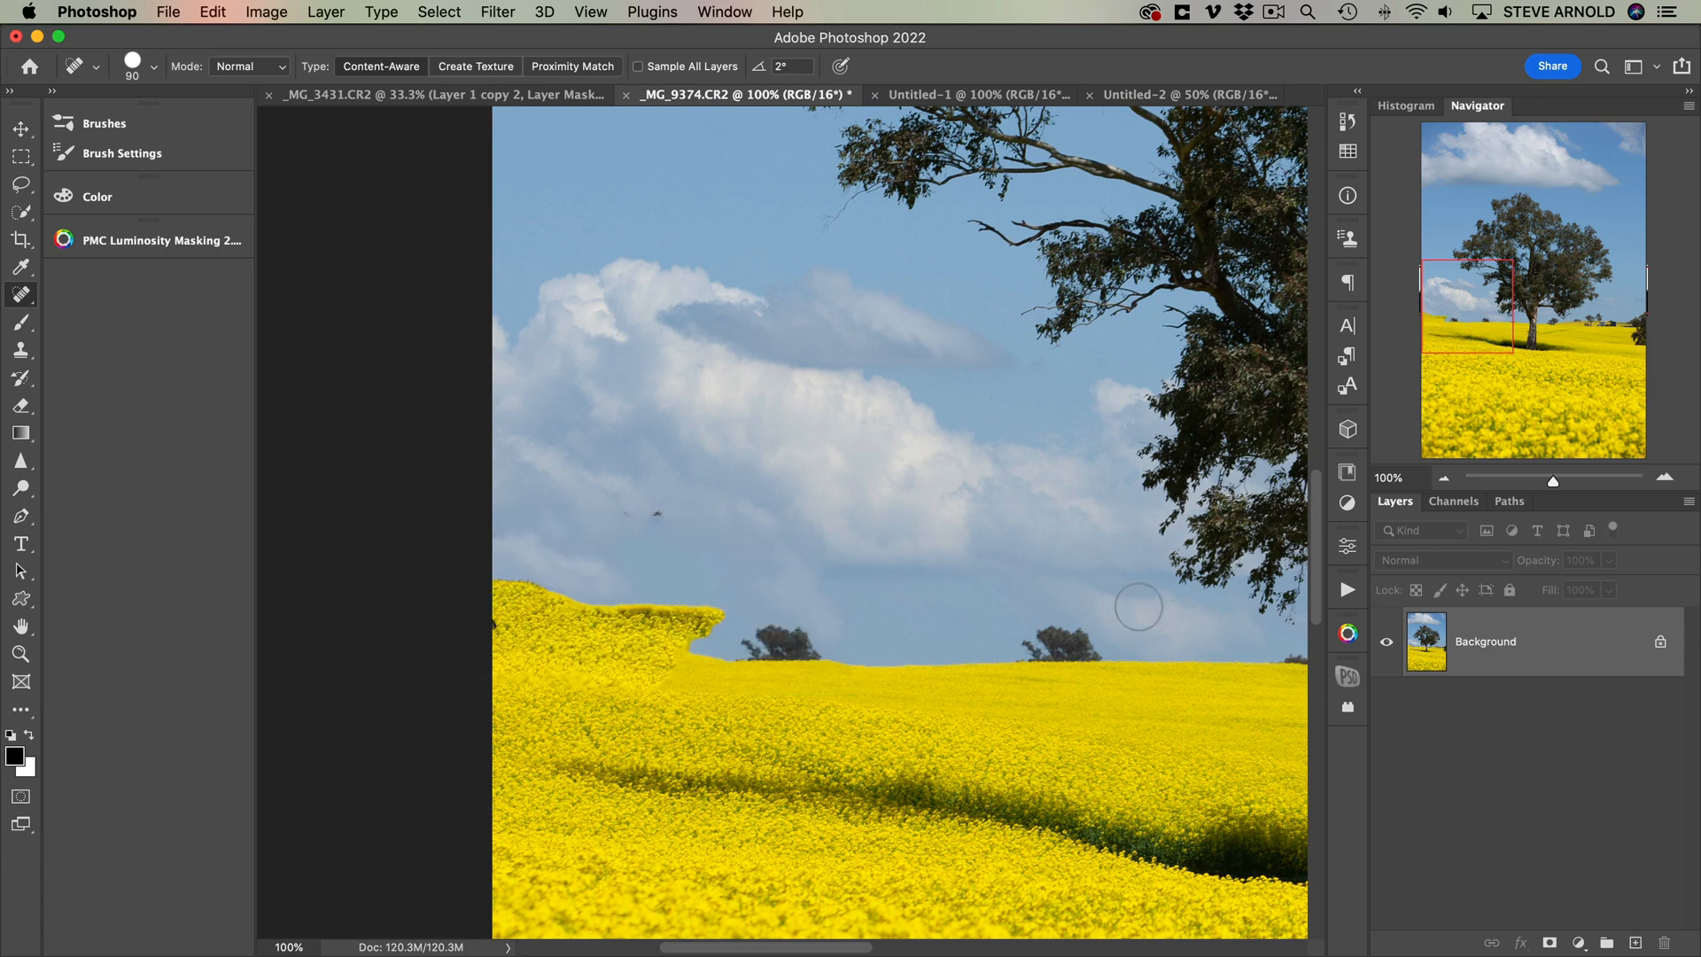
mouse_move(638, 694)
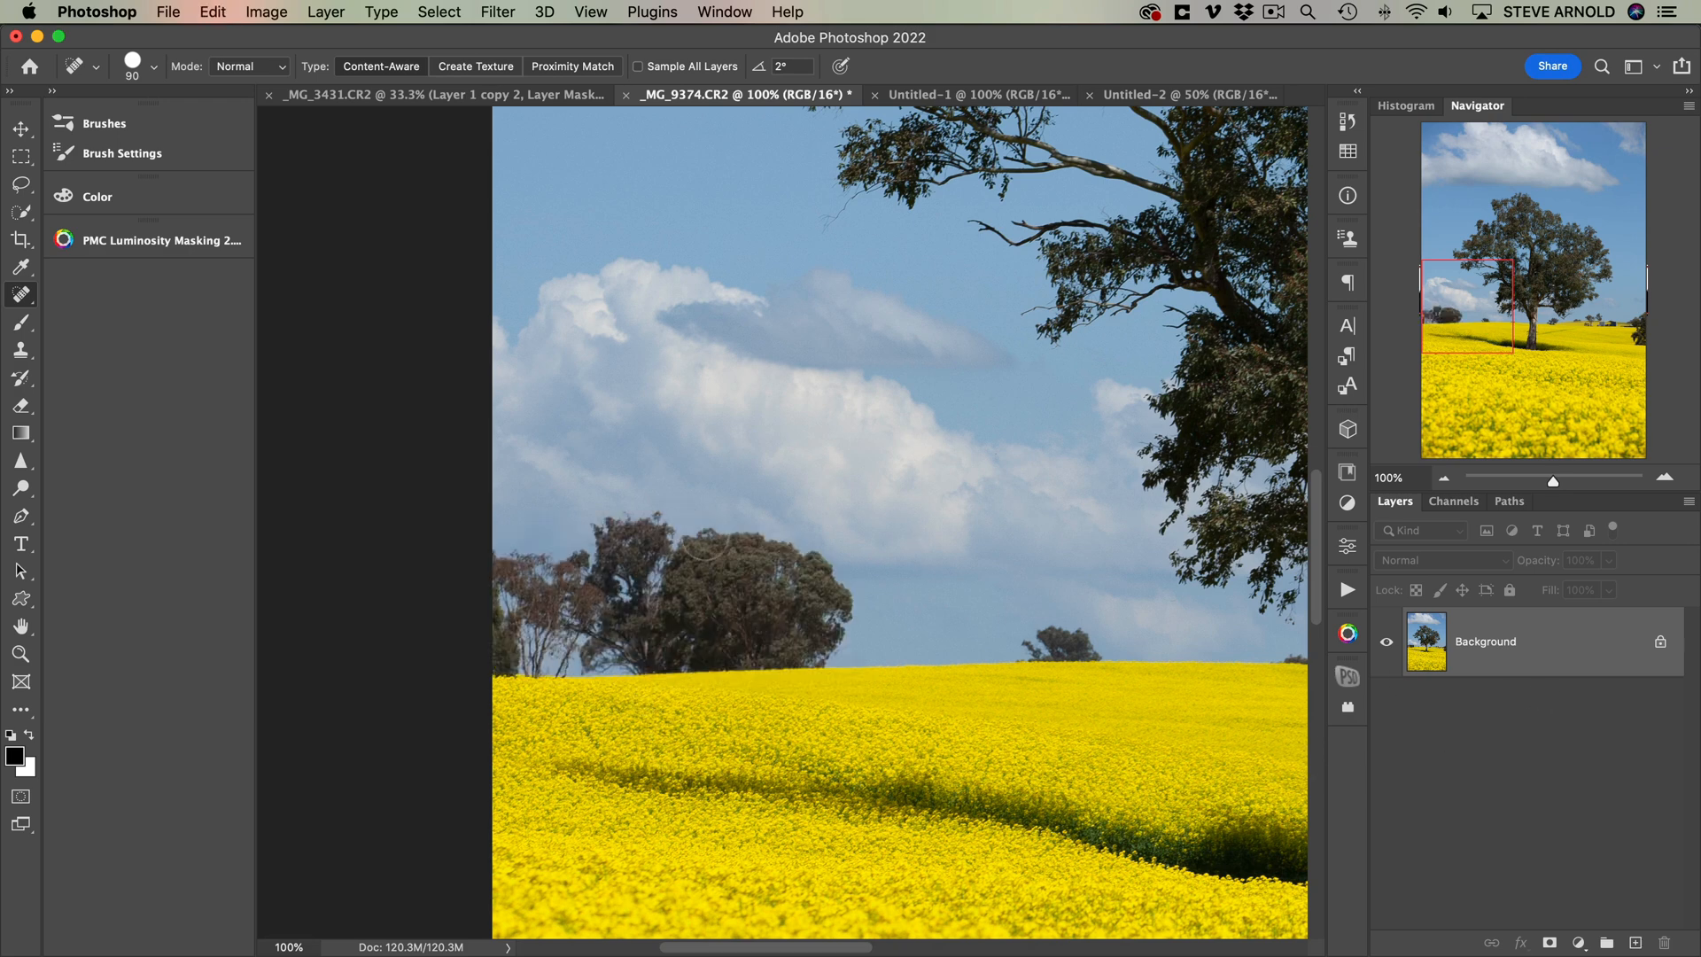
mouse_move(1354, 670)
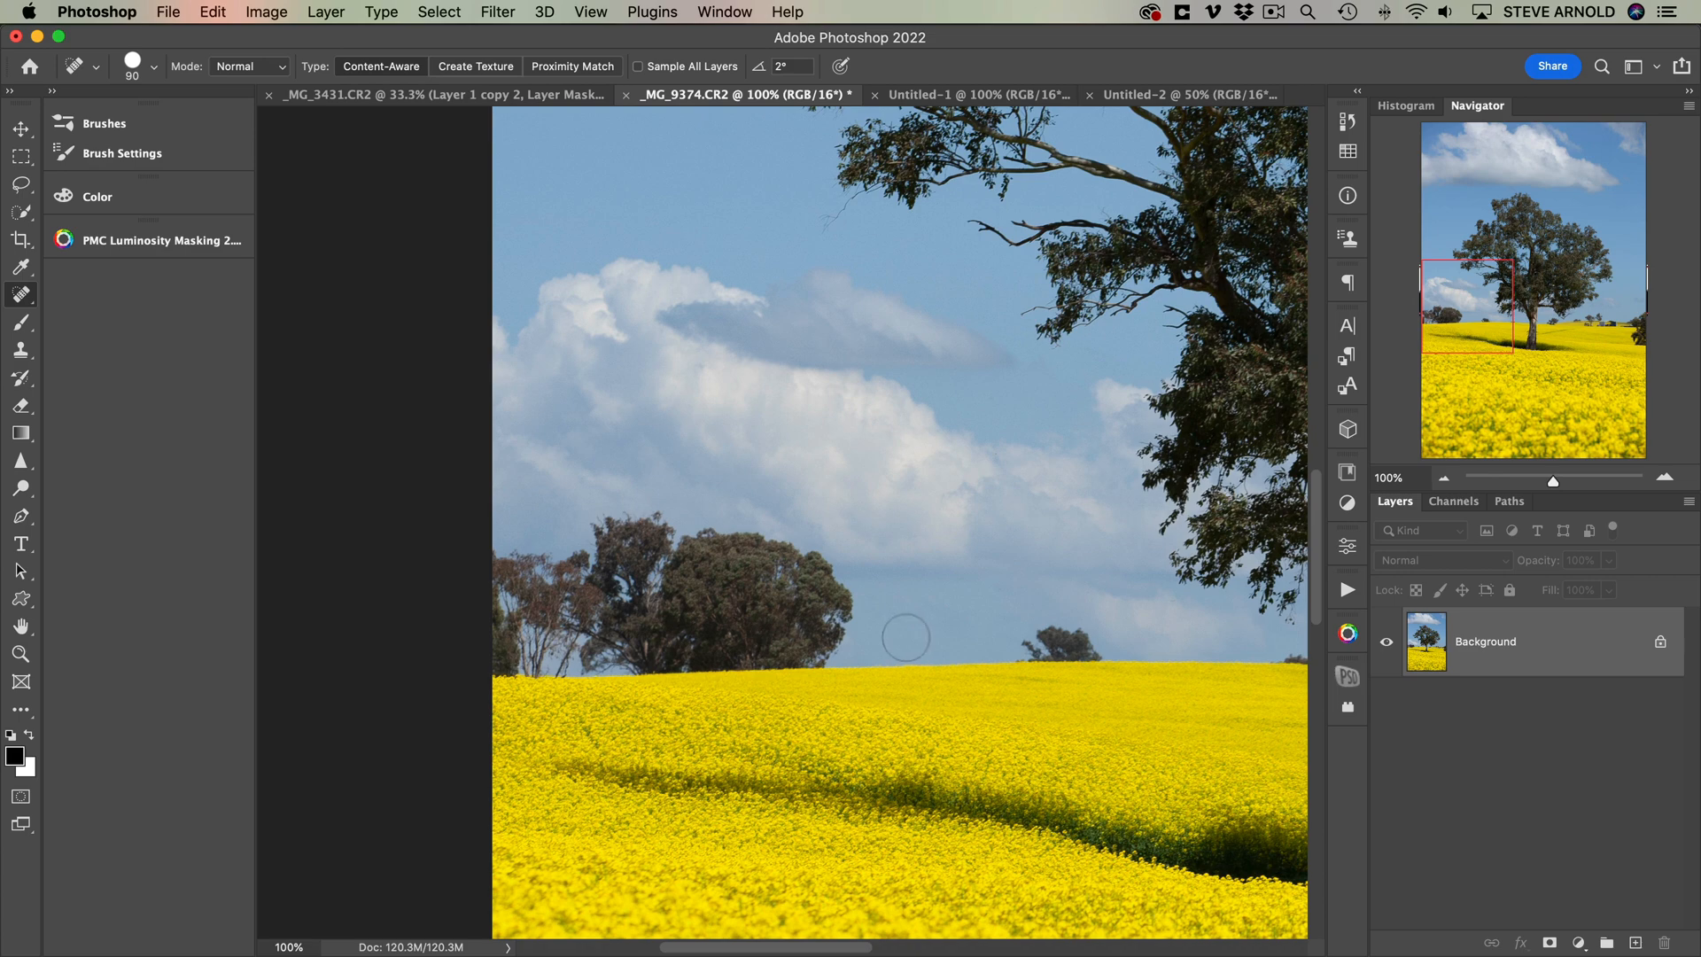
mouse_move(1510, 815)
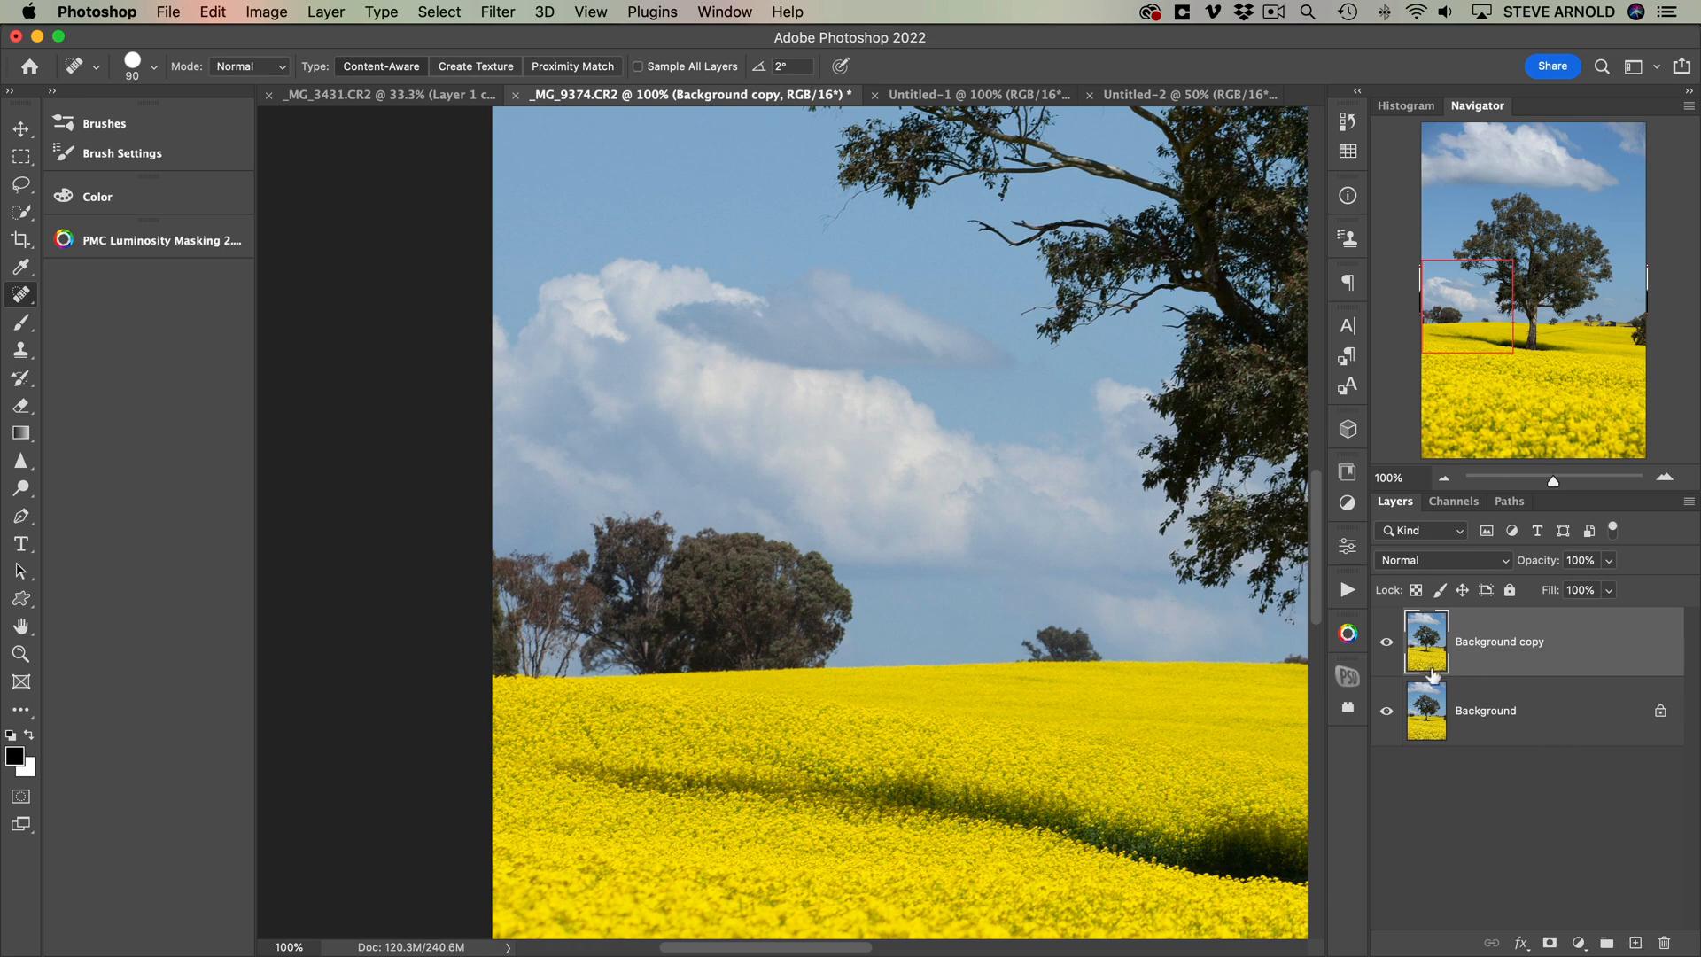
mouse_move(1425, 711)
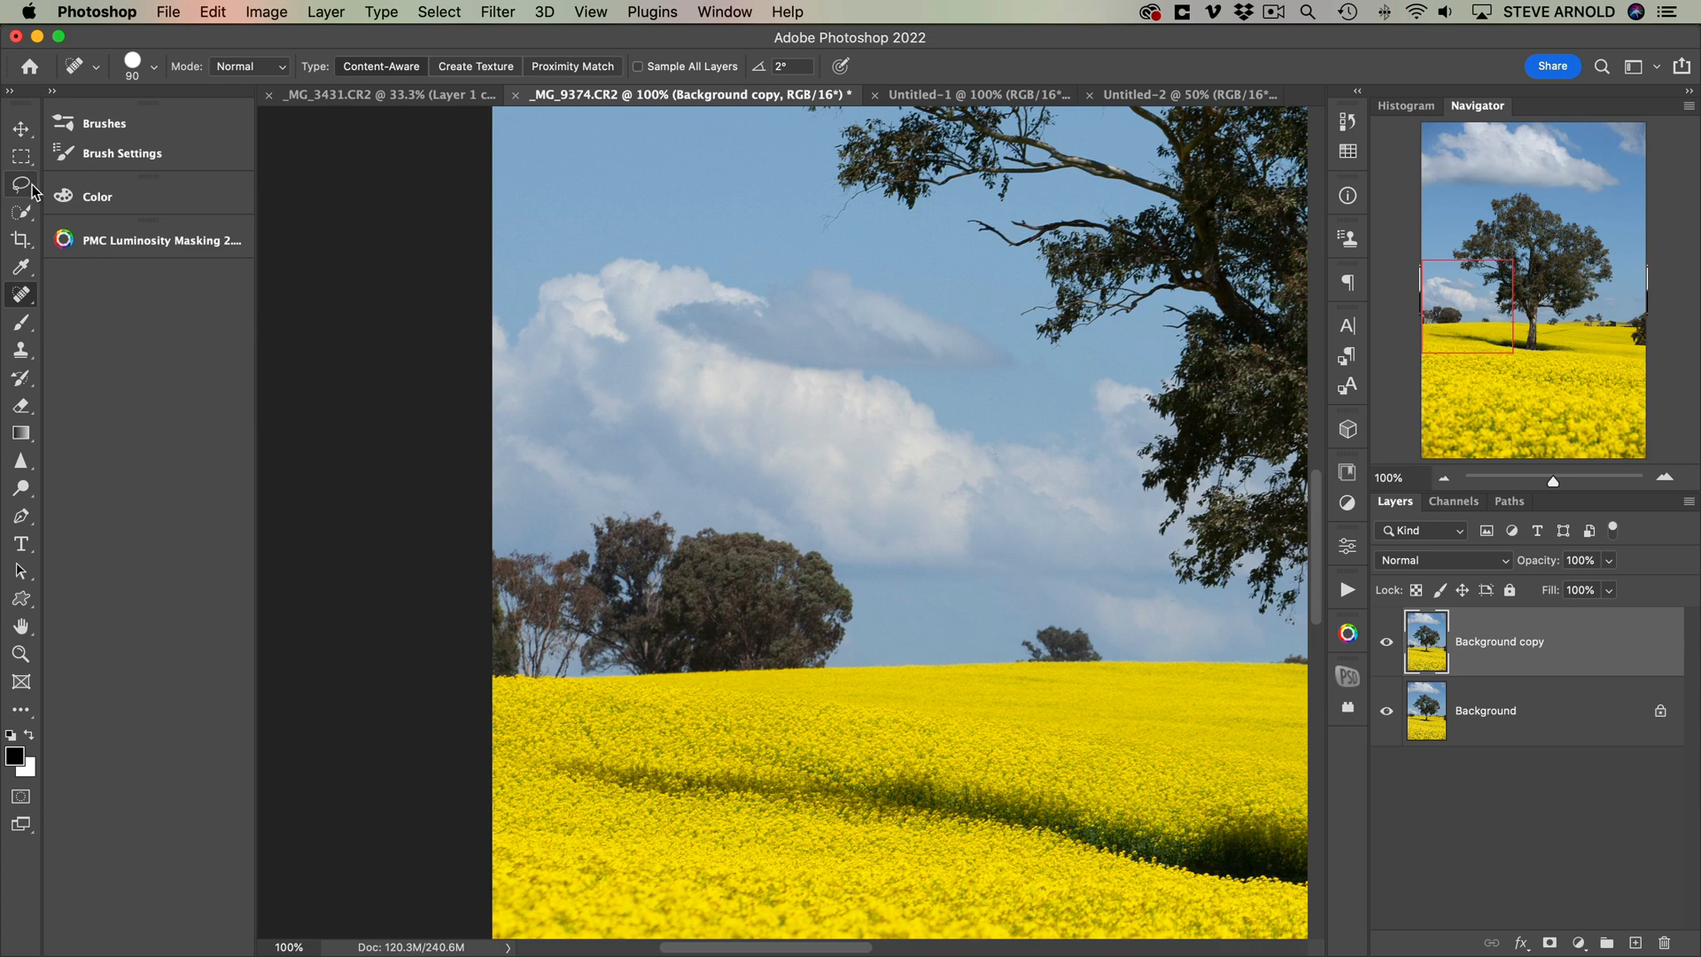
- Lasso a freehand selection around the left-horizon tree cluster and bring up its context actions
click(21, 186)
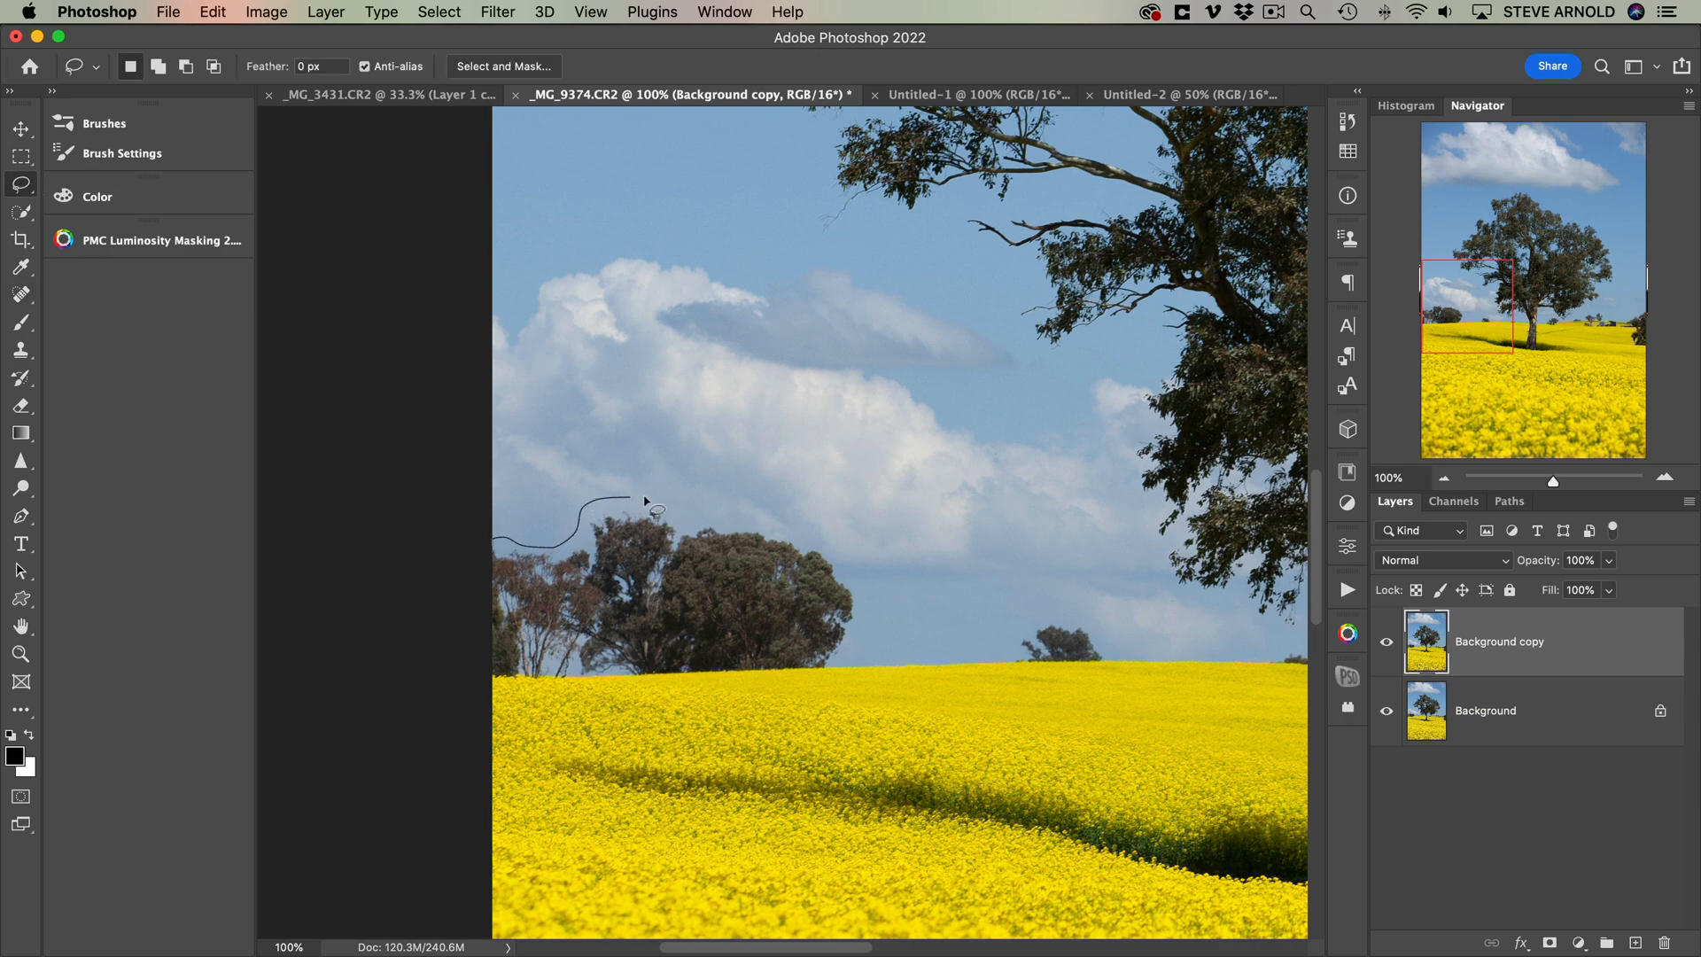
drag(645, 506, 873, 661)
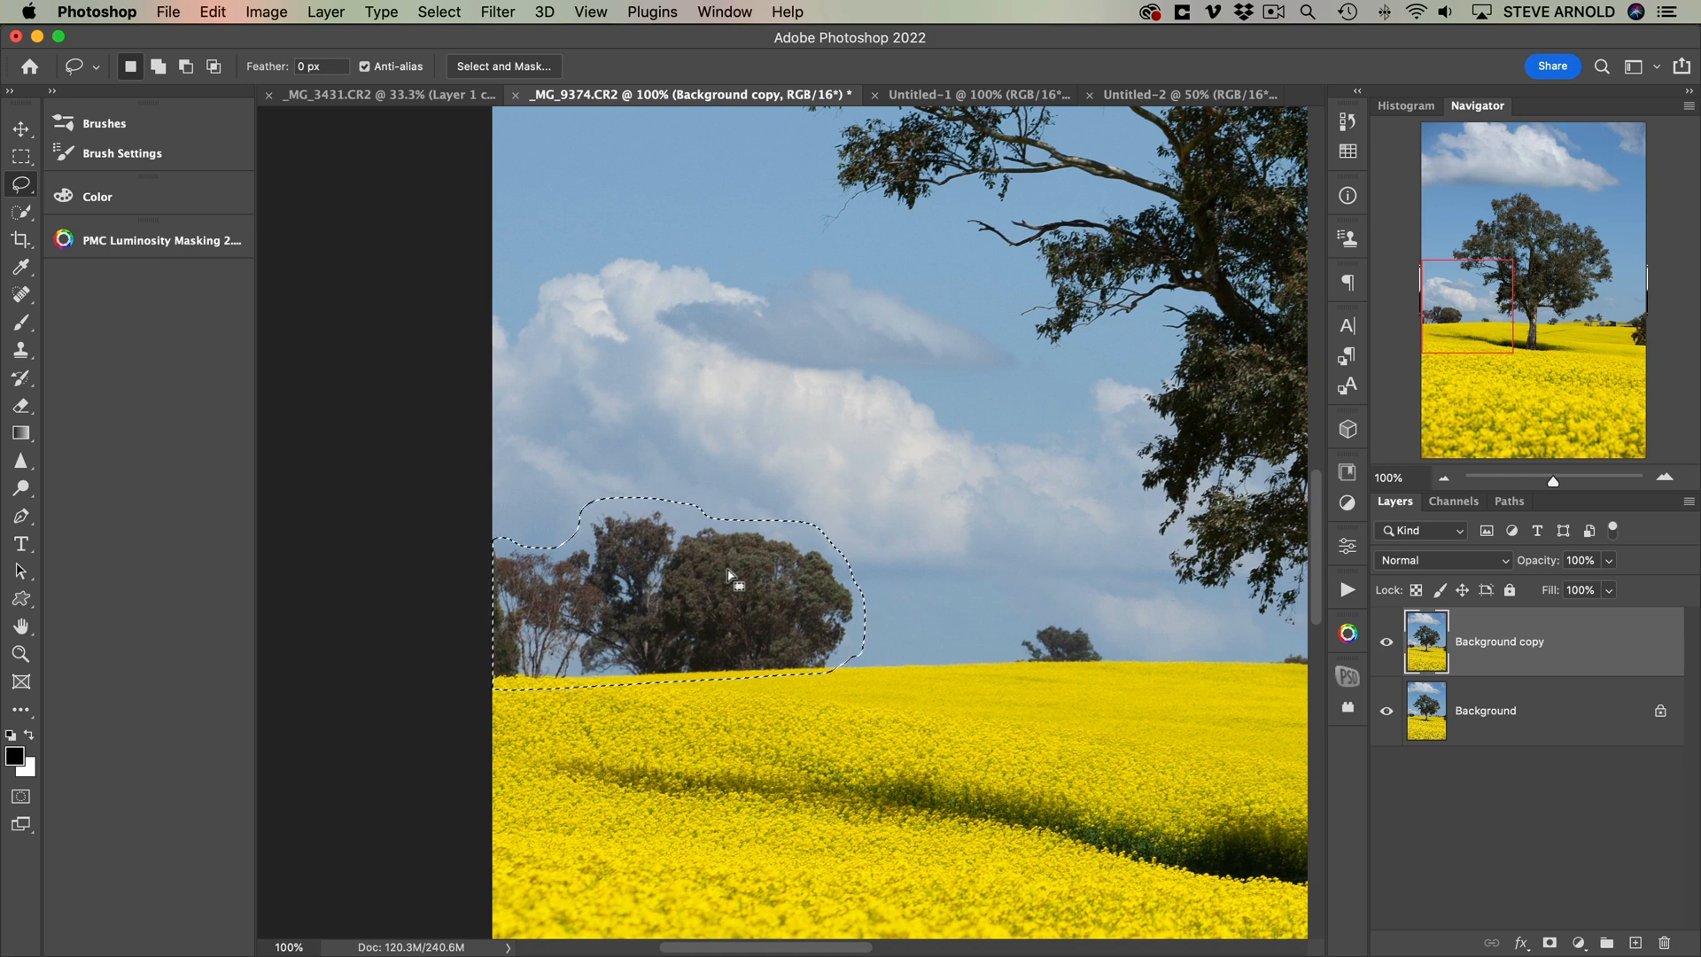
right_click(735, 578)
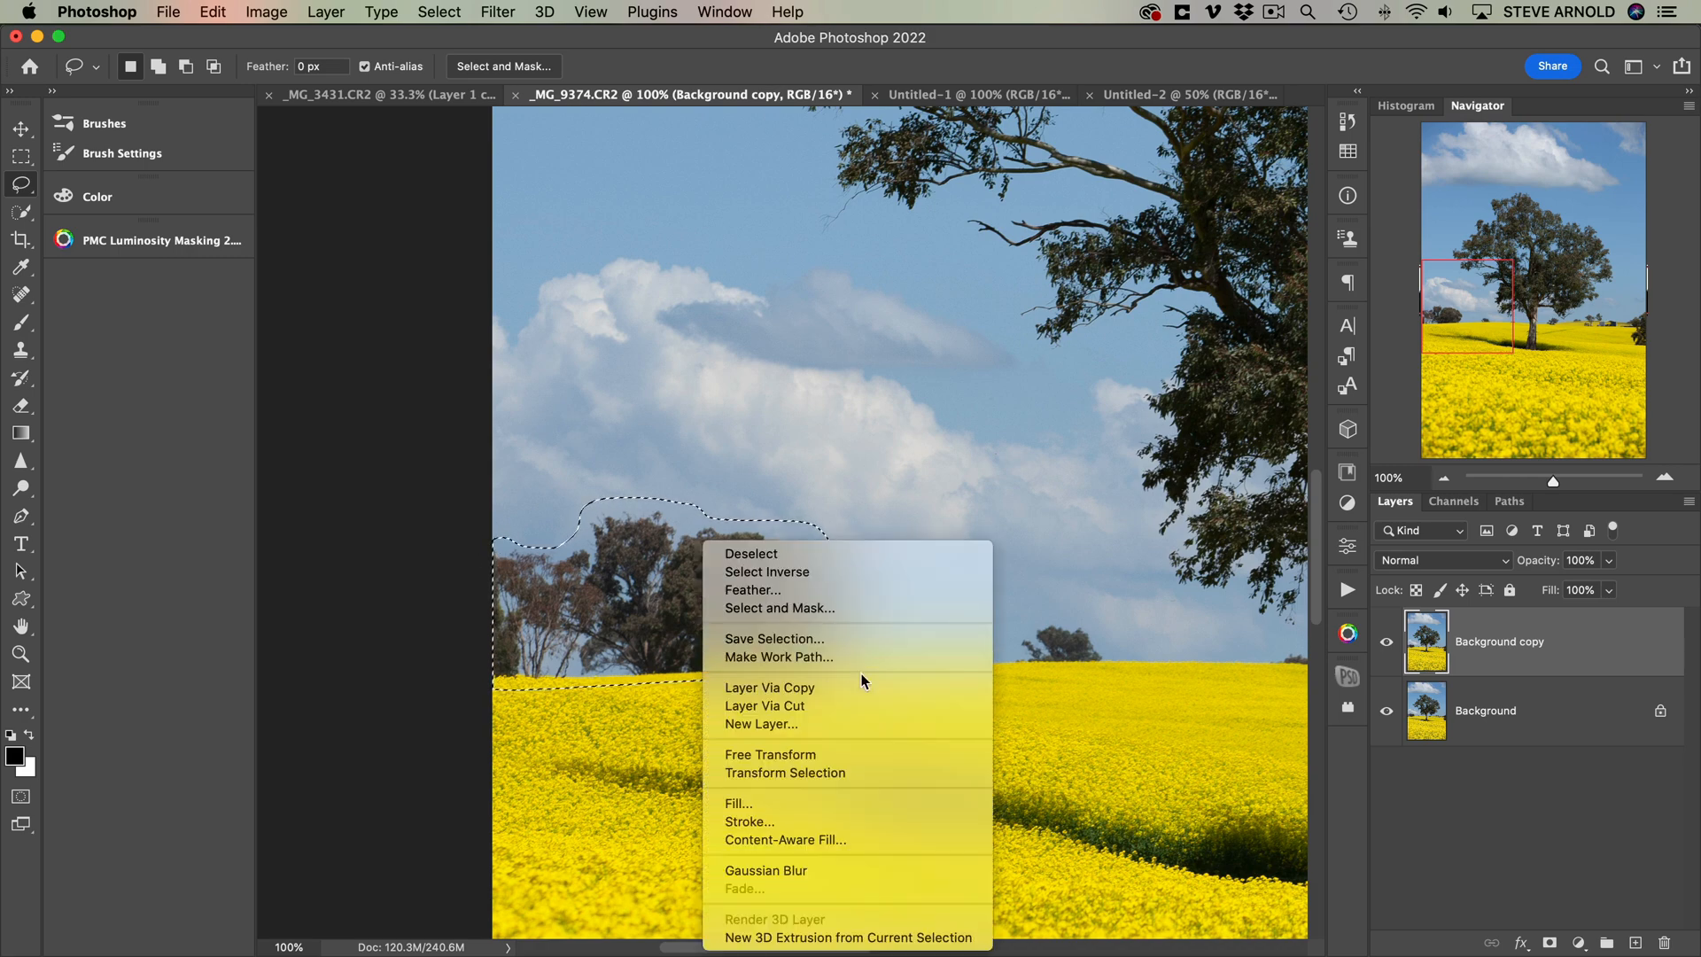
- Start Content-Aware Fill on the selected tree cluster
click(785, 838)
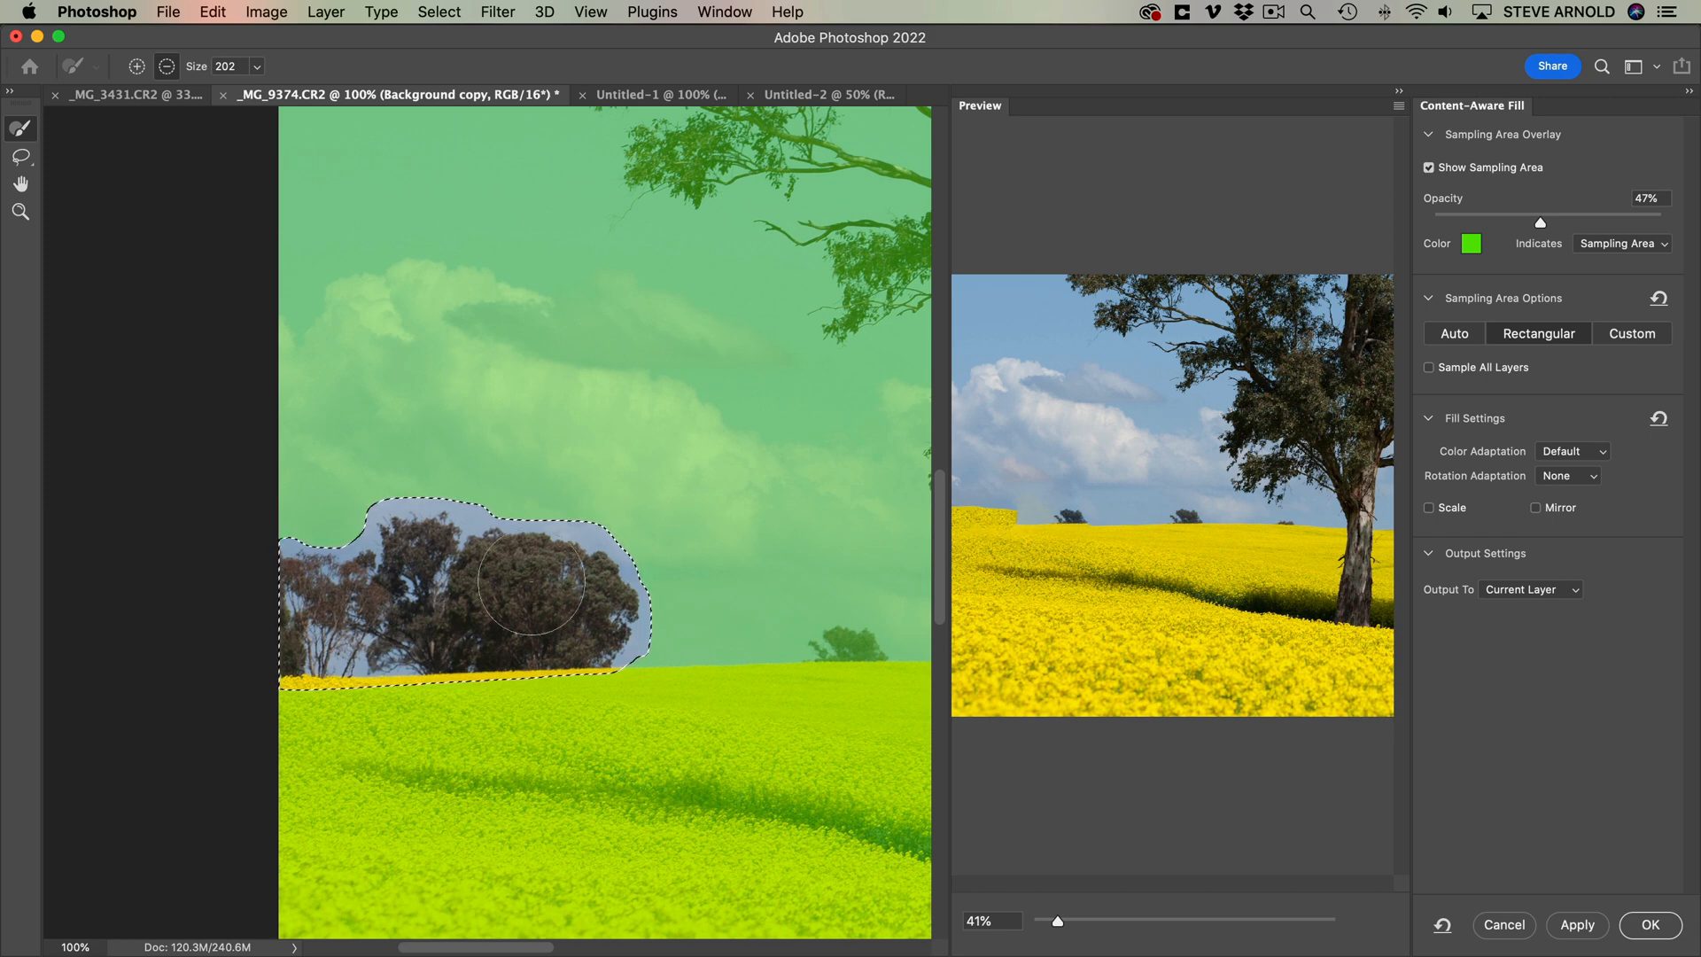
mouse_move(993, 526)
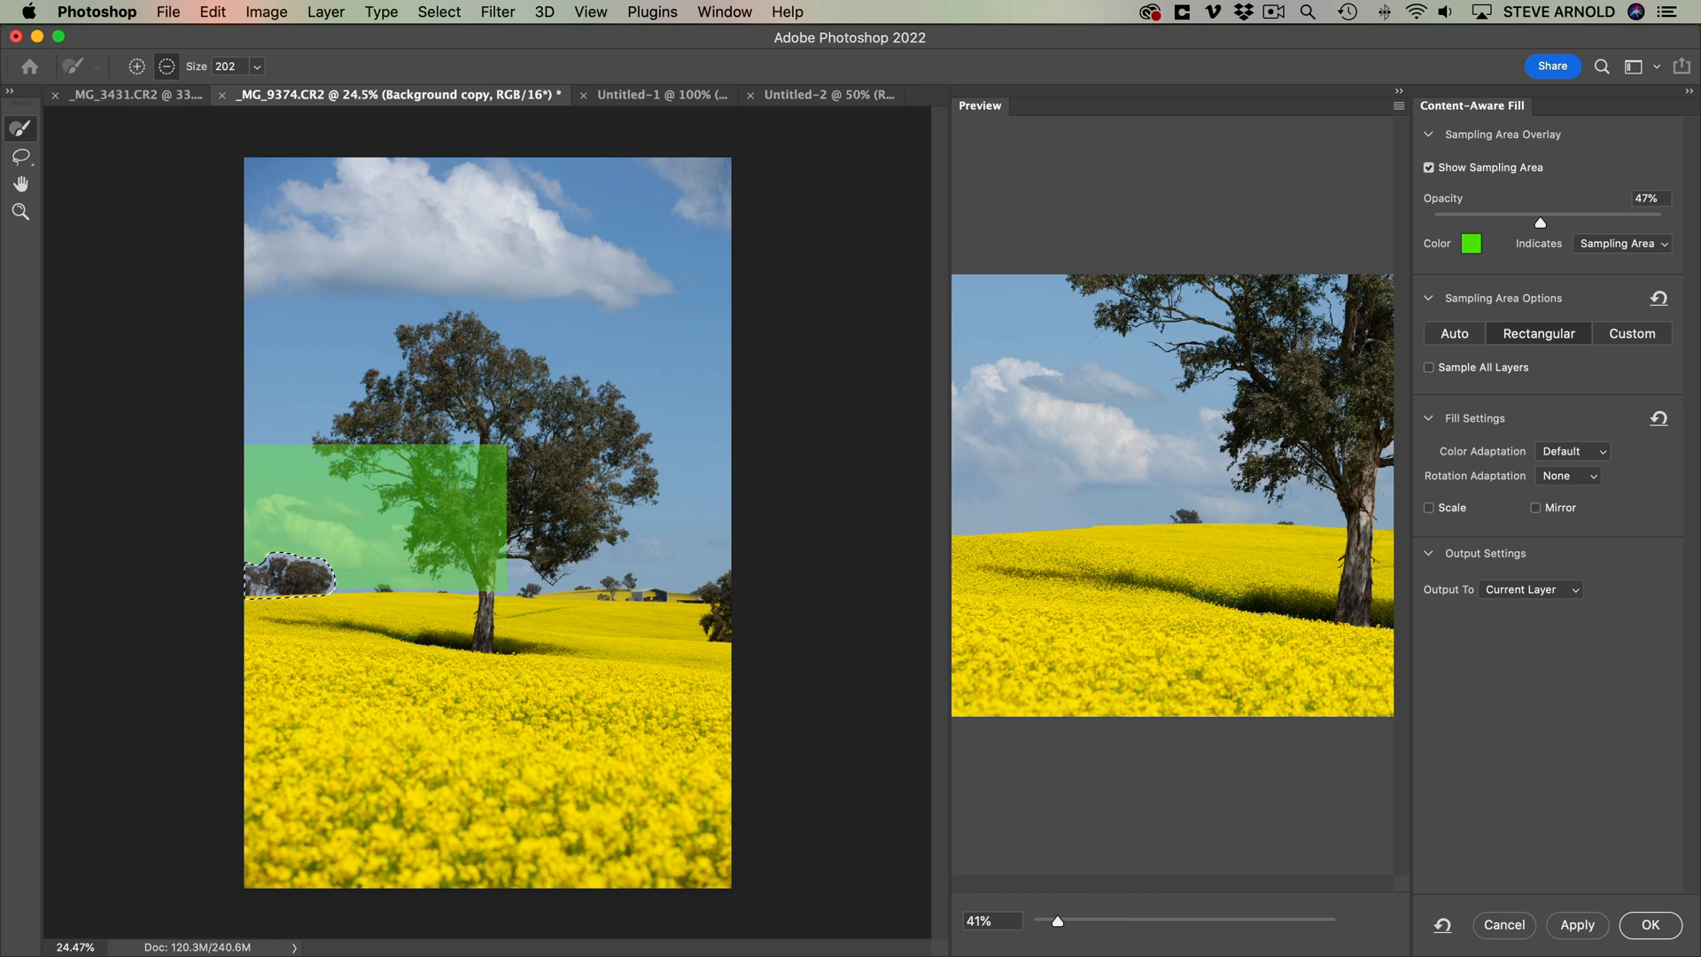
mouse_move(526, 514)
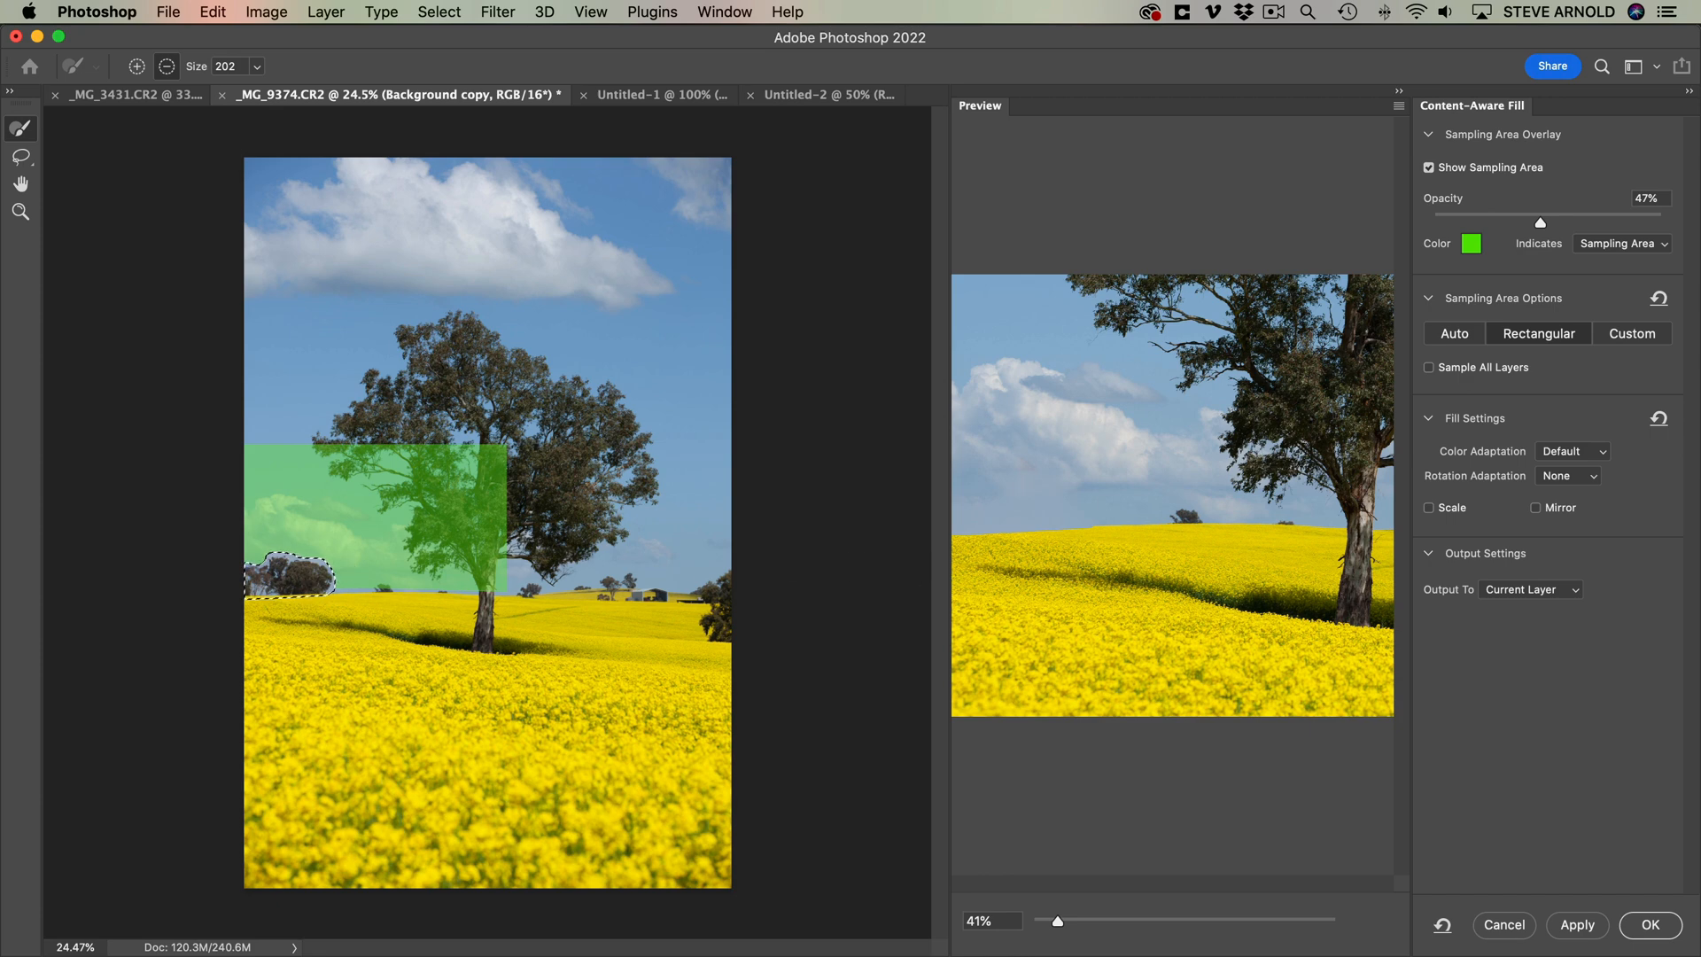
mouse_move(1030, 528)
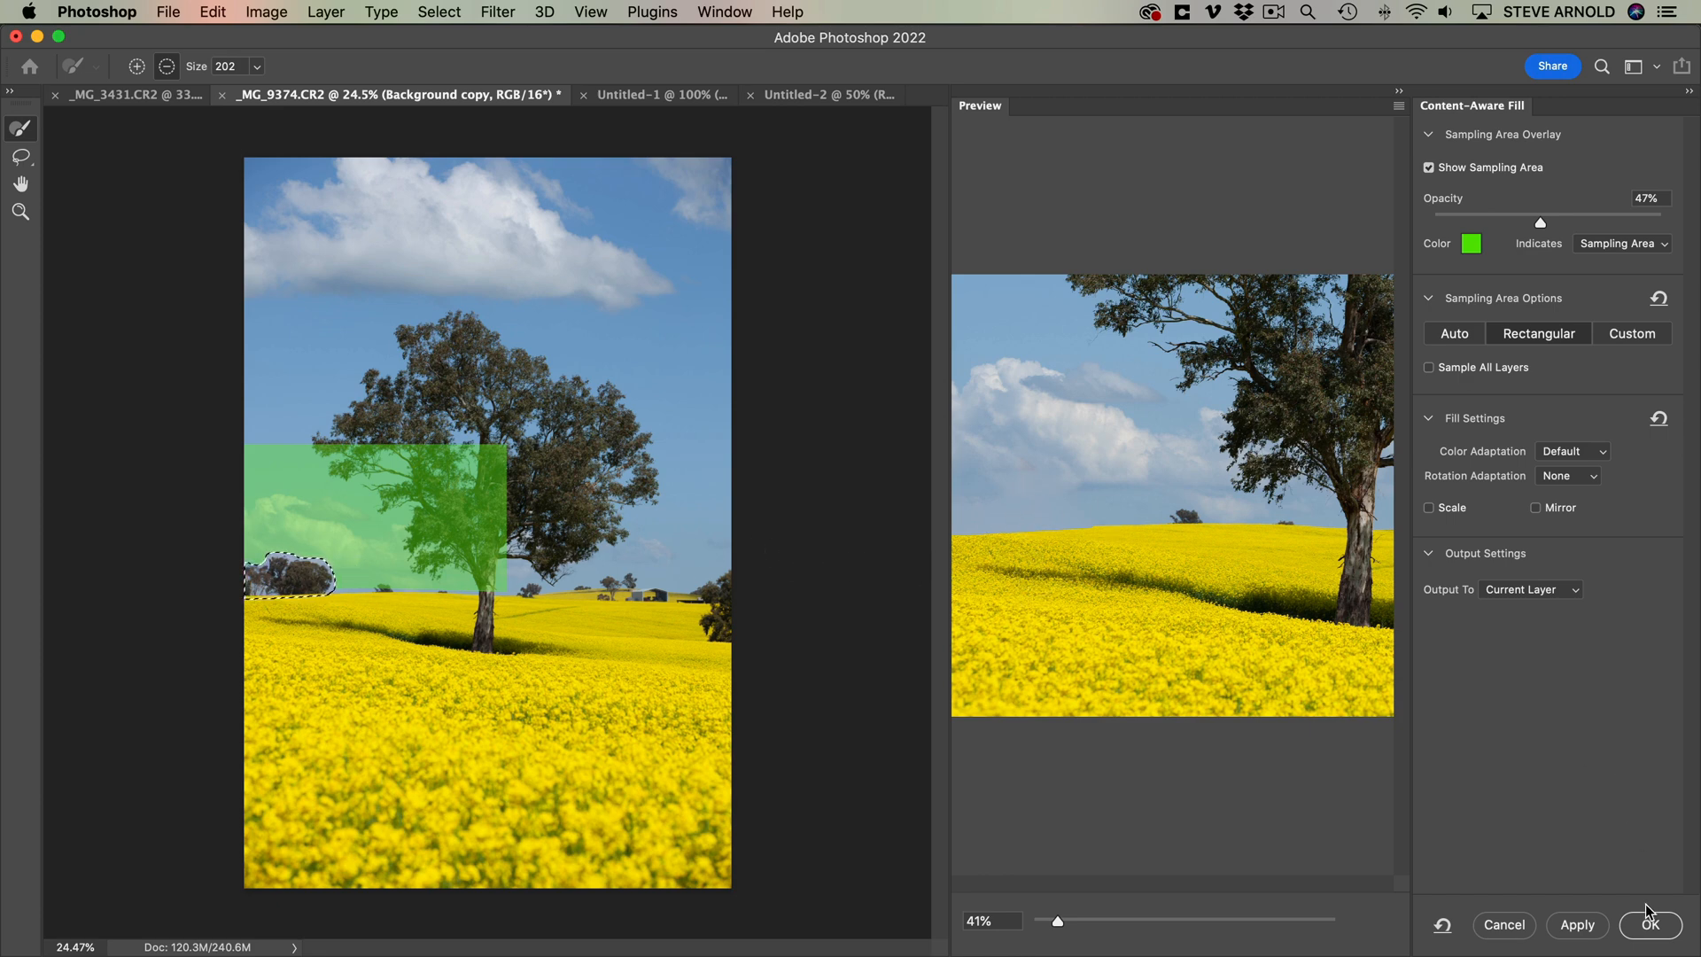
click(1648, 925)
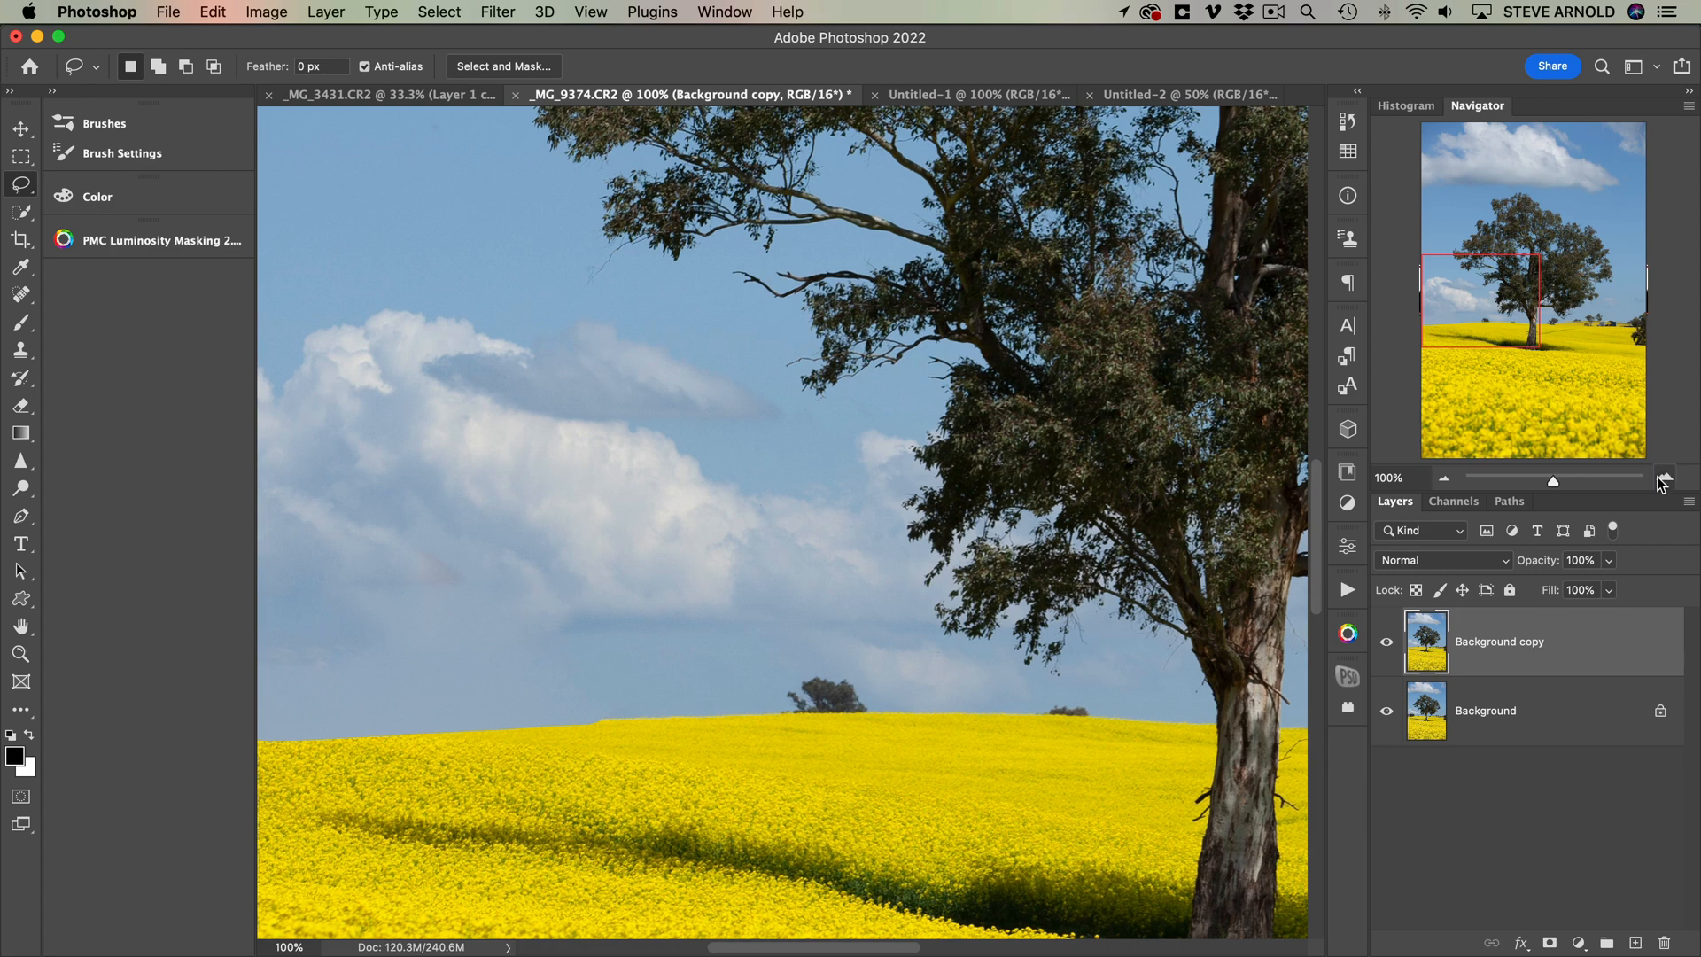
click(1666, 476)
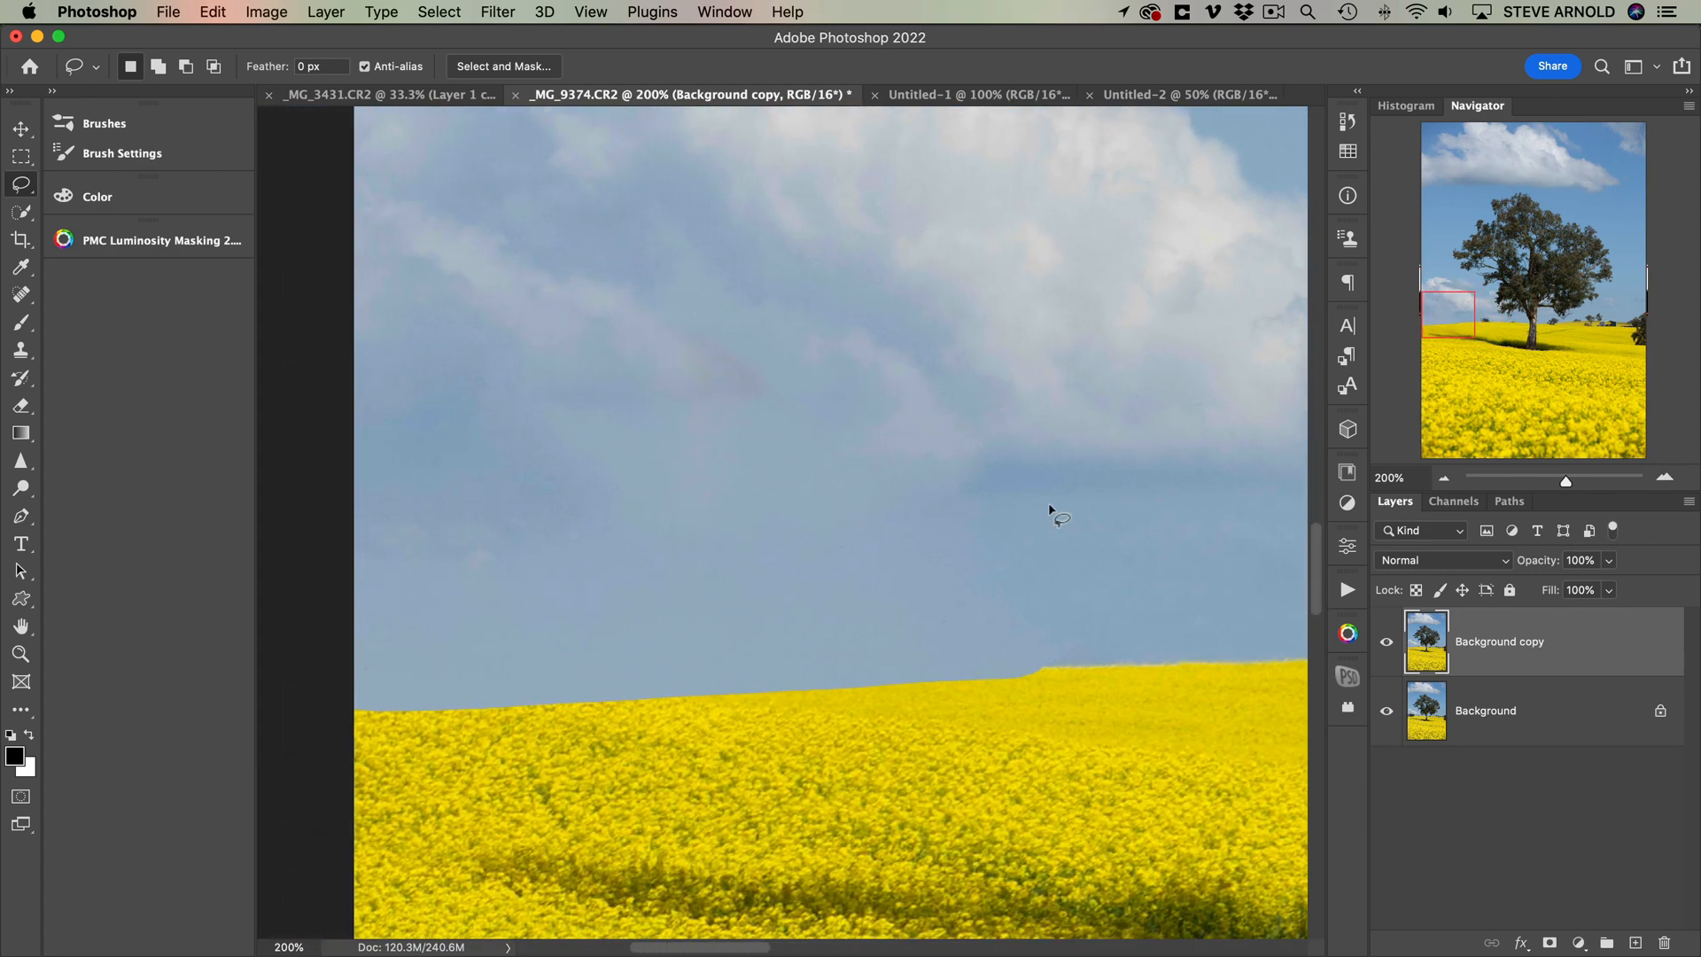
scroll(down, 3)
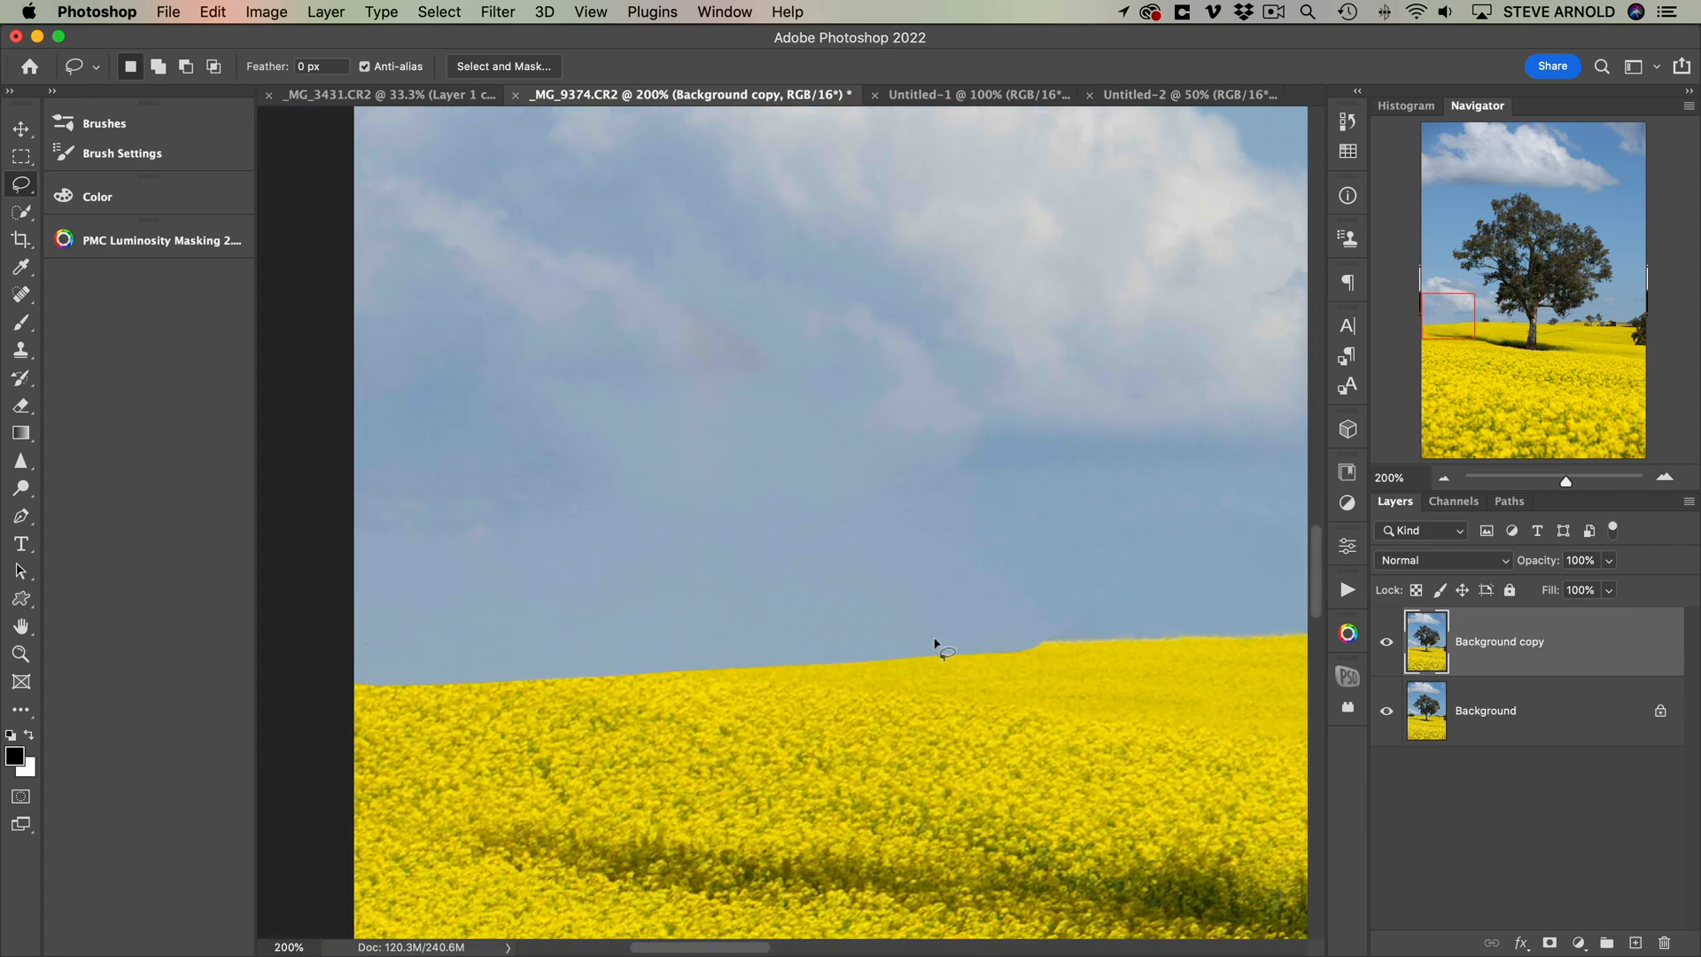
click(1445, 480)
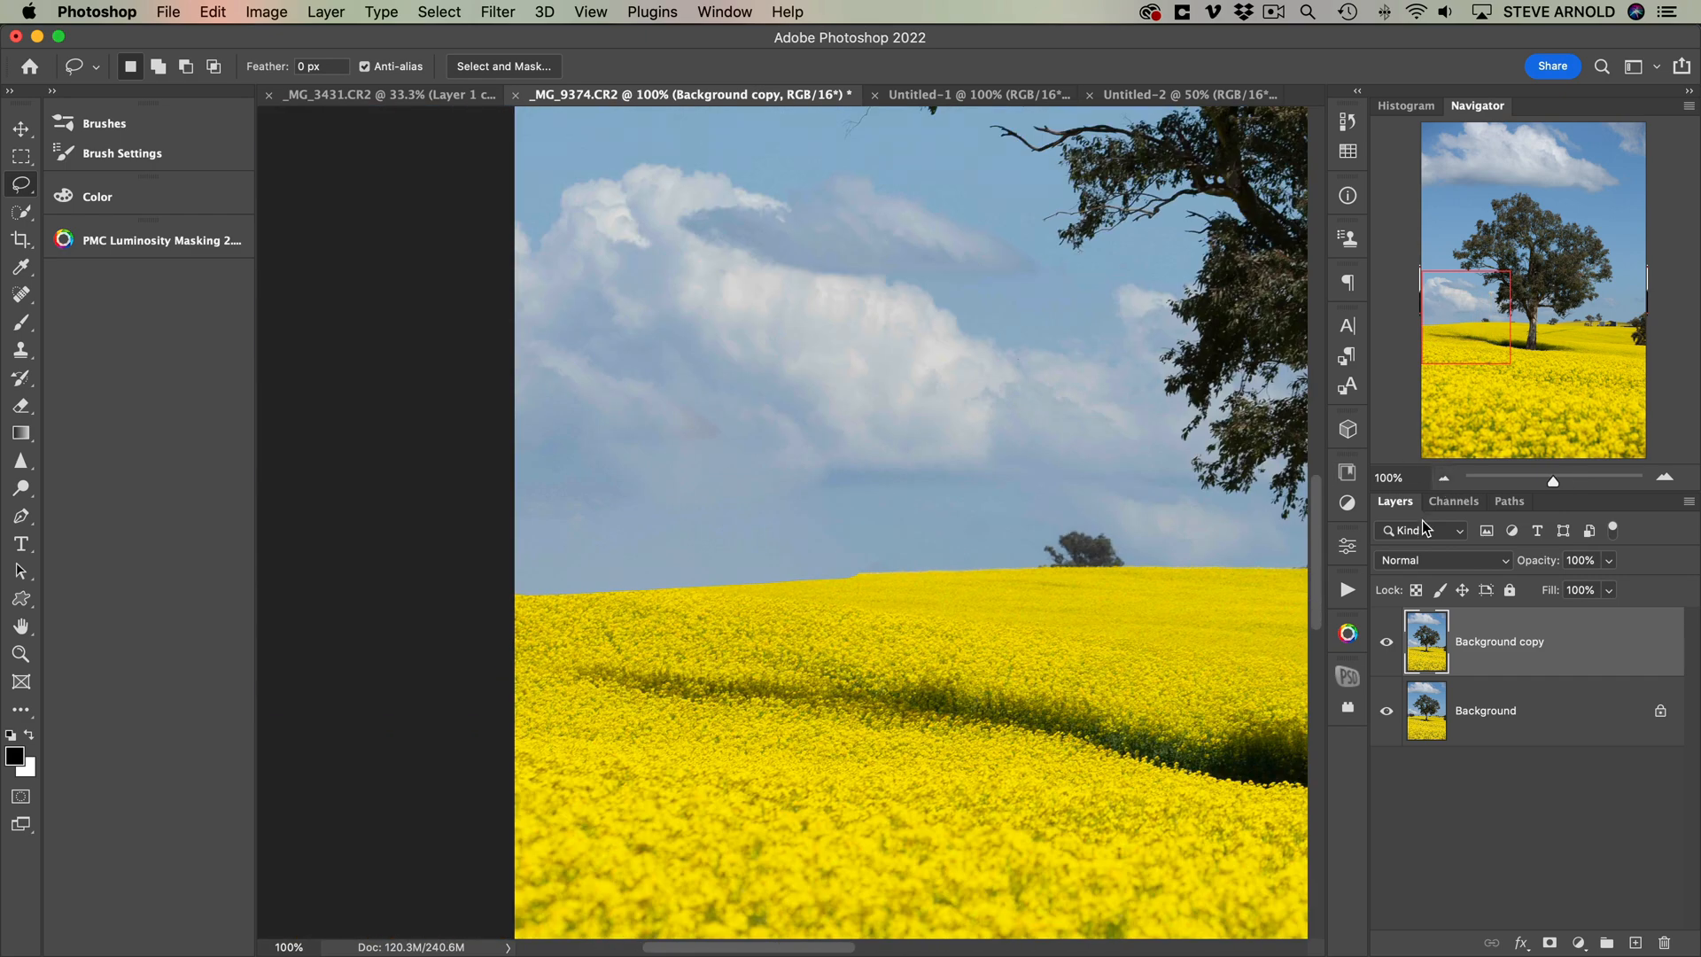
mouse_move(1403, 592)
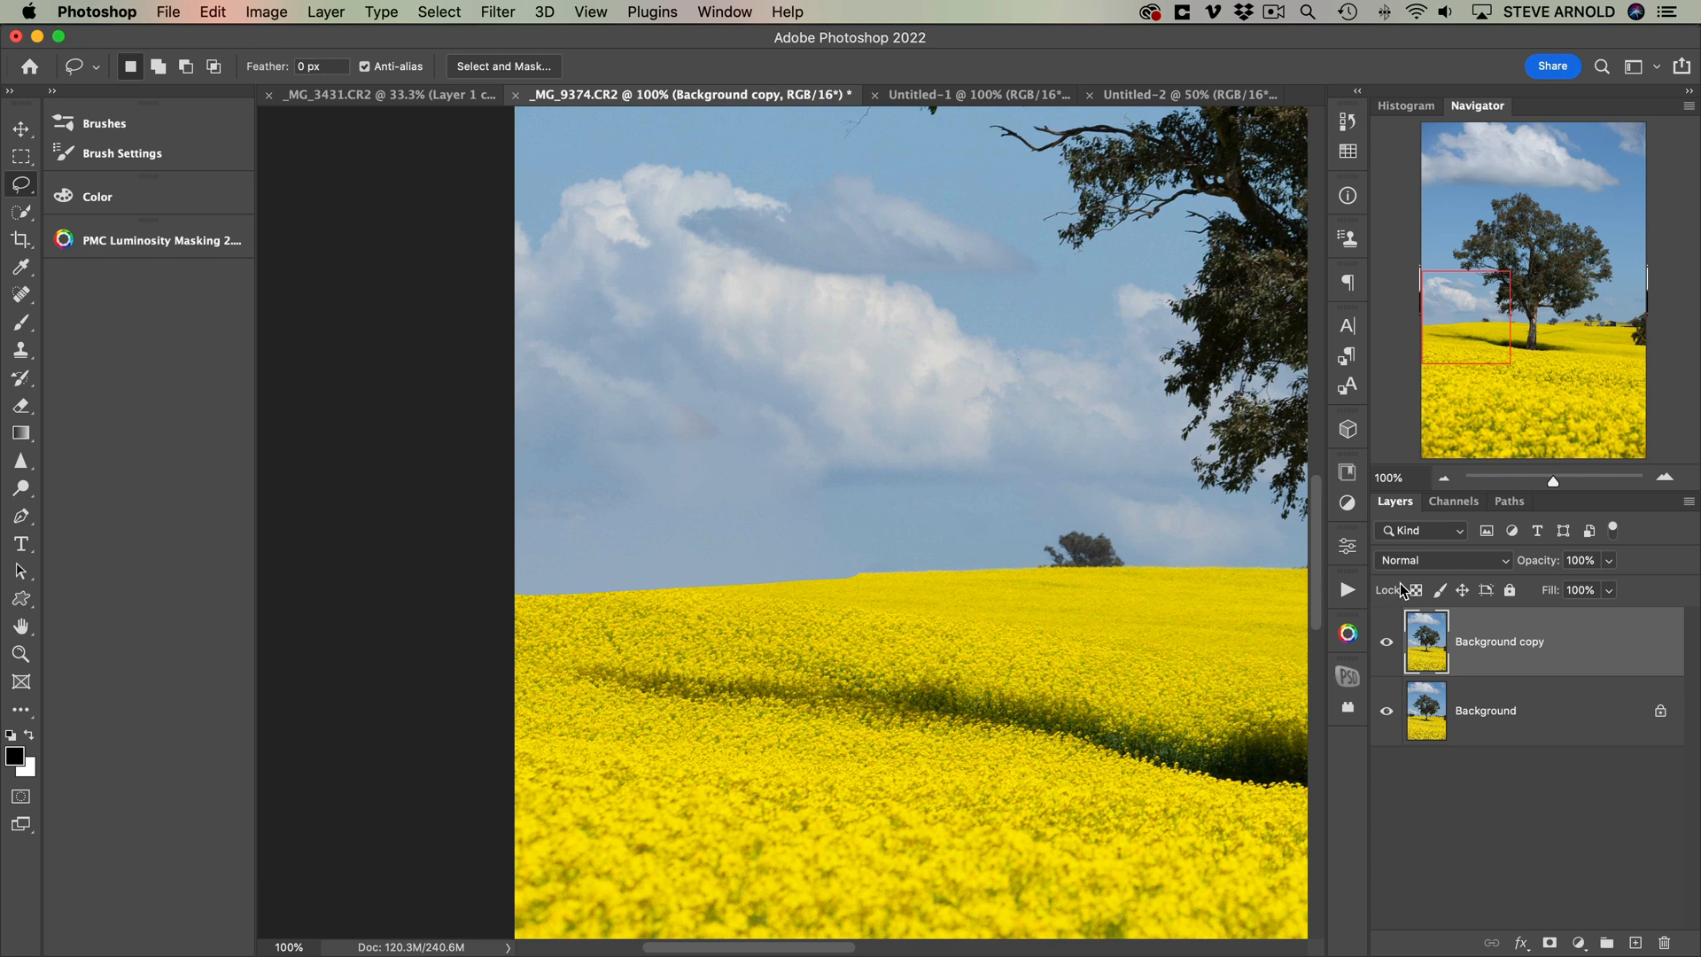
mouse_move(869, 606)
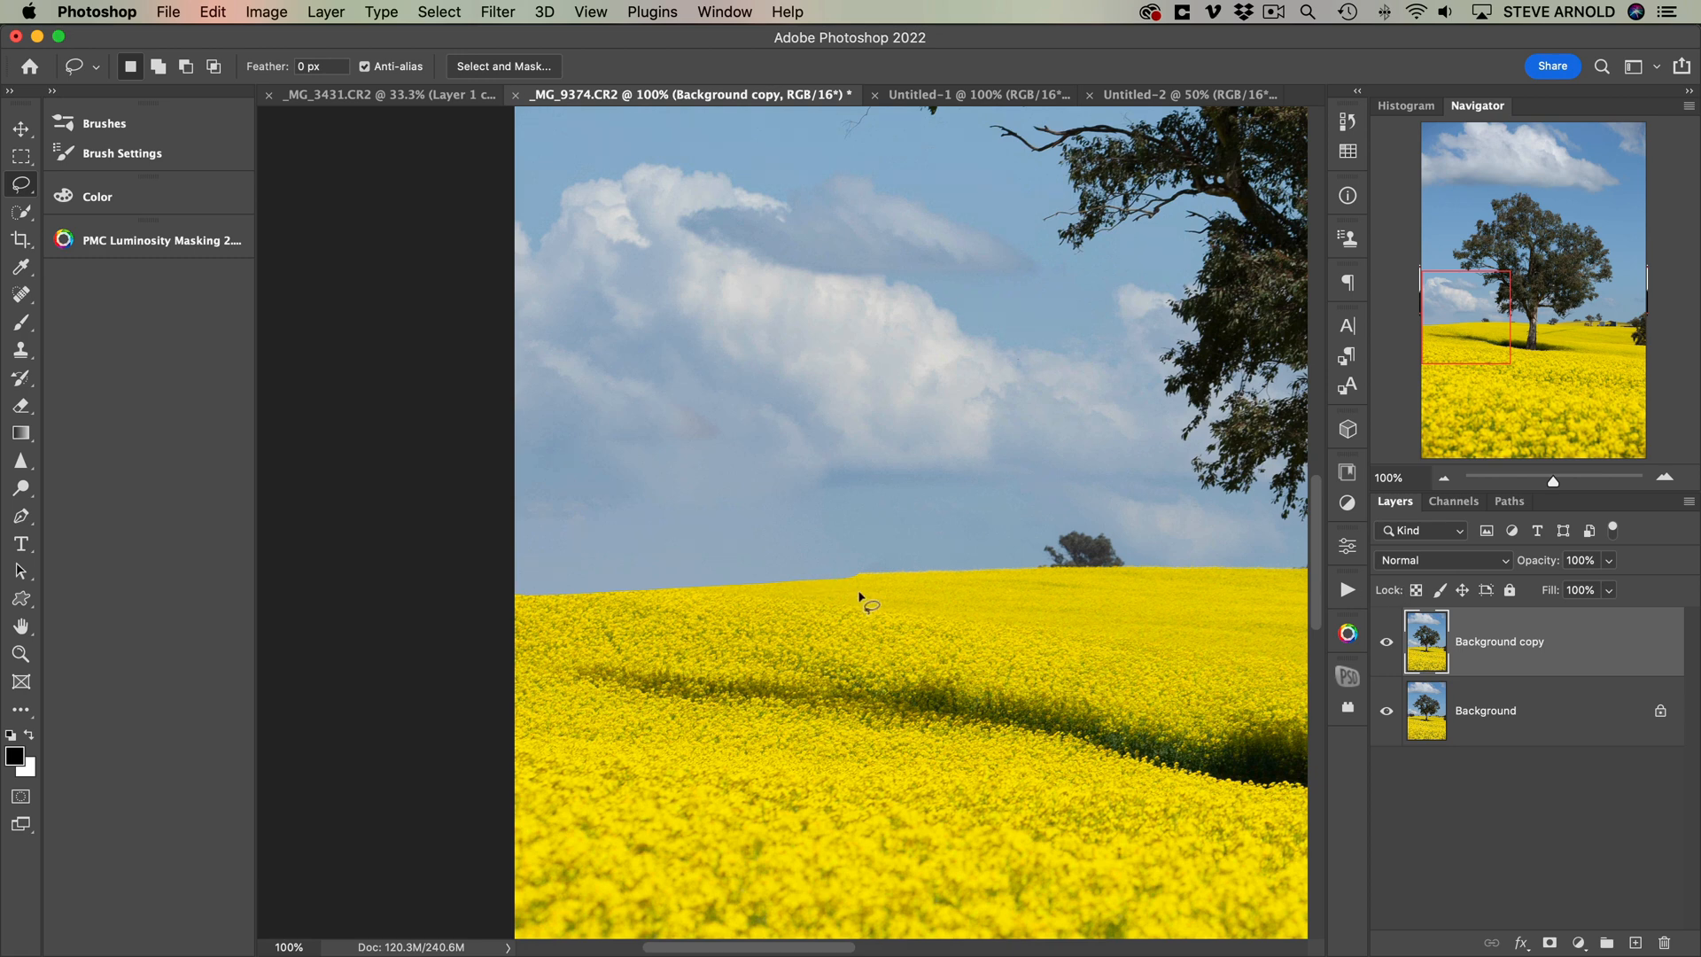
mouse_move(601, 631)
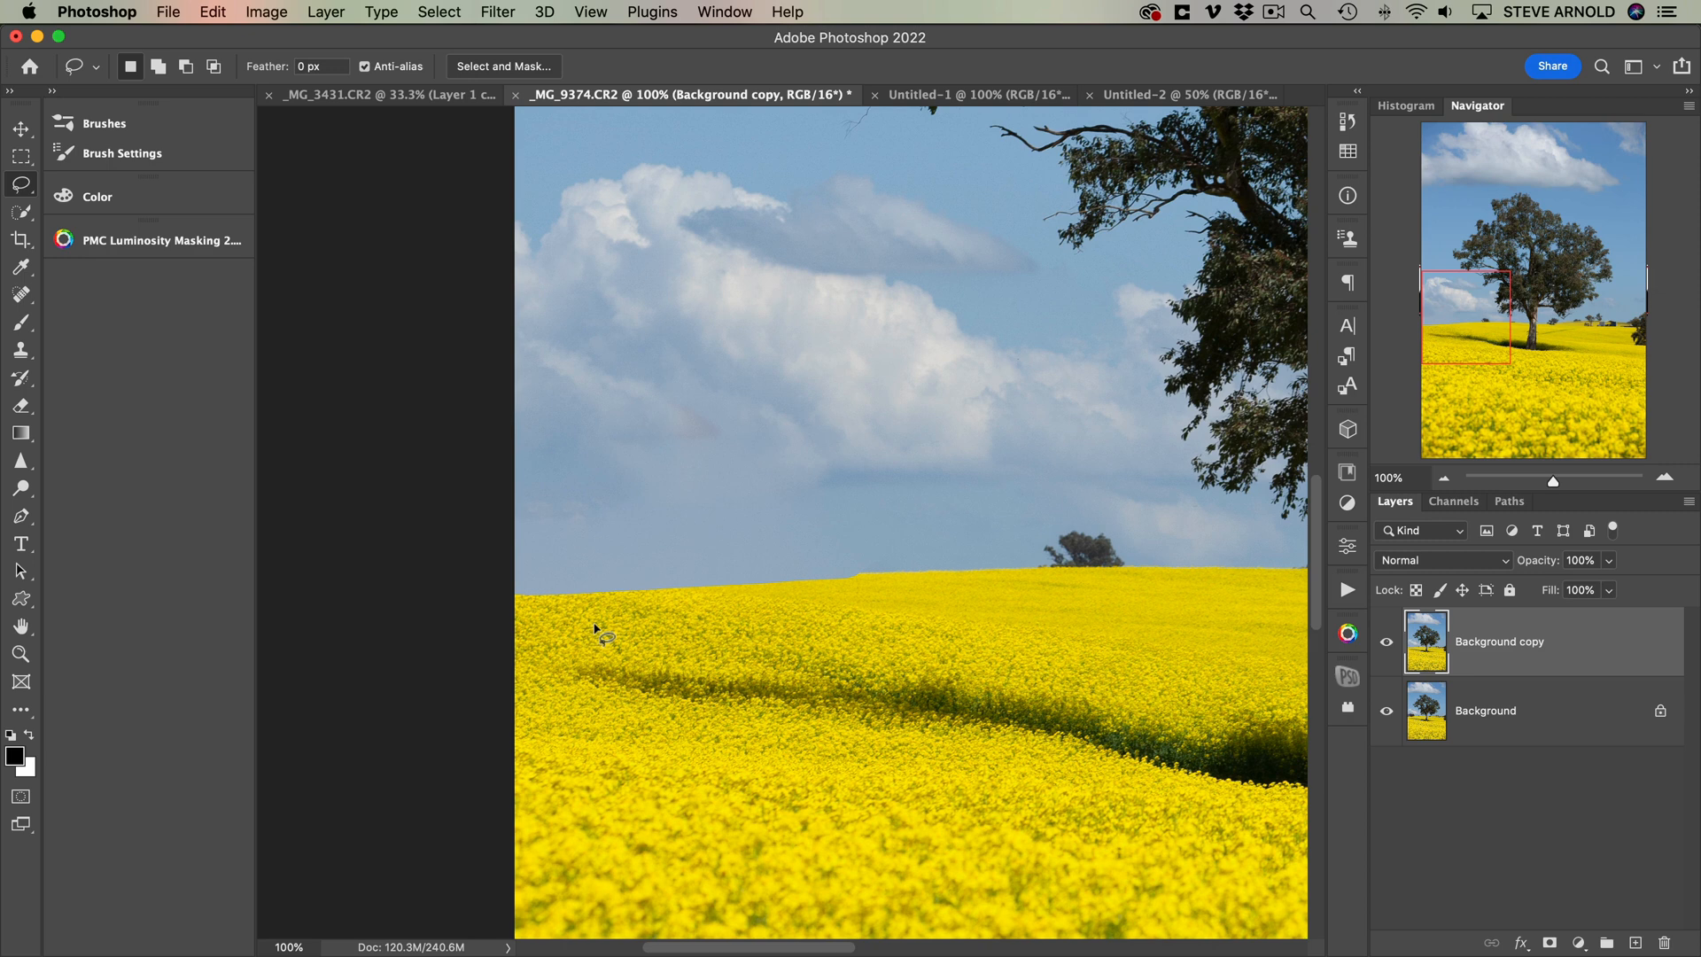
mouse_move(700, 402)
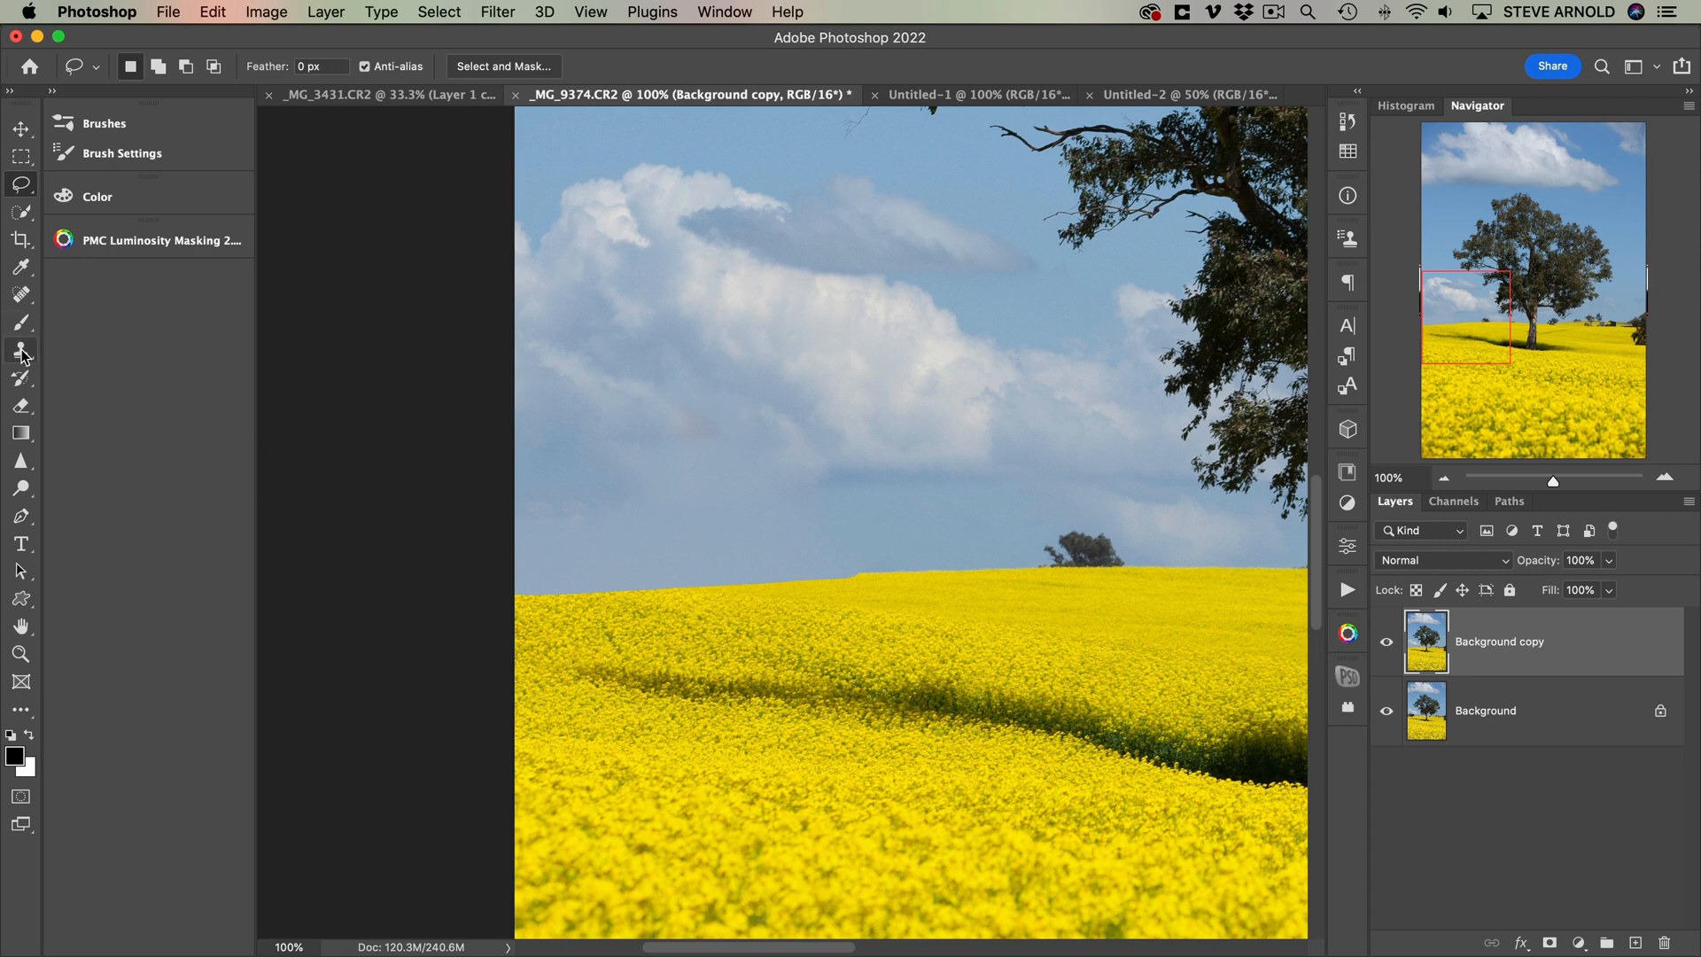
- Set the Clone Stamp to the Full Width Horizon Trees brush tip at a much smaller size
click(21, 349)
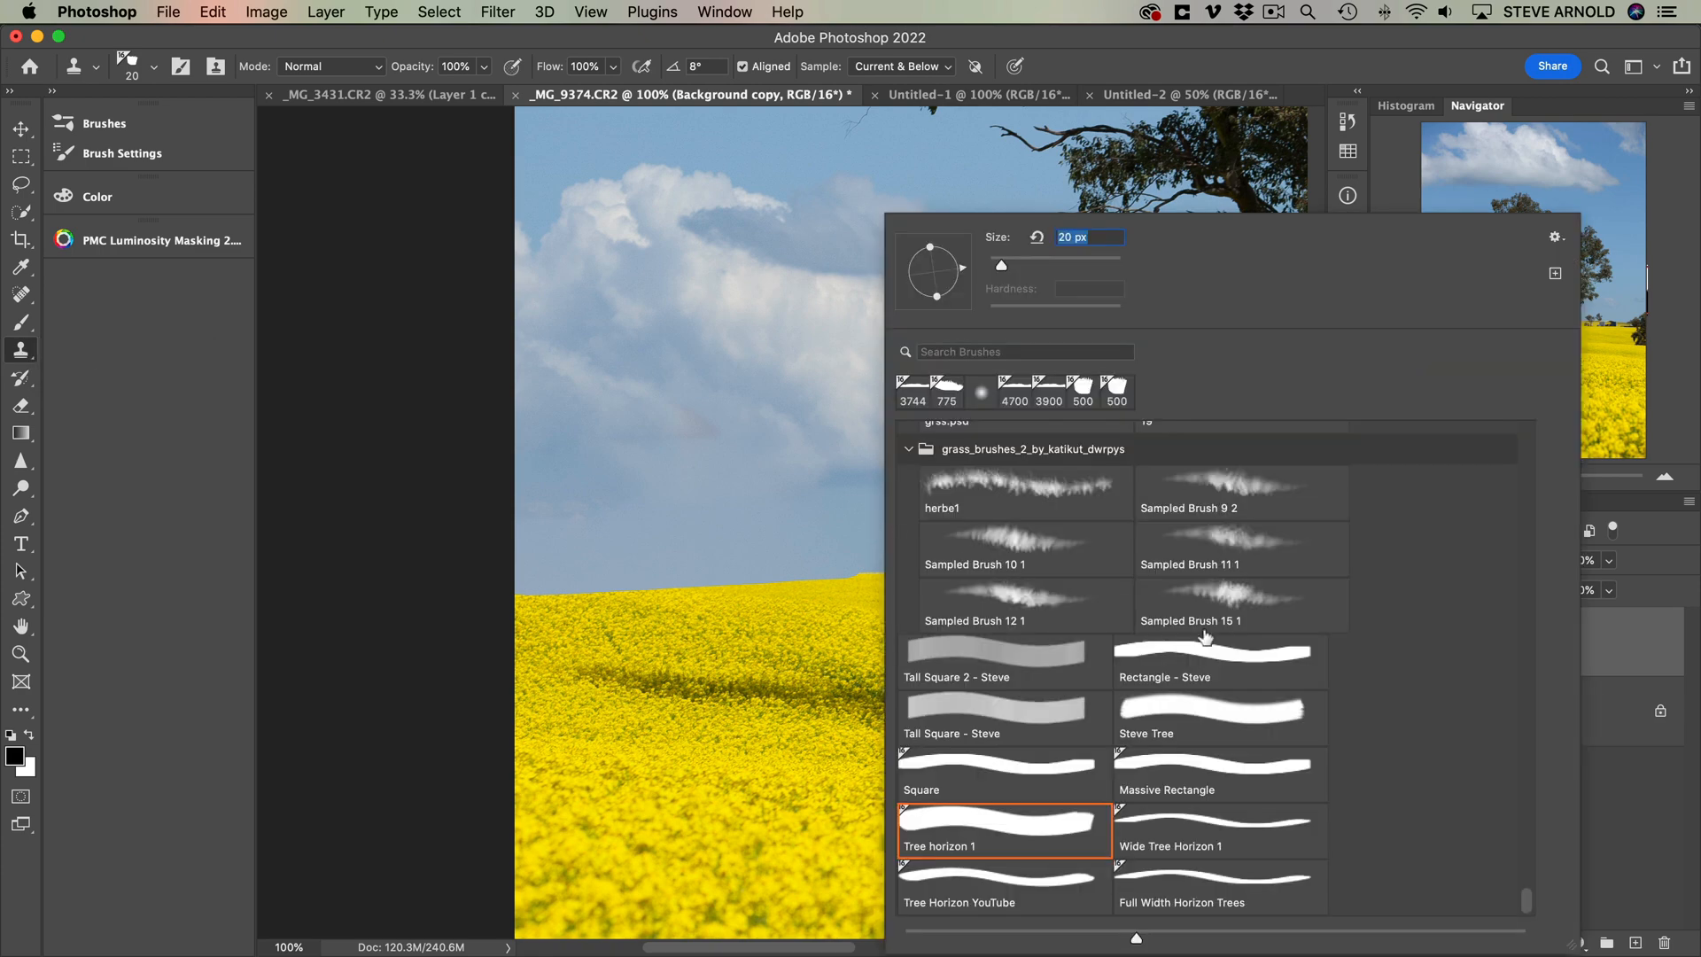
mouse_move(1246, 903)
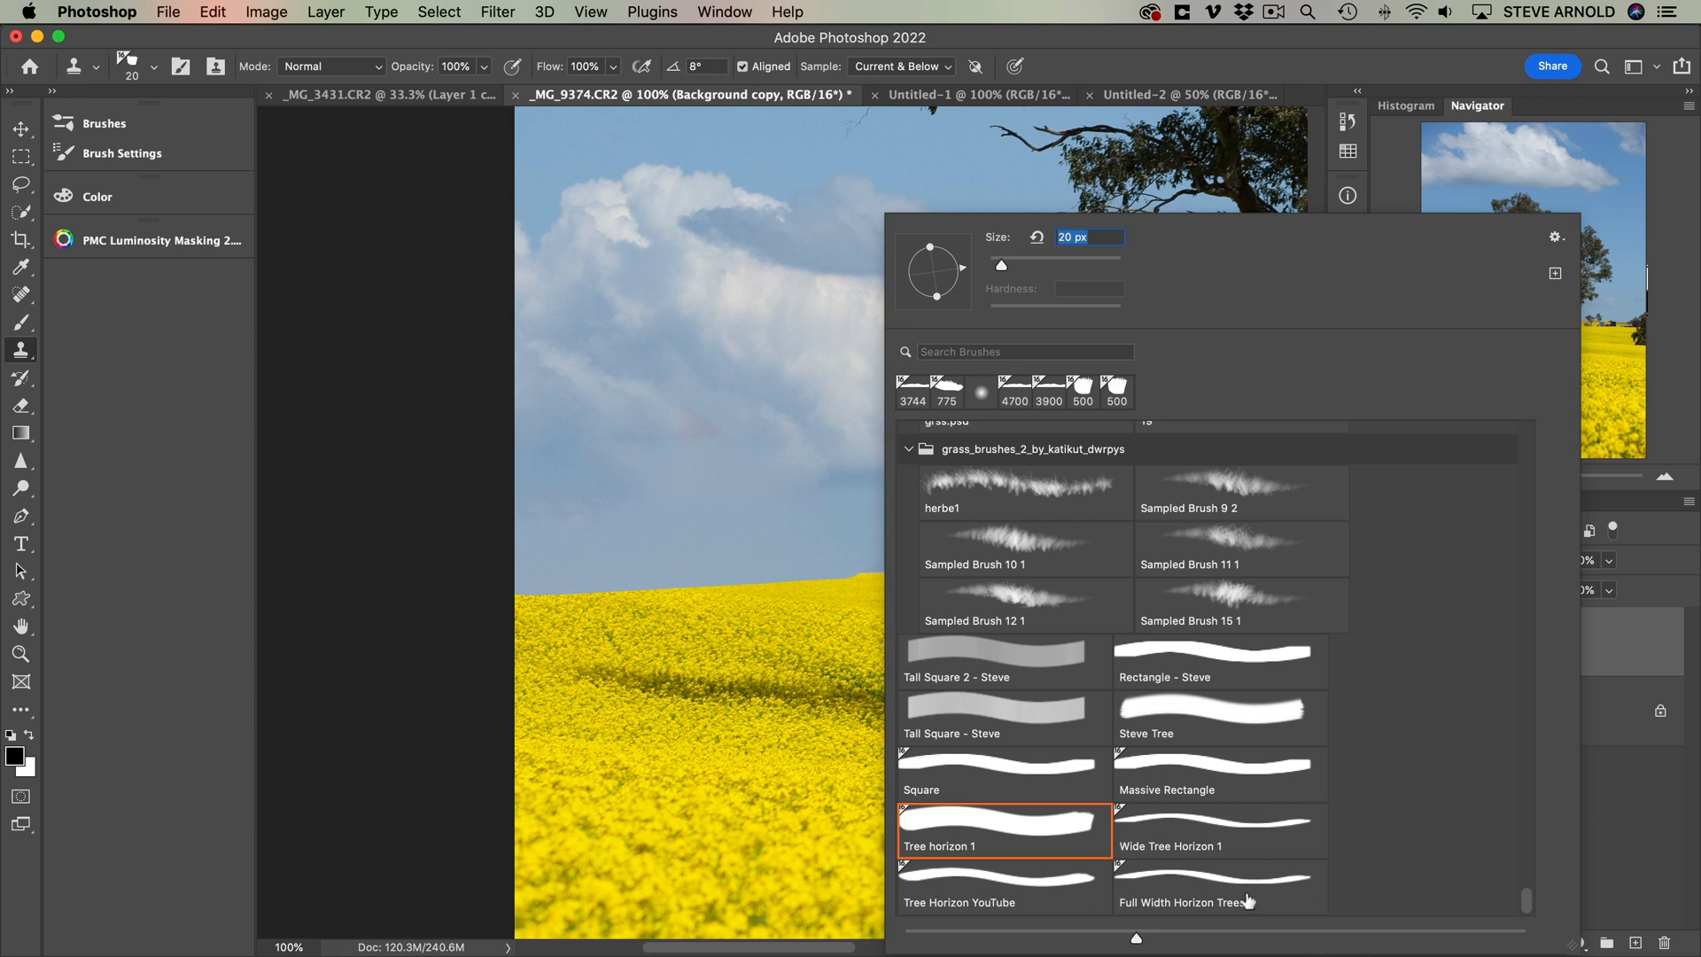
click(1219, 886)
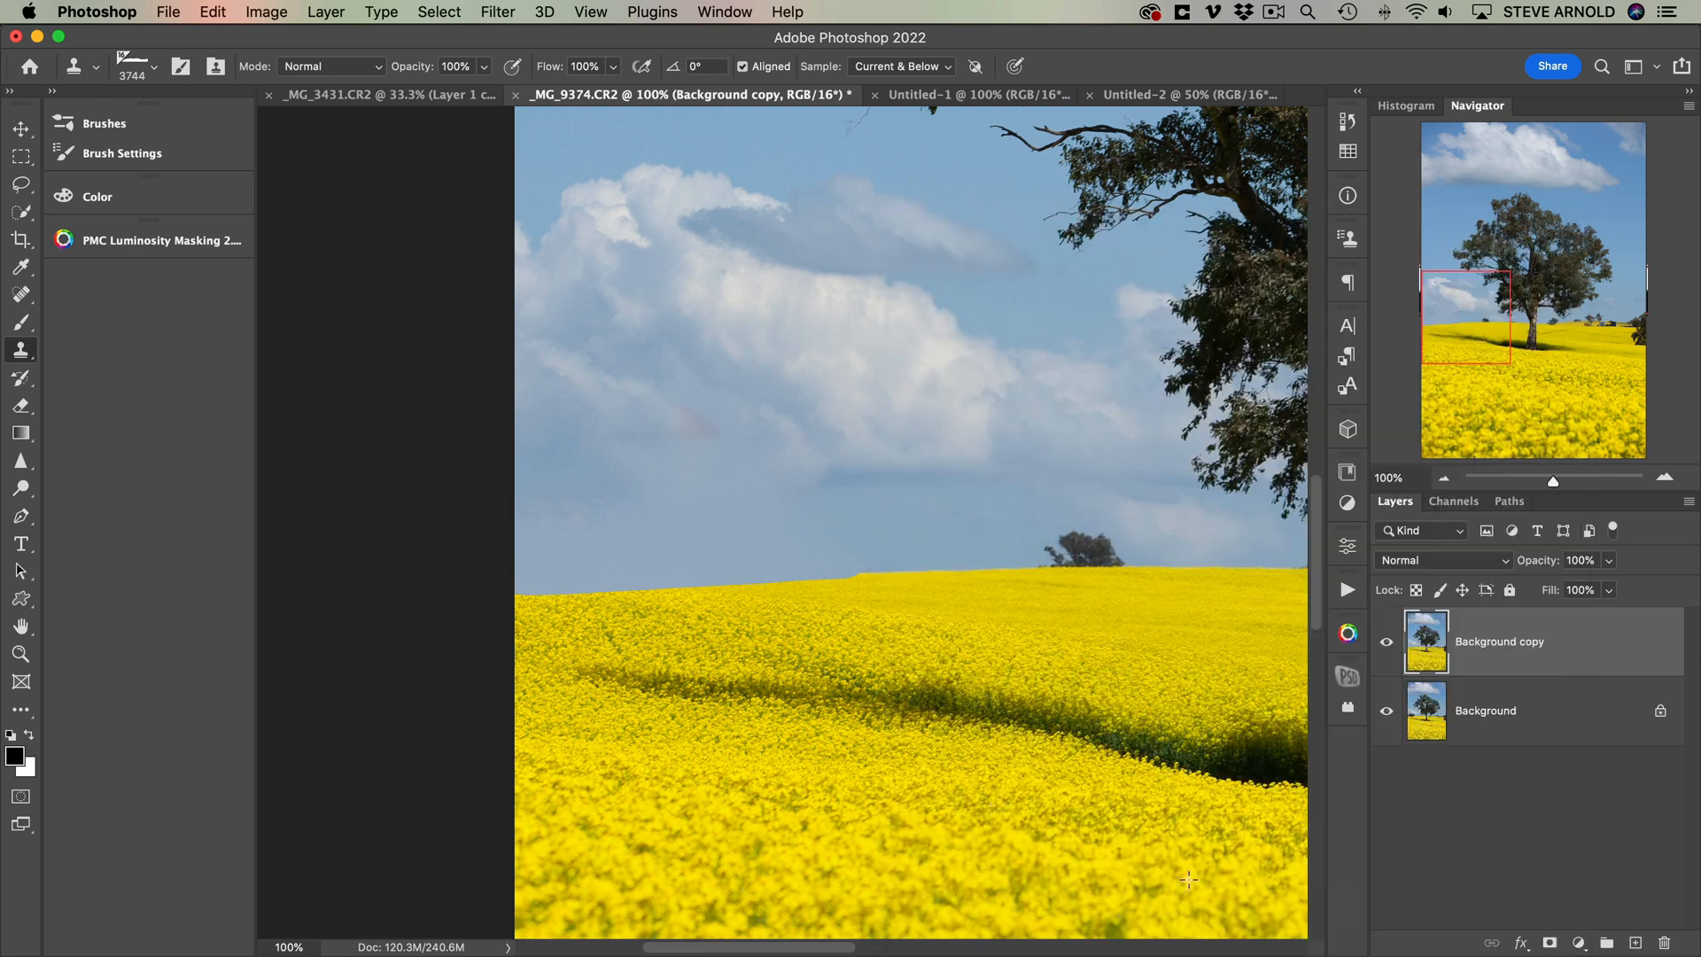
mouse_move(581, 347)
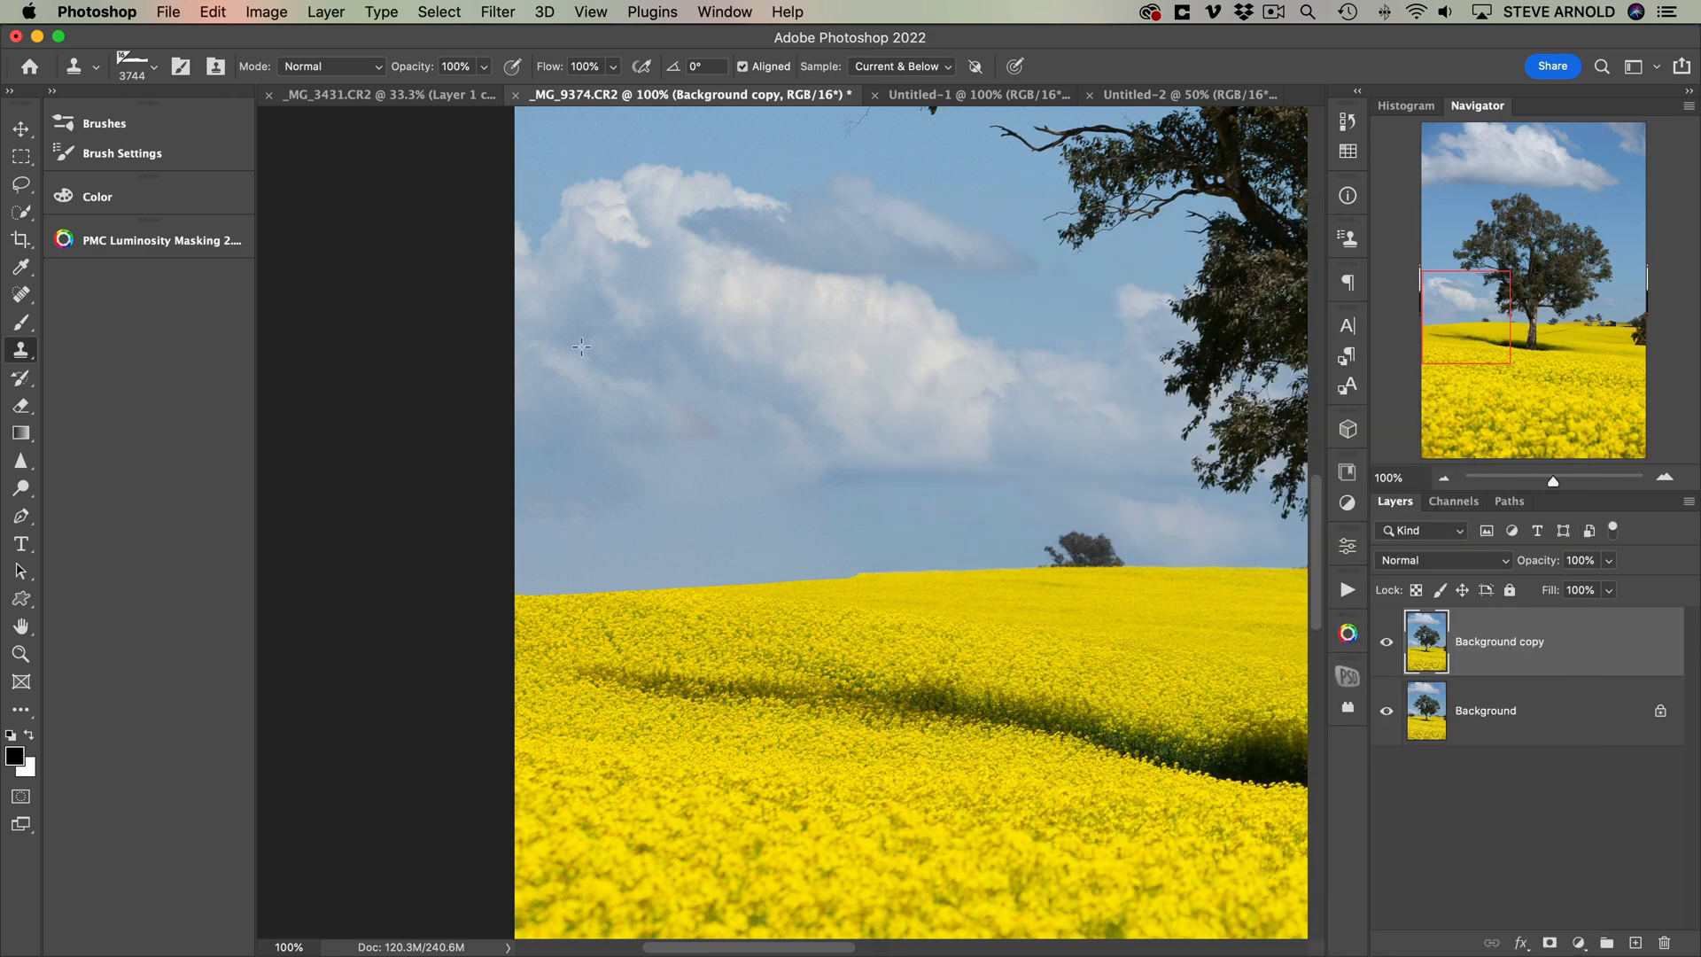
click(156, 66)
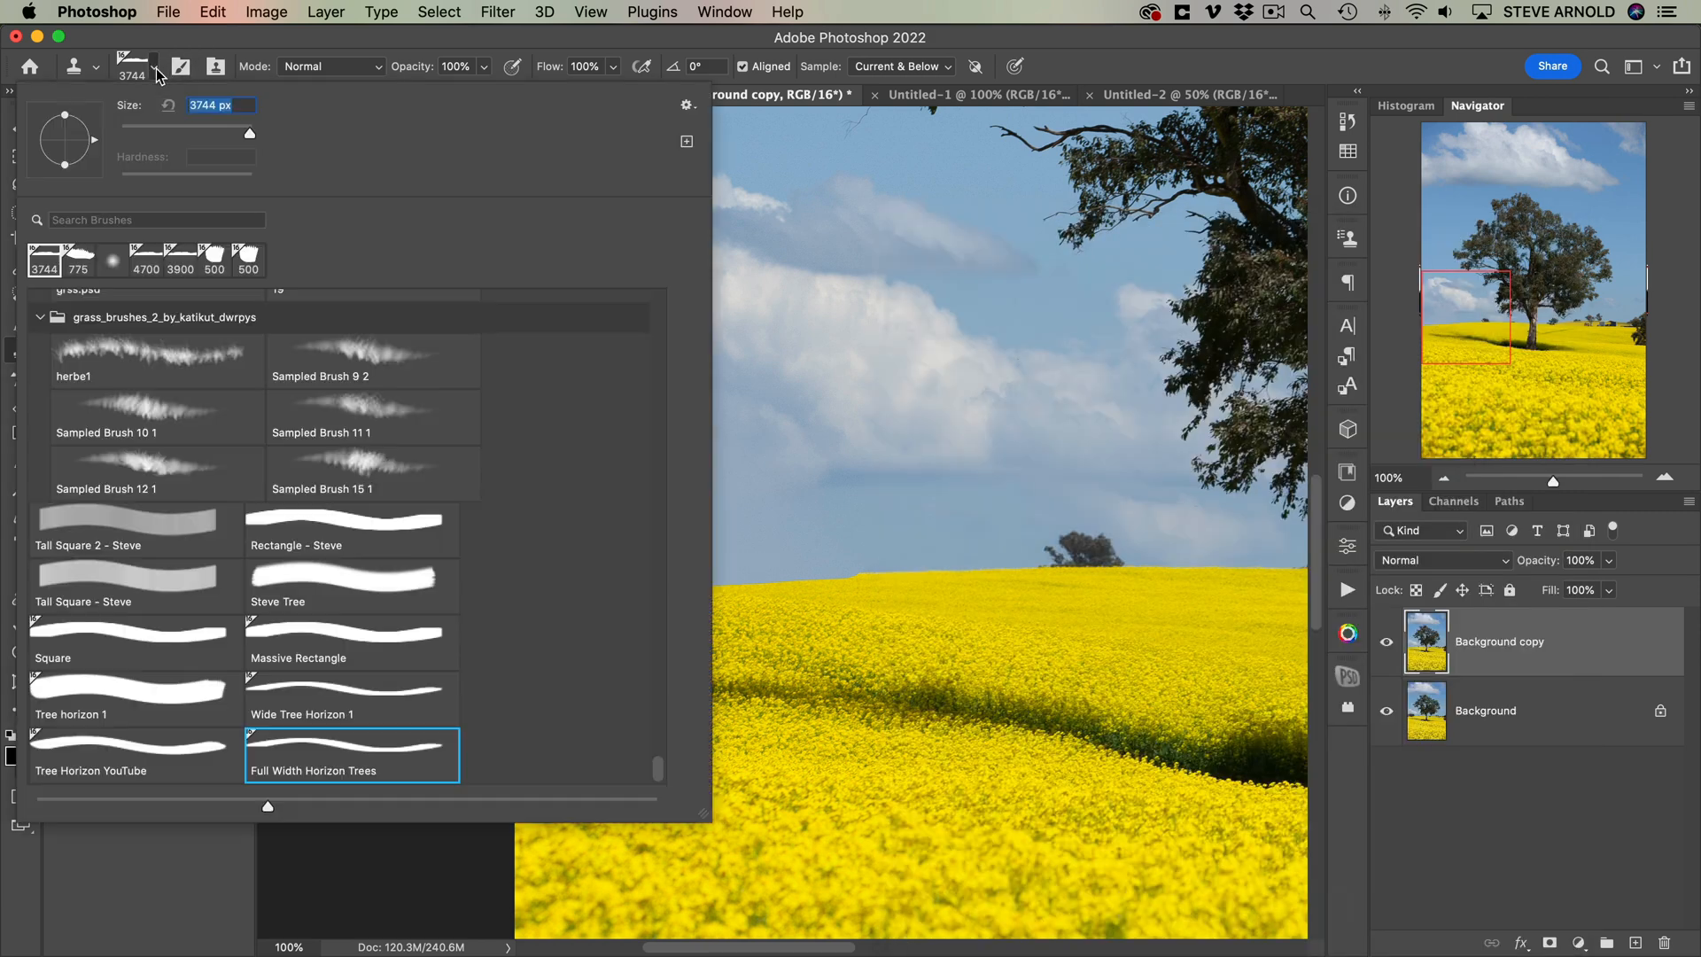
click(351, 755)
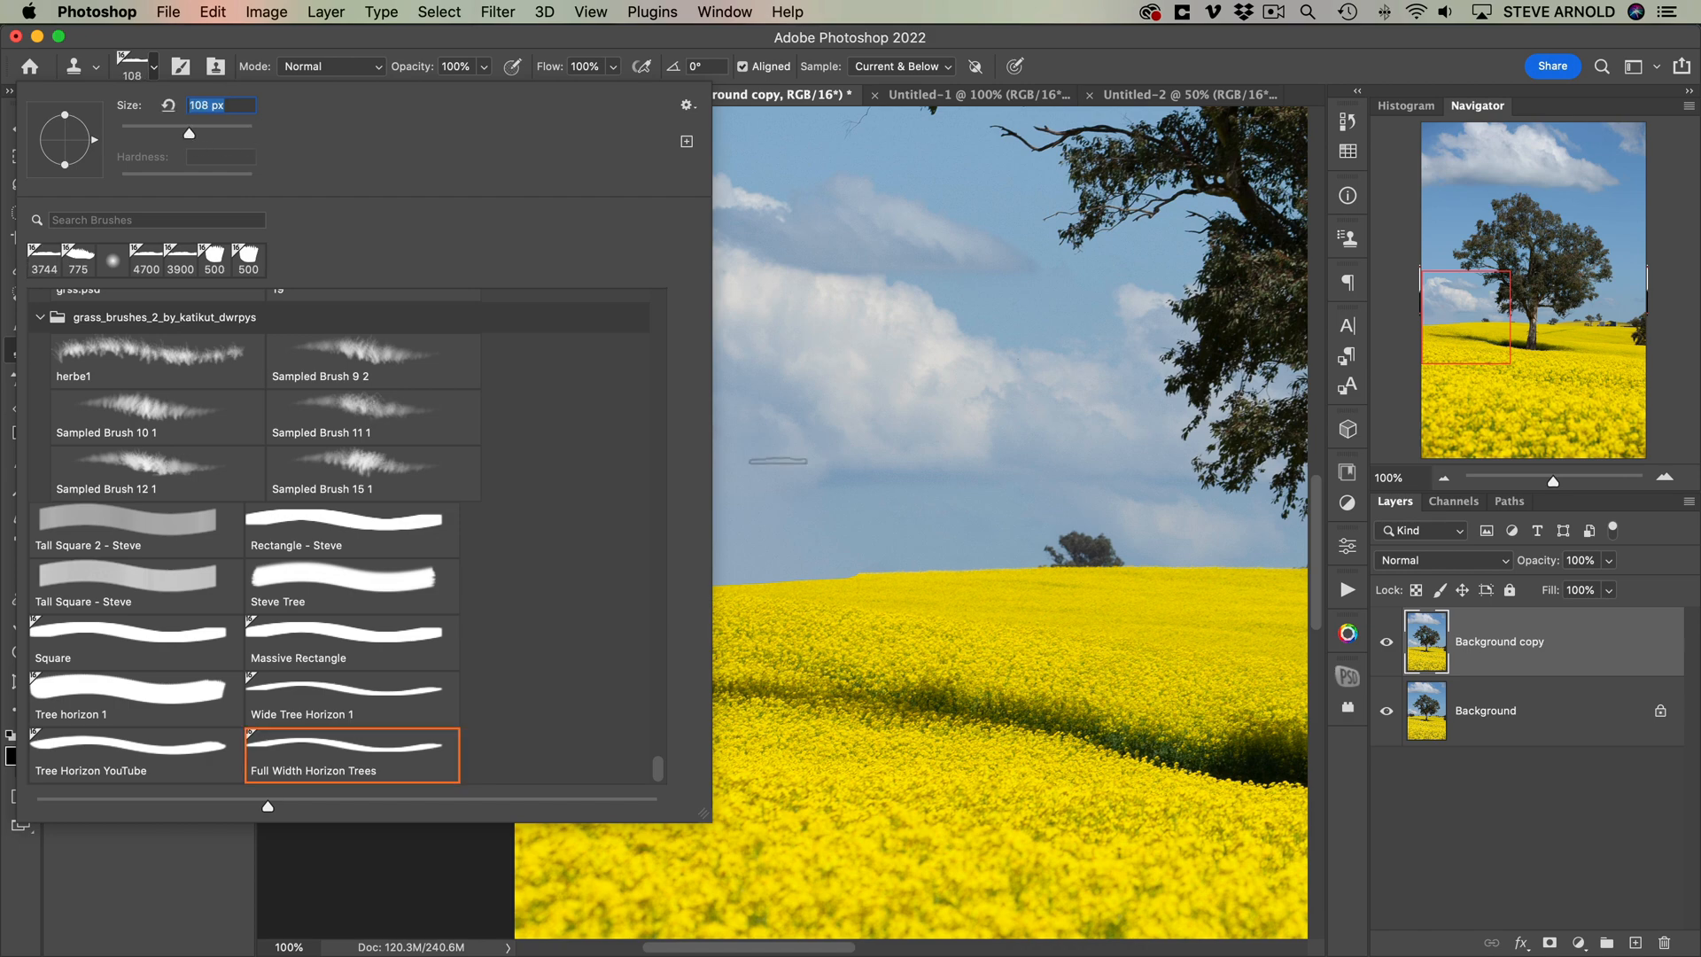
drag(188, 133, 209, 133)
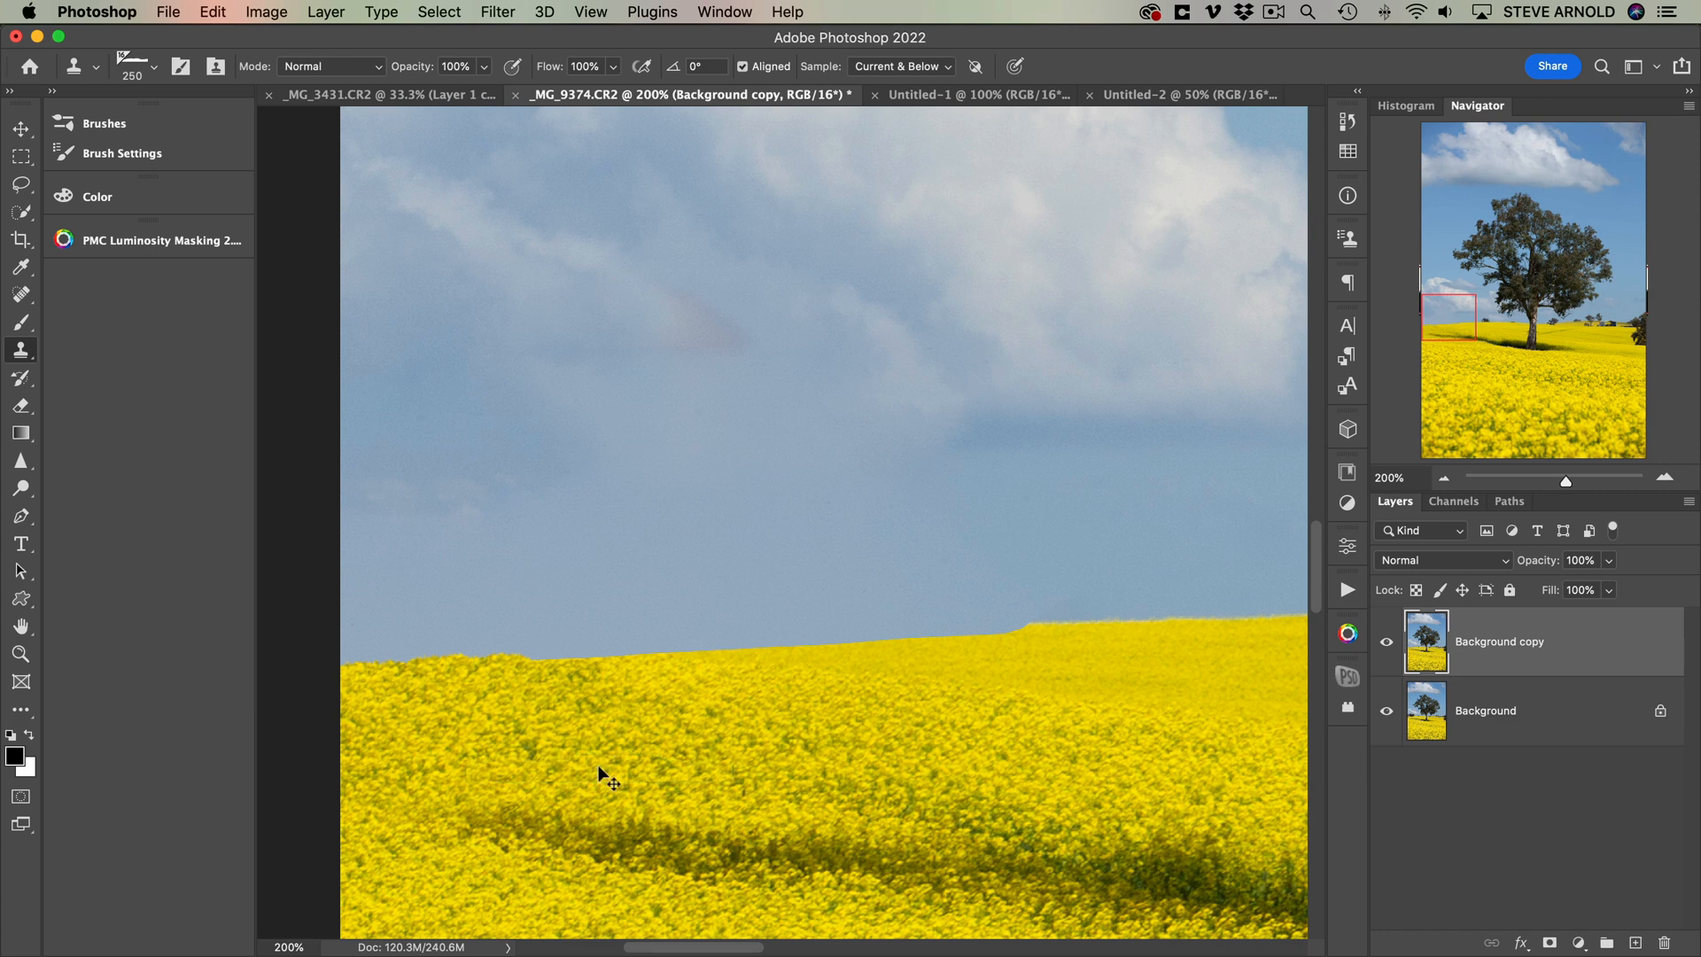
- Sample the field edge and stamp a strip of canola texture just above the horizon
drag(603, 771, 331, 668)
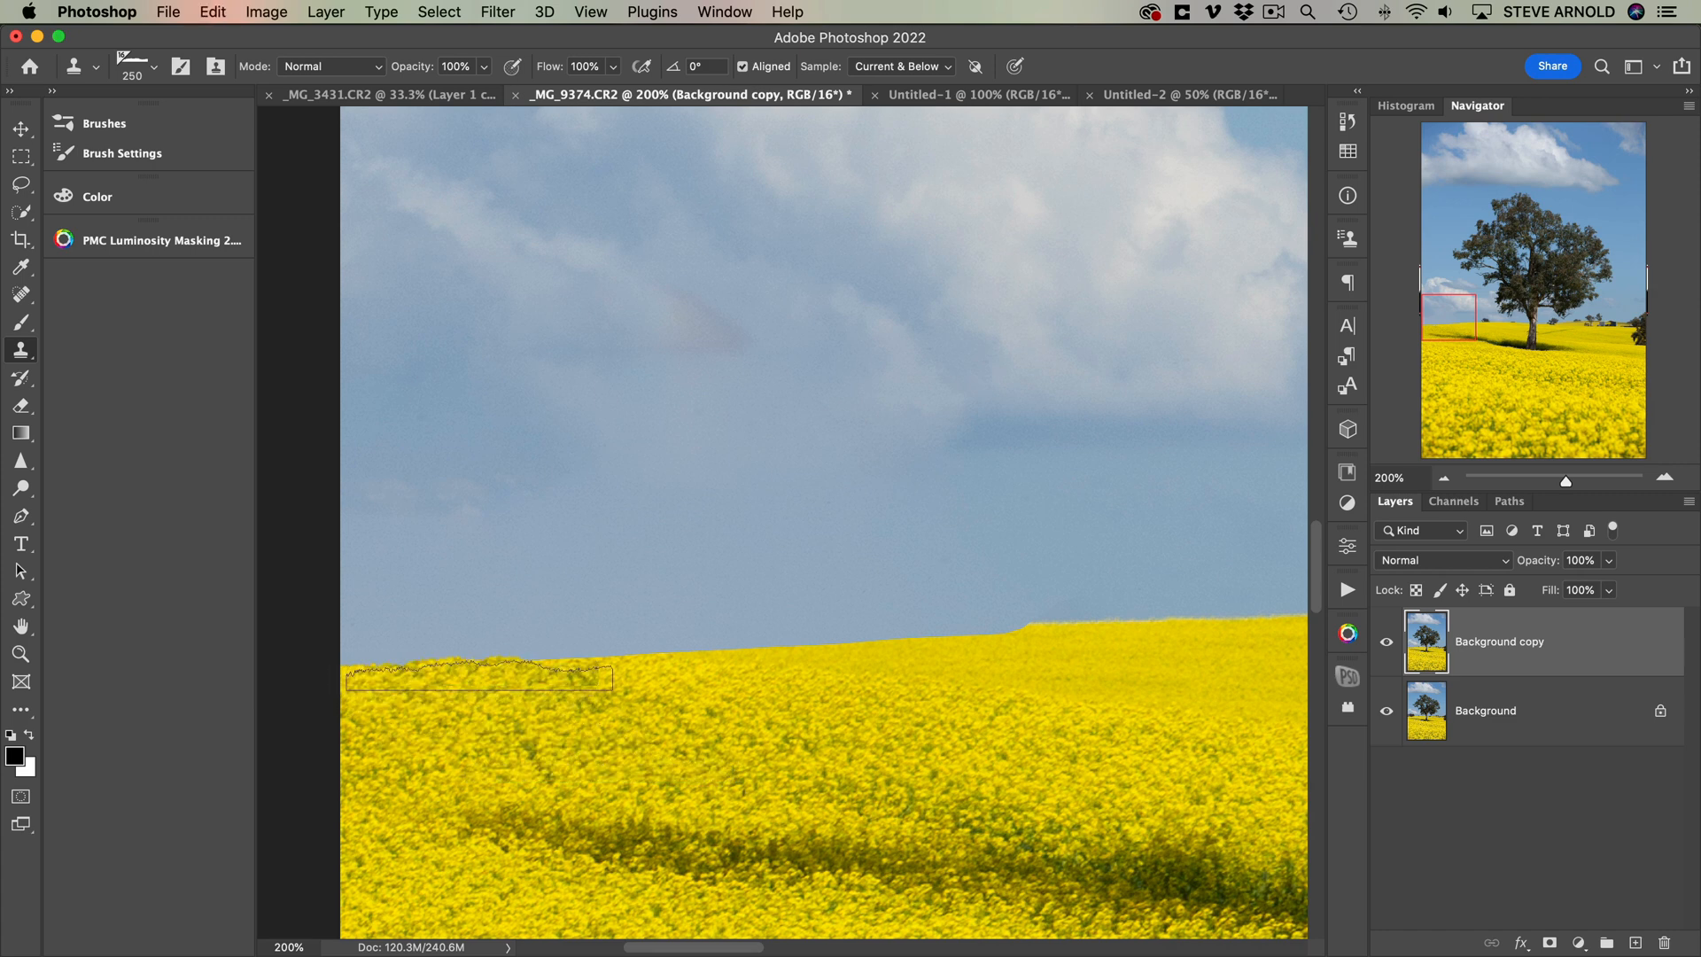
drag(480, 674, 854, 674)
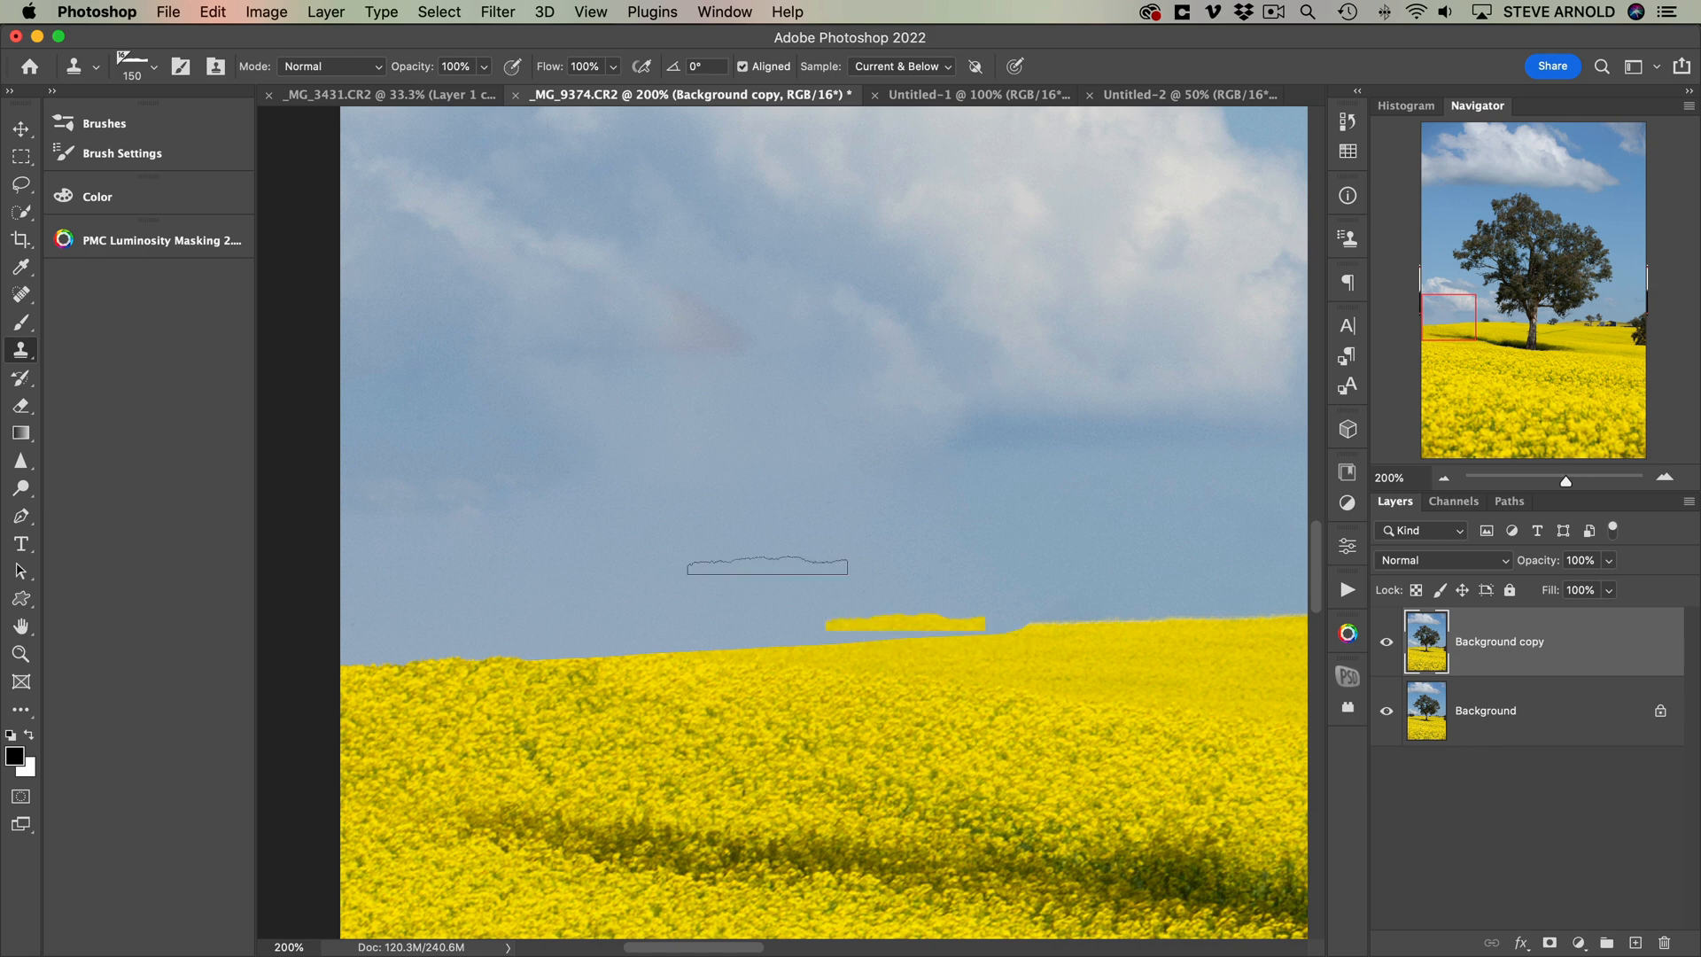
- Enable Shape Dynamics, tilt the brush tip angle slightly, then reselect the horizon tip at zero angle
click(122, 153)
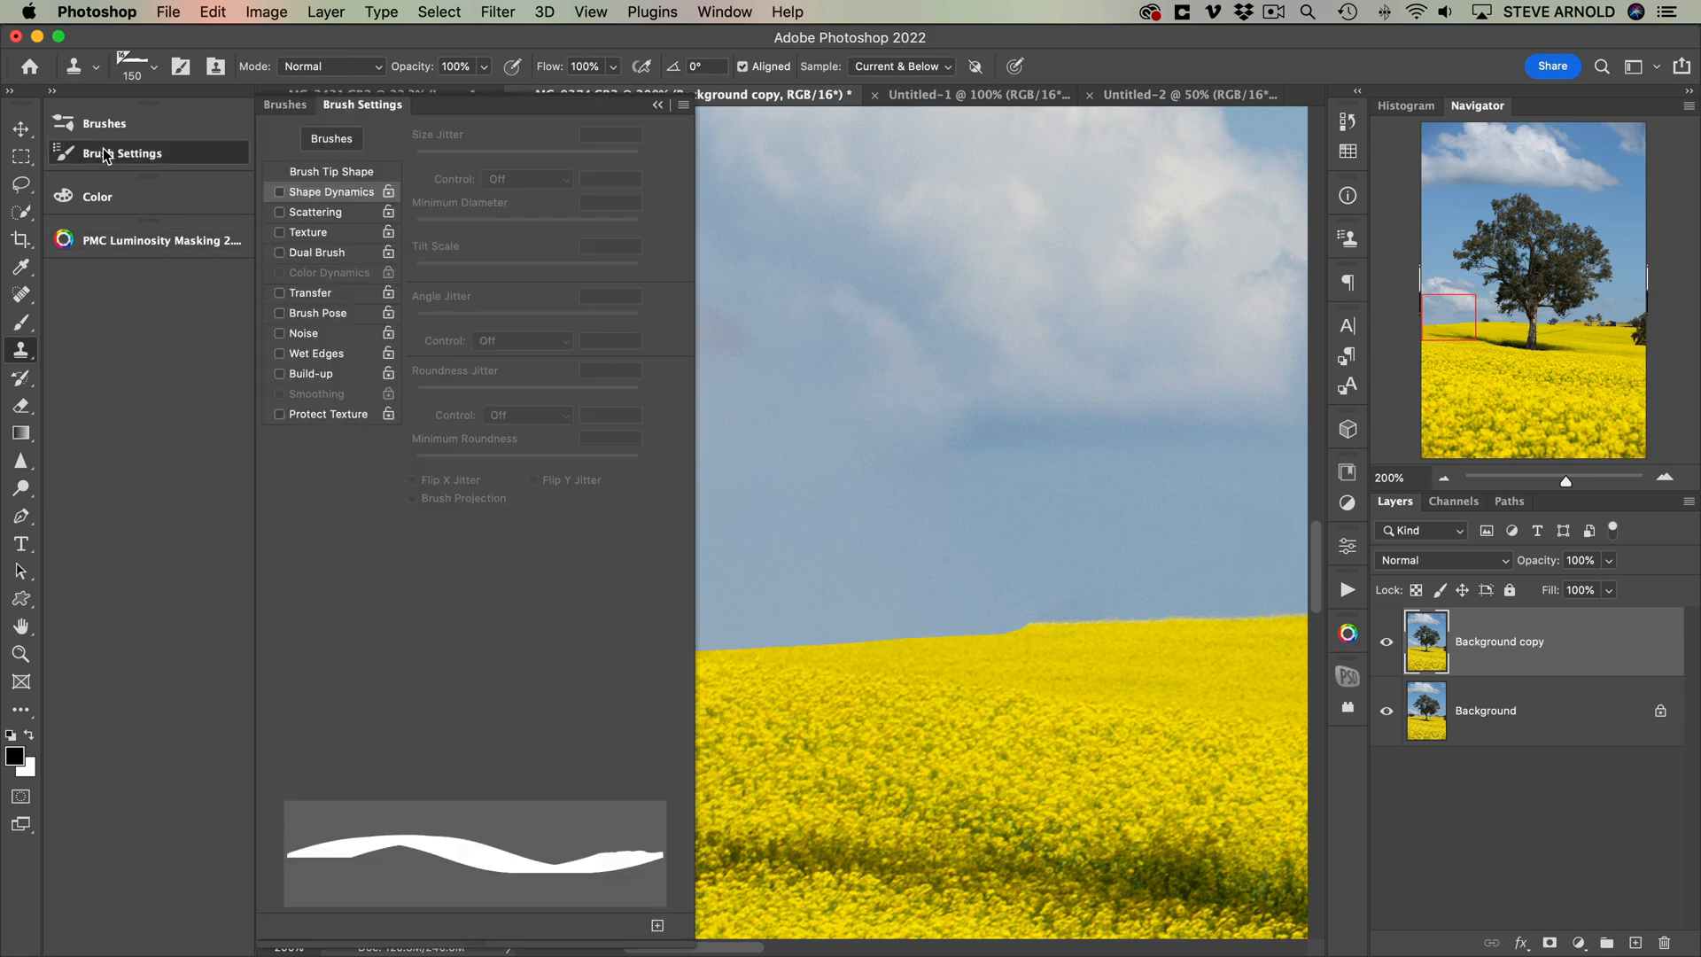
click(280, 191)
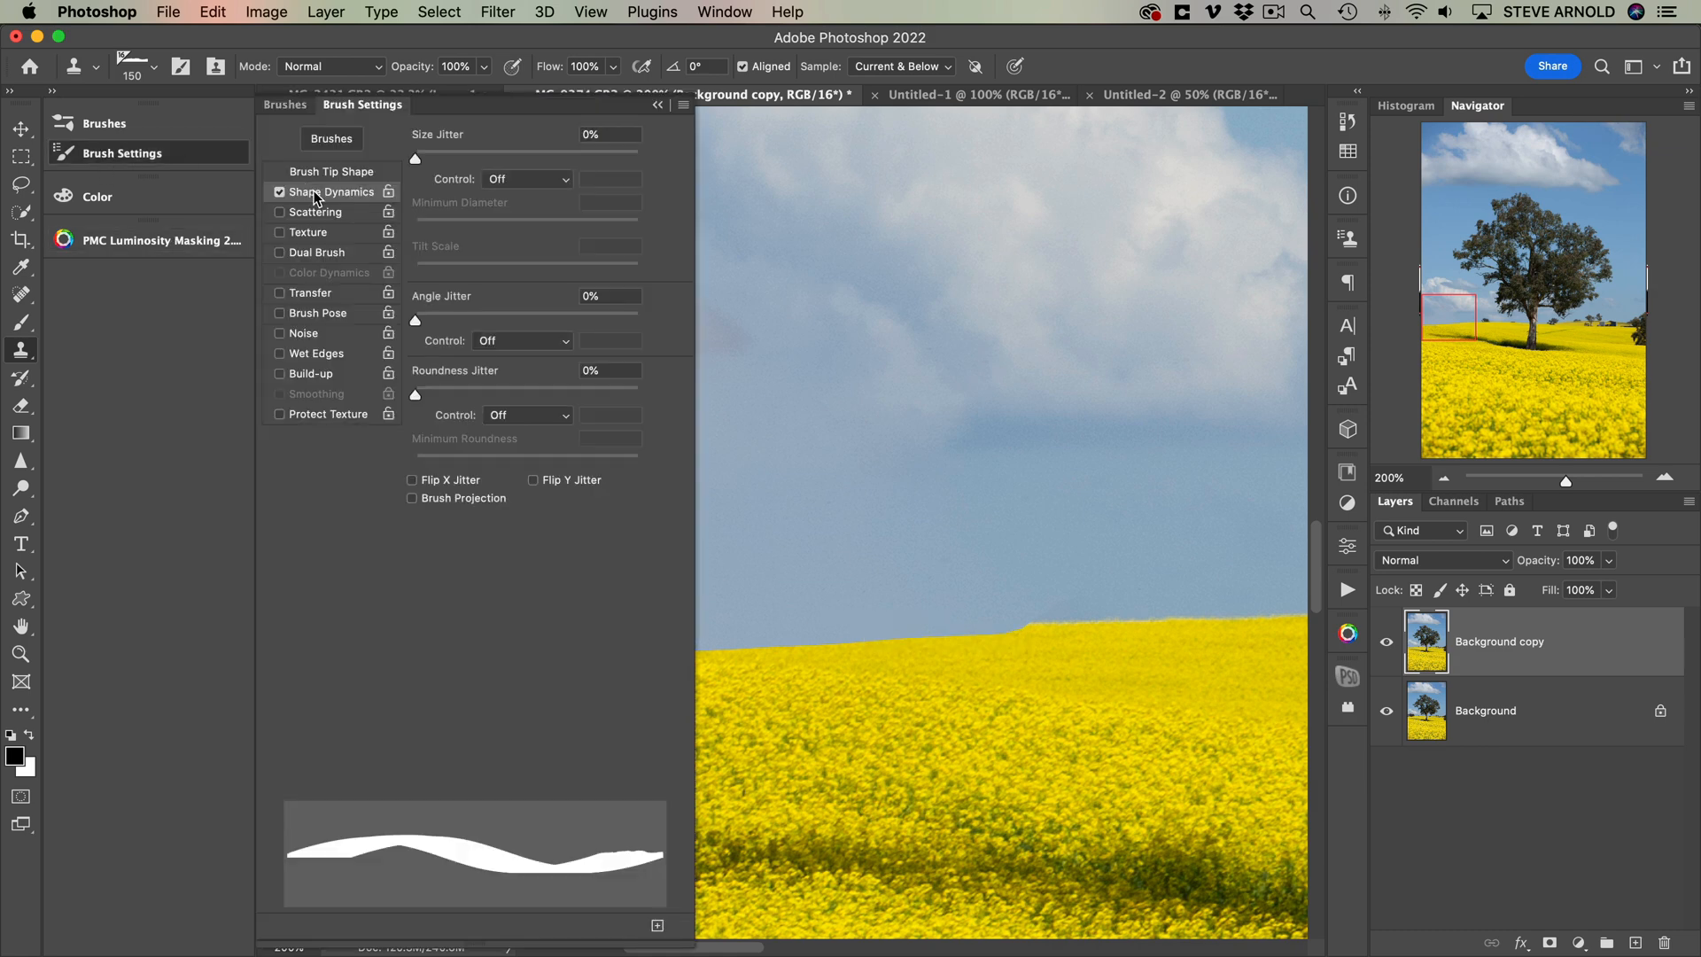
click(333, 172)
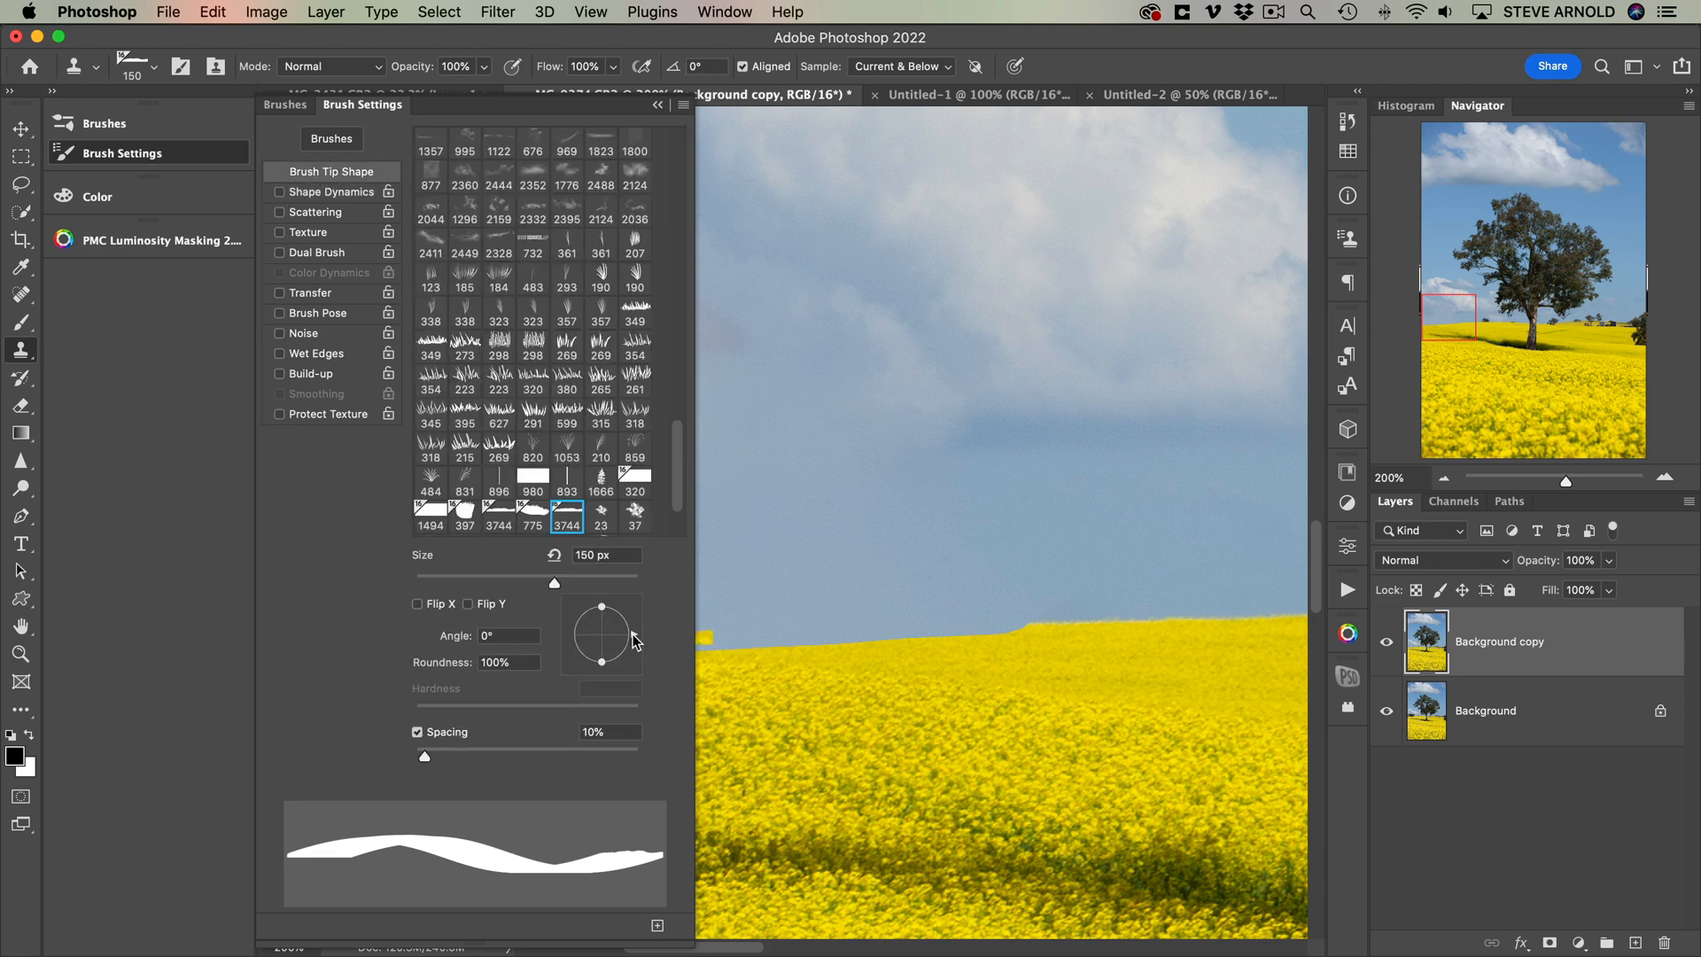
drag(603, 608, 624, 613)
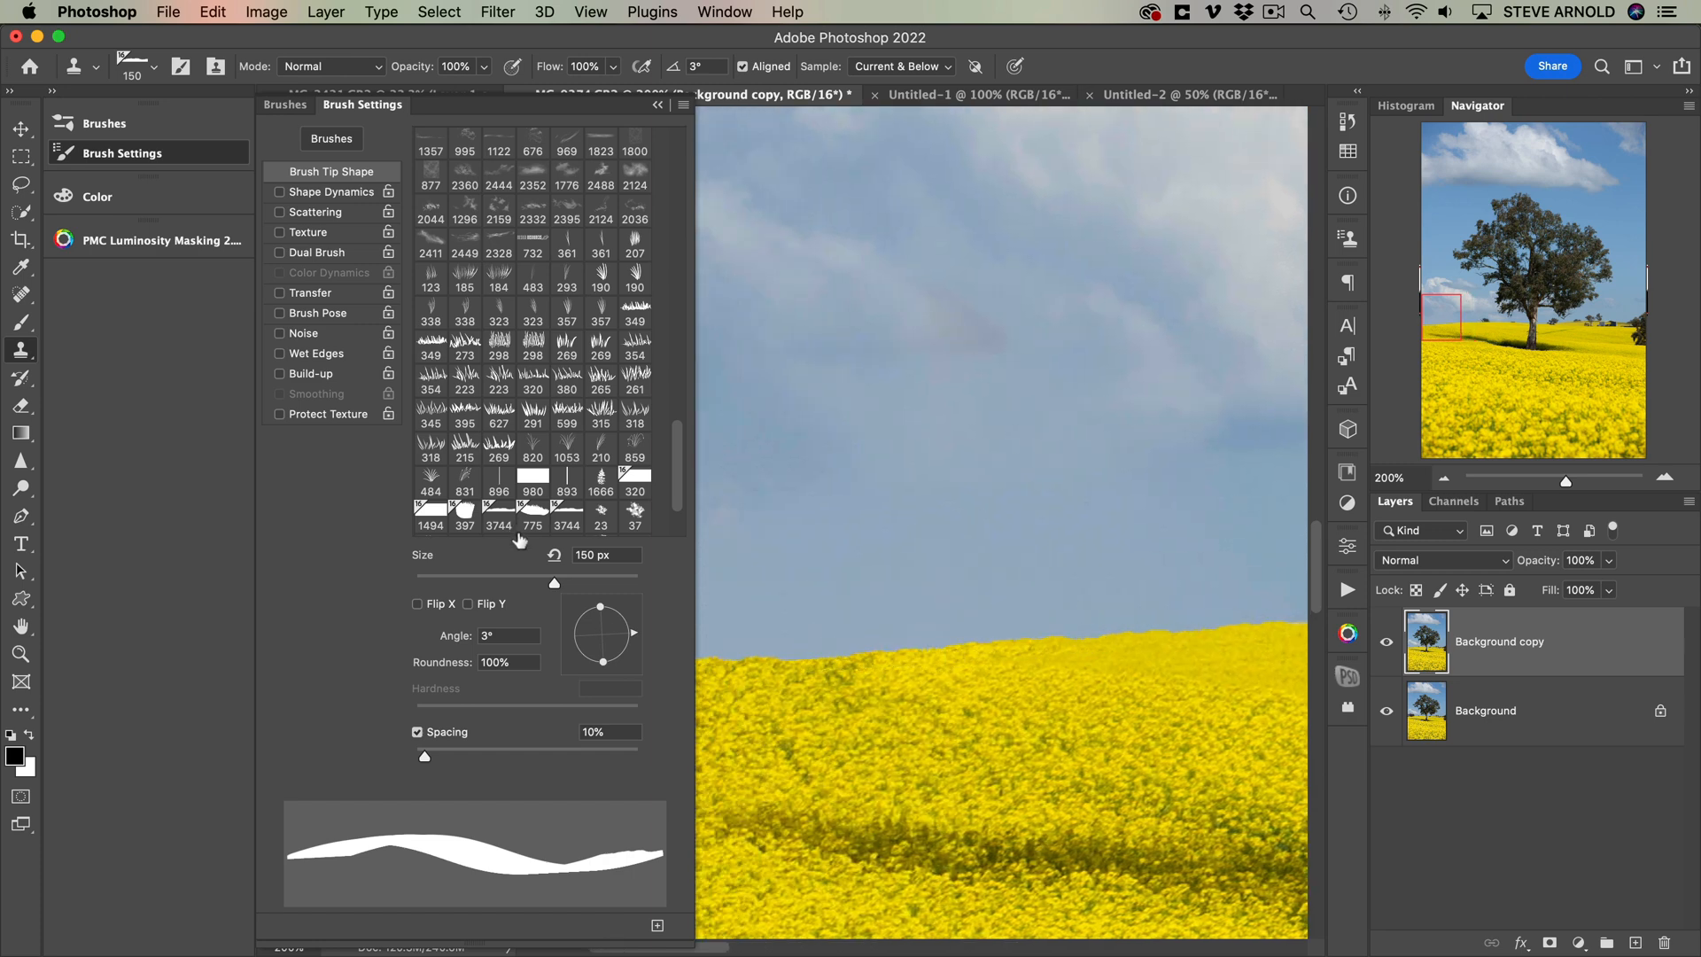
click(565, 516)
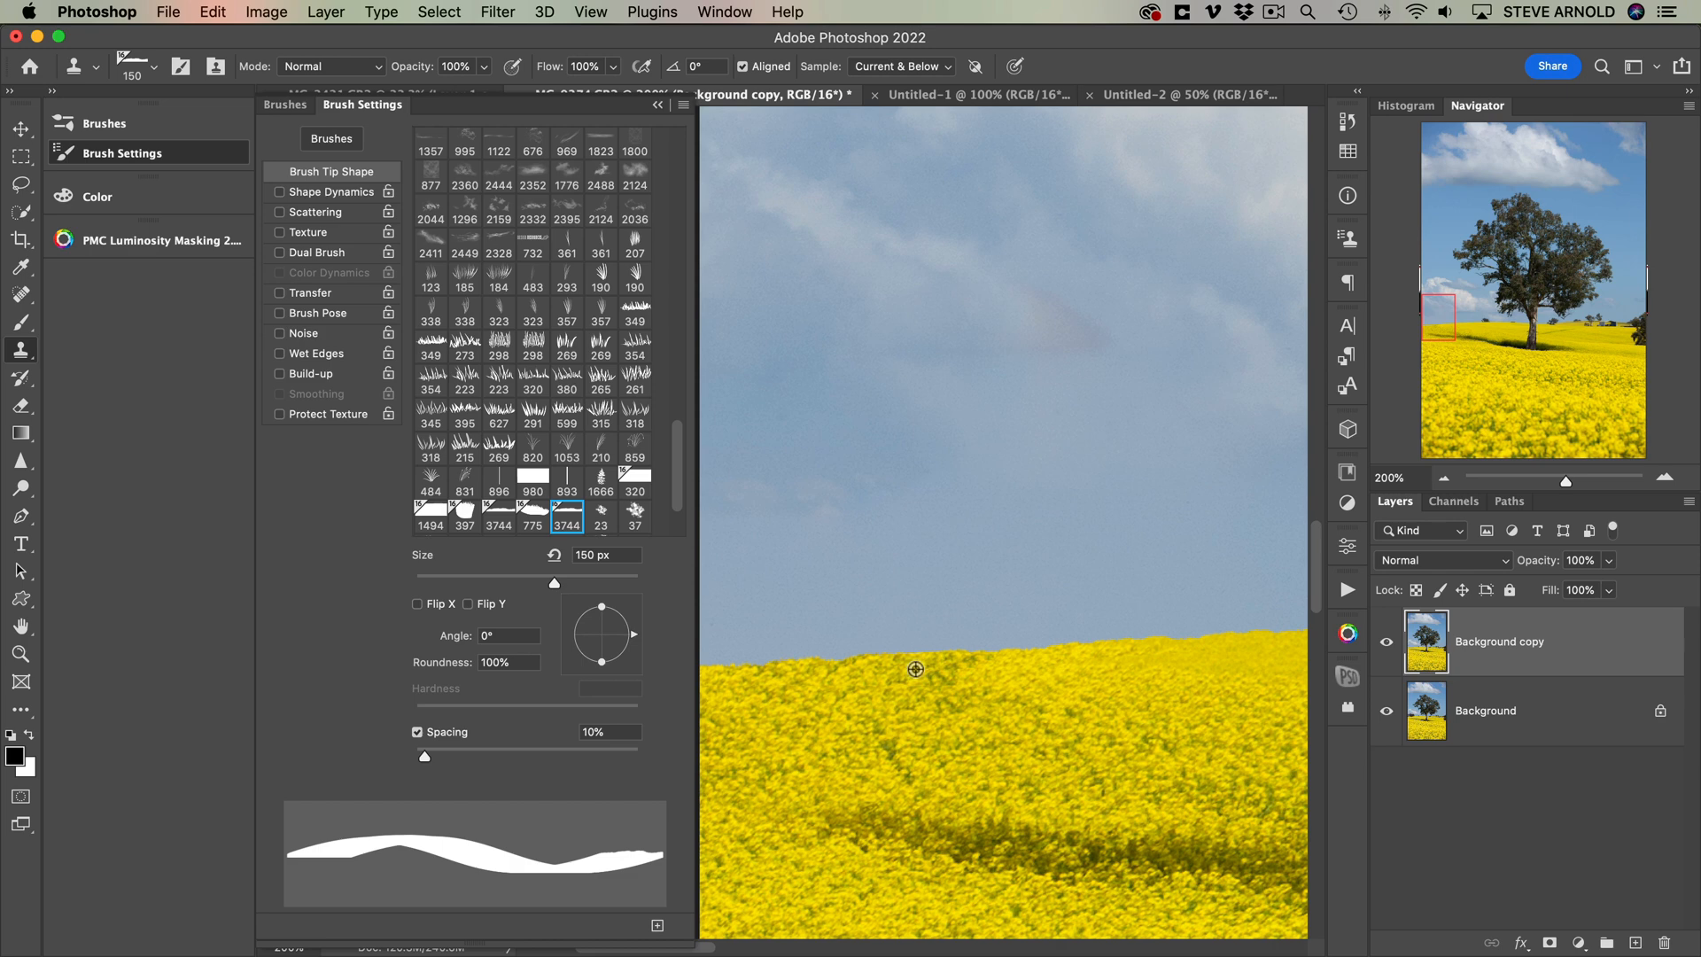
drag(914, 668, 993, 712)
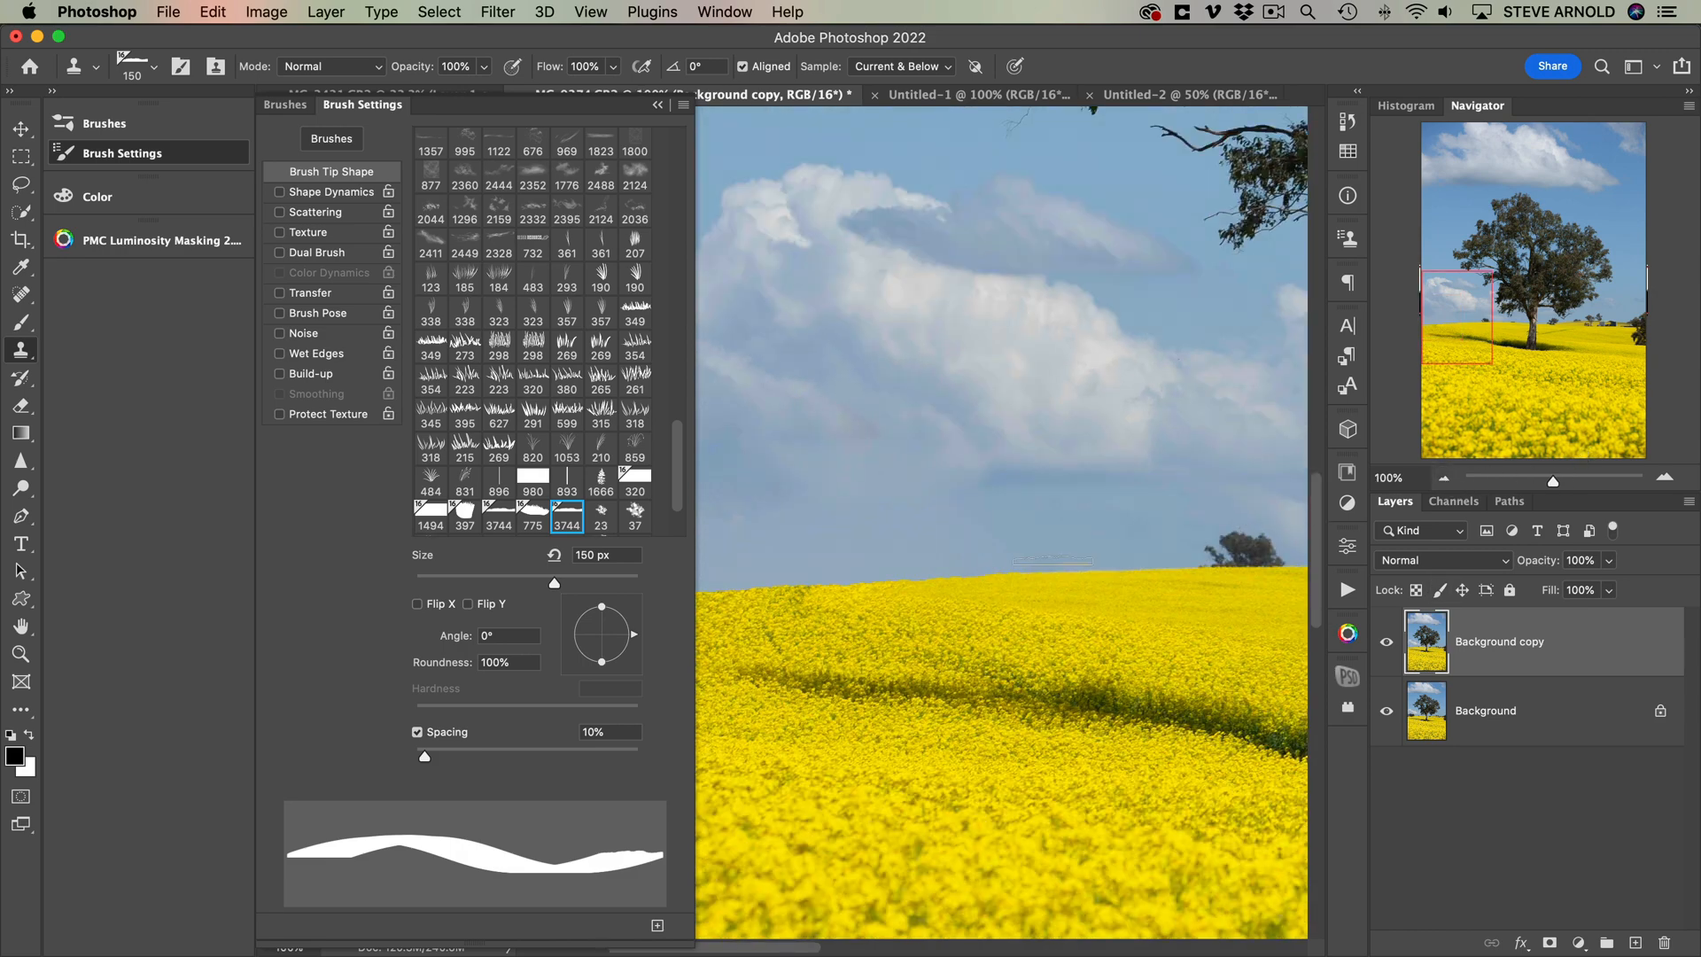
mouse_move(1310, 589)
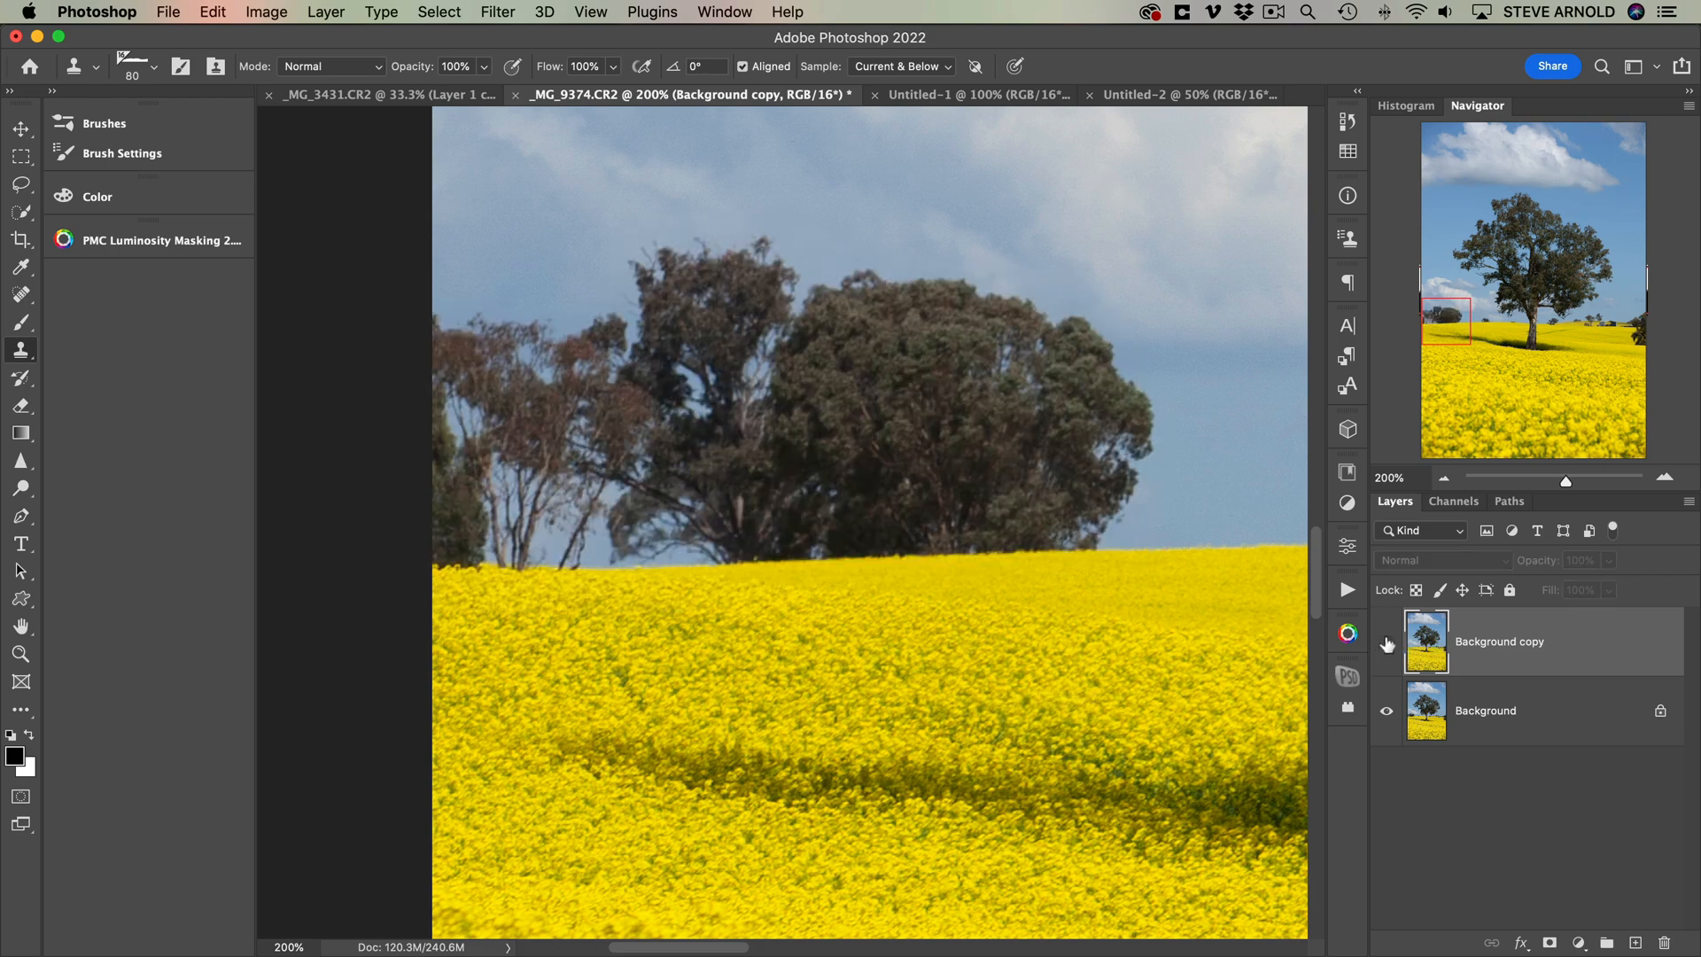
- Show the Background copy with a layer mask added and zoom out to 25% for the whole photo
click(1386, 642)
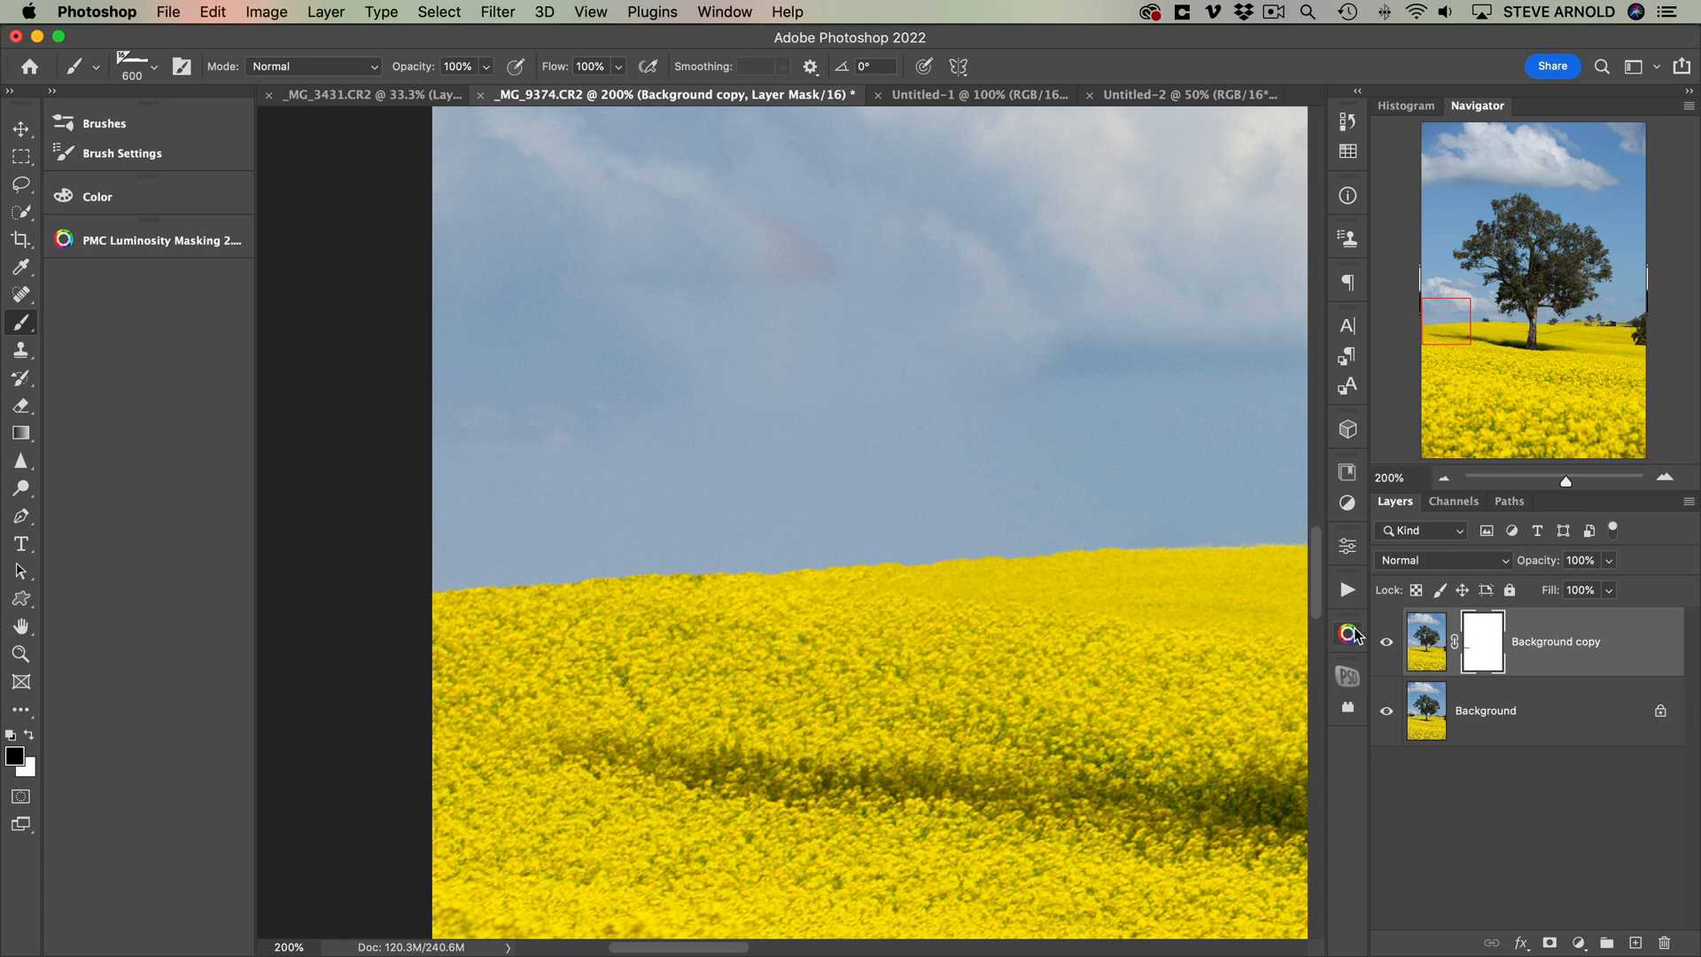
drag(624, 586, 1253, 635)
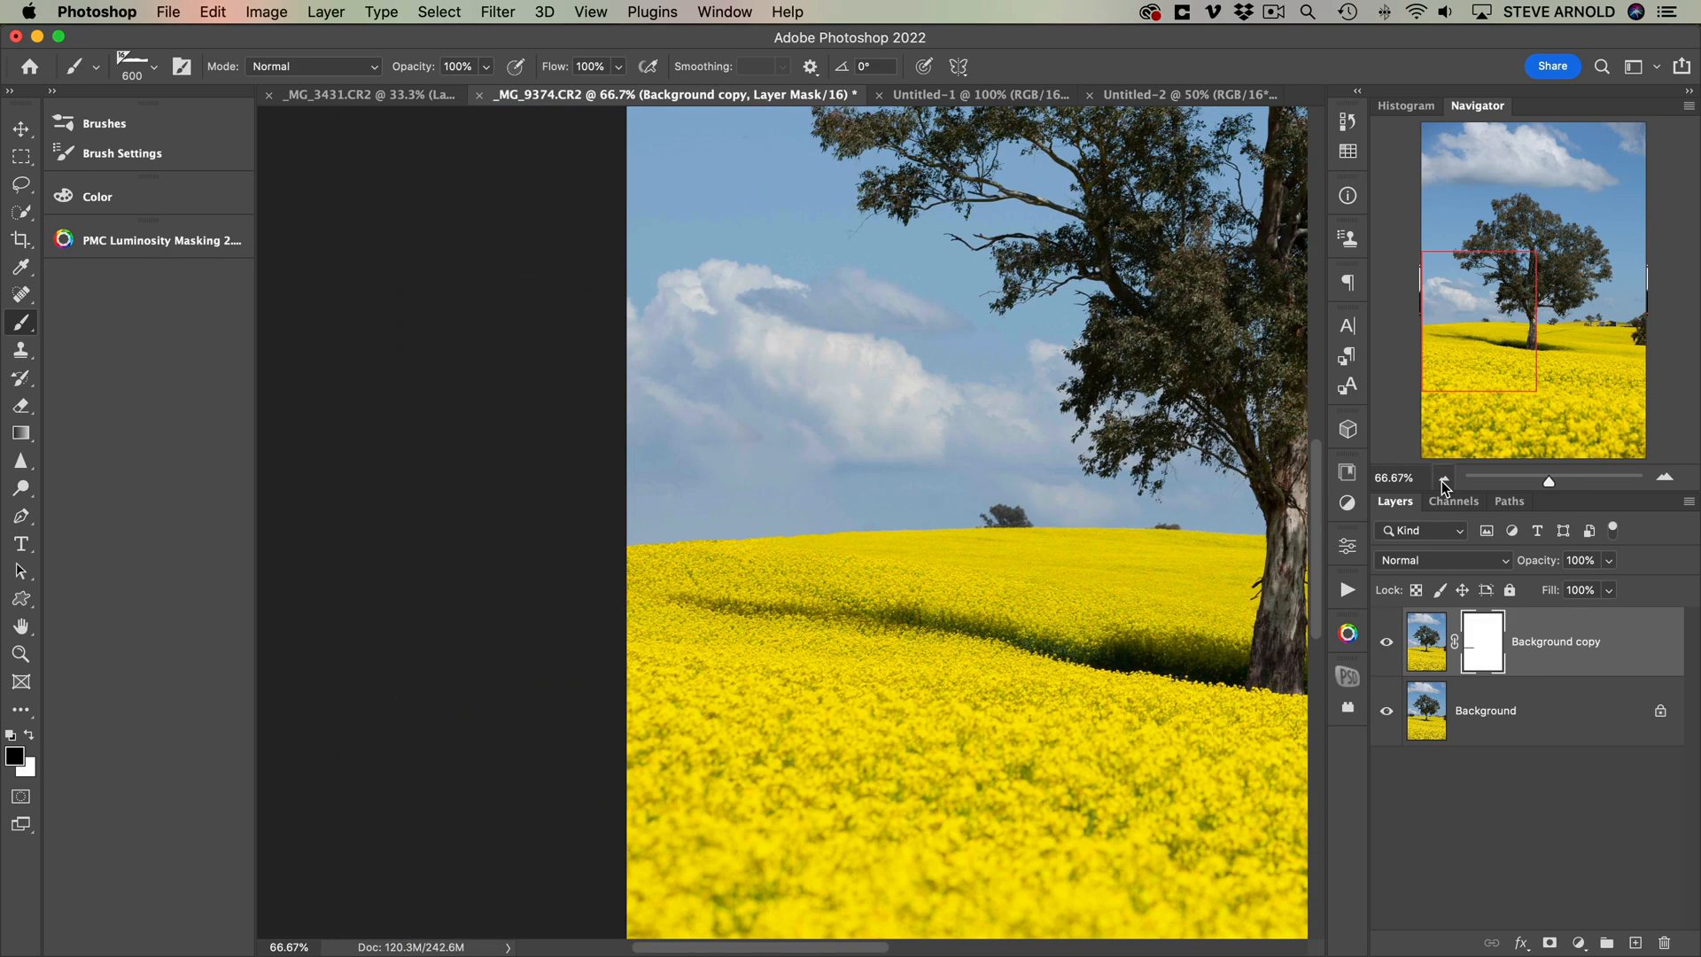
click(1444, 479)
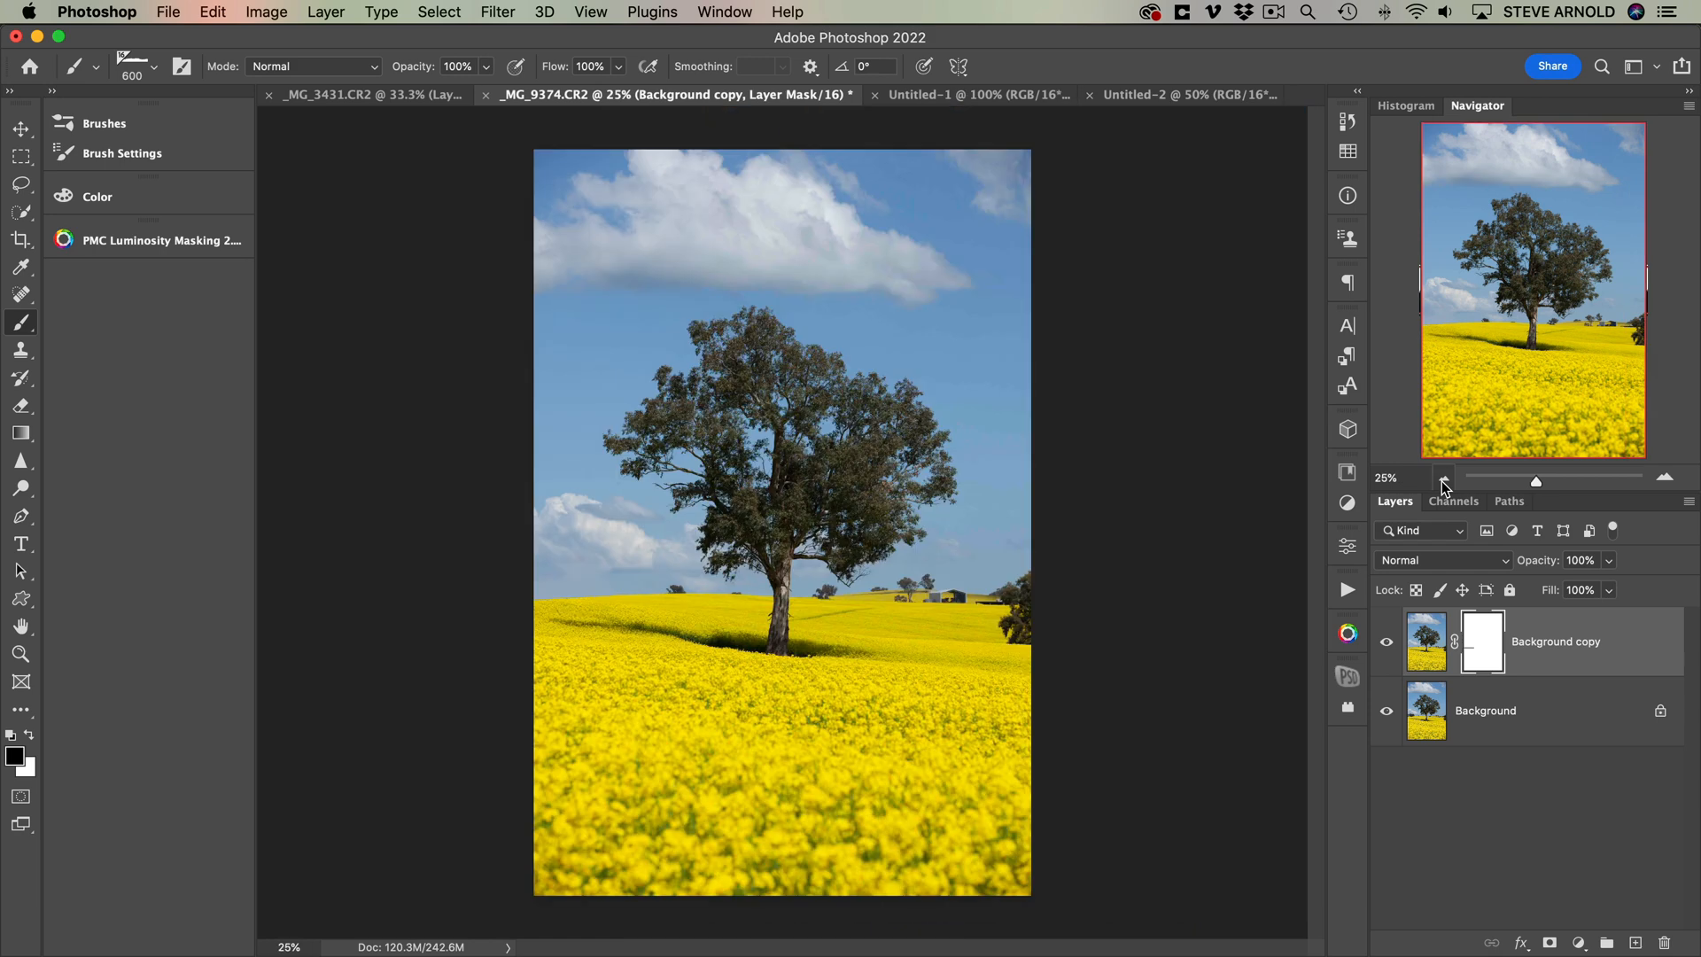